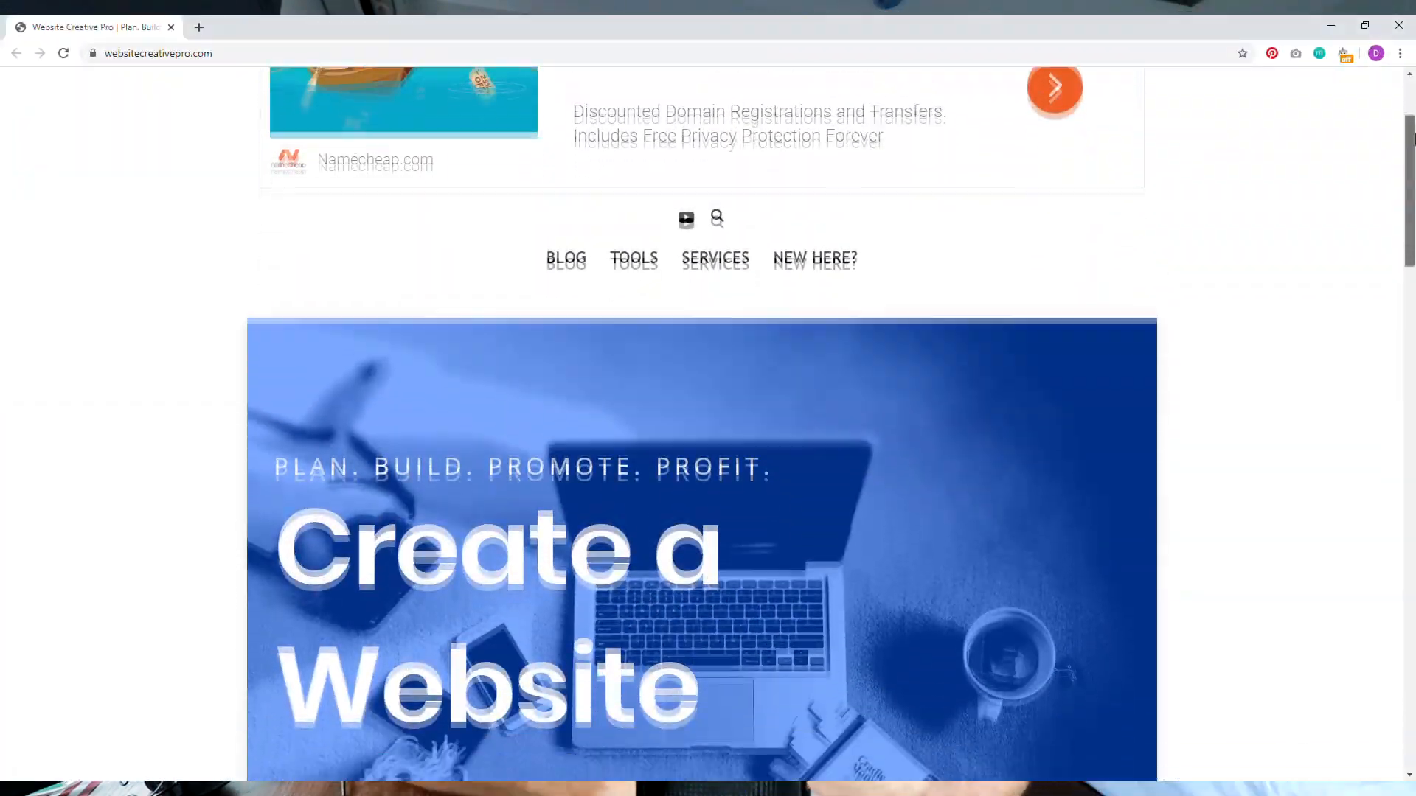
Leave the Ad Settings Preview and land on the Google AdSense public home page.
{"action": "scroll", "scroll_direction": "down", "scroll_amount": 3}
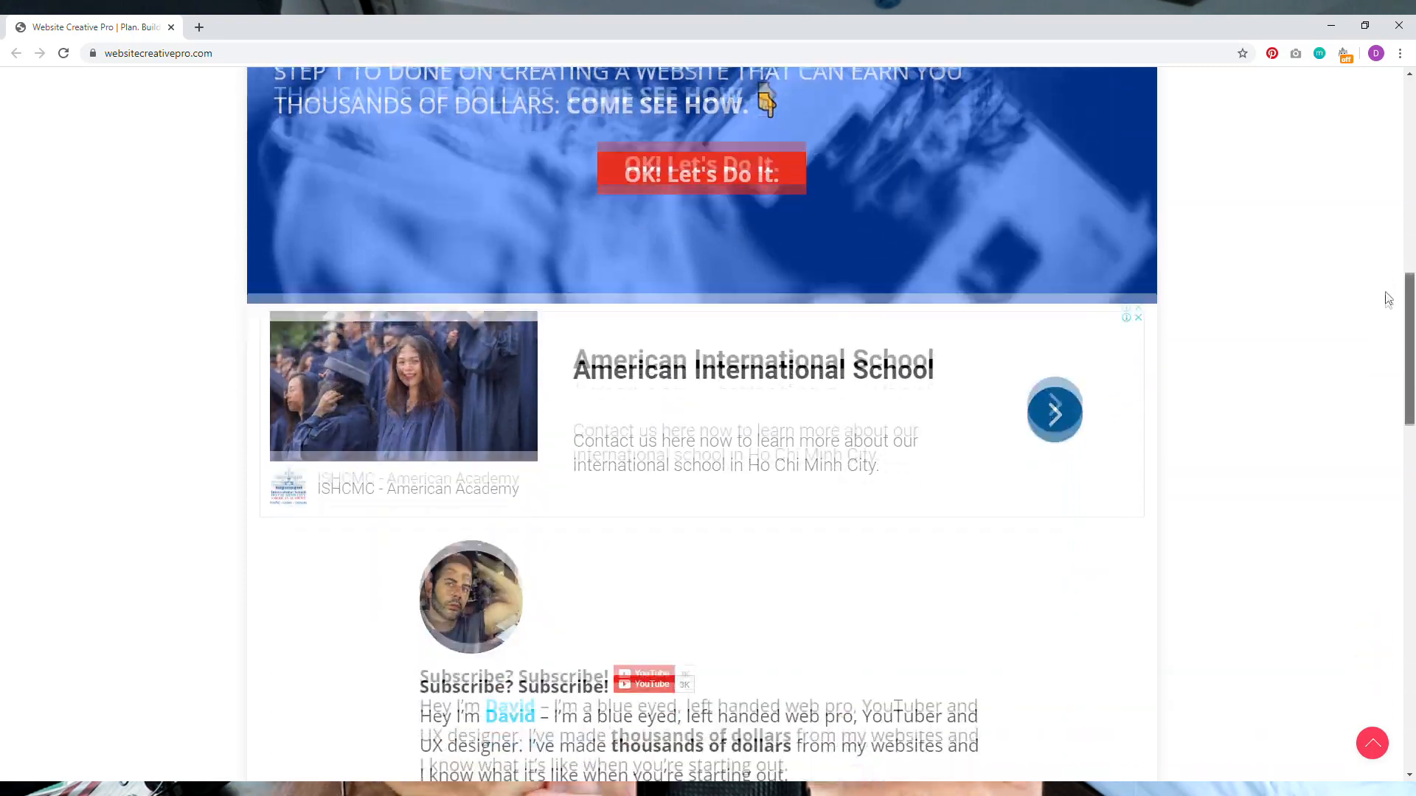
{"action": "scroll", "scroll_direction": "down", "scroll_amount": 3}
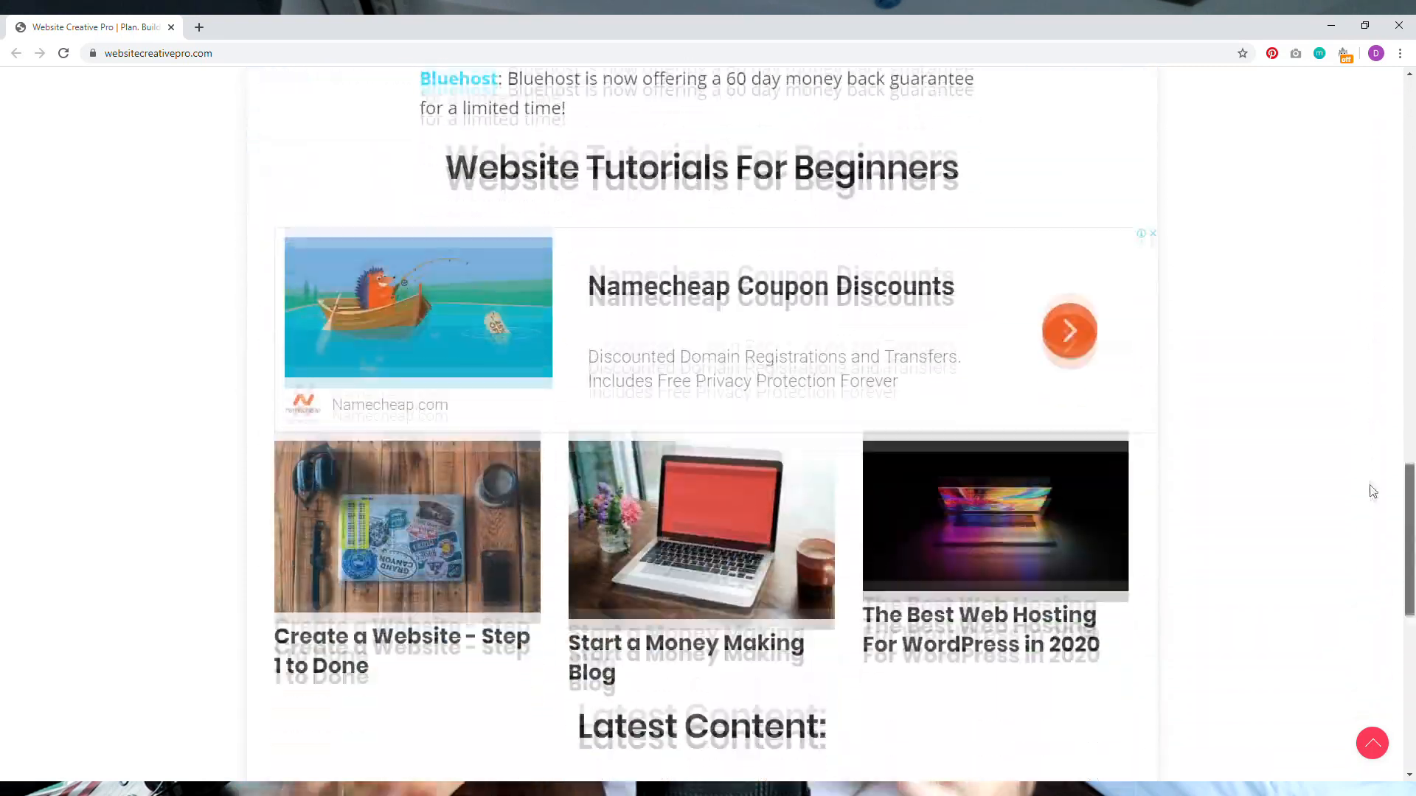
{"action": "scroll", "scroll_direction": "down", "scroll_amount": 3}
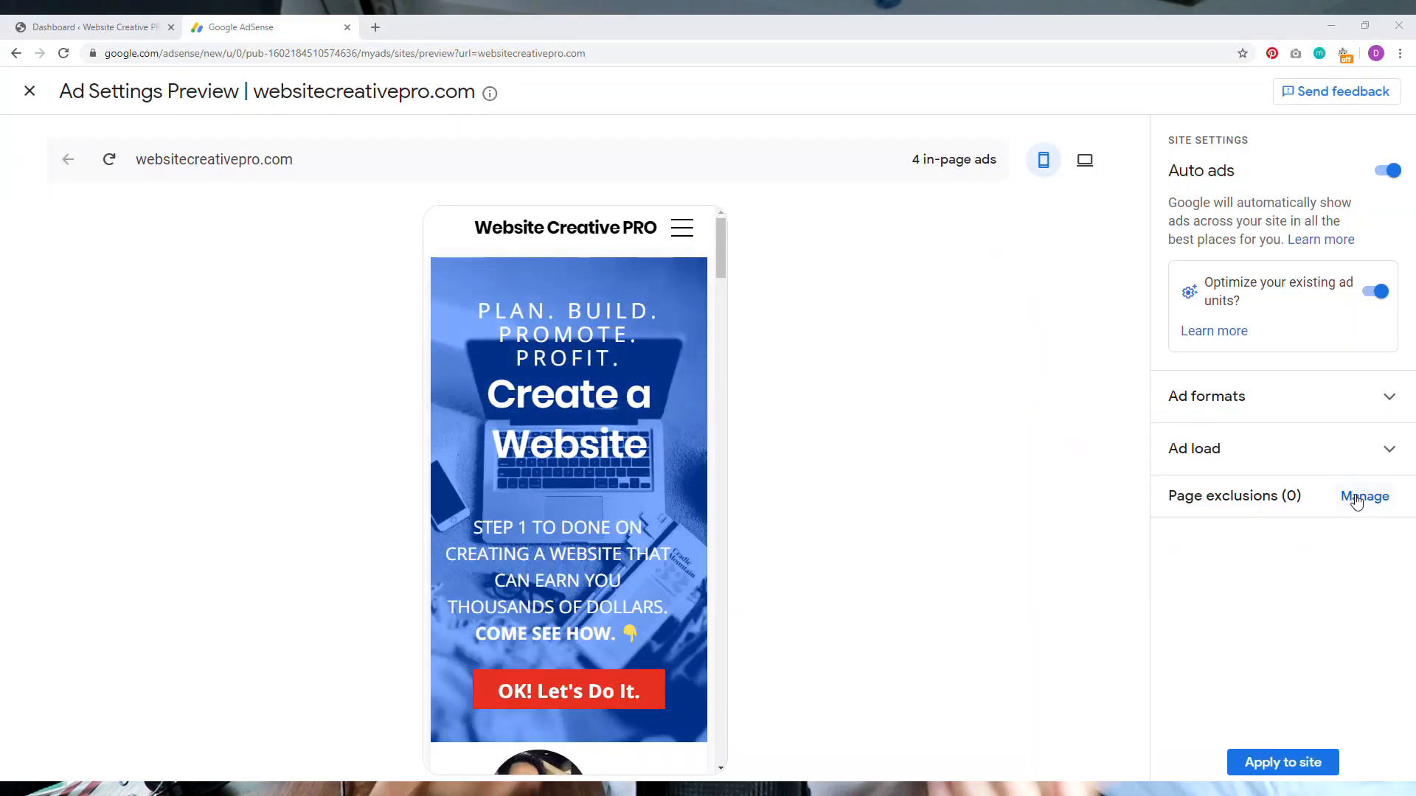
{"action": "left_click", "coordinate": [1364, 496]}
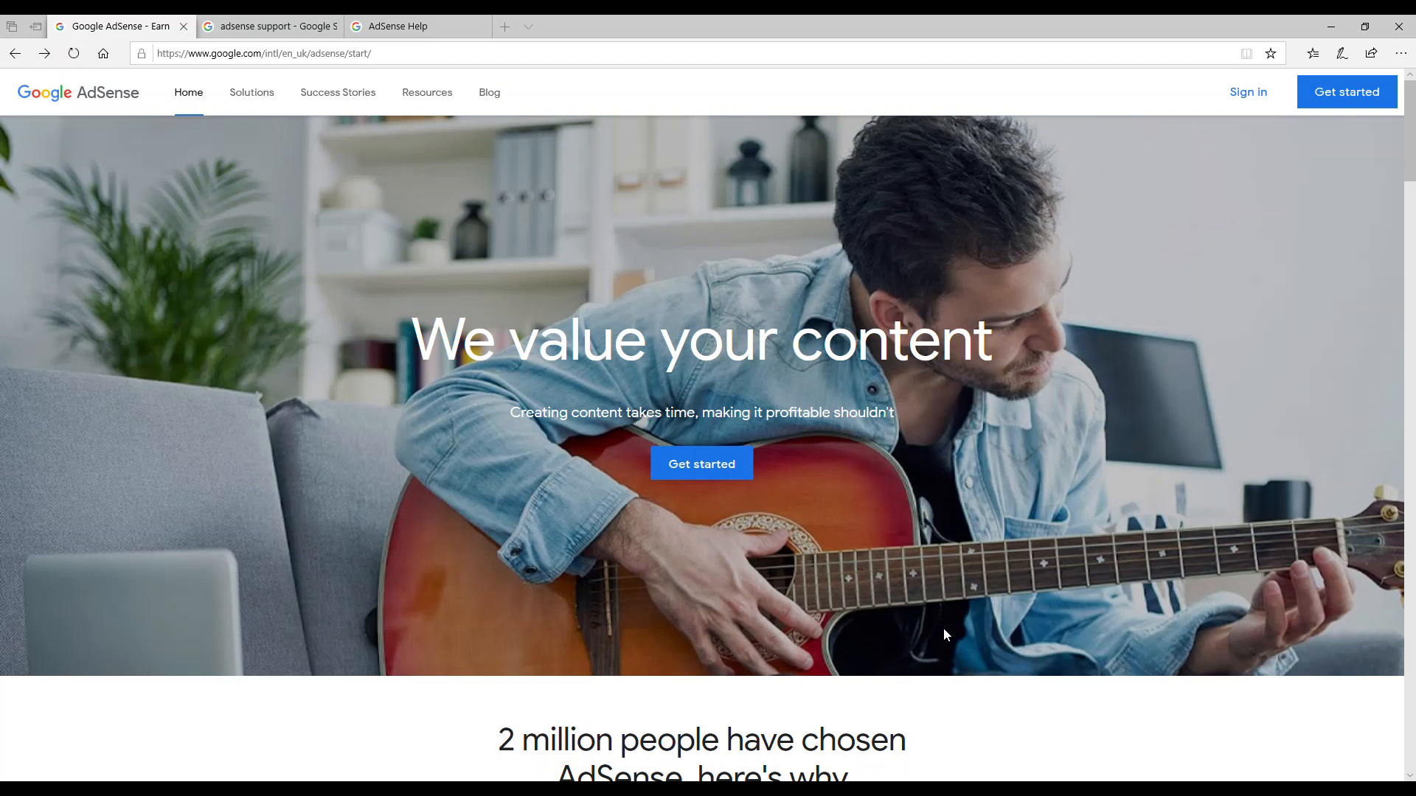
{"action": "mouse_move", "coordinate": [706, 546]}
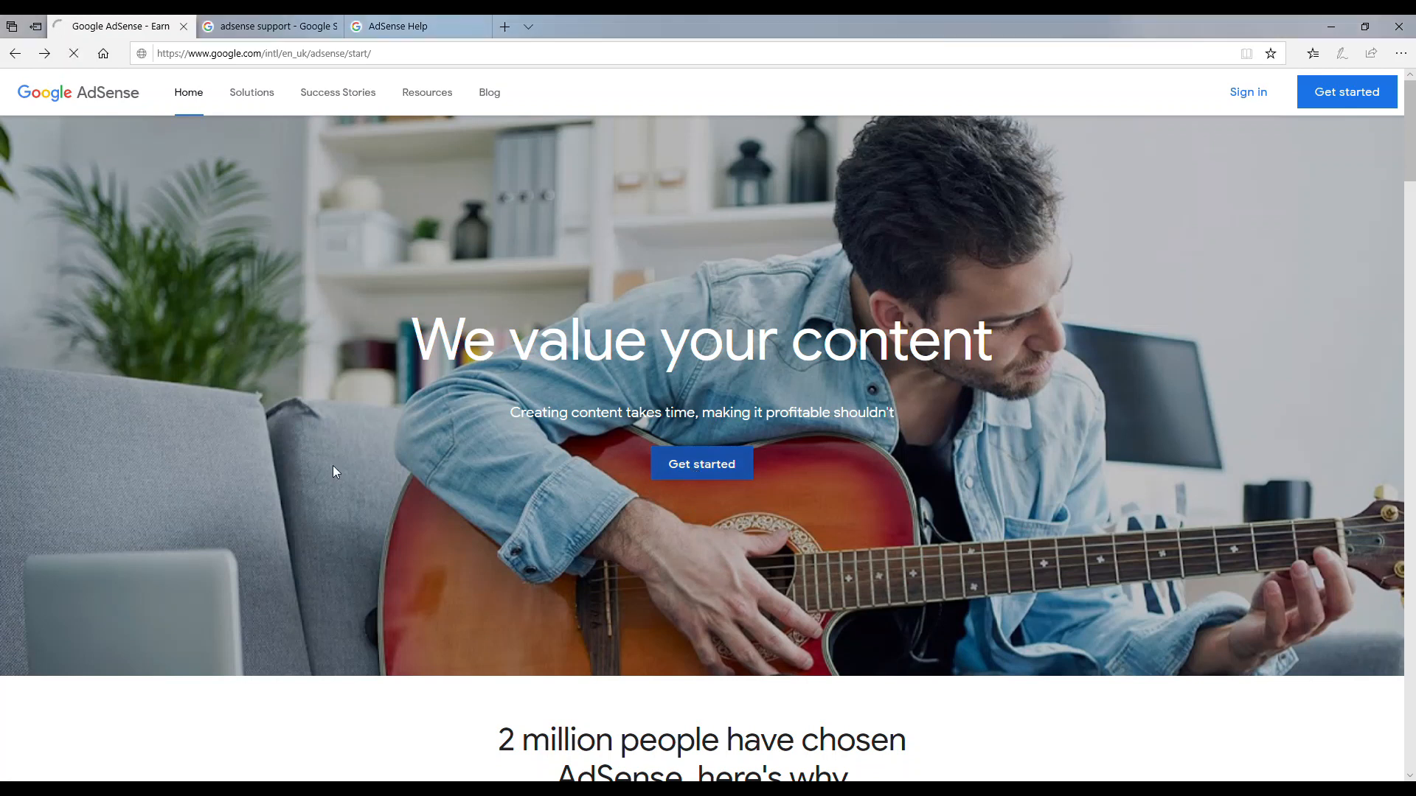
Start the AdSense sign-up via Get started, then switch over to the AdSense Help page.
{"action": "left_click", "coordinate": [702, 463]}
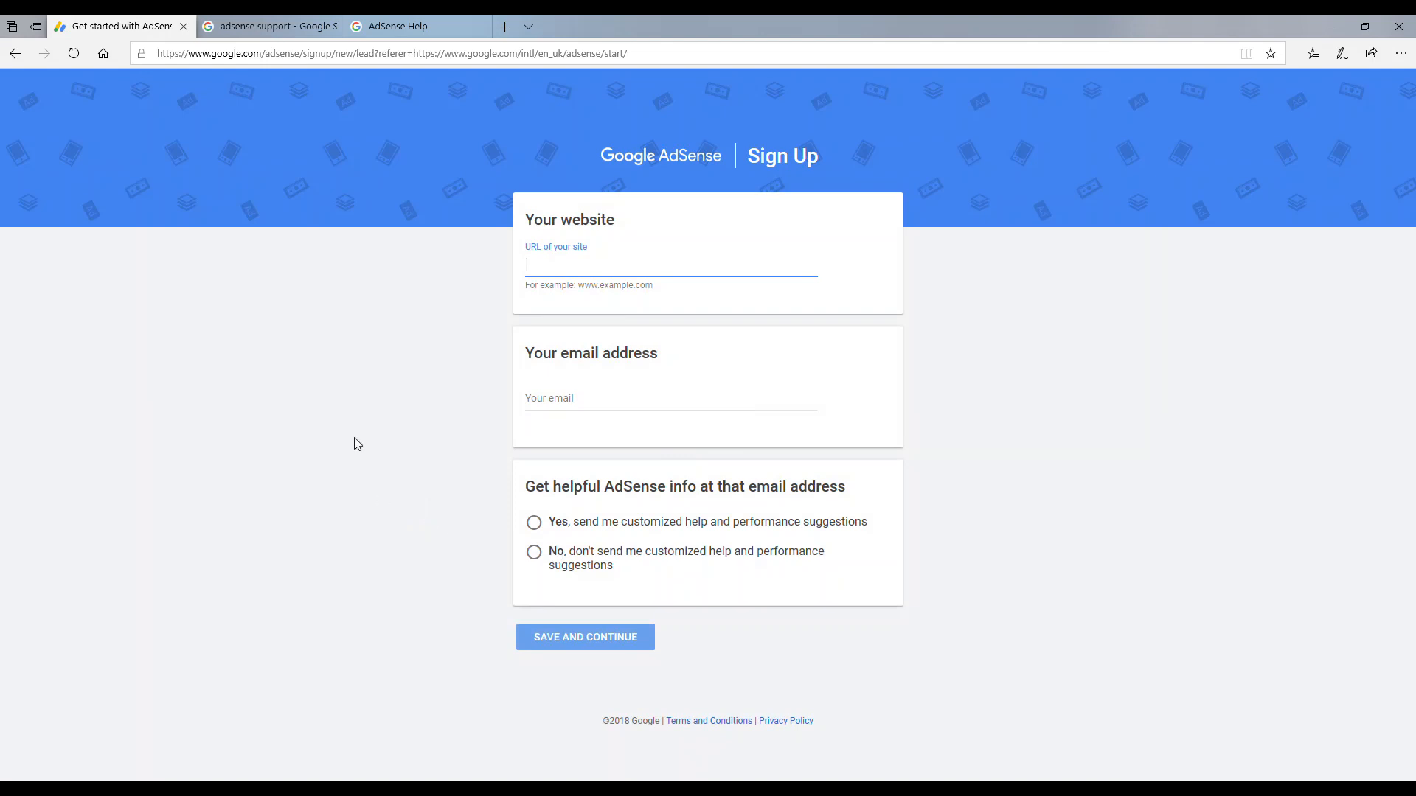
{"action": "mouse_move", "coordinate": [379, 425]}
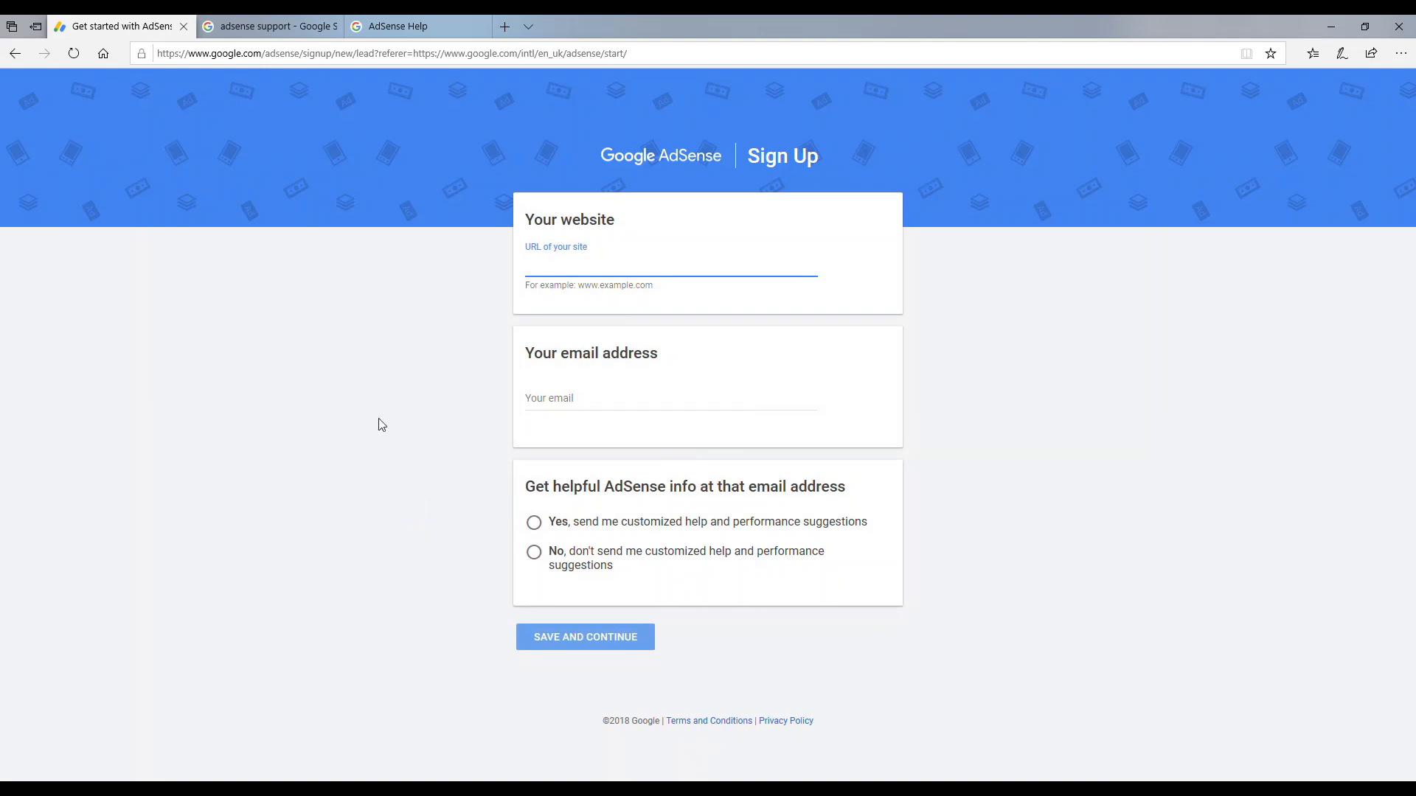
{"action": "mouse_move", "coordinate": [675, 527]}
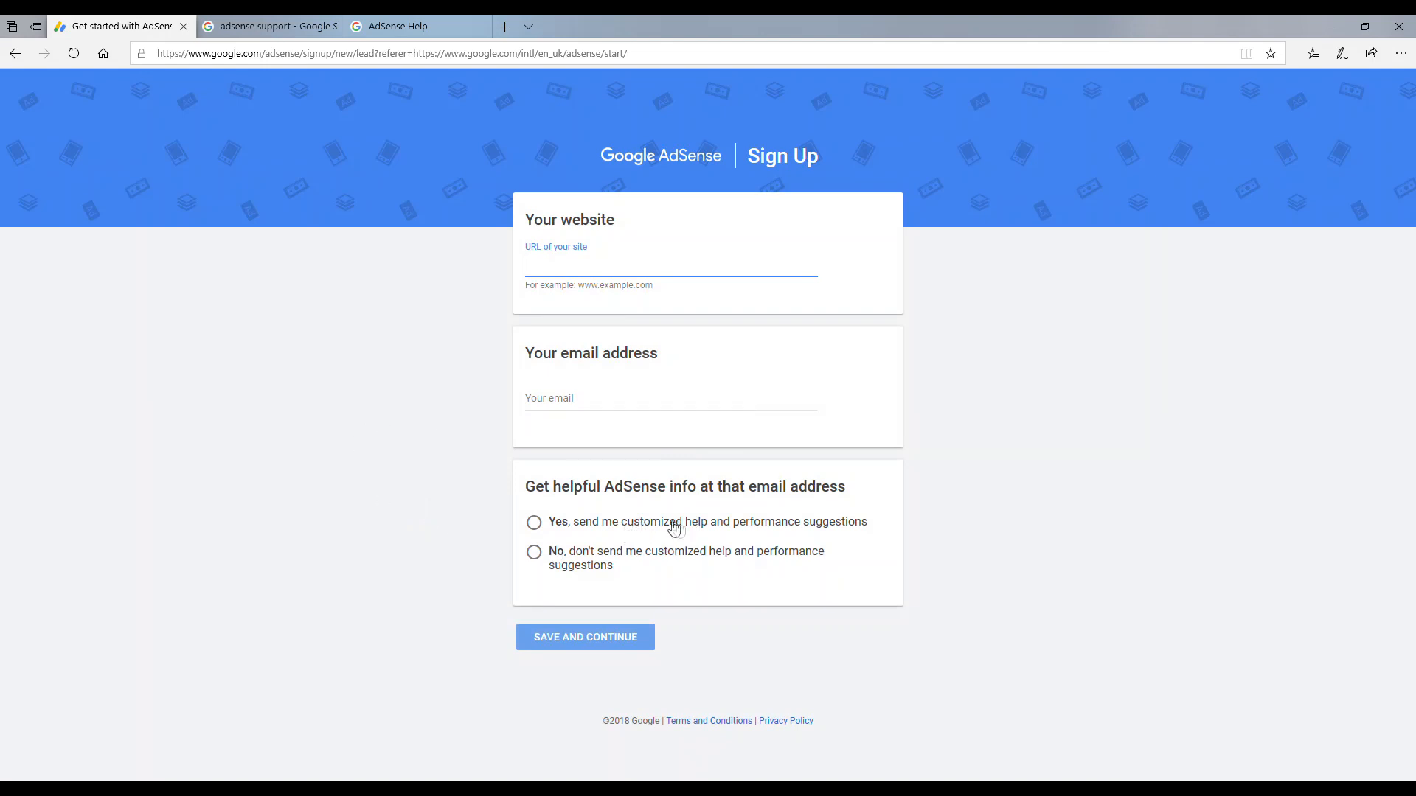
{"action": "mouse_move", "coordinate": [404, 528]}
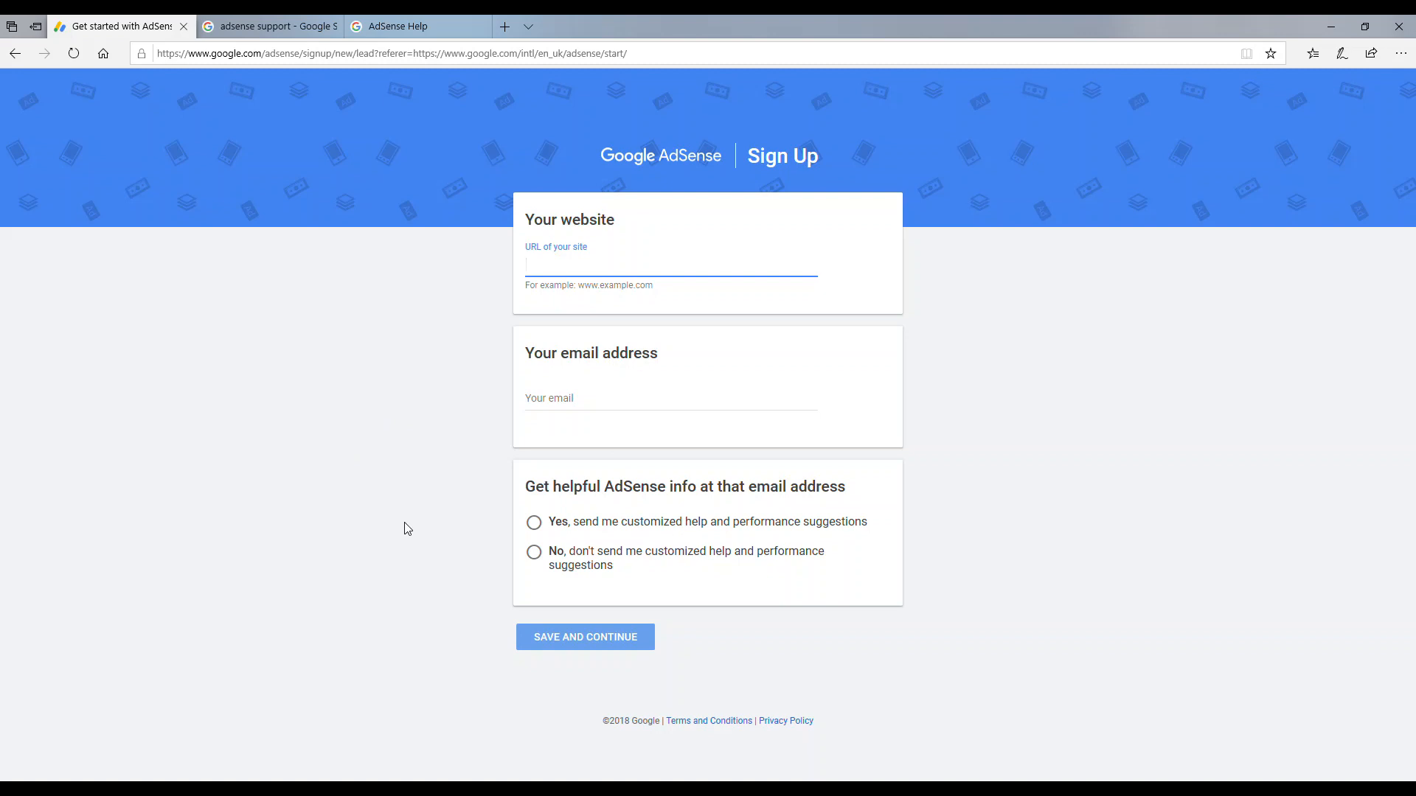
{"action": "left_click", "coordinate": [670, 264]}
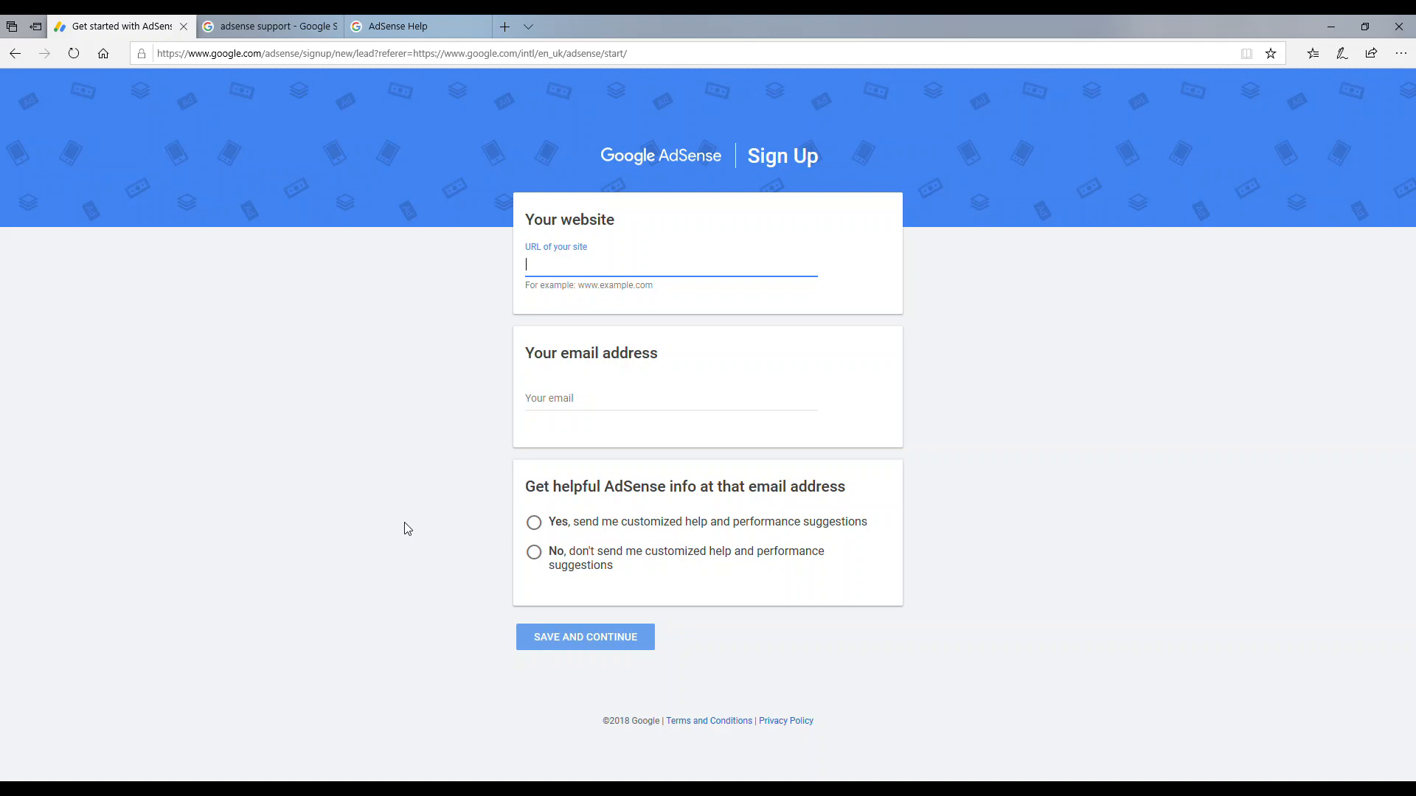
{"action": "mouse_move", "coordinate": [447, 431]}
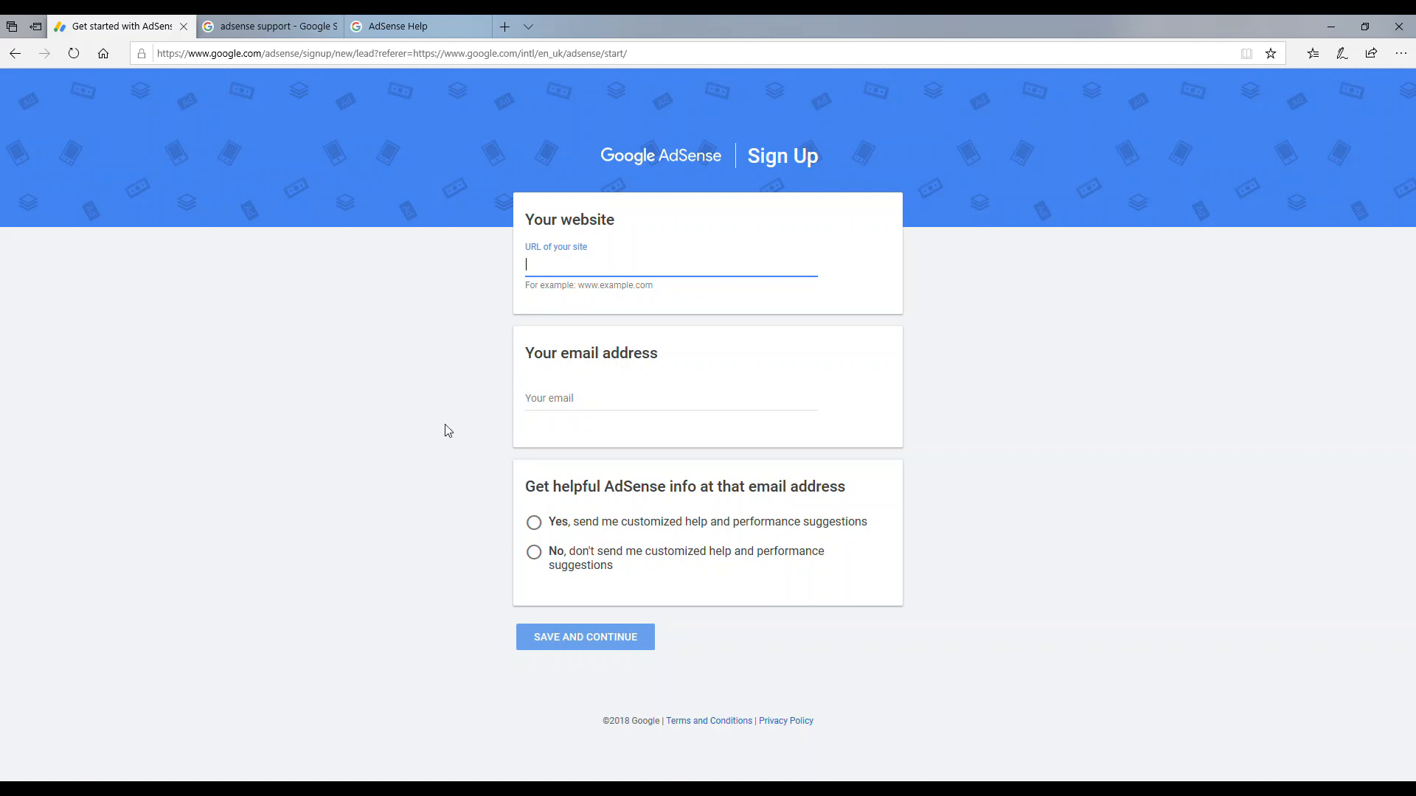
{"action": "mouse_move", "coordinate": [392, 134]}
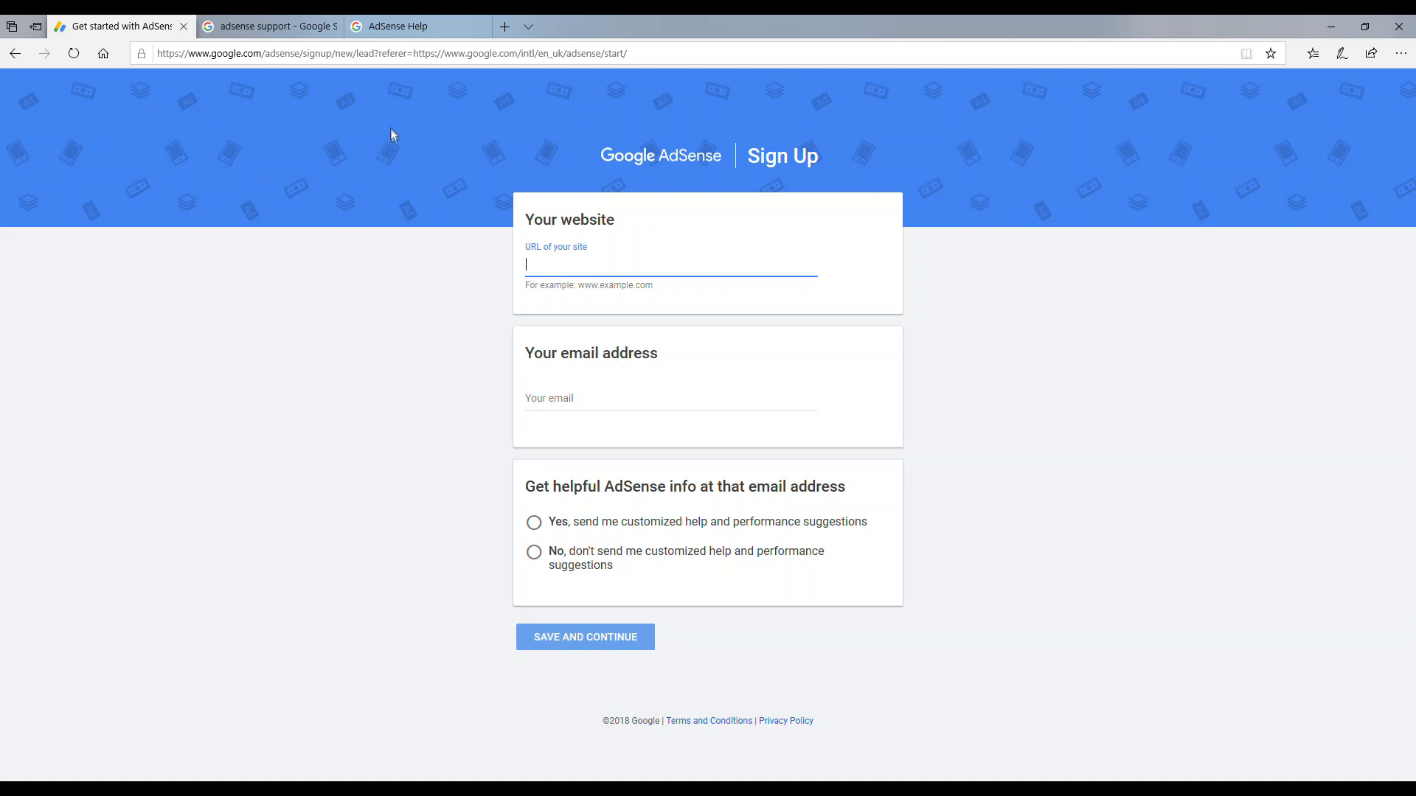
{"action": "left_click", "coordinate": [416, 25]}
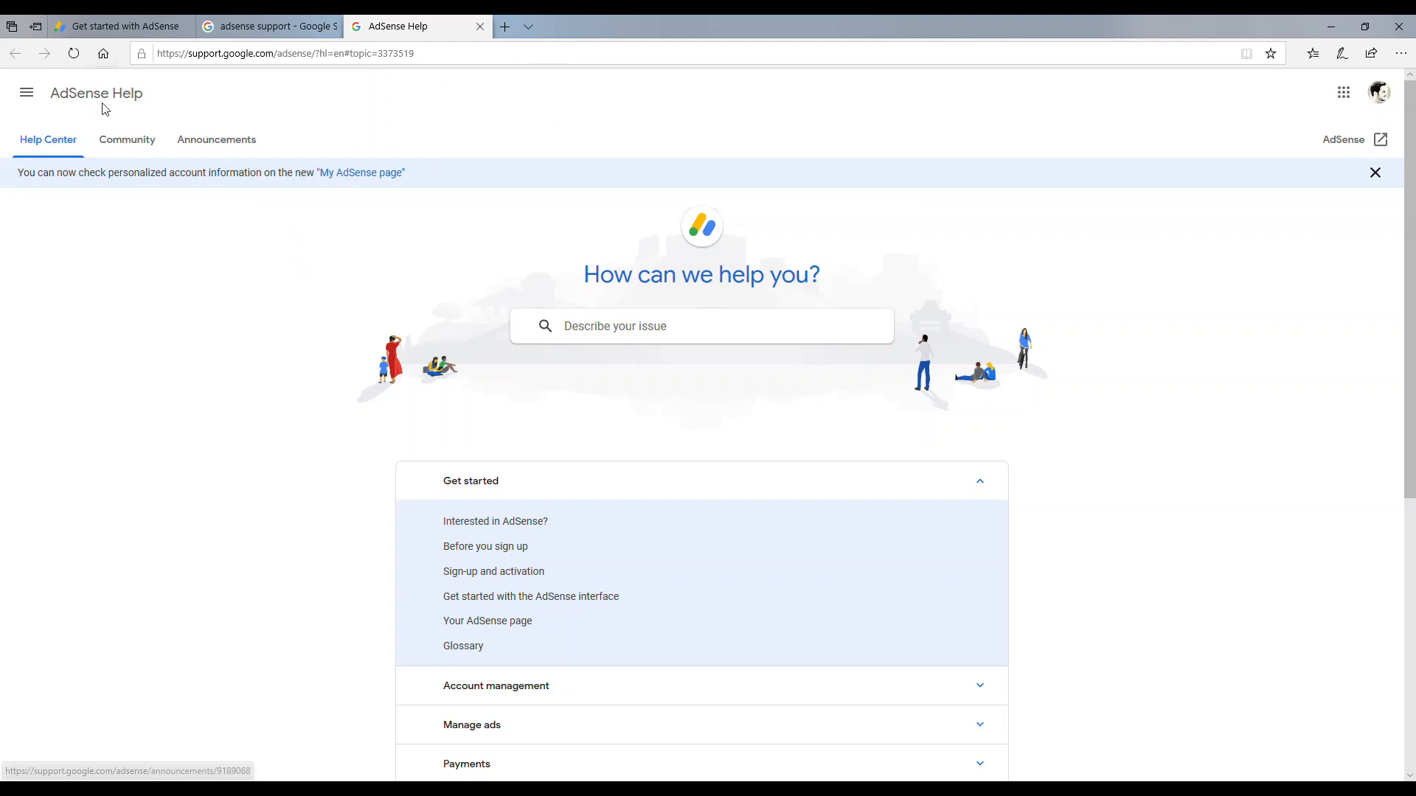
{"action": "mouse_move", "coordinate": [270, 315]}
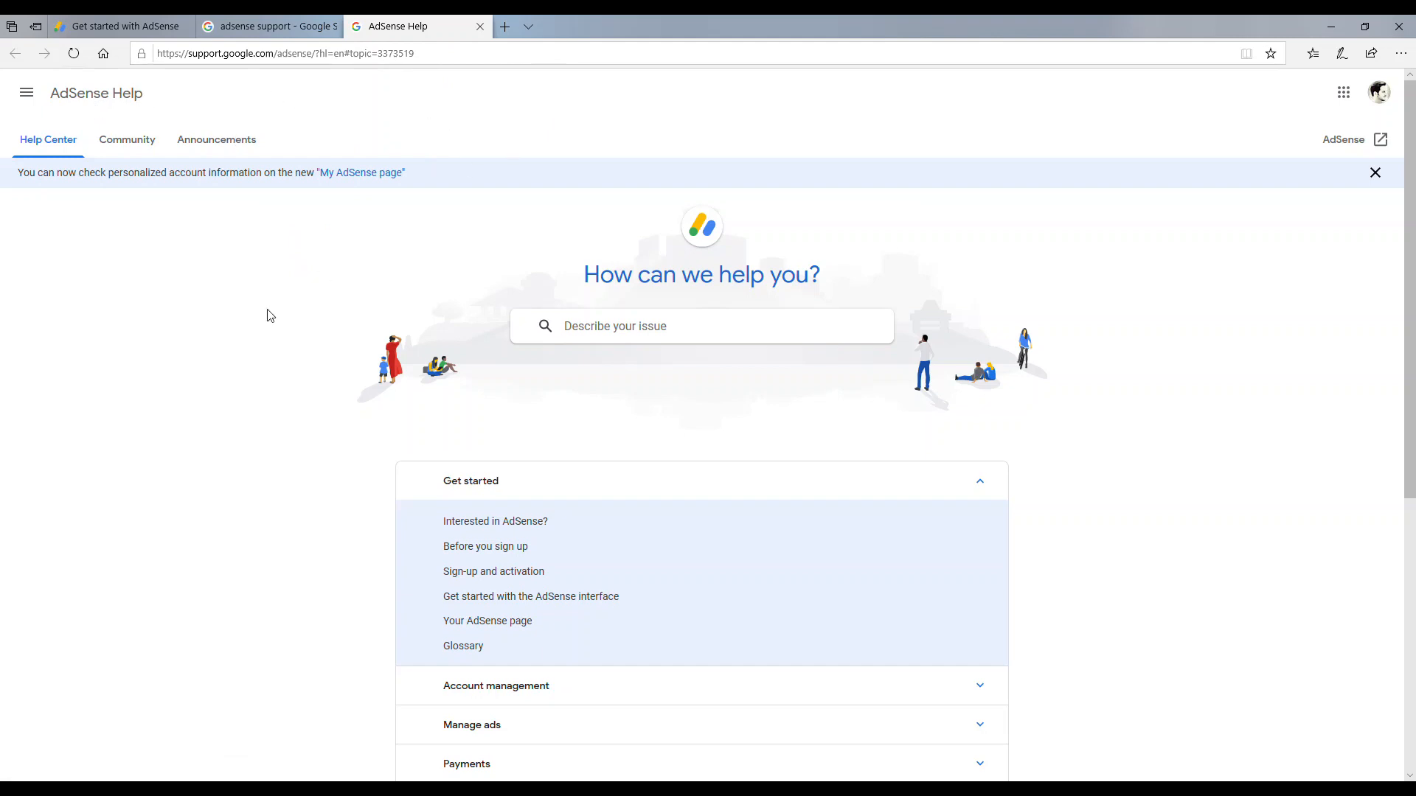
Check the support search results and Help centre, then return to the sign-up form.
{"action": "left_click", "coordinate": [269, 26]}
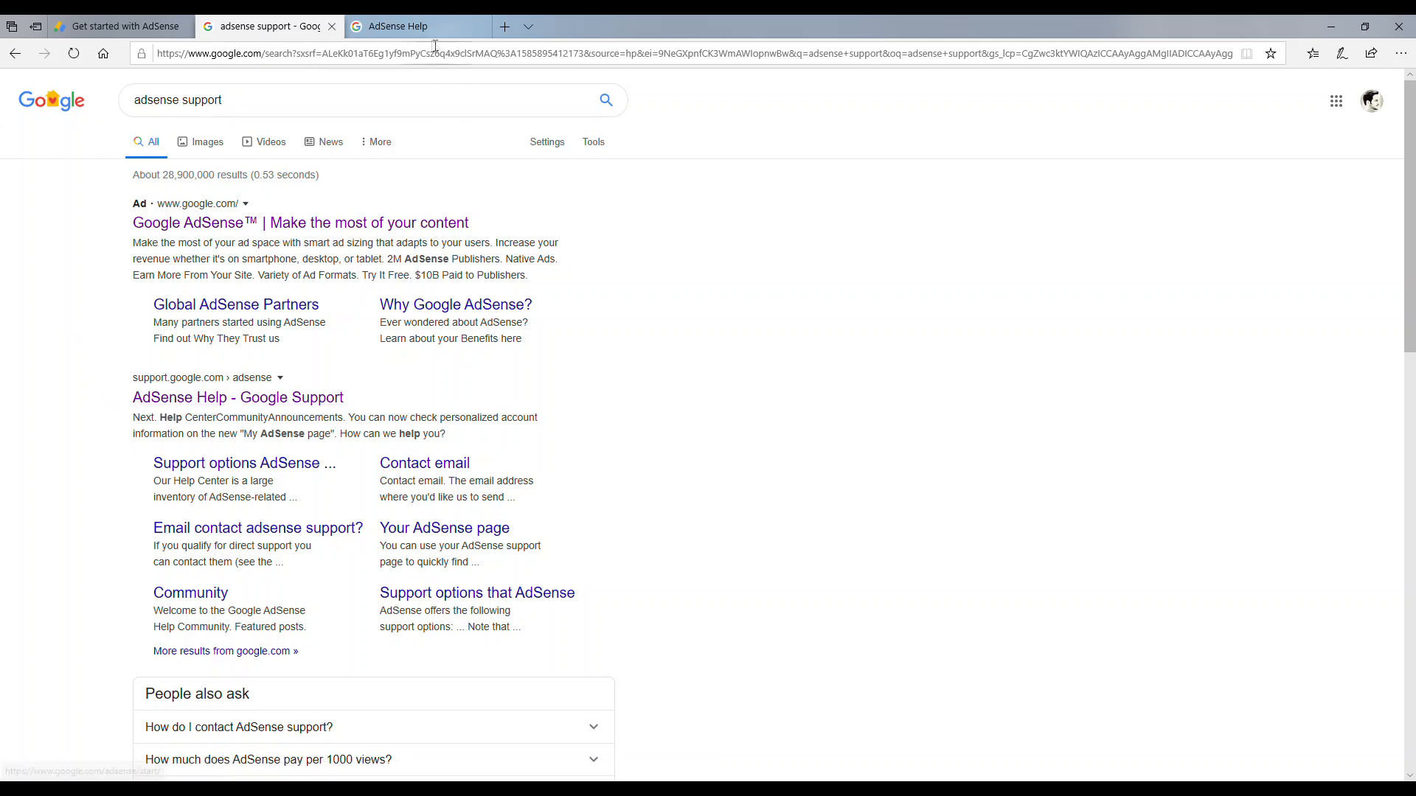
{"action": "left_click", "coordinate": [416, 25]}
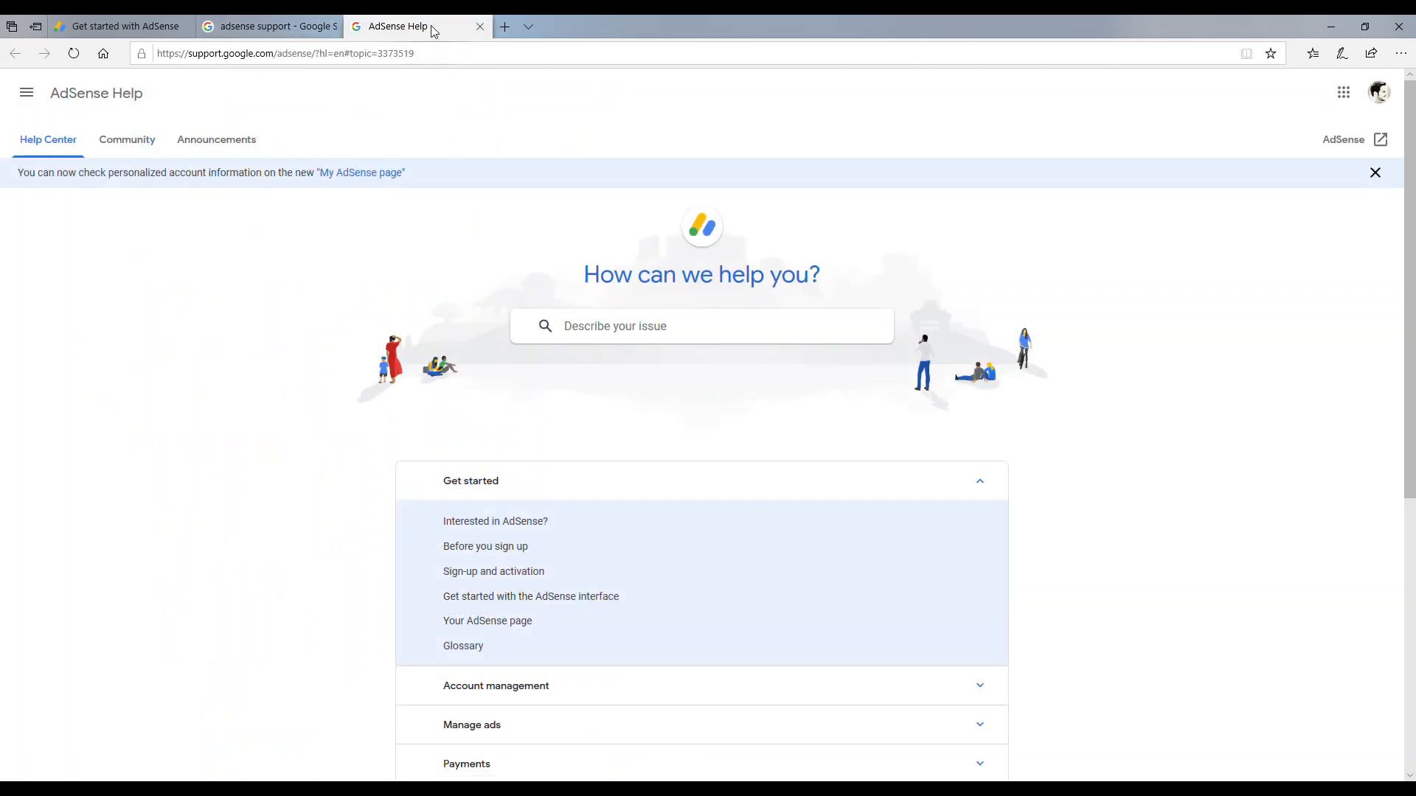
{"action": "mouse_move", "coordinate": [247, 497]}
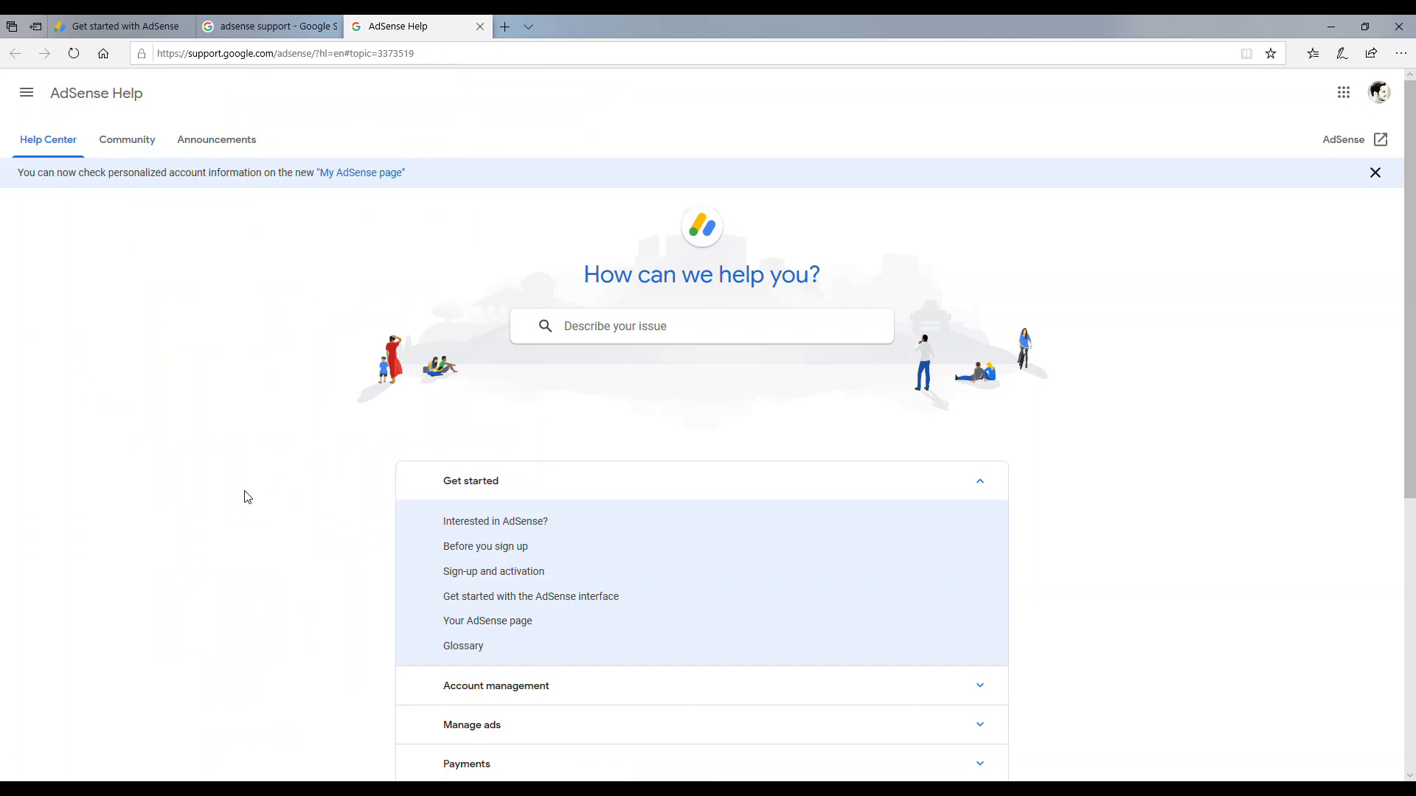
{"action": "mouse_move", "coordinate": [489, 227]}
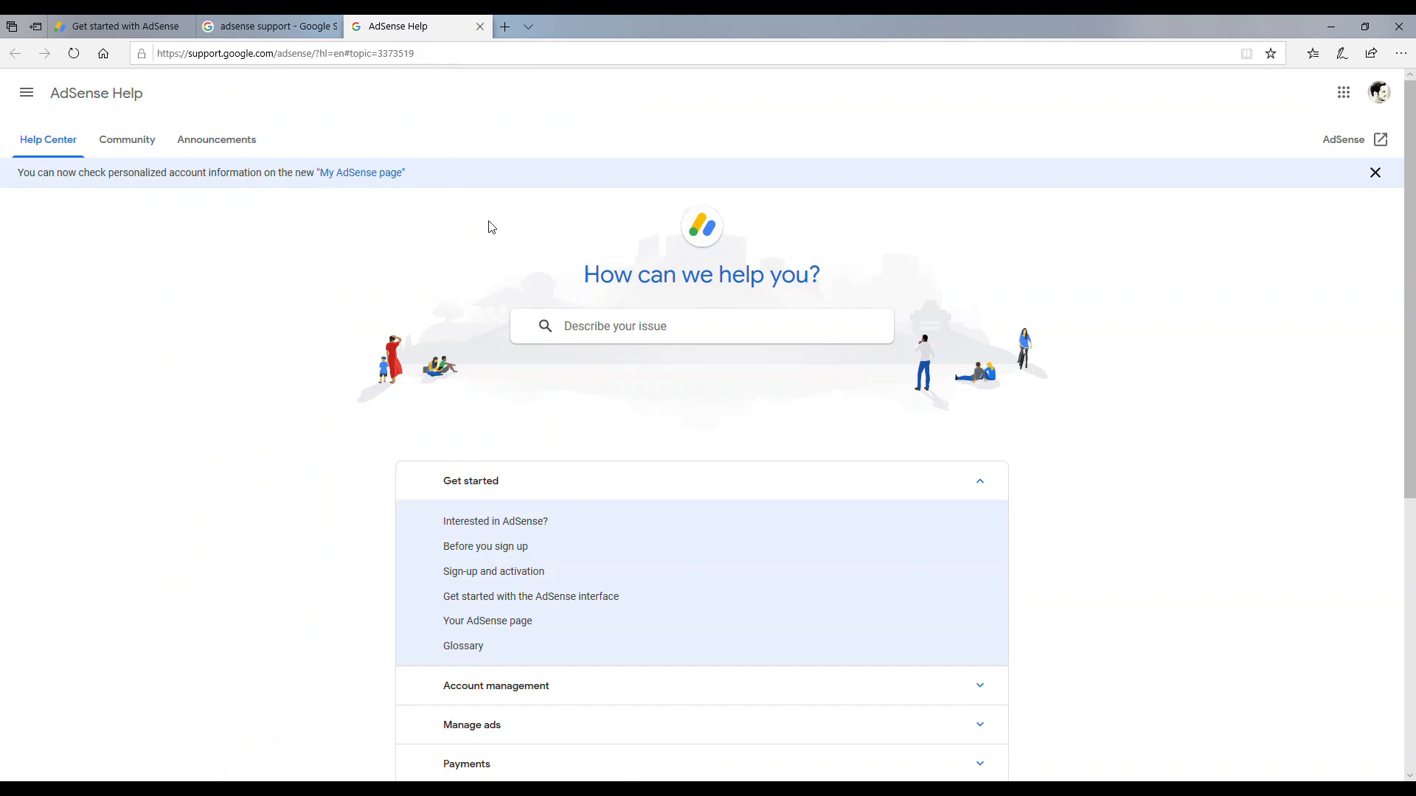
{"action": "mouse_move", "coordinate": [462, 281]}
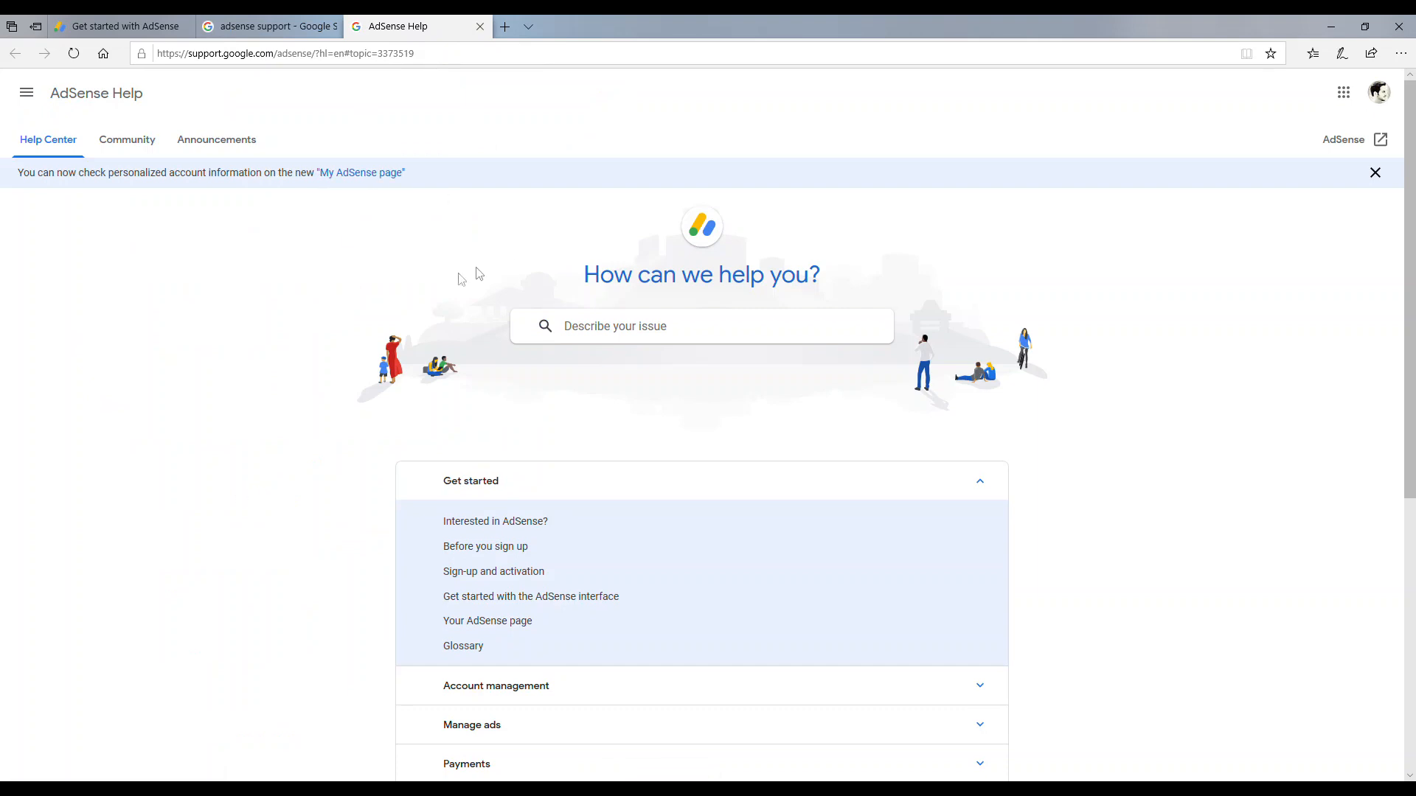
{"action": "mouse_move", "coordinate": [321, 452]}
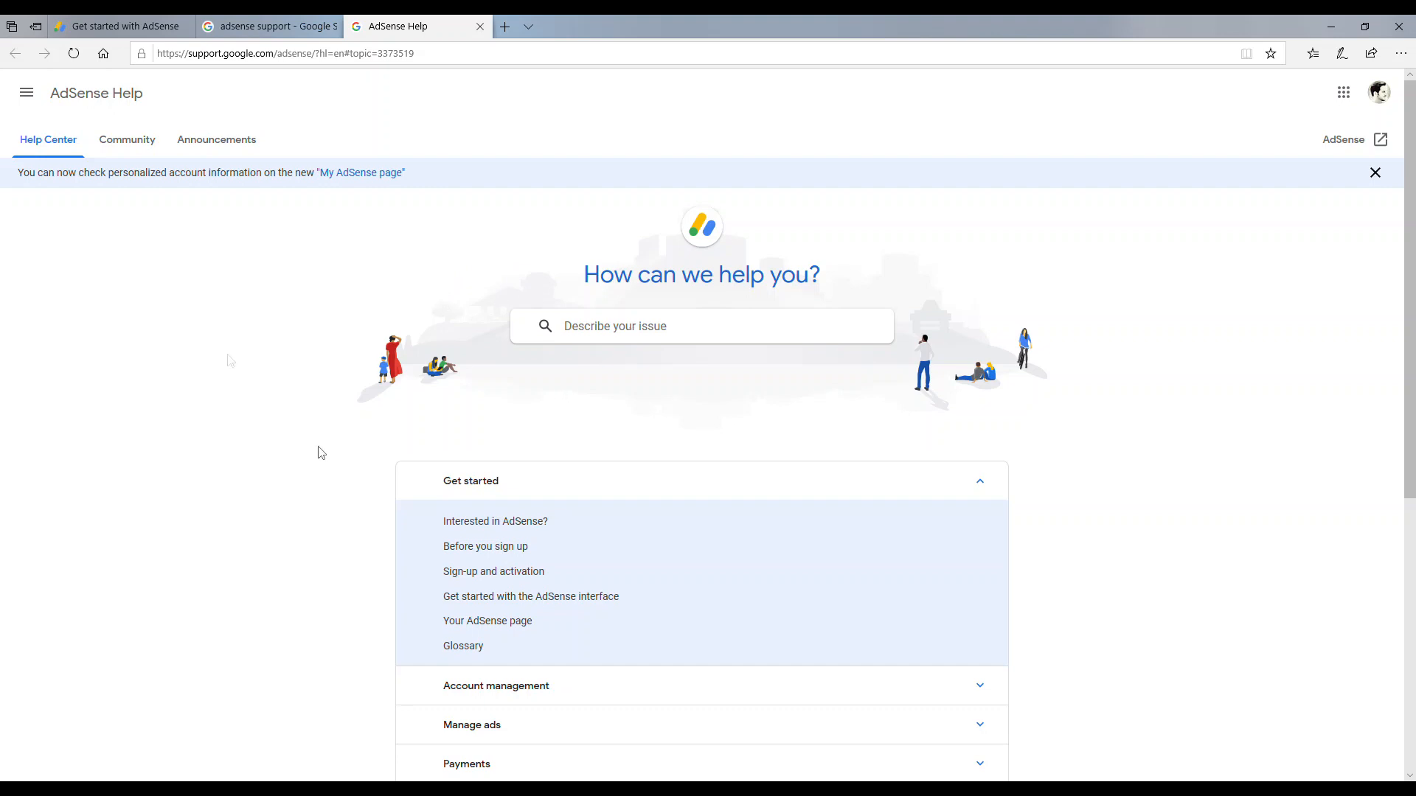
{"action": "mouse_move", "coordinate": [473, 245]}
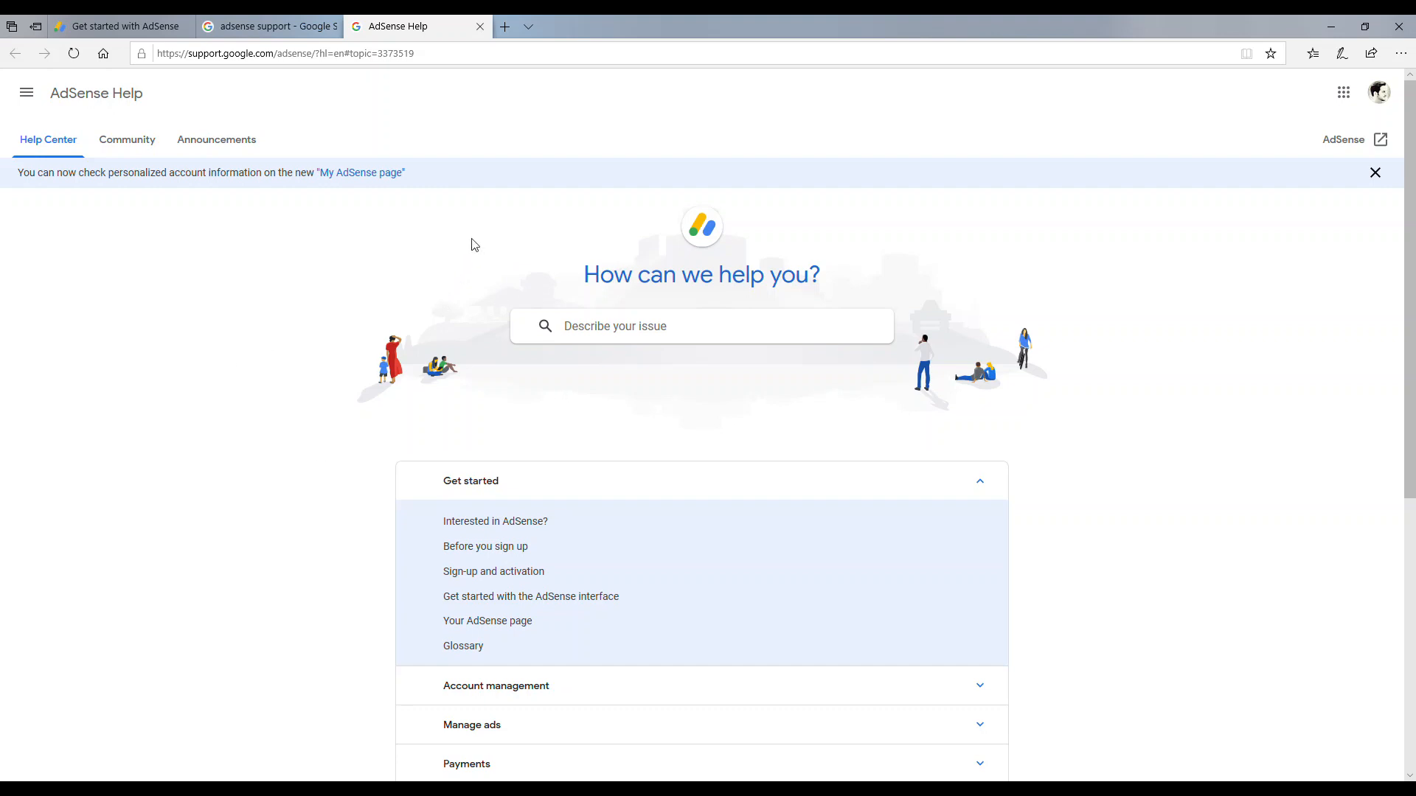
{"action": "mouse_move", "coordinate": [341, 118]}
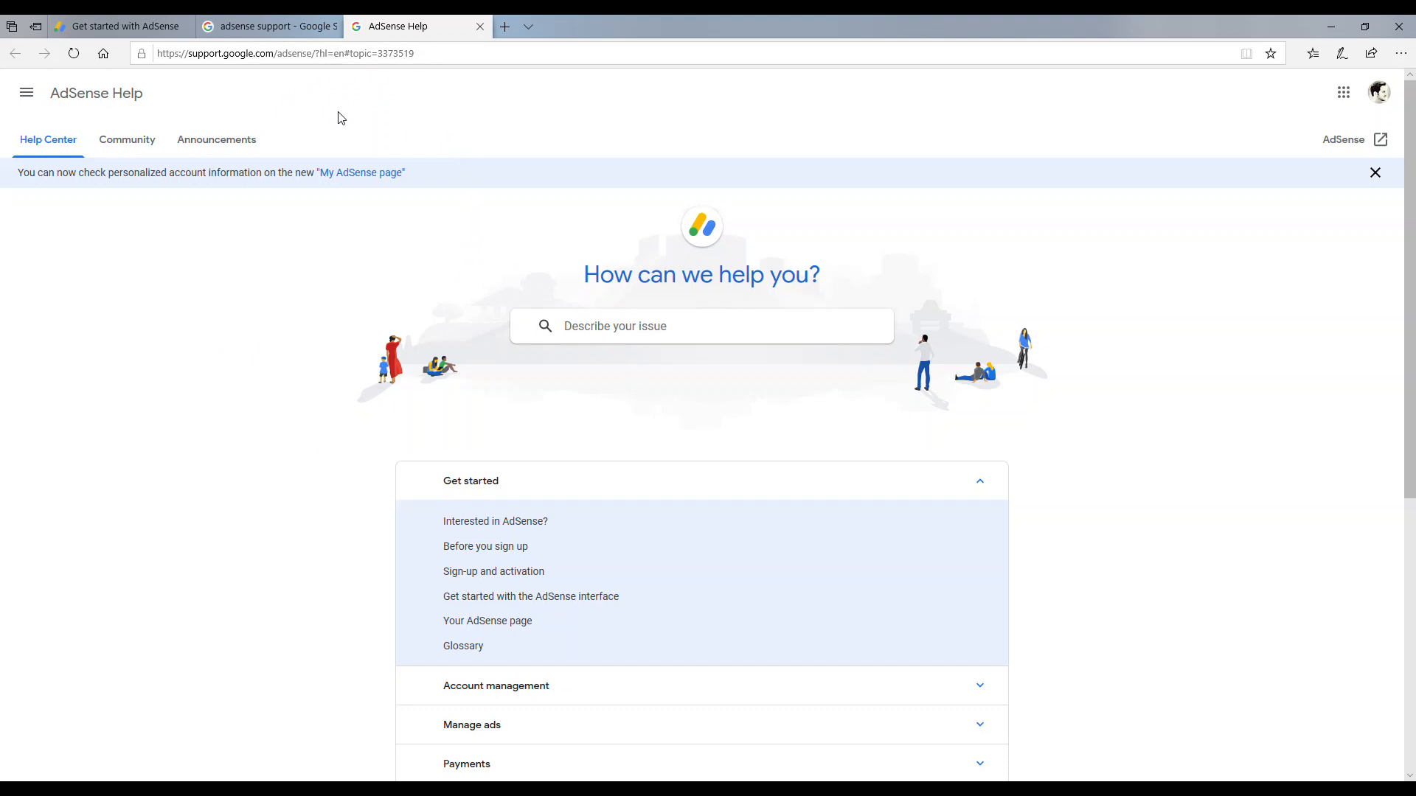
{"action": "left_click", "coordinate": [118, 25]}
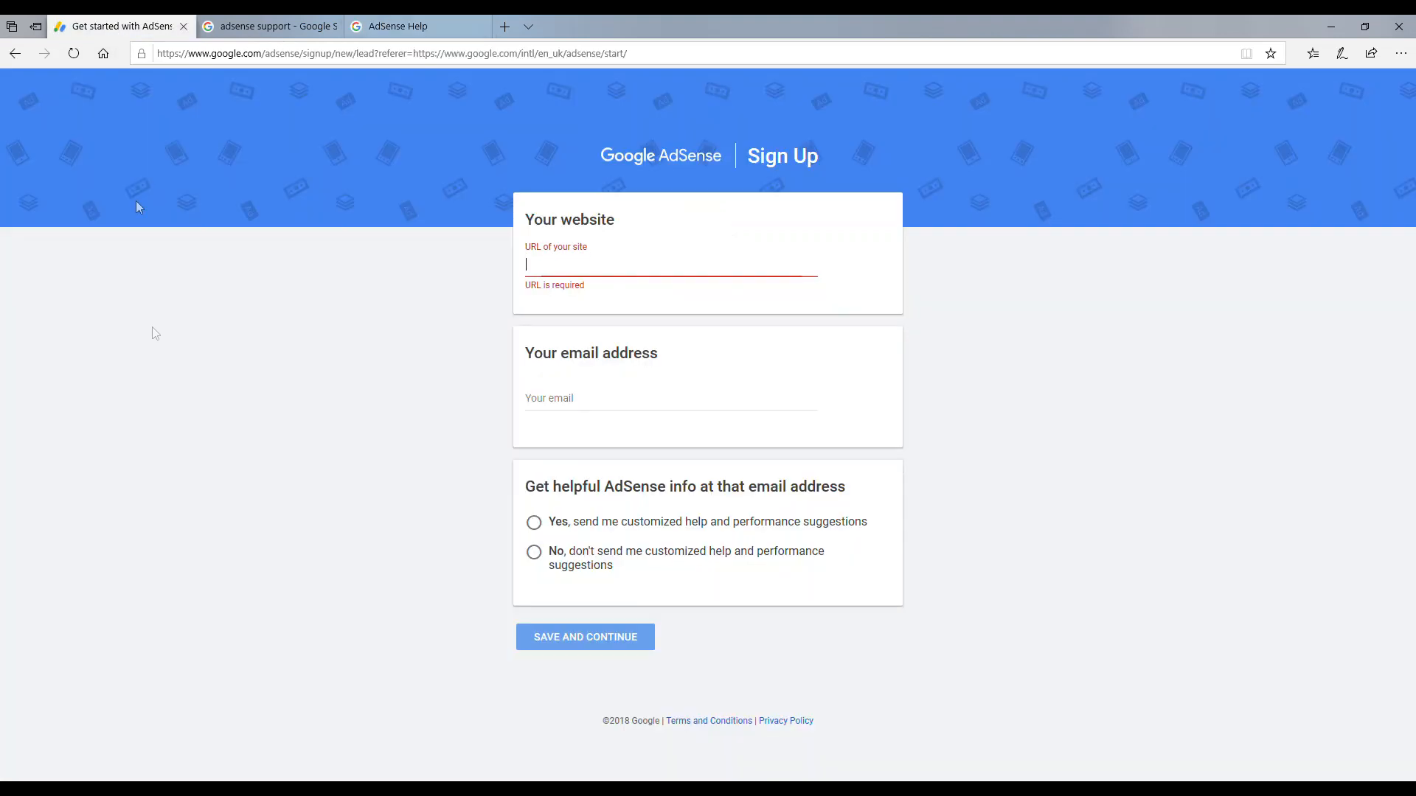
{"action": "mouse_move", "coordinate": [186, 368]}
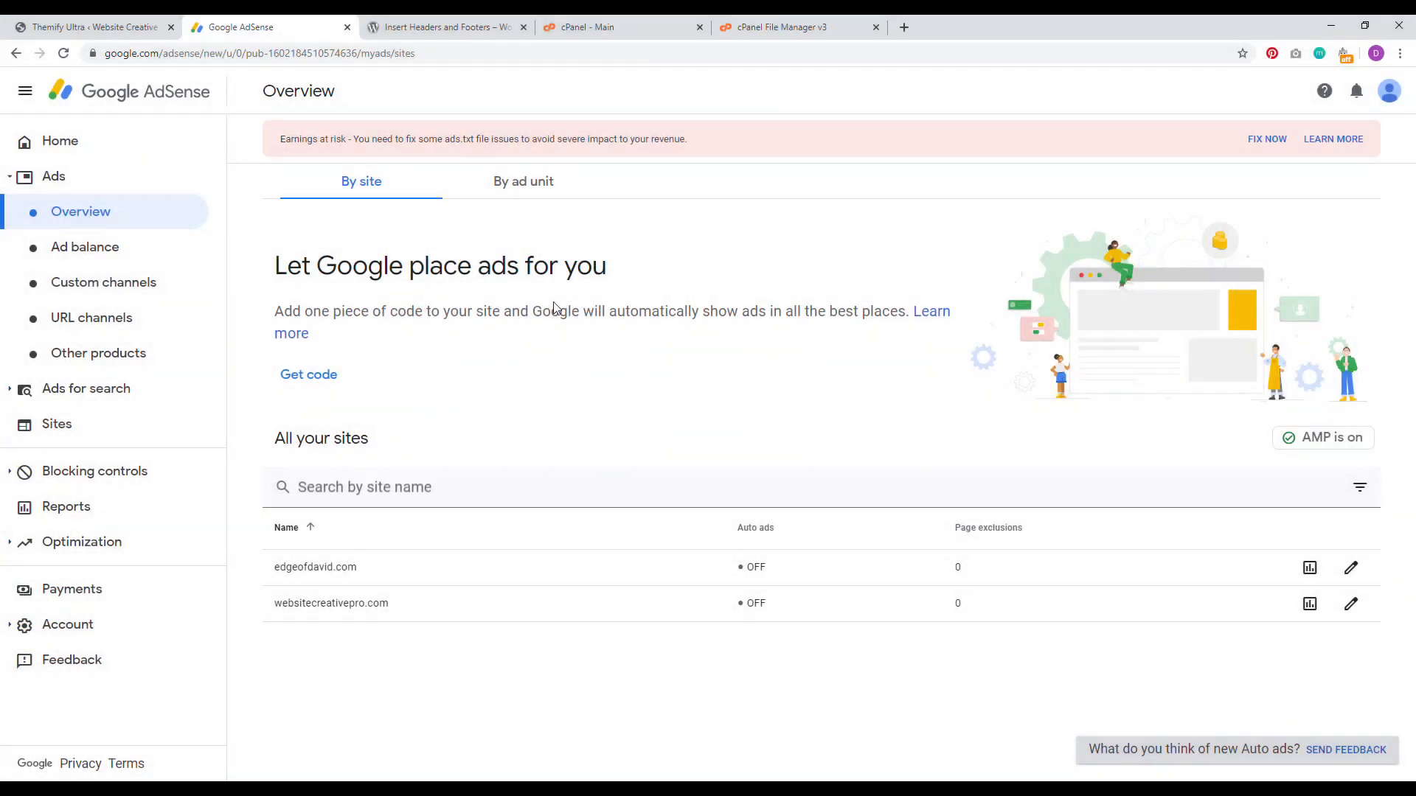
{"action": "mouse_move", "coordinate": [85, 173]}
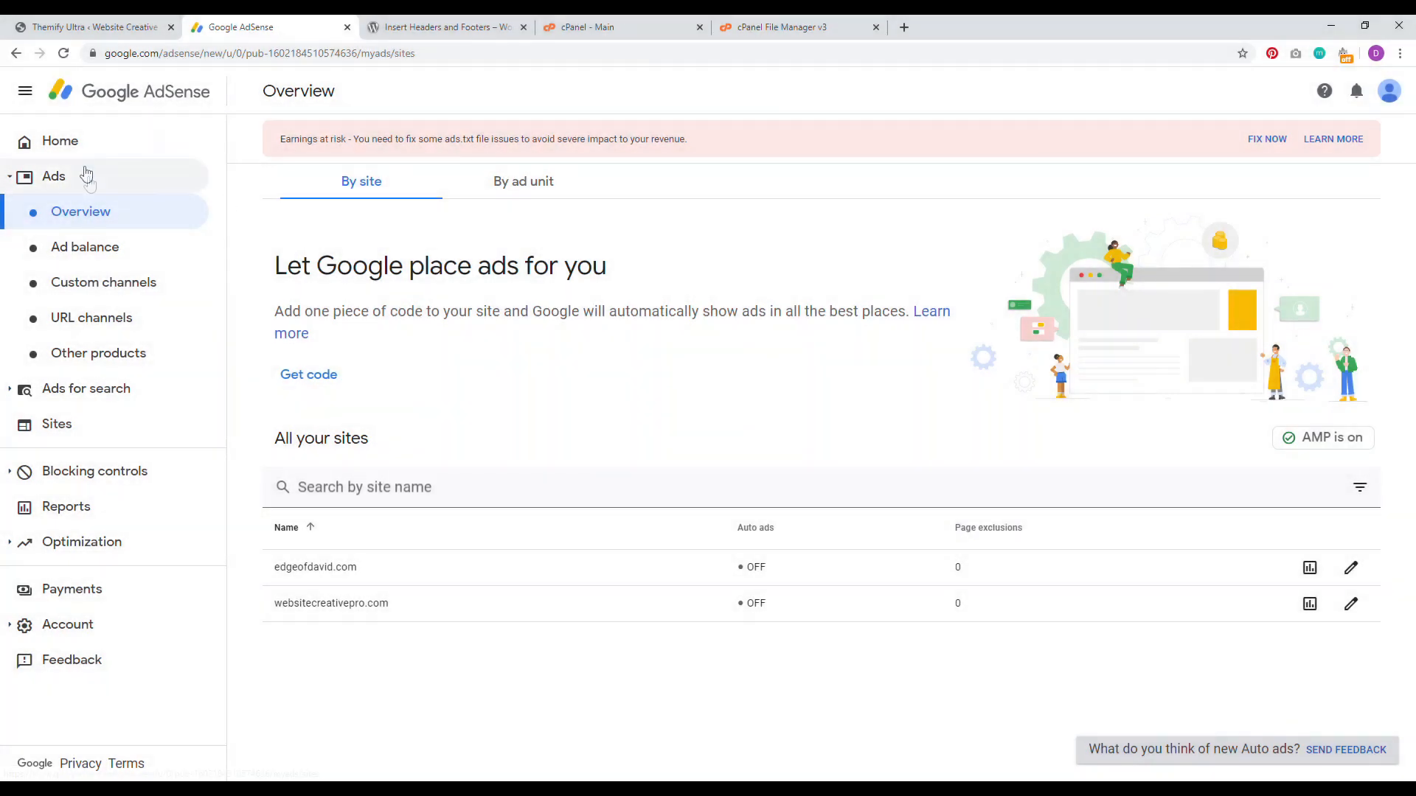
{"action": "mouse_move", "coordinate": [578, 550]}
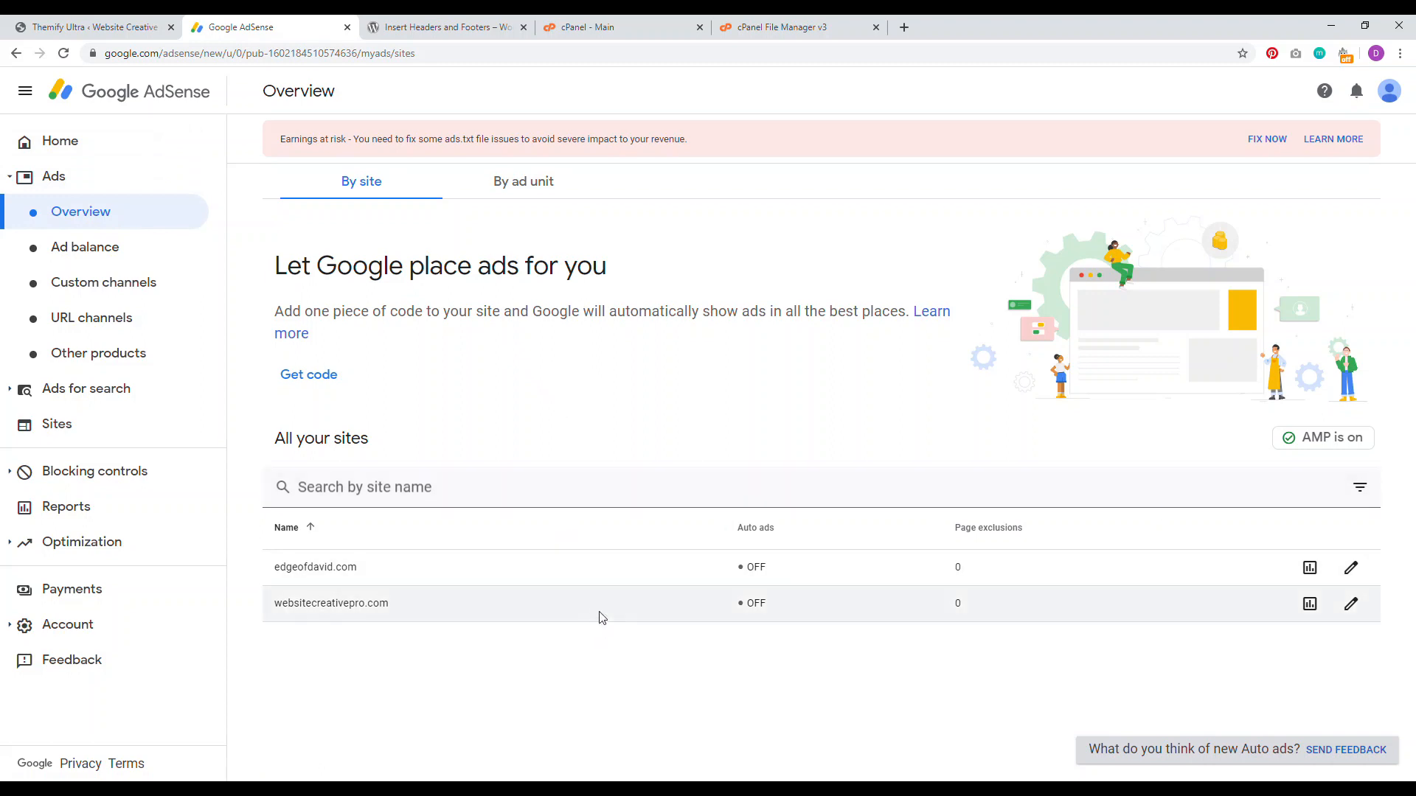
{"action": "mouse_move", "coordinate": [513, 289]}
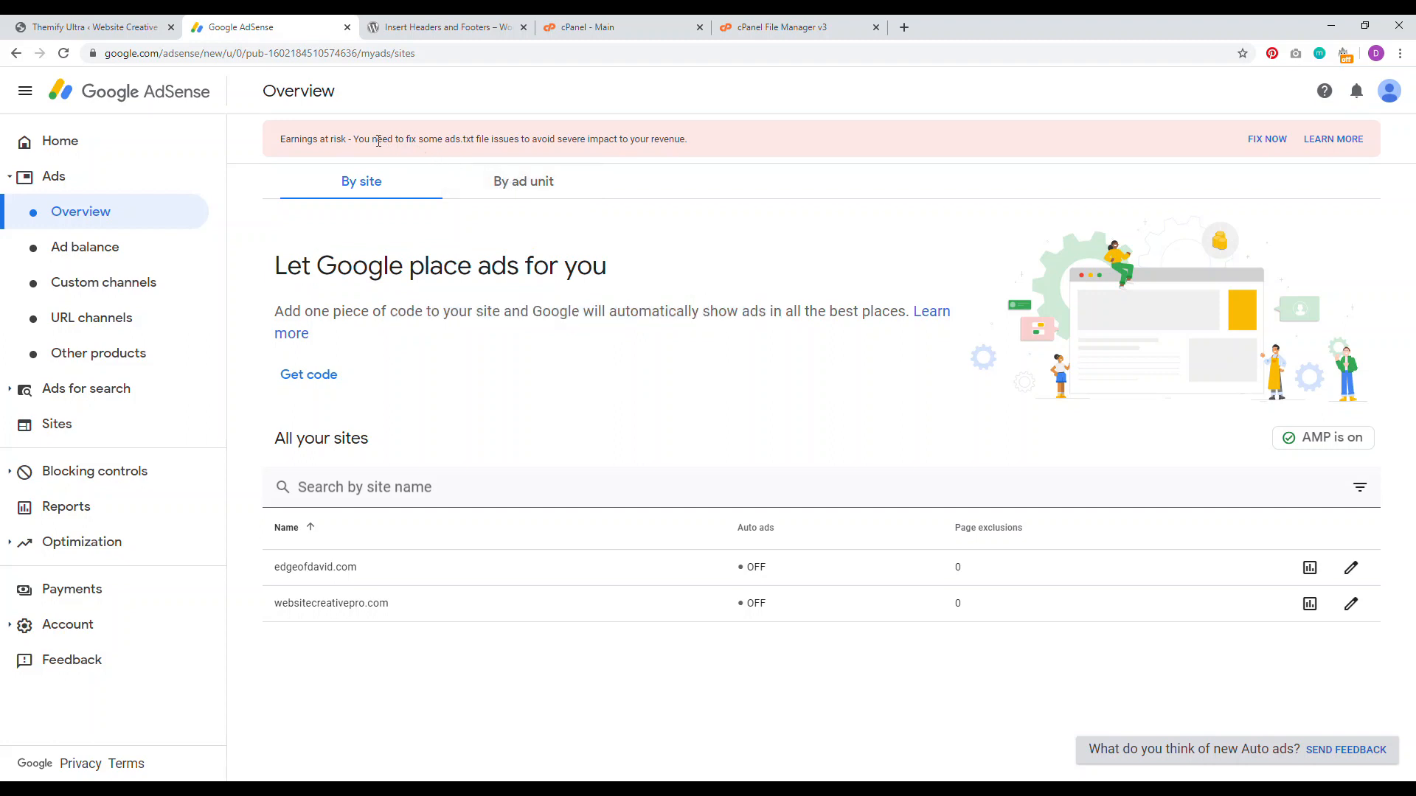
{"action": "mouse_move", "coordinate": [450, 139]}
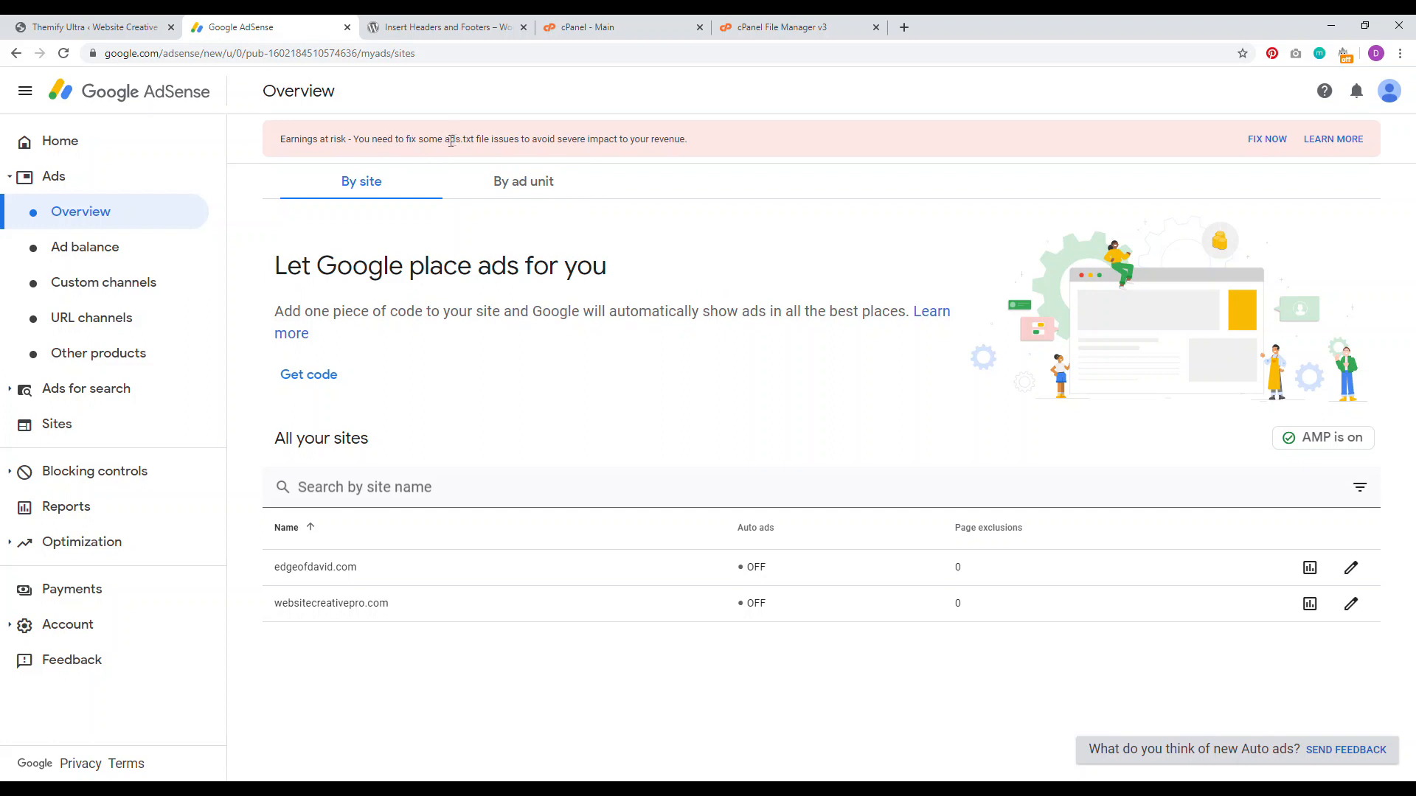
{"action": "mouse_move", "coordinate": [366, 569]}
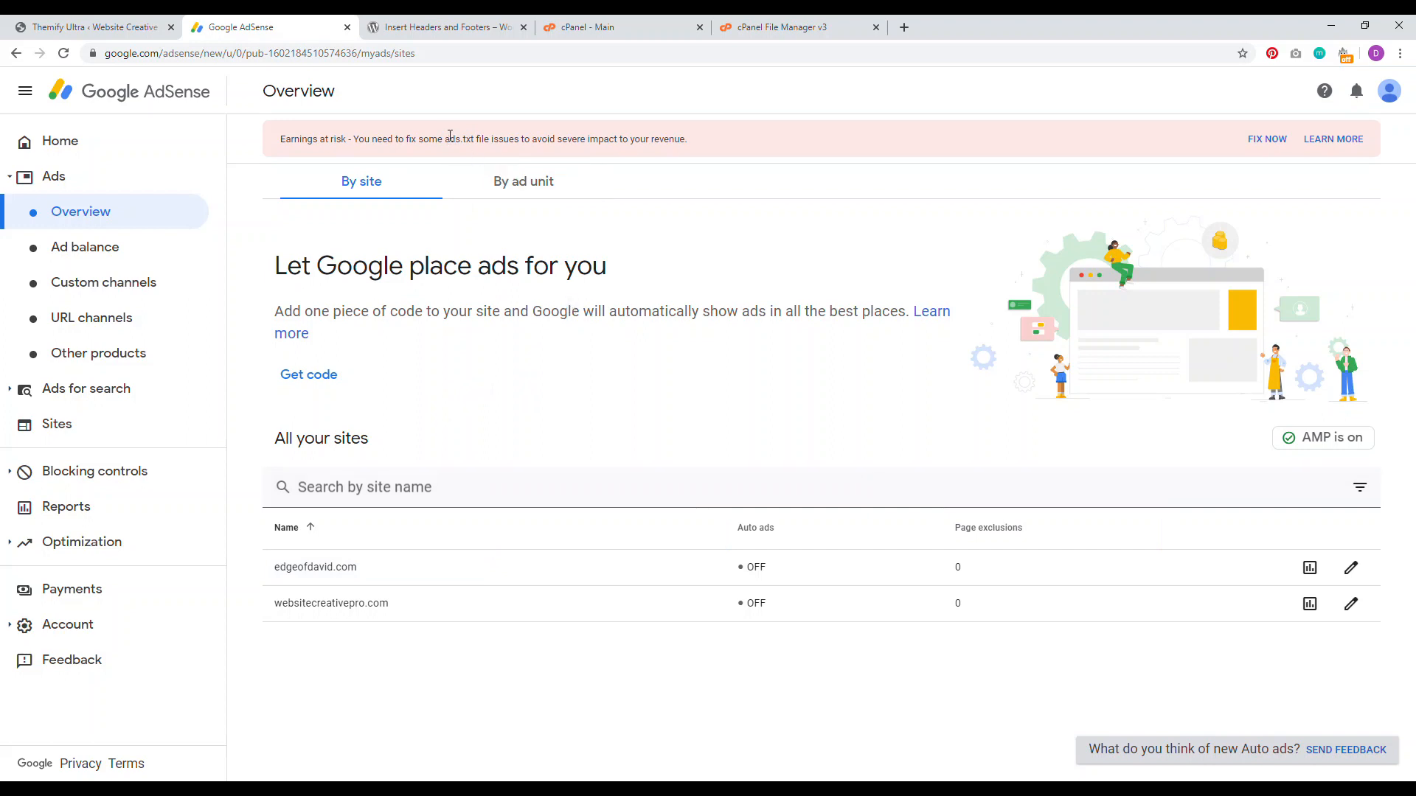
{"action": "mouse_move", "coordinate": [680, 301]}
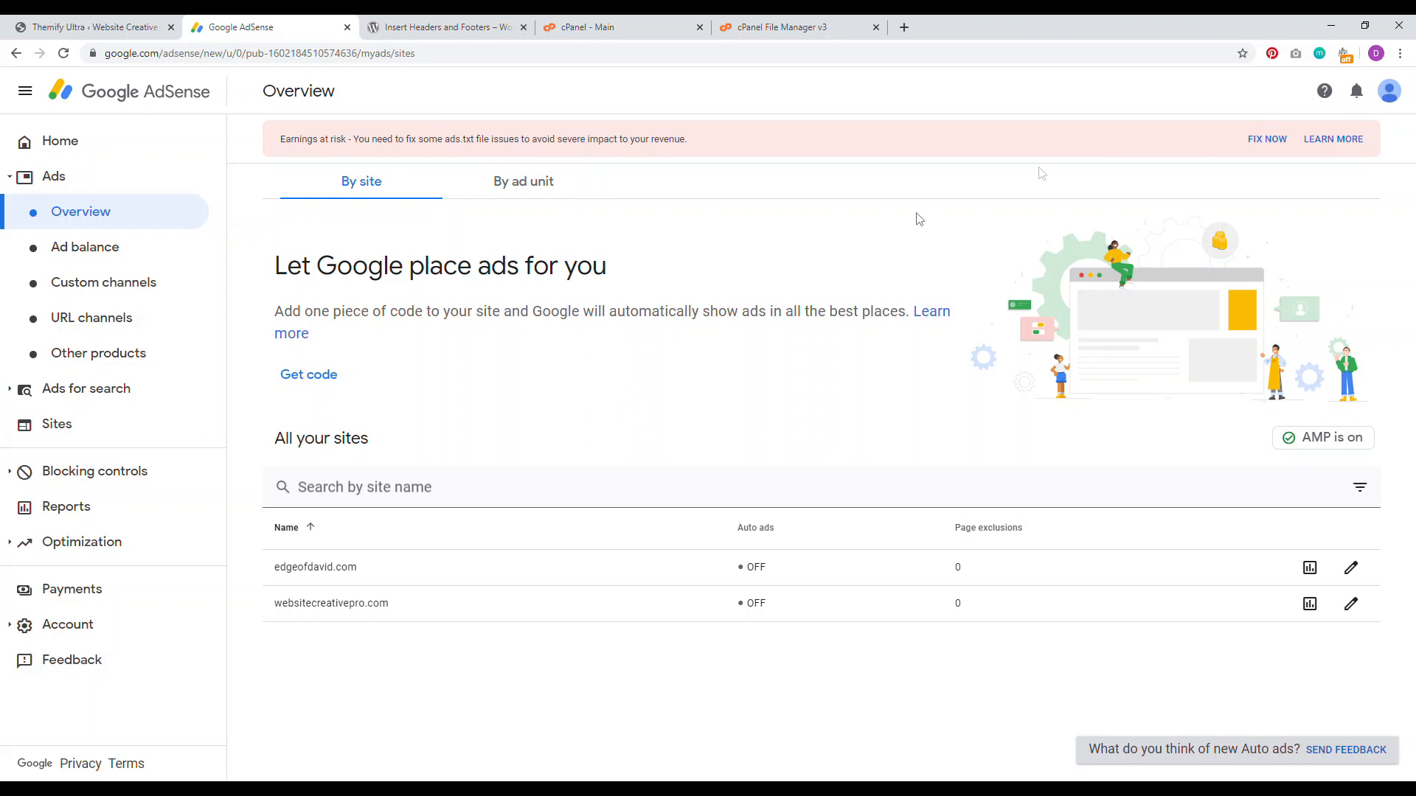
{"action": "mouse_move", "coordinate": [773, 313]}
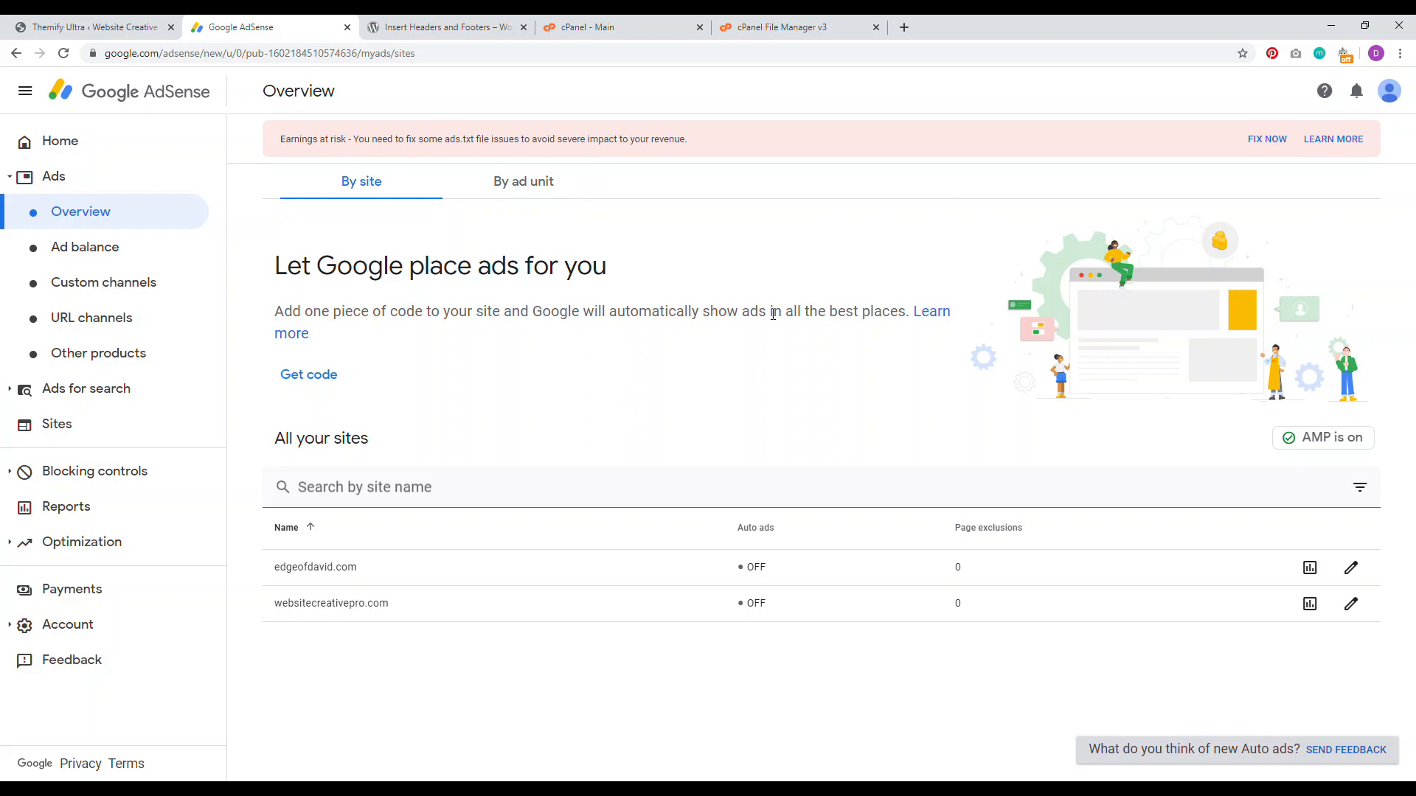
{"action": "mouse_move", "coordinate": [803, 300]}
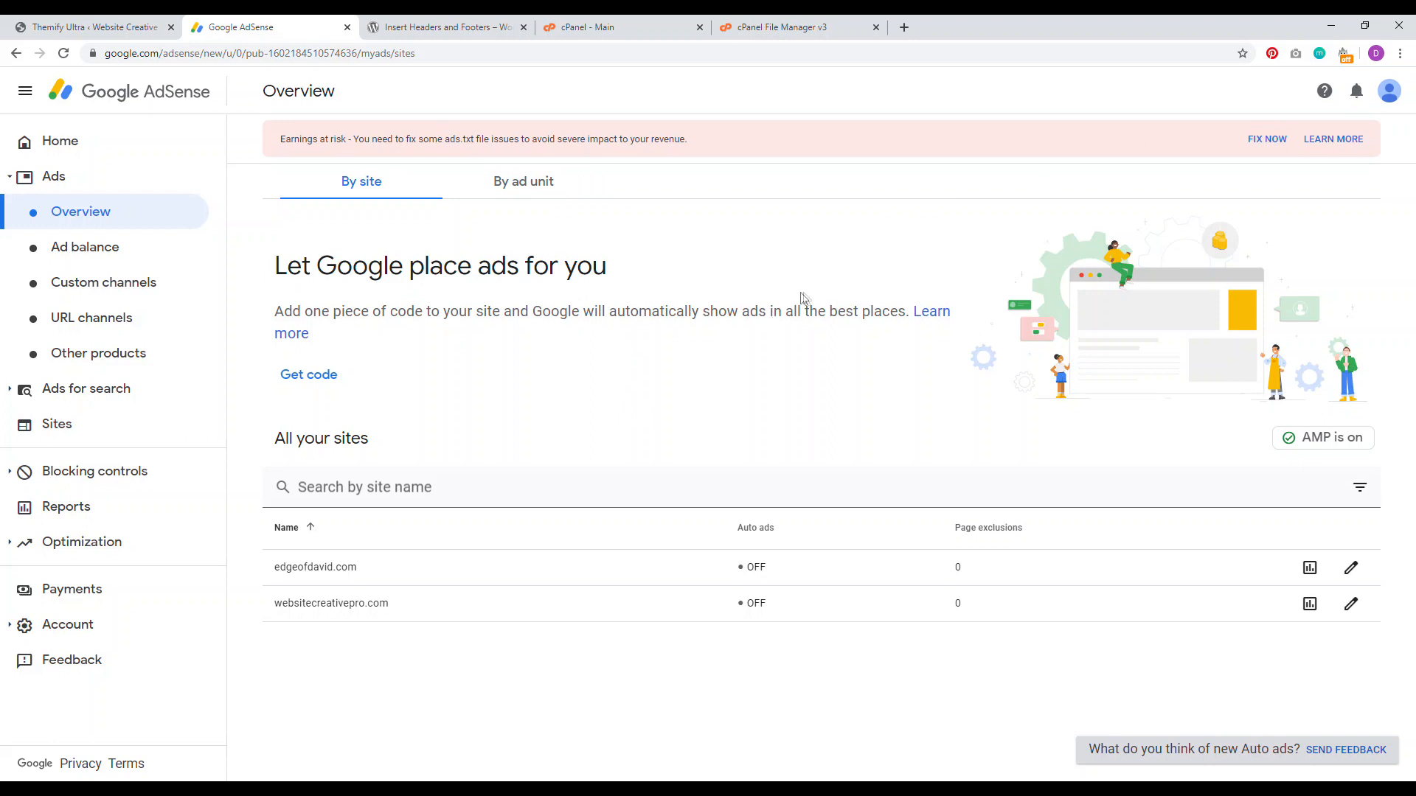
Go to the cPanel home page and launch File Manager on public_html.
{"action": "left_click", "coordinate": [621, 26]}
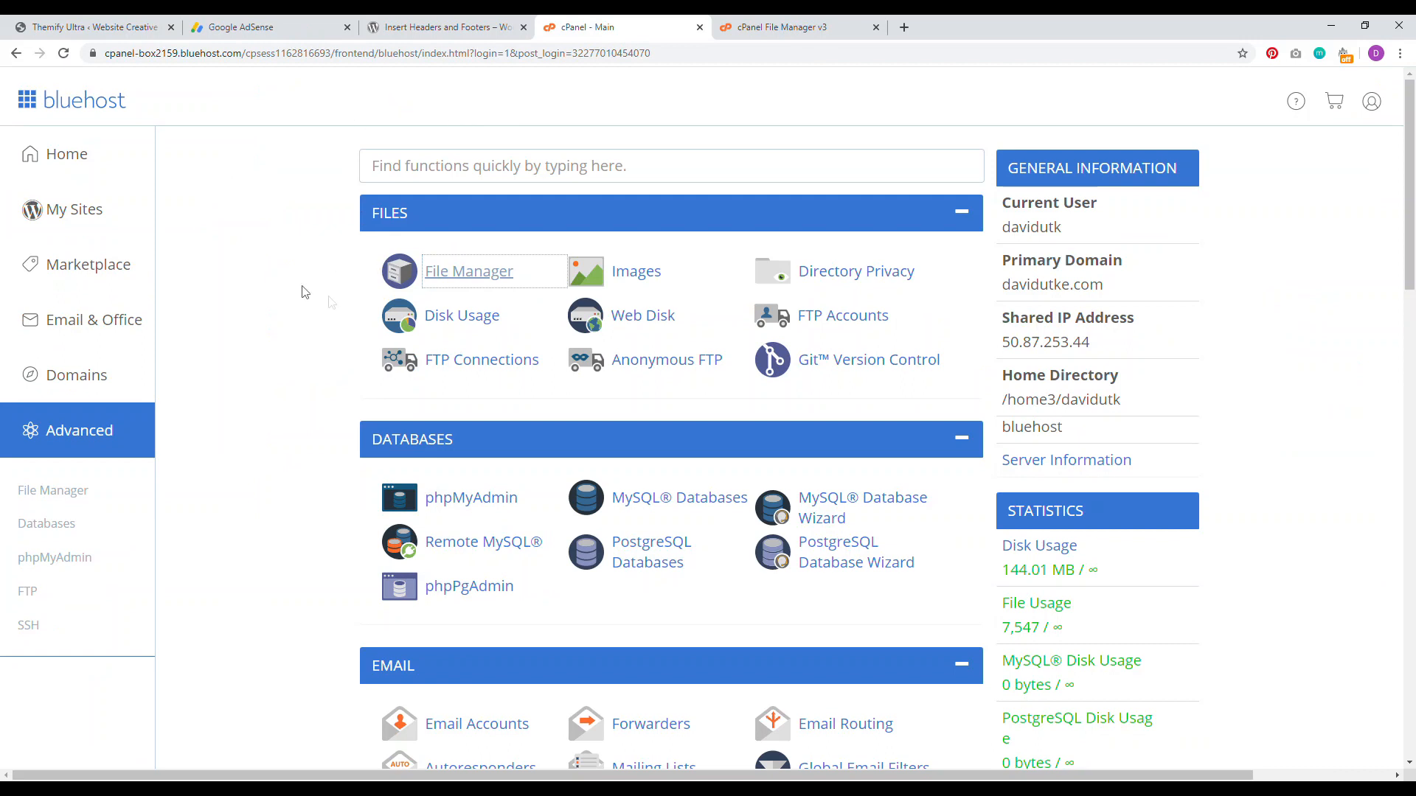
{"action": "mouse_move", "coordinate": [123, 379]}
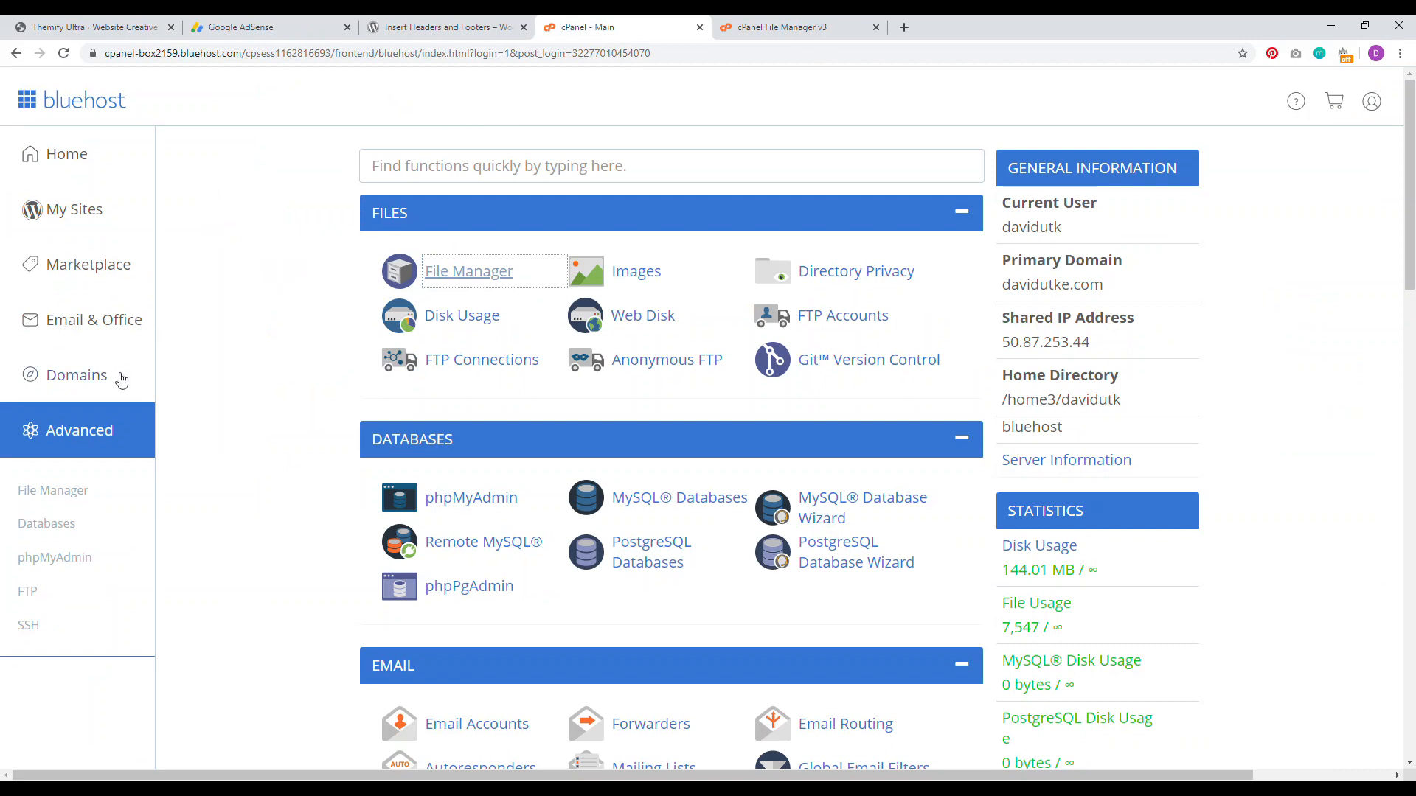
{"action": "mouse_move", "coordinate": [467, 271]}
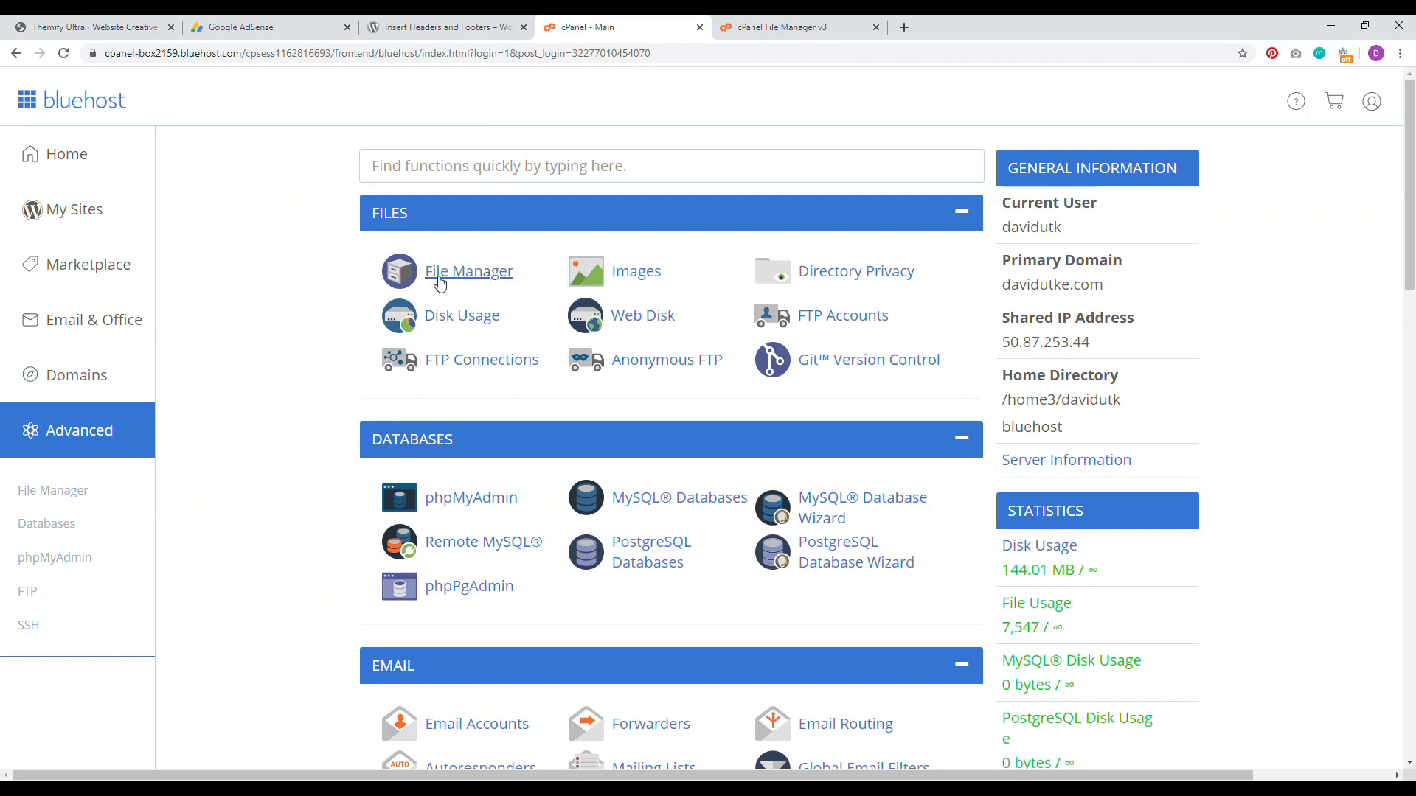
{"action": "left_click", "coordinate": [468, 272]}
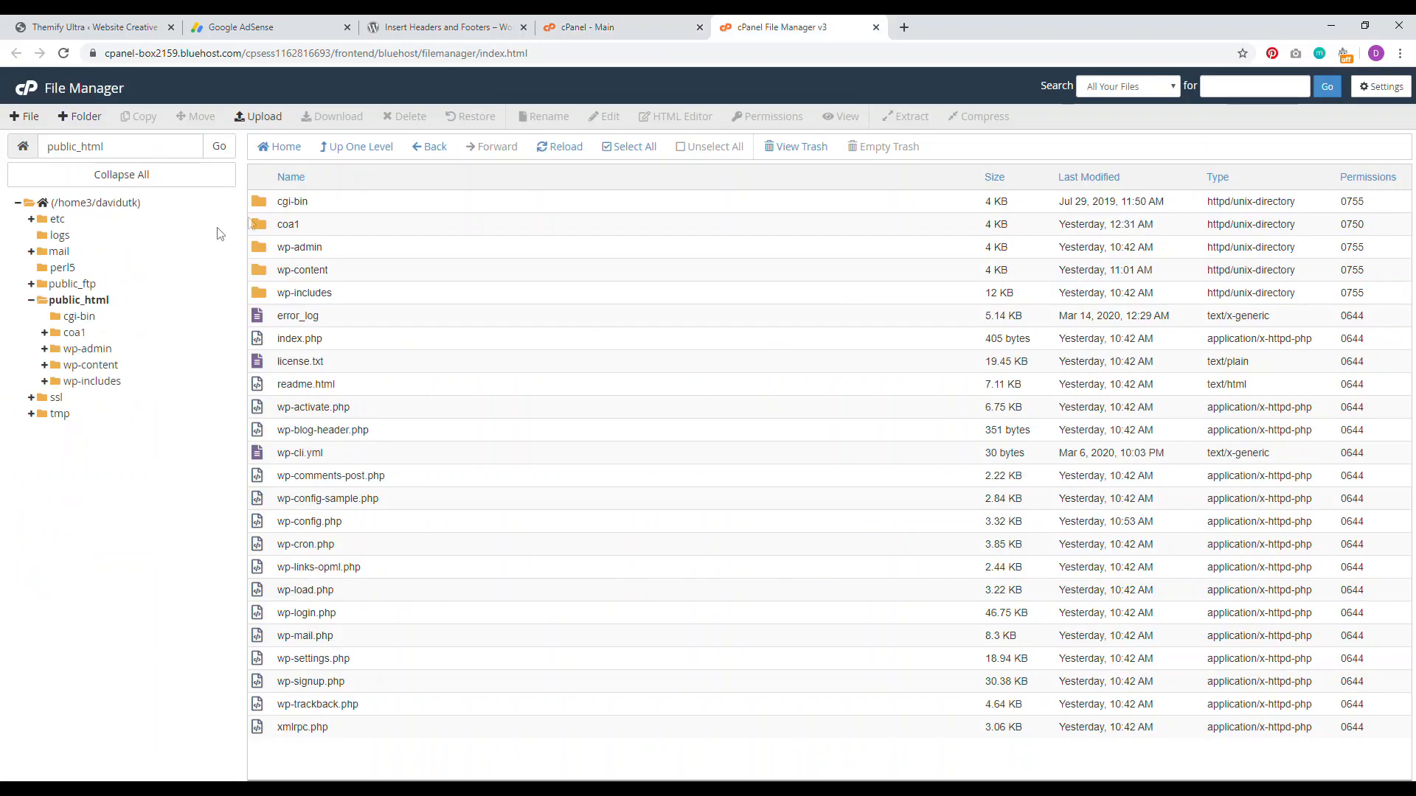
{"action": "mouse_move", "coordinate": [76, 300]}
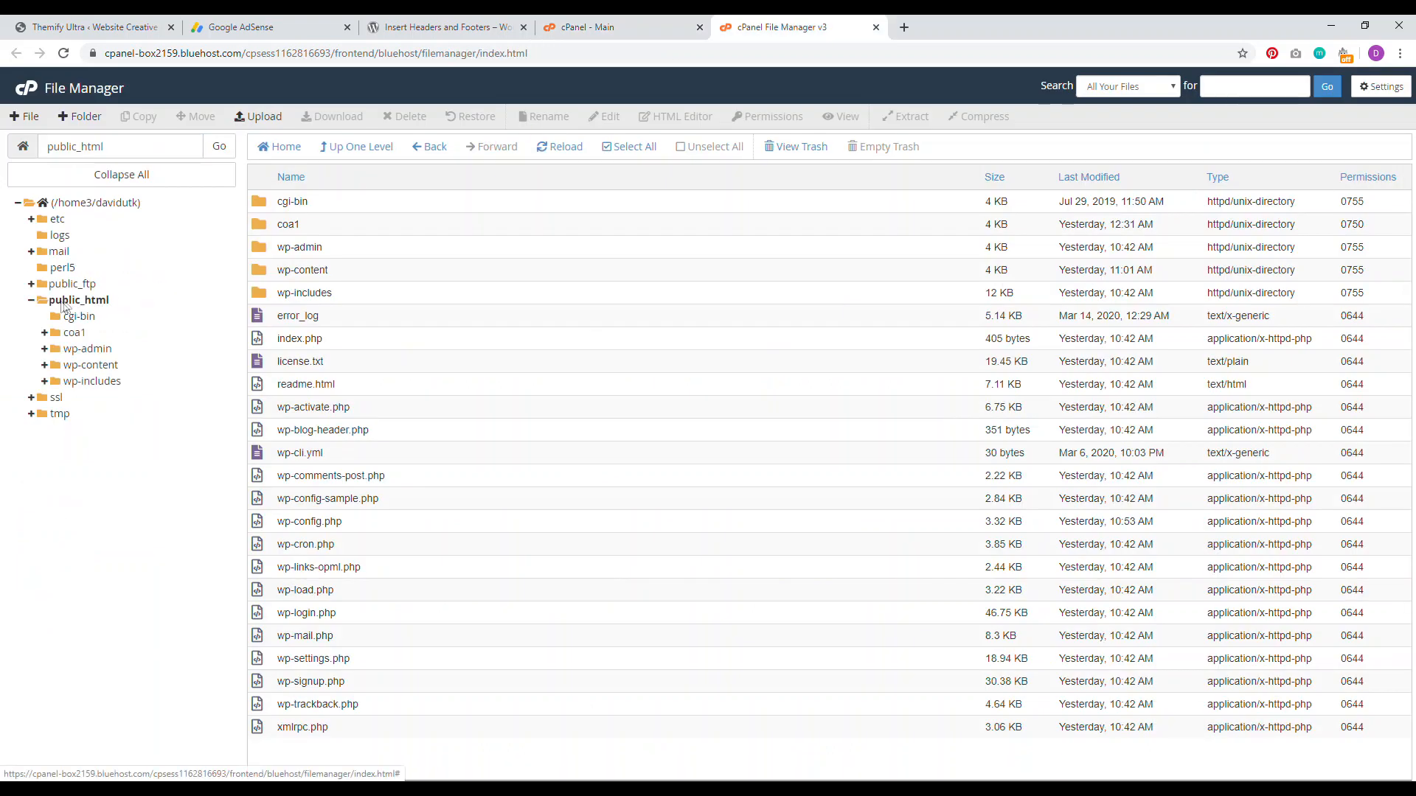
{"action": "mouse_move", "coordinate": [226, 248]}
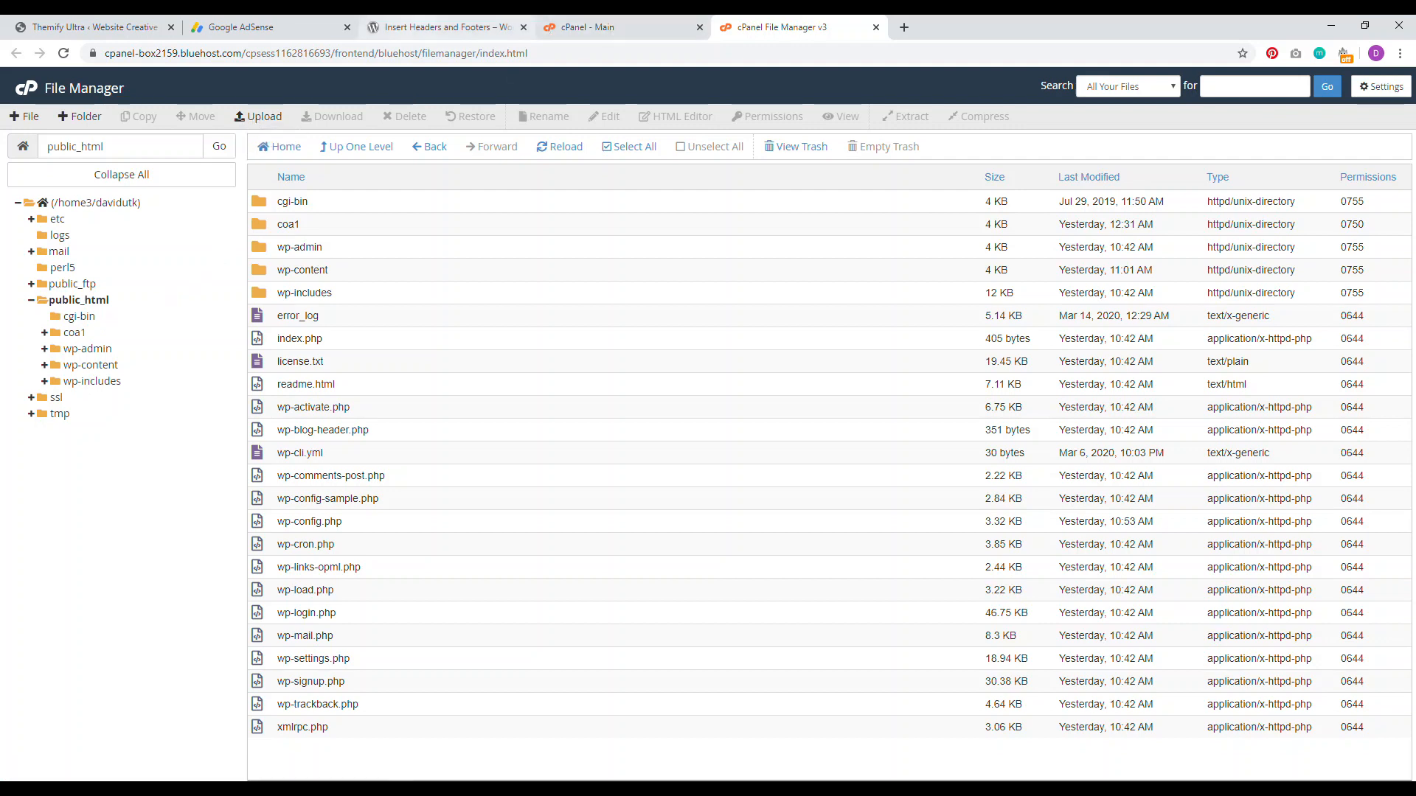
View the auto ads code snippet from the AdSense Overview and dismiss it.
{"action": "left_click", "coordinate": [268, 27]}
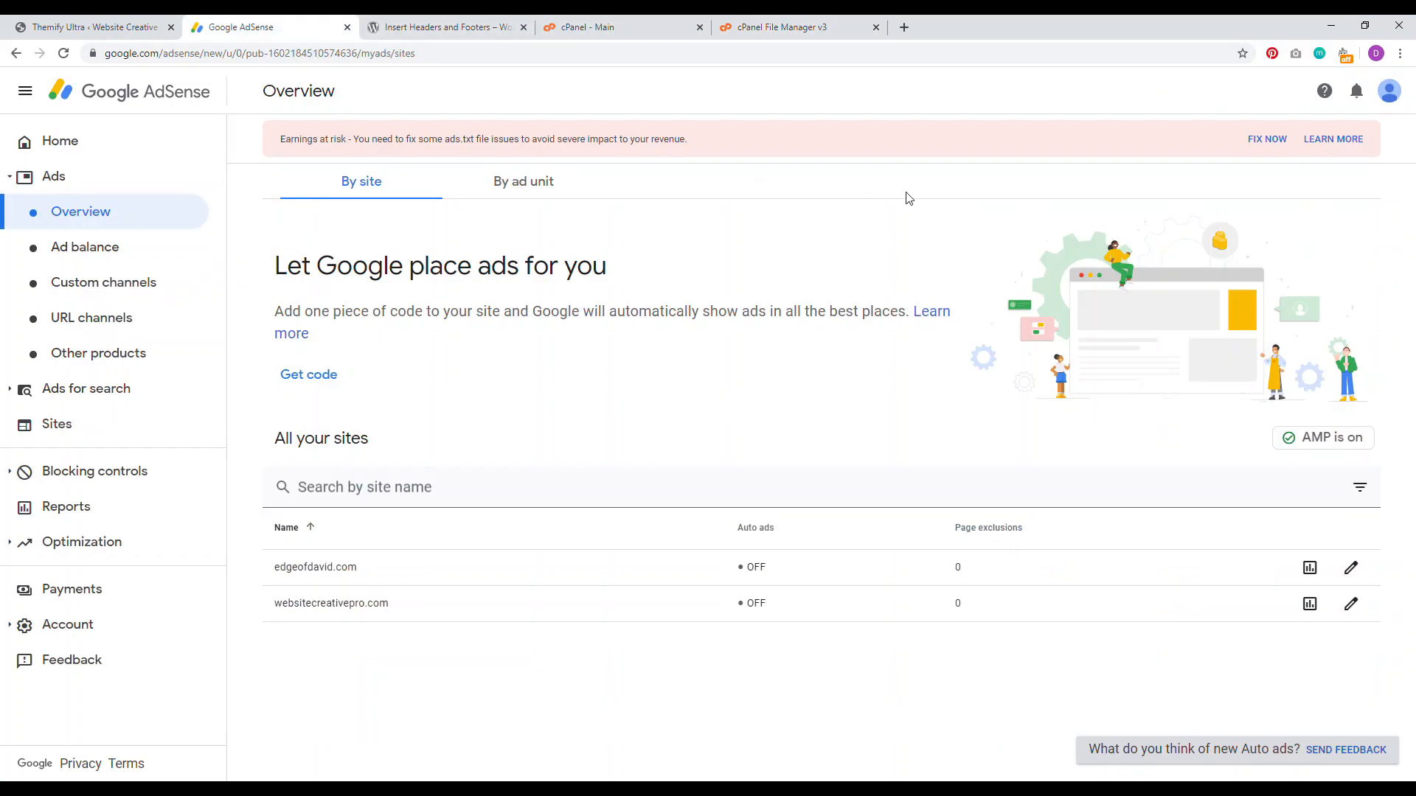
{"action": "mouse_move", "coordinate": [609, 319]}
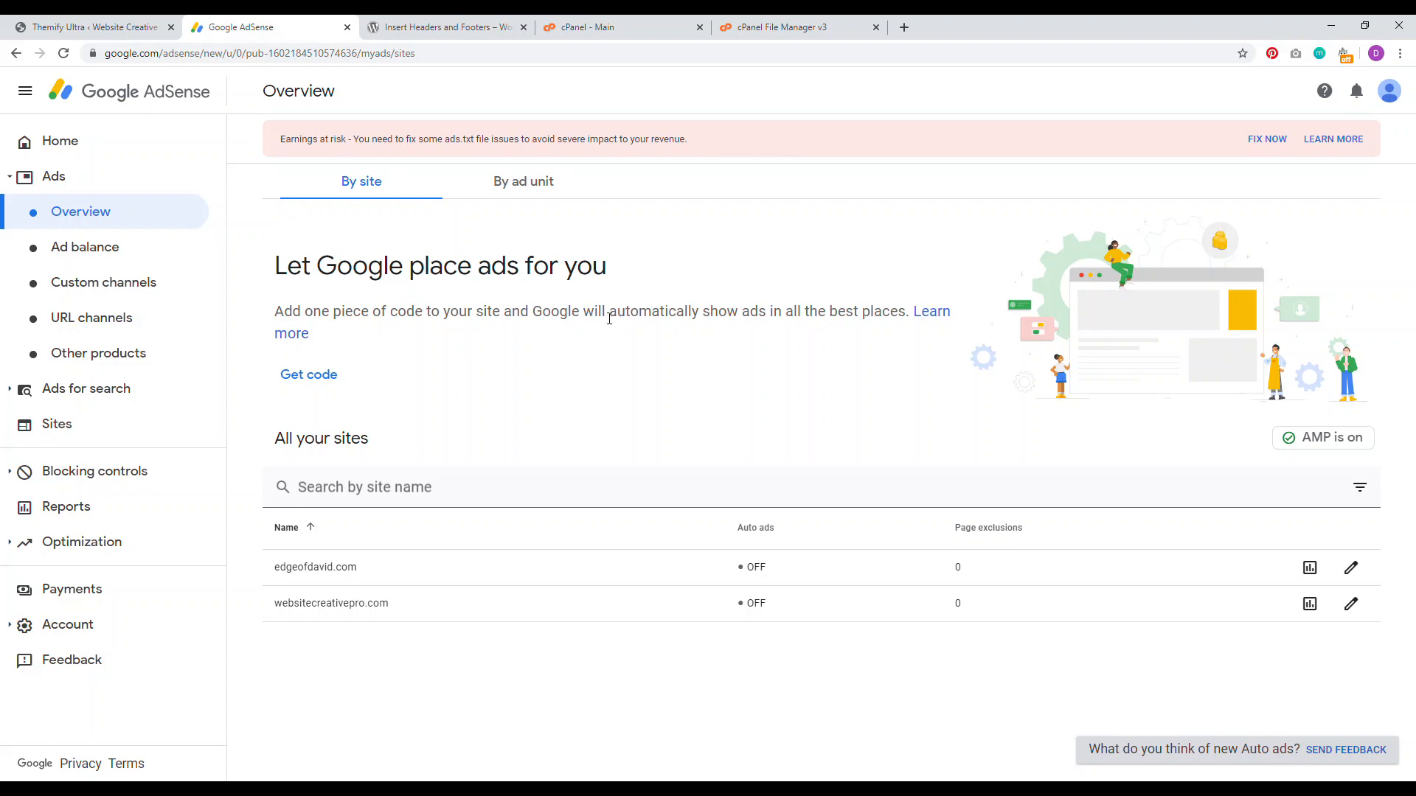
{"action": "mouse_move", "coordinate": [413, 336]}
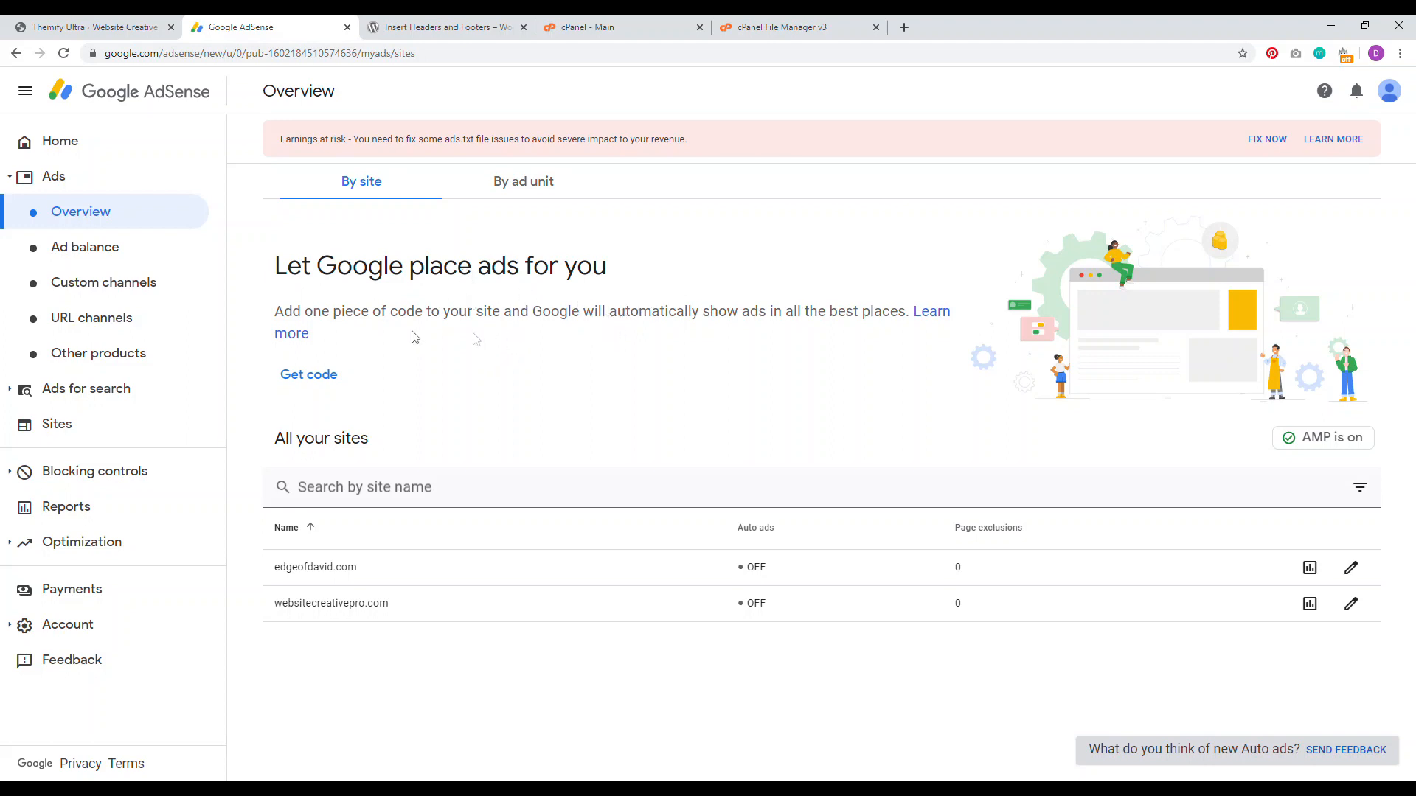
{"action": "left_click", "coordinate": [308, 374]}
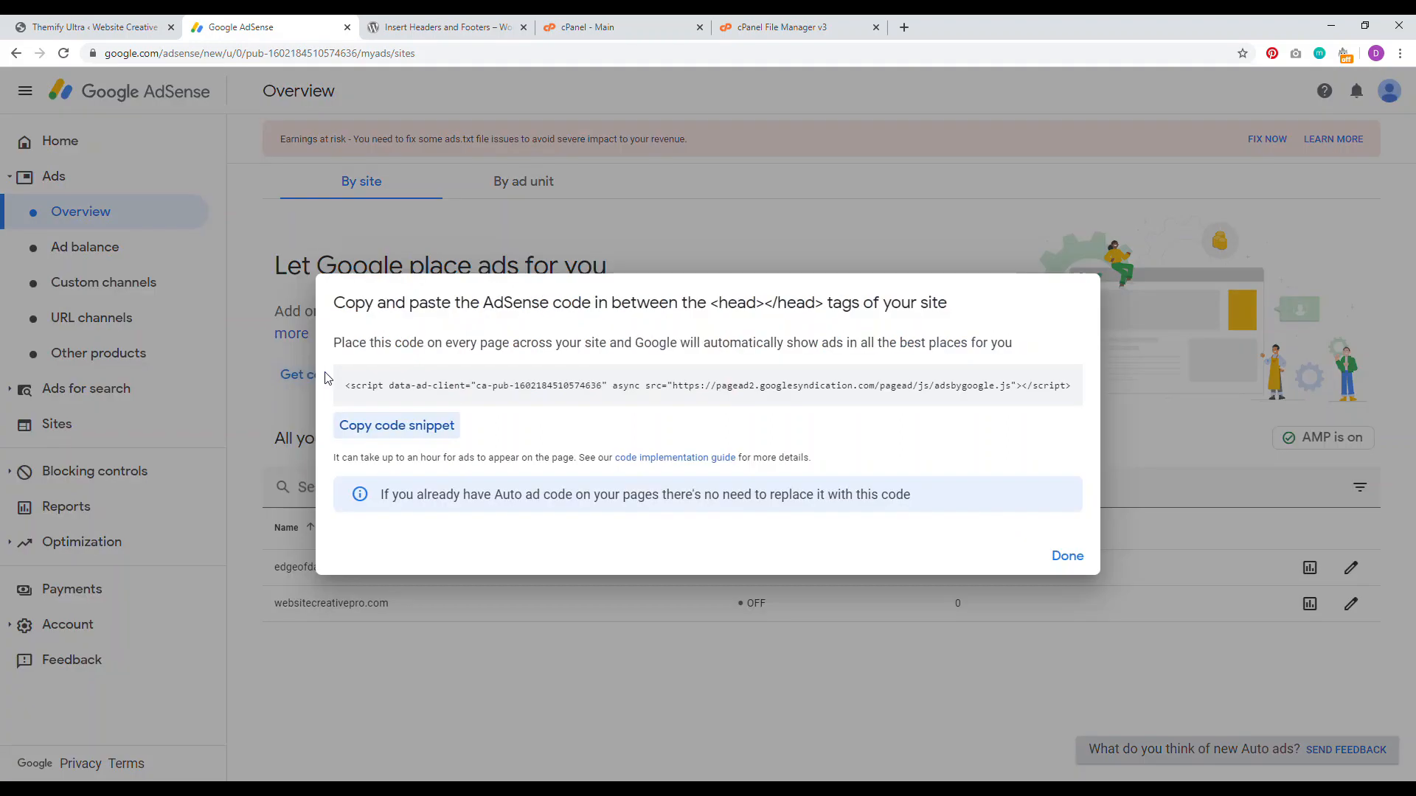
{"action": "left_click", "coordinate": [1066, 556]}
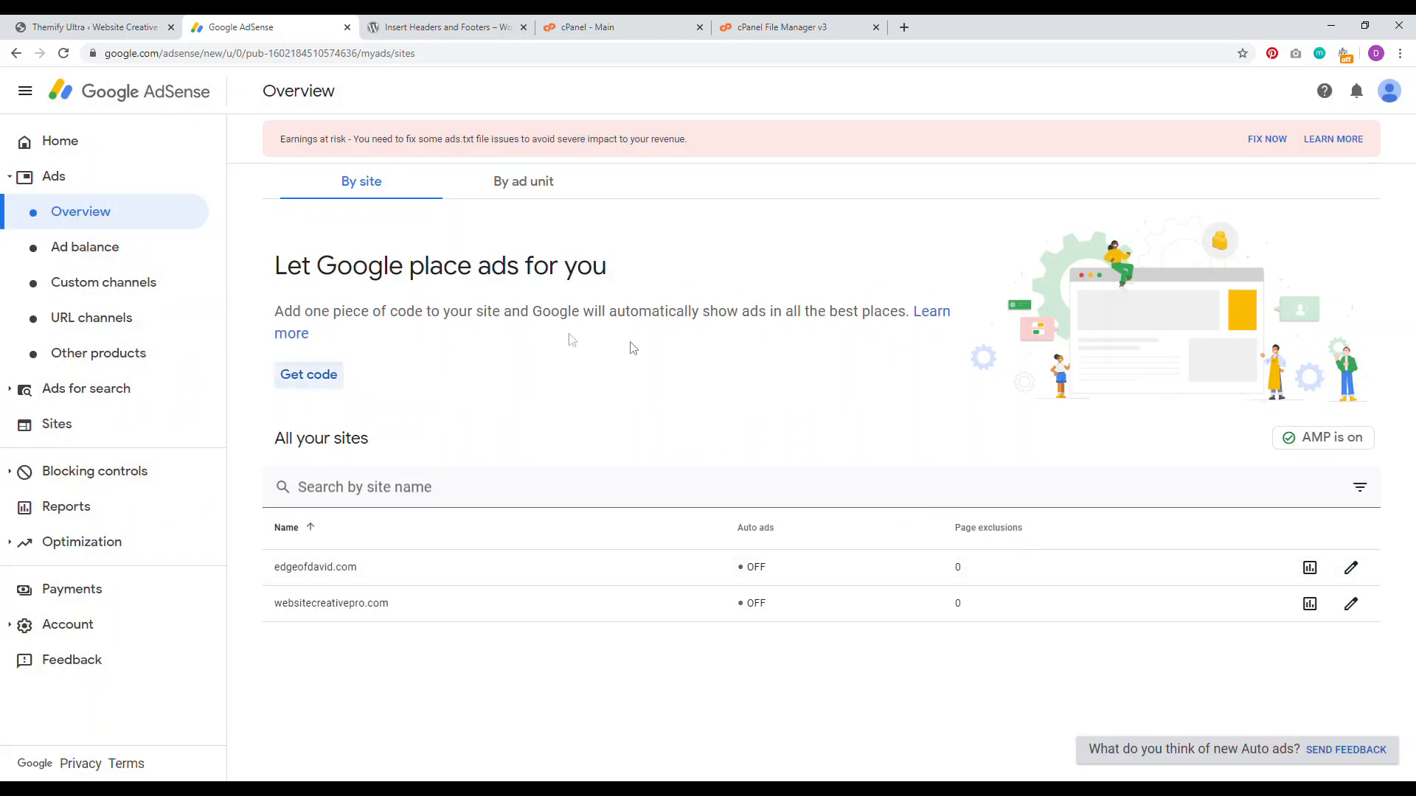
{"action": "mouse_move", "coordinate": [467, 305]}
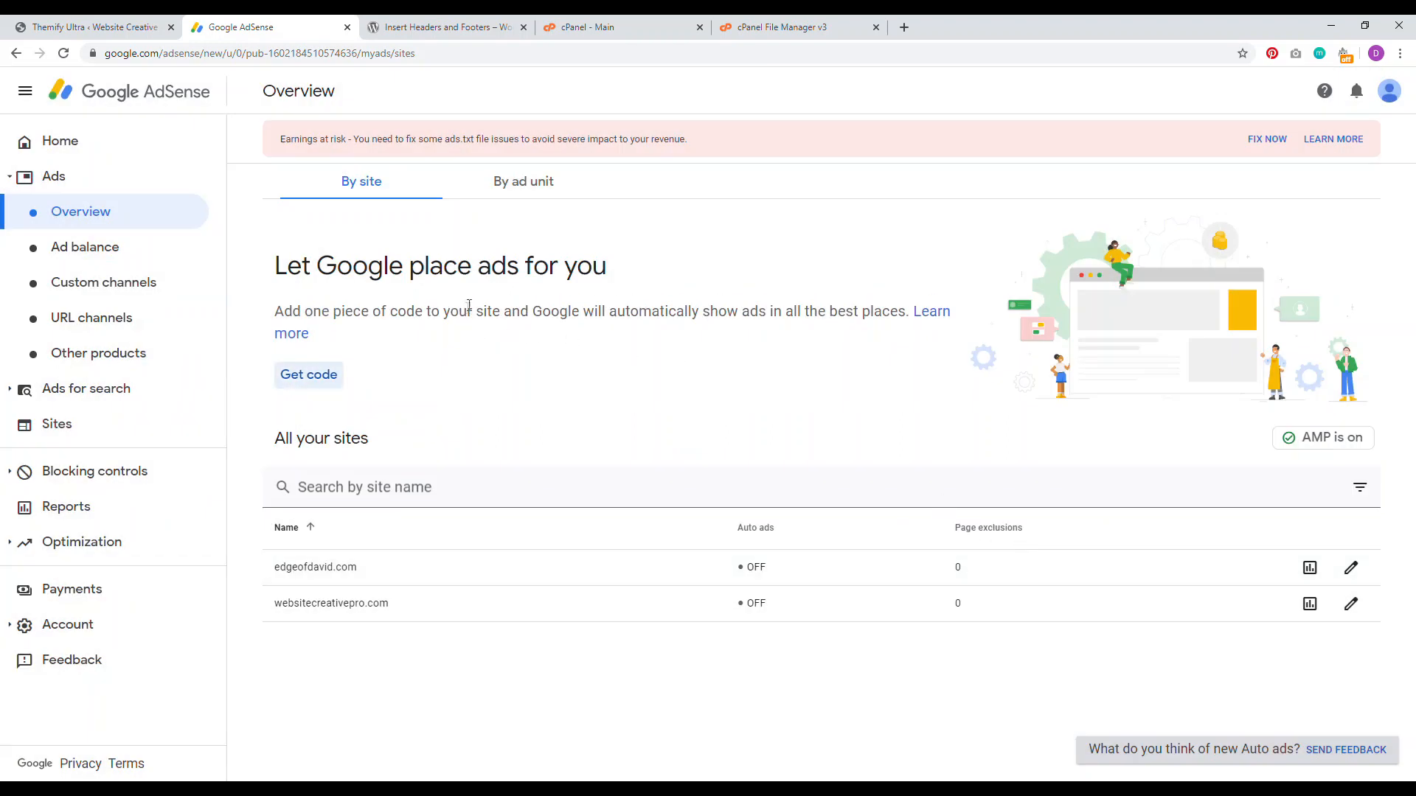
{"action": "mouse_move", "coordinate": [86, 26]}
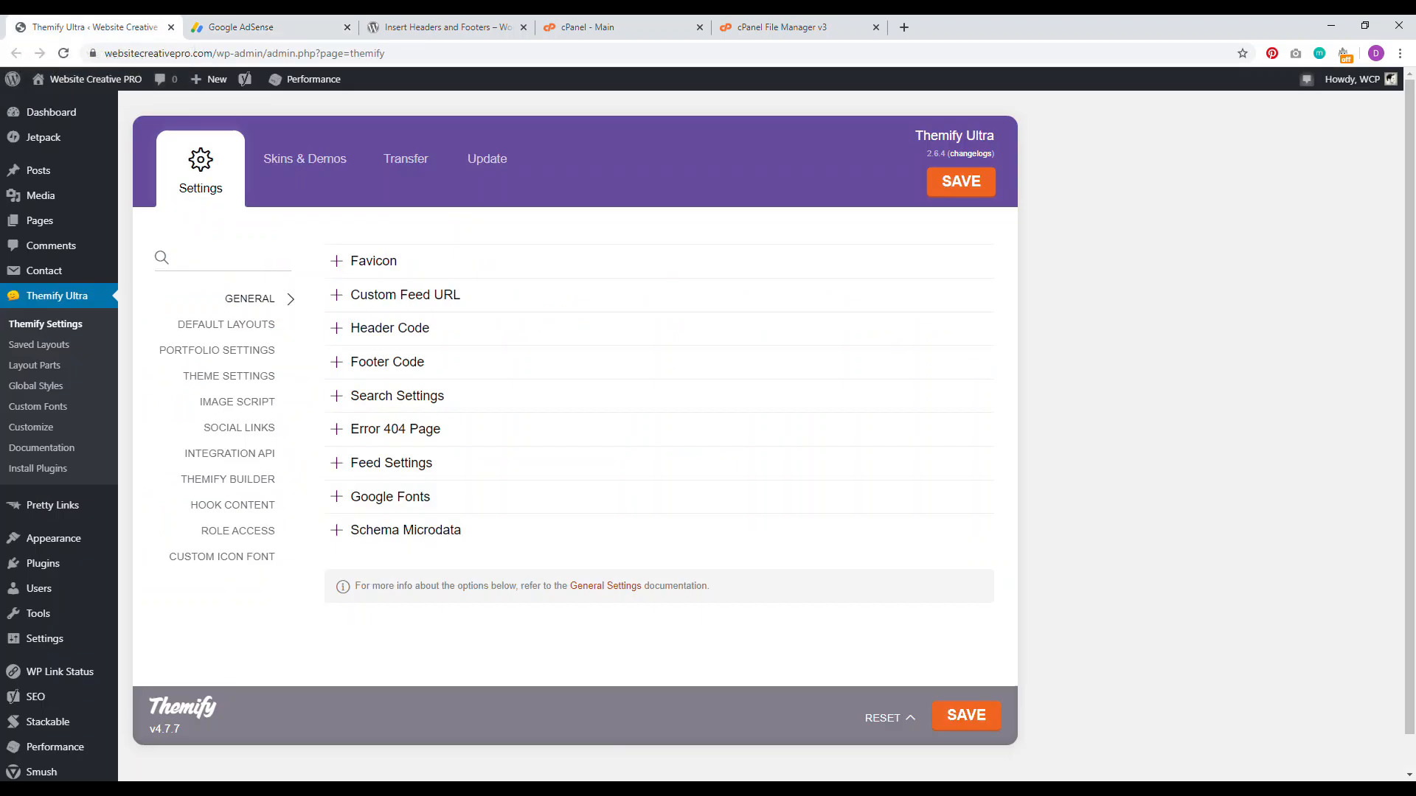
{"action": "mouse_move", "coordinate": [1253, 307]}
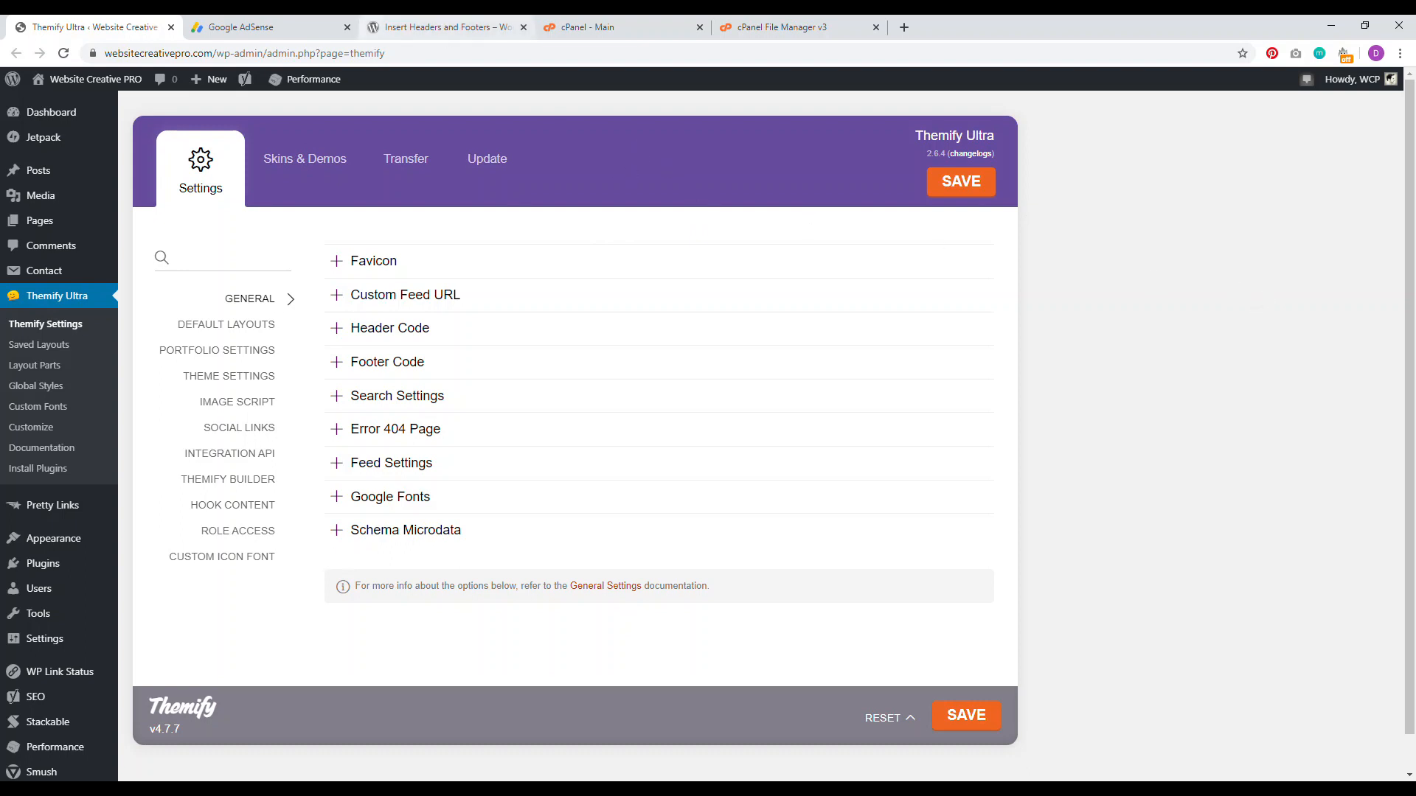
Glance at the Insert Headers and Footers plugin and Themify Ultra settings, then return to AdSense.
{"action": "left_click", "coordinate": [442, 26]}
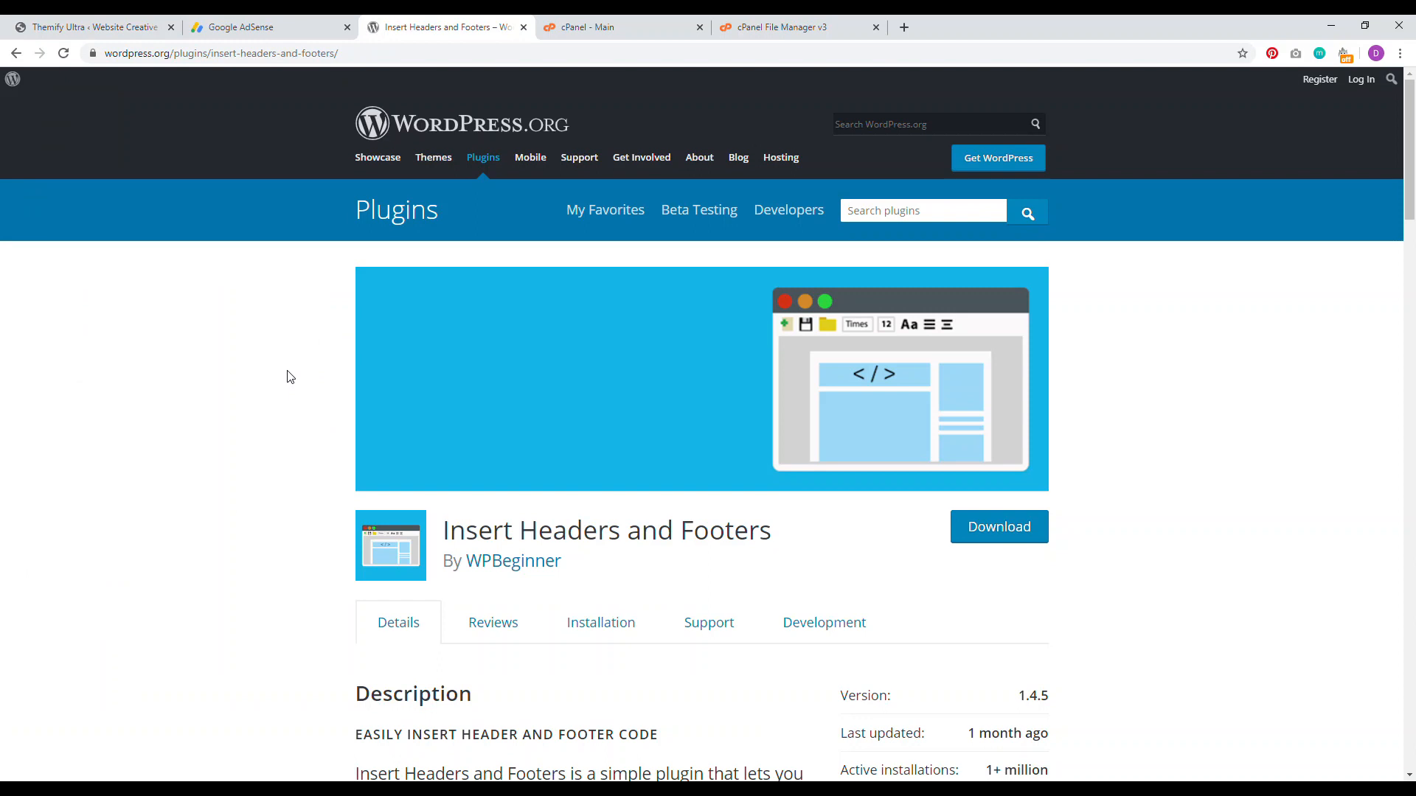
{"action": "left_click", "coordinate": [90, 26]}
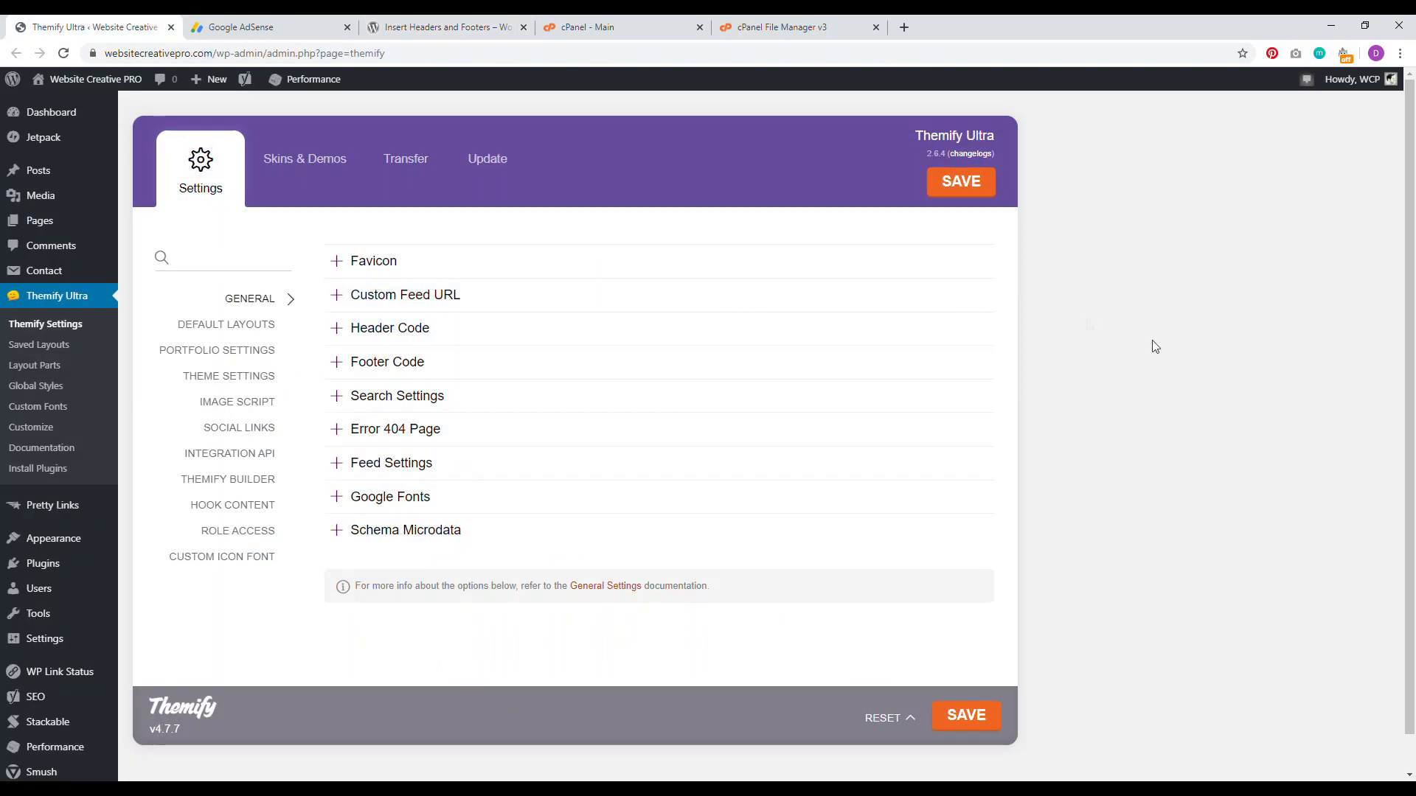
{"action": "mouse_move", "coordinate": [399, 367]}
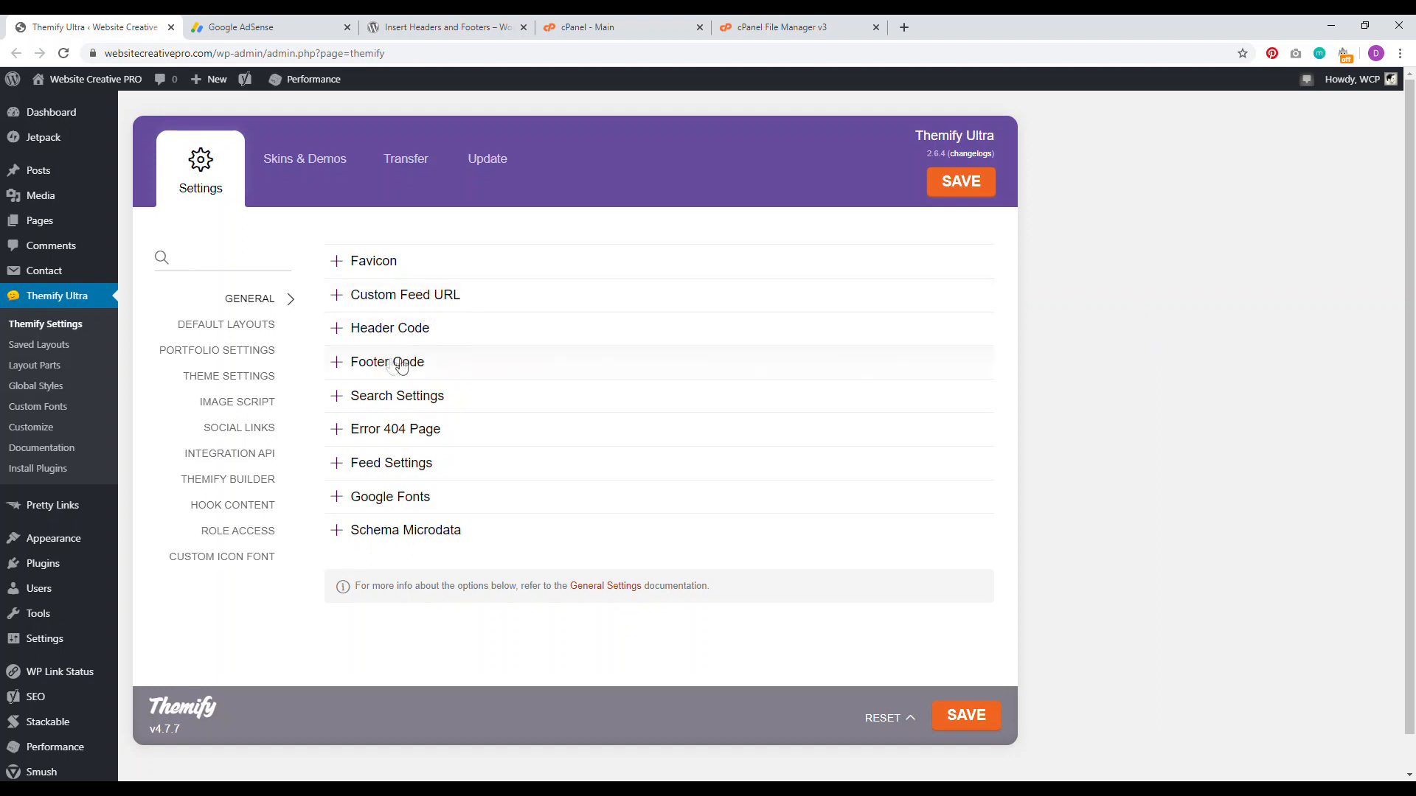
{"action": "mouse_move", "coordinate": [374, 372]}
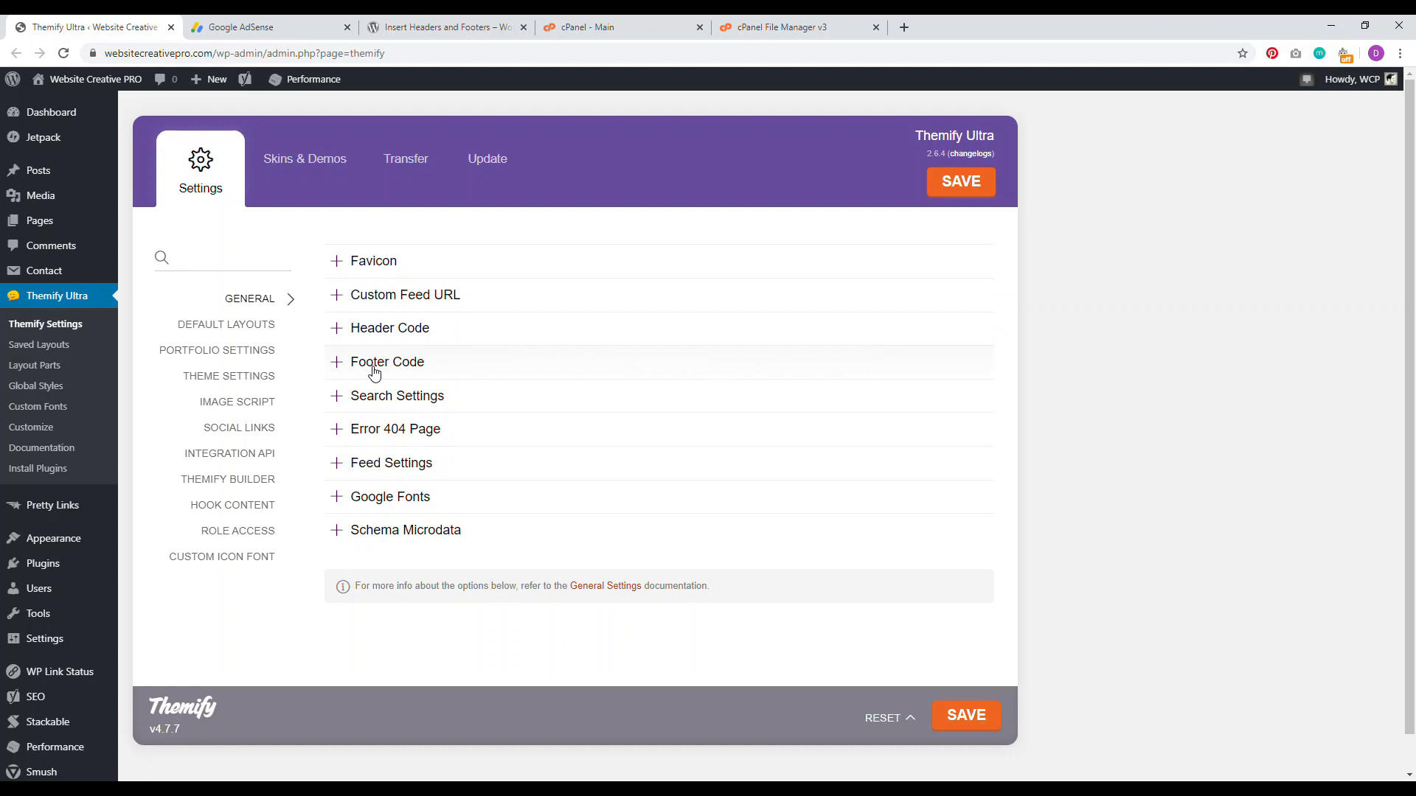
{"action": "left_click", "coordinate": [262, 27]}
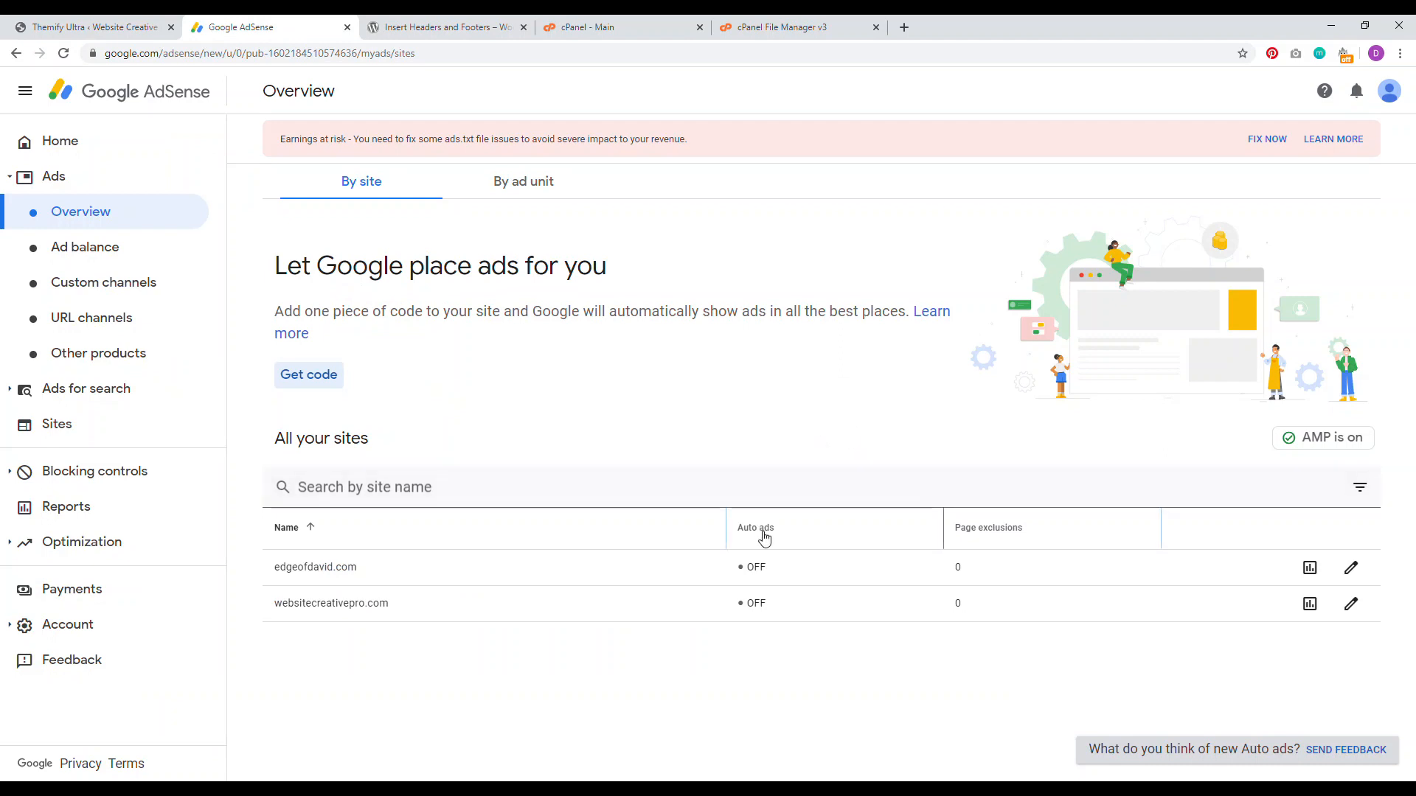
{"action": "mouse_move", "coordinate": [1310, 674]}
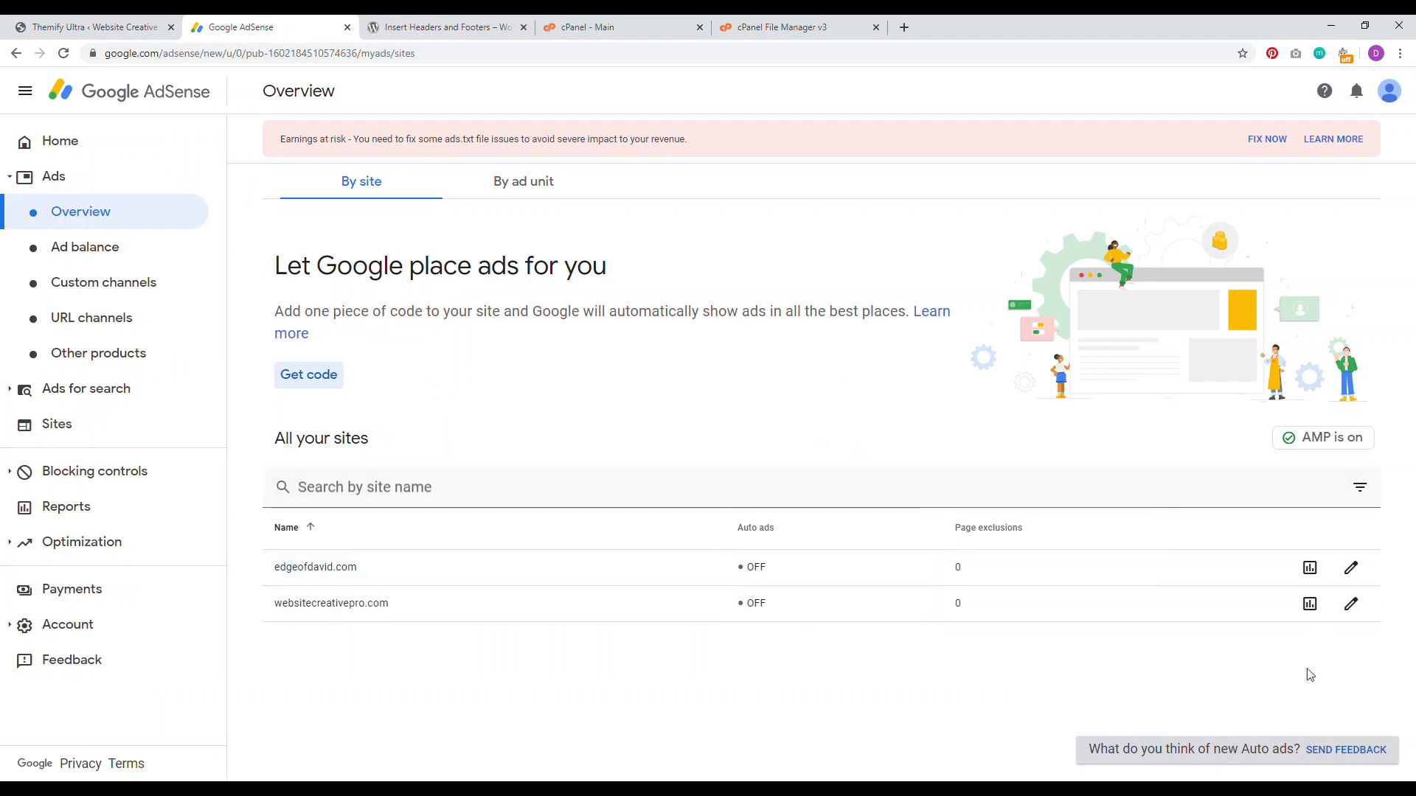
Turn on Auto ads for websitecreativepro.com and view its page exclusions.
{"action": "left_click", "coordinate": [1309, 603]}
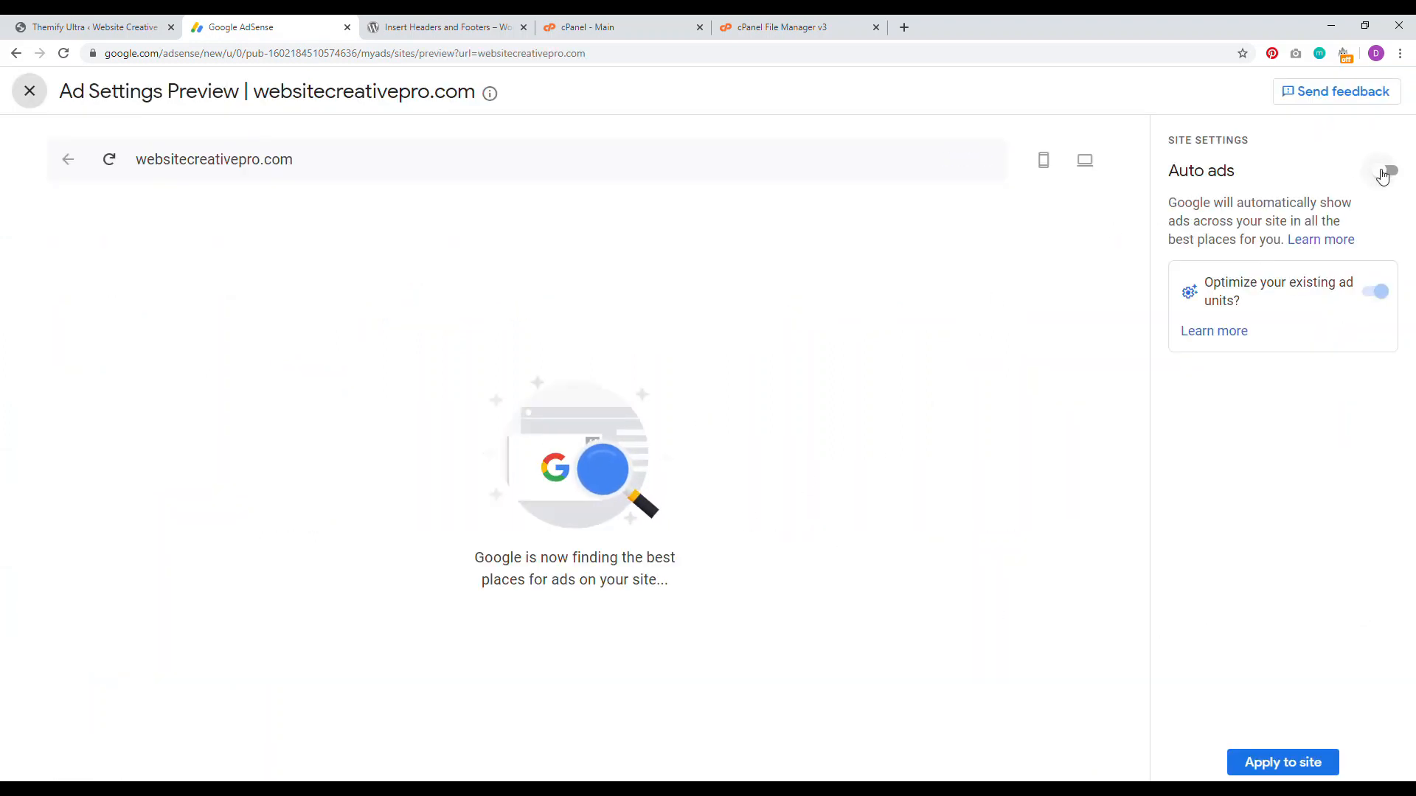
{"action": "left_click", "coordinate": [1385, 171]}
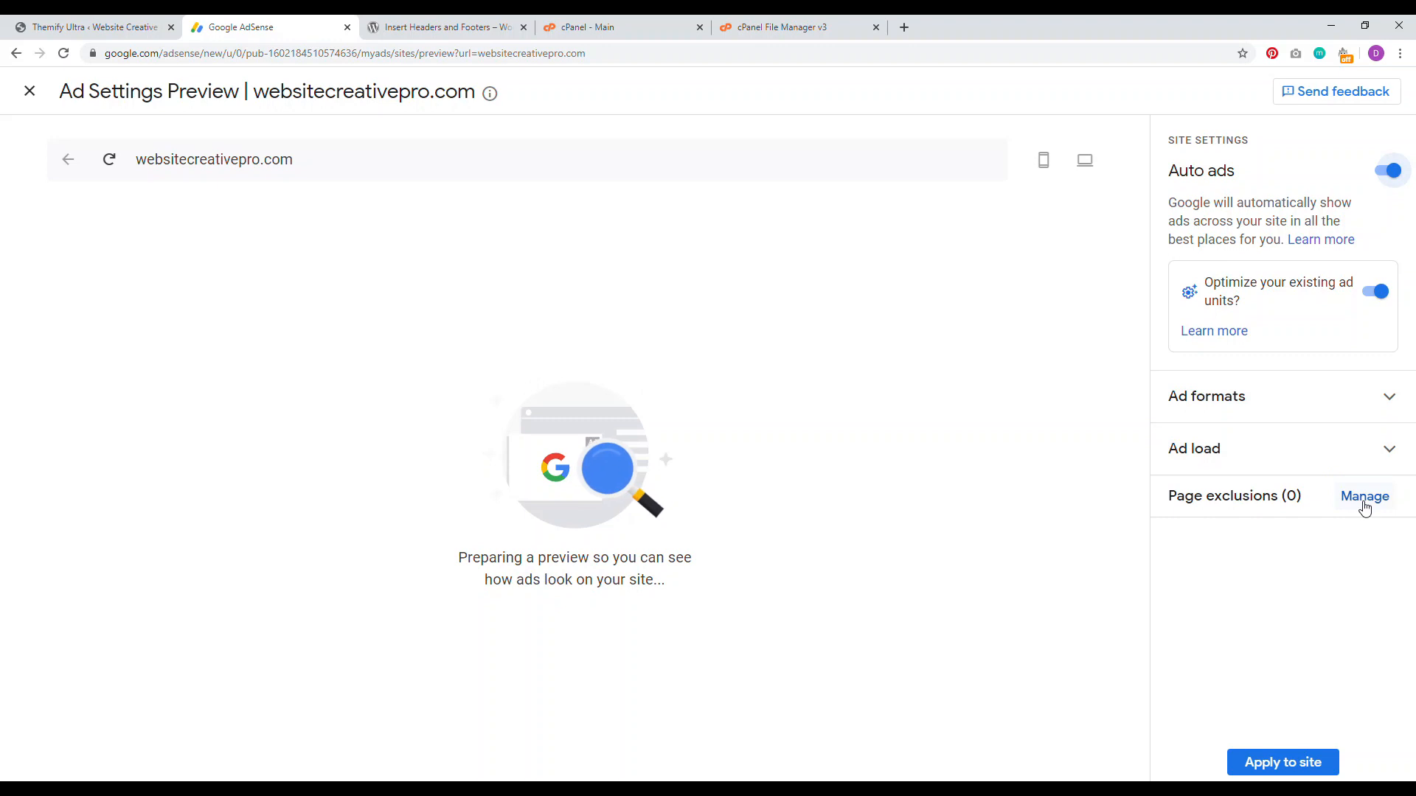
{"action": "left_click", "coordinate": [1364, 495]}
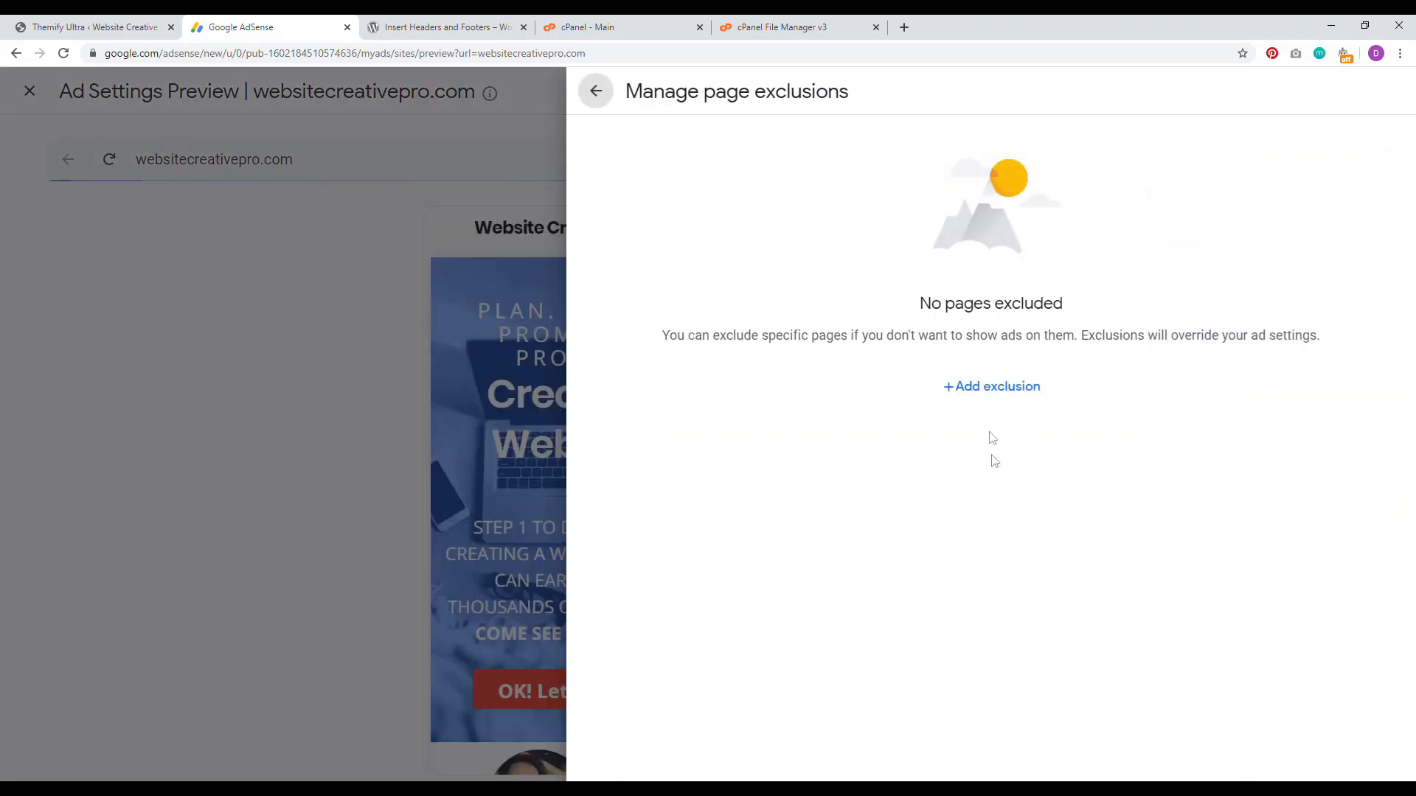
Bring up the Add page exclusions form, then go back to the Overview.
{"action": "left_click", "coordinate": [991, 386]}
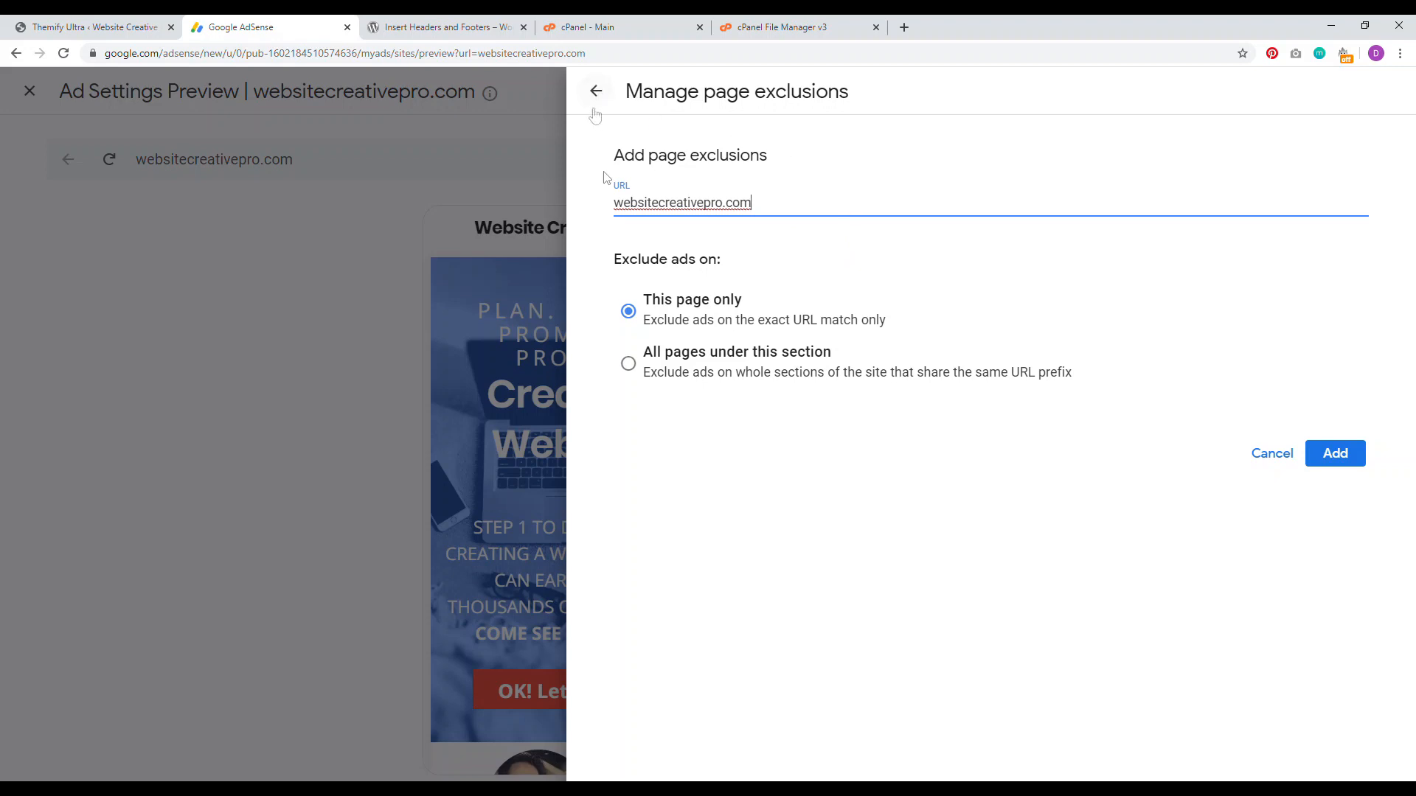
{"action": "mouse_move", "coordinate": [327, 376]}
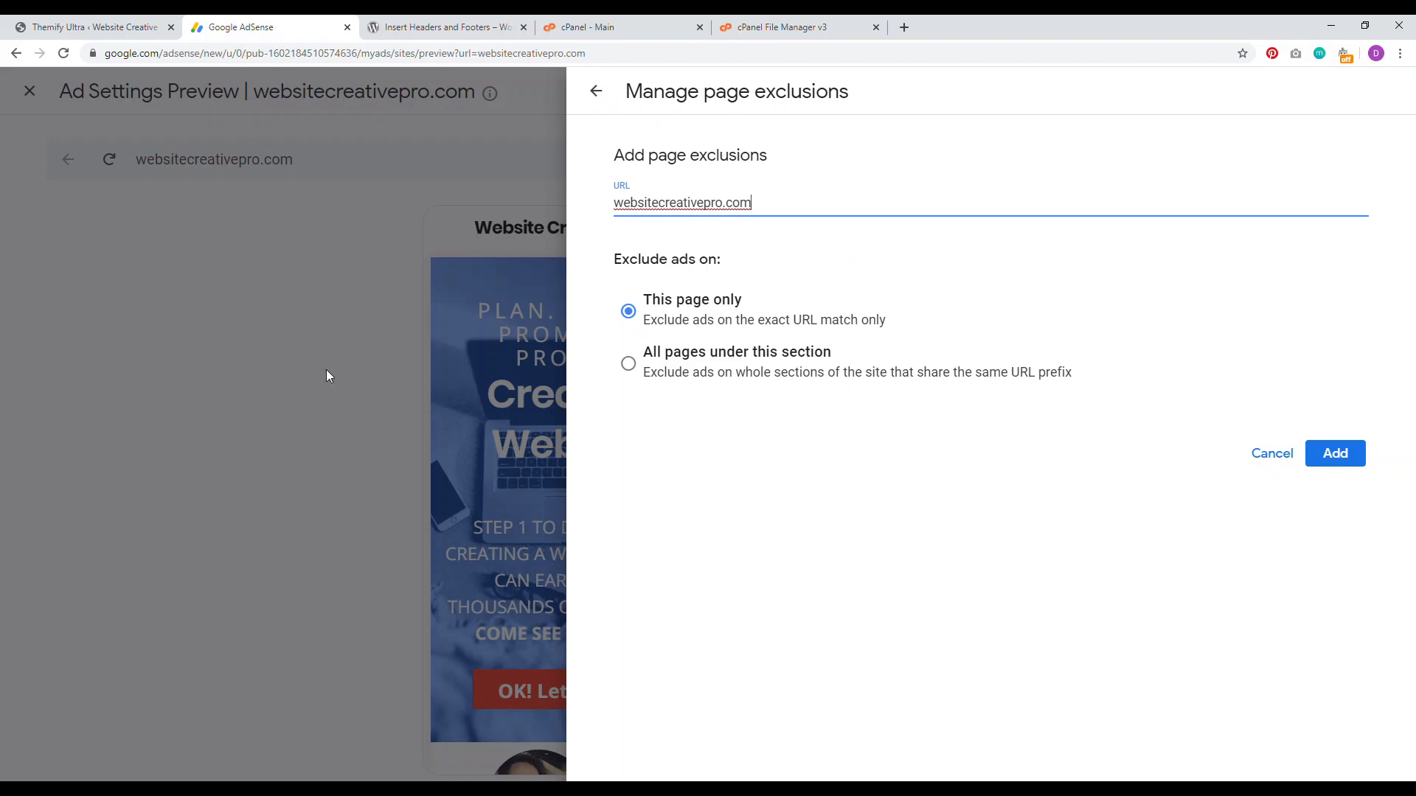
{"action": "left_click", "coordinate": [1271, 452]}
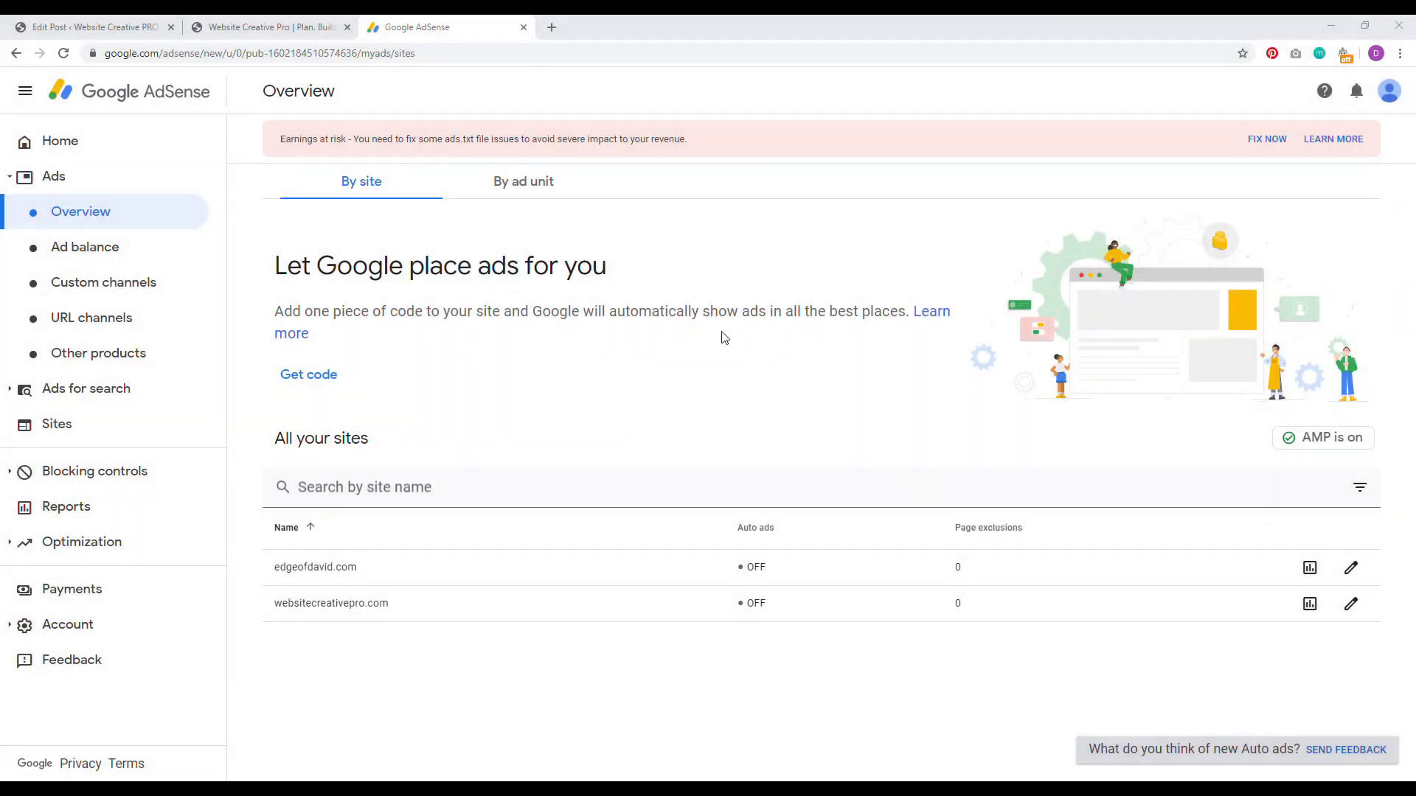
{"action": "mouse_move", "coordinate": [77, 177]}
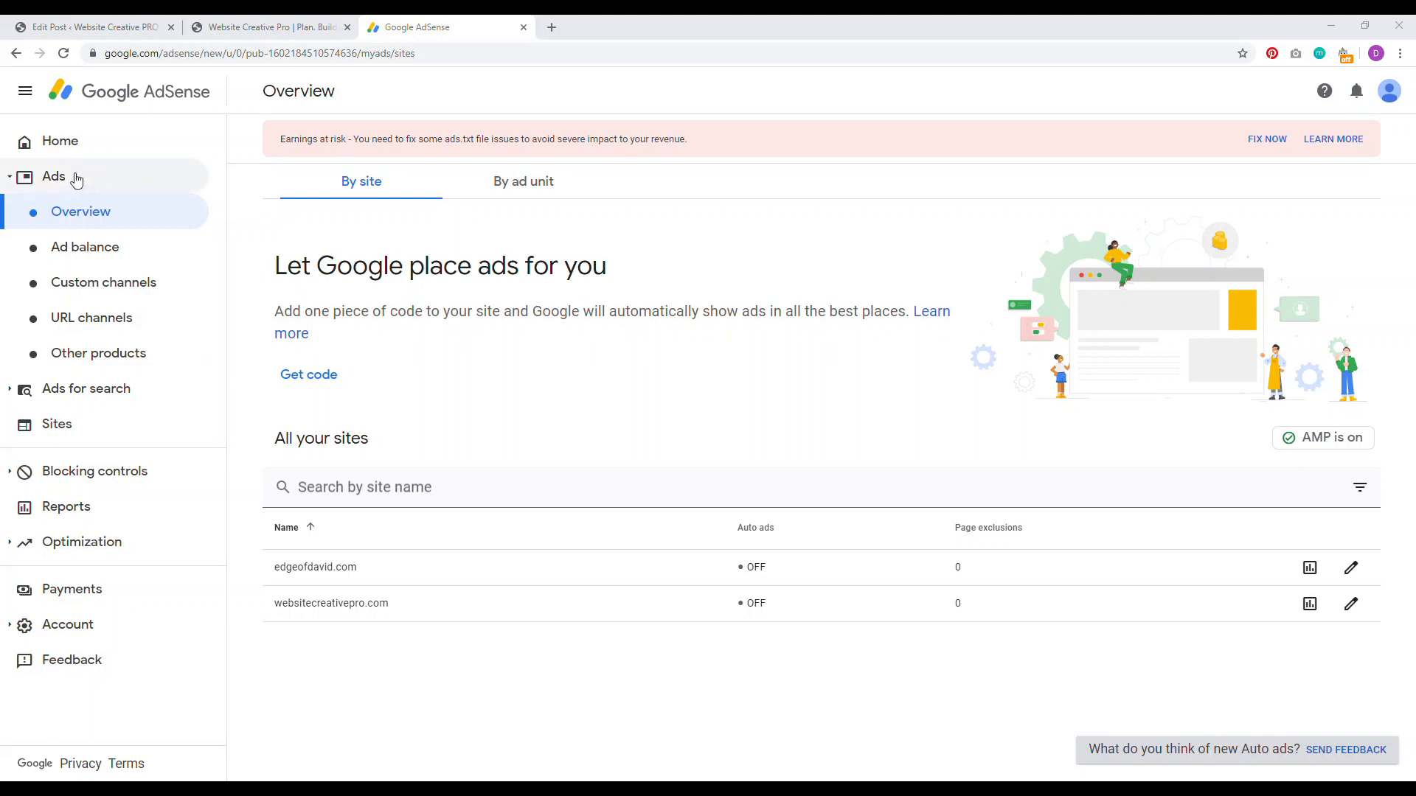
{"action": "mouse_move", "coordinate": [524, 182]}
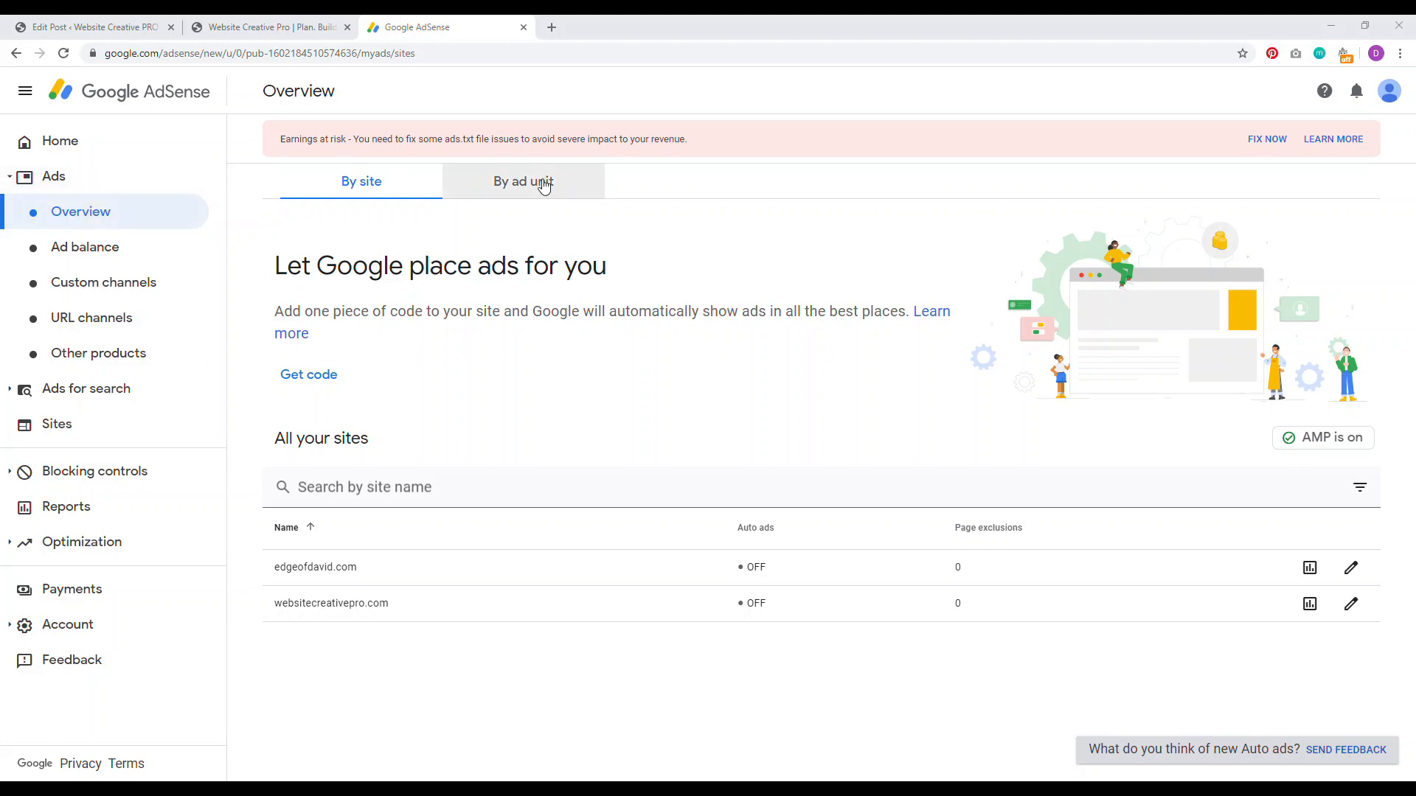
Switch the Ads Overview to the By ad unit listing of unit types and existing units.
{"action": "left_click", "coordinate": [524, 181]}
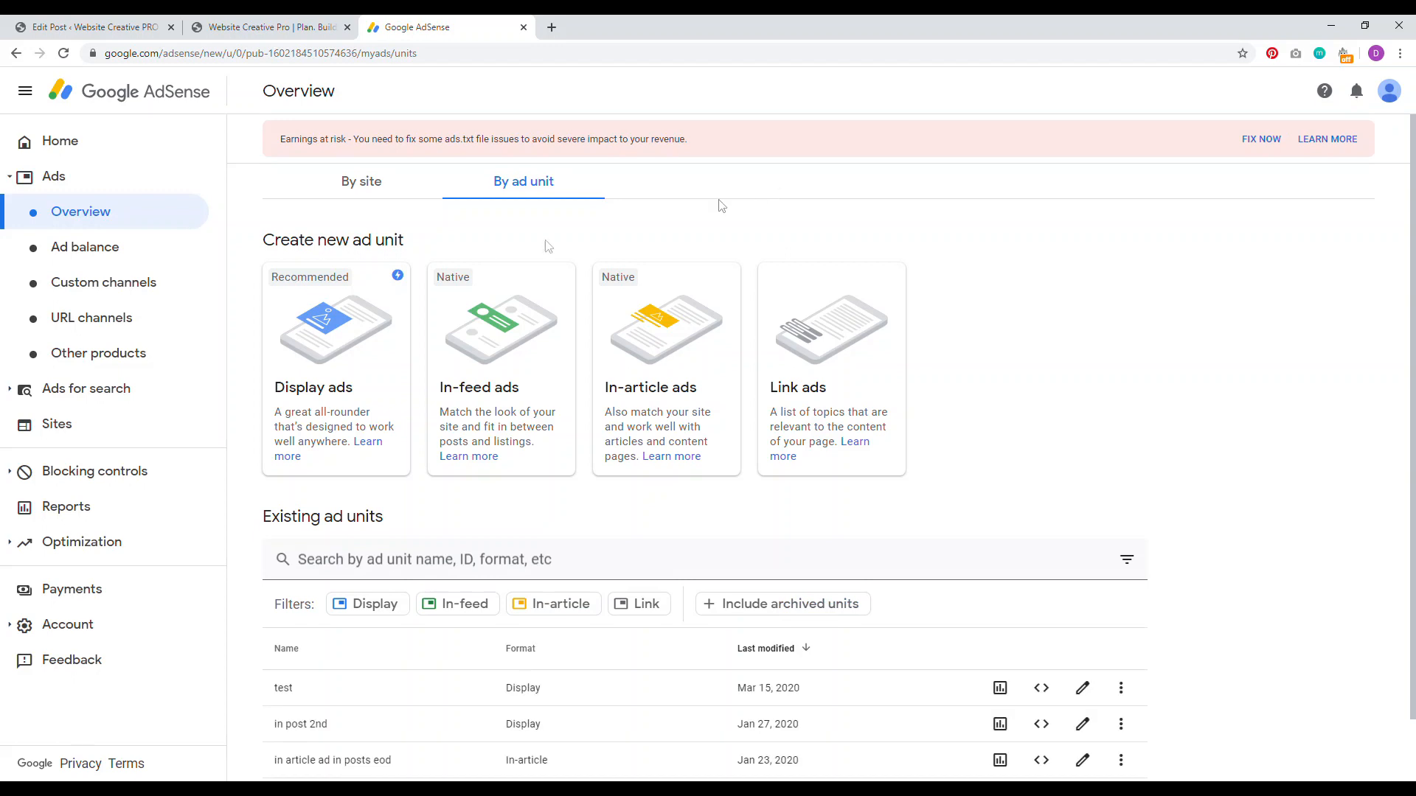
{"action": "mouse_move", "coordinate": [324, 341]}
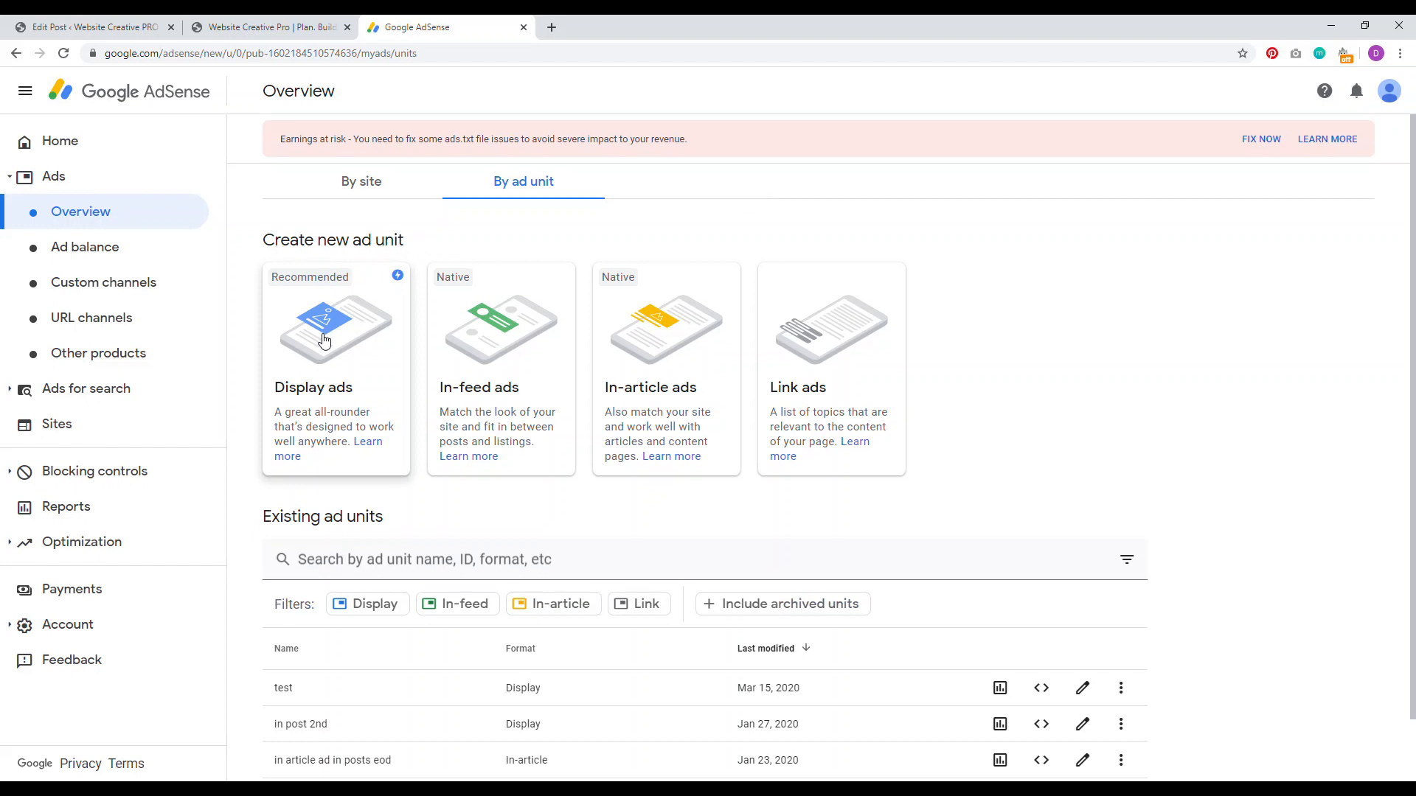
{"action": "mouse_move", "coordinate": [485, 352]}
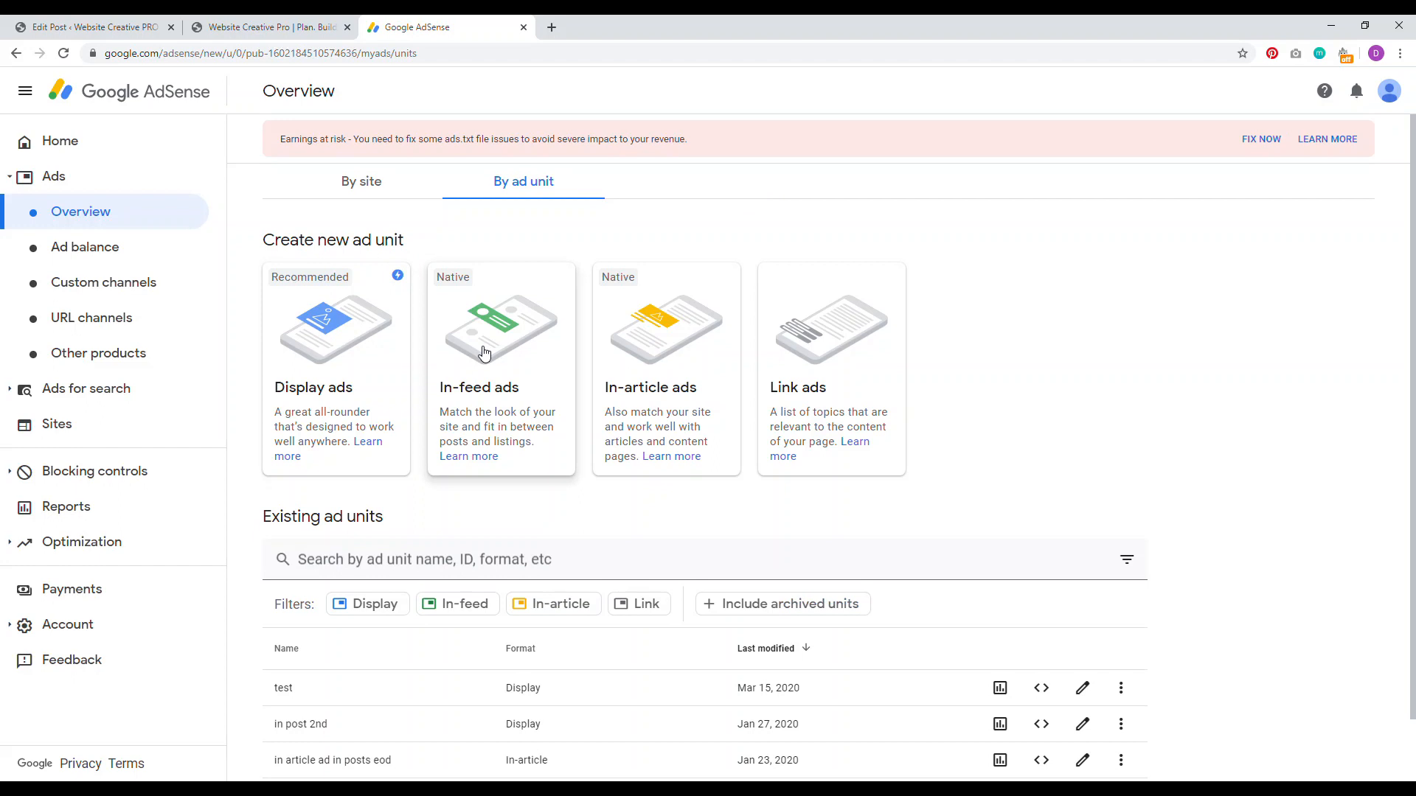
{"action": "mouse_move", "coordinate": [646, 351]}
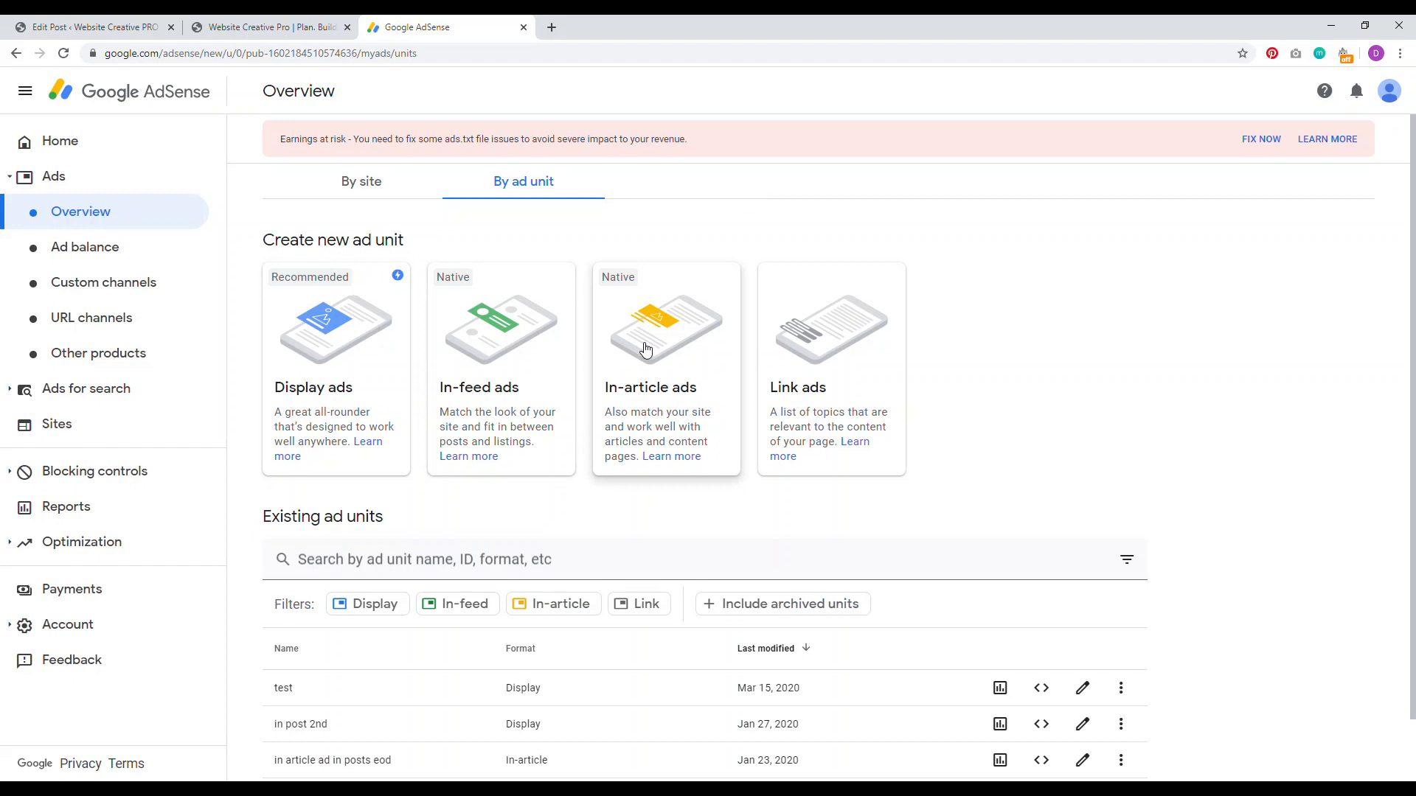
{"action": "mouse_move", "coordinate": [820, 343]}
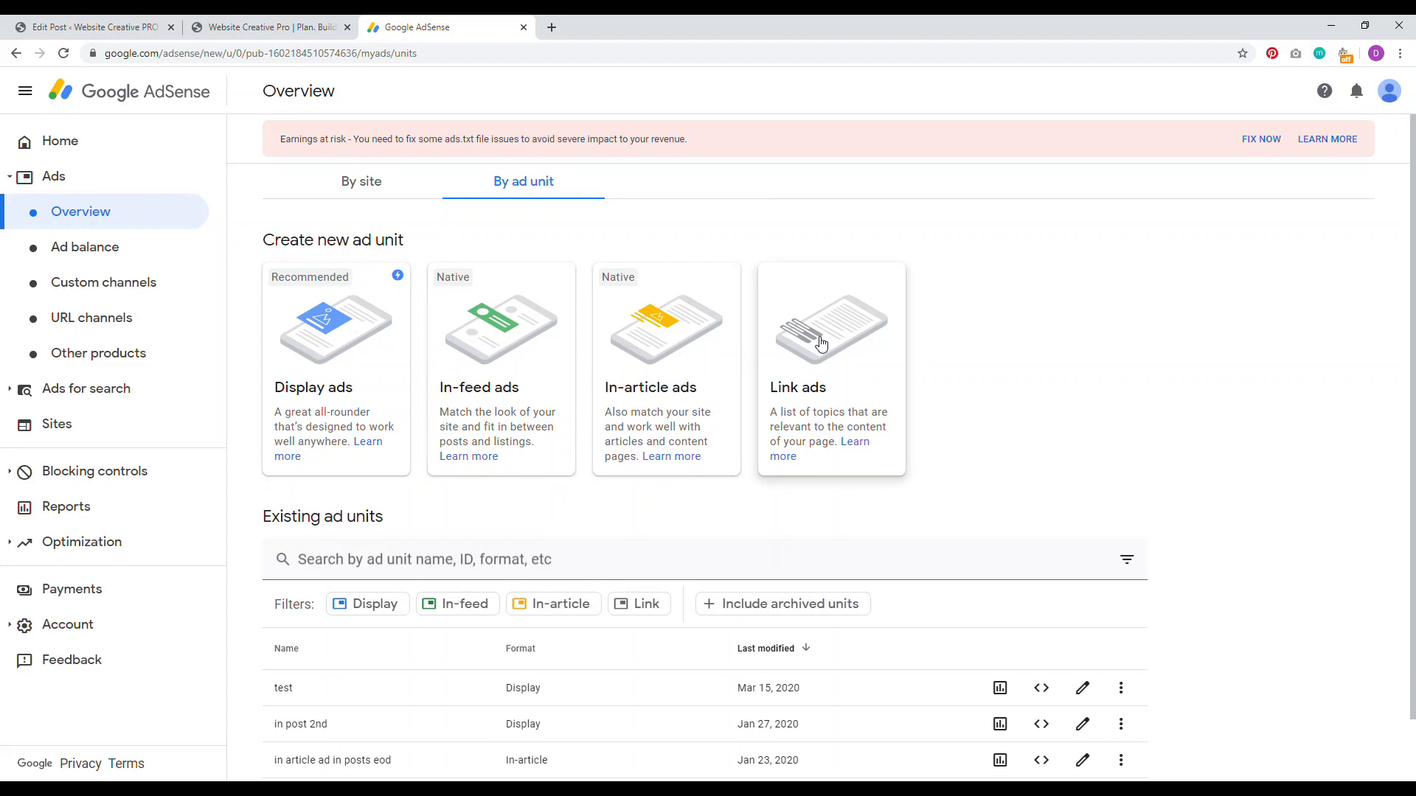
{"action": "mouse_move", "coordinate": [907, 275]}
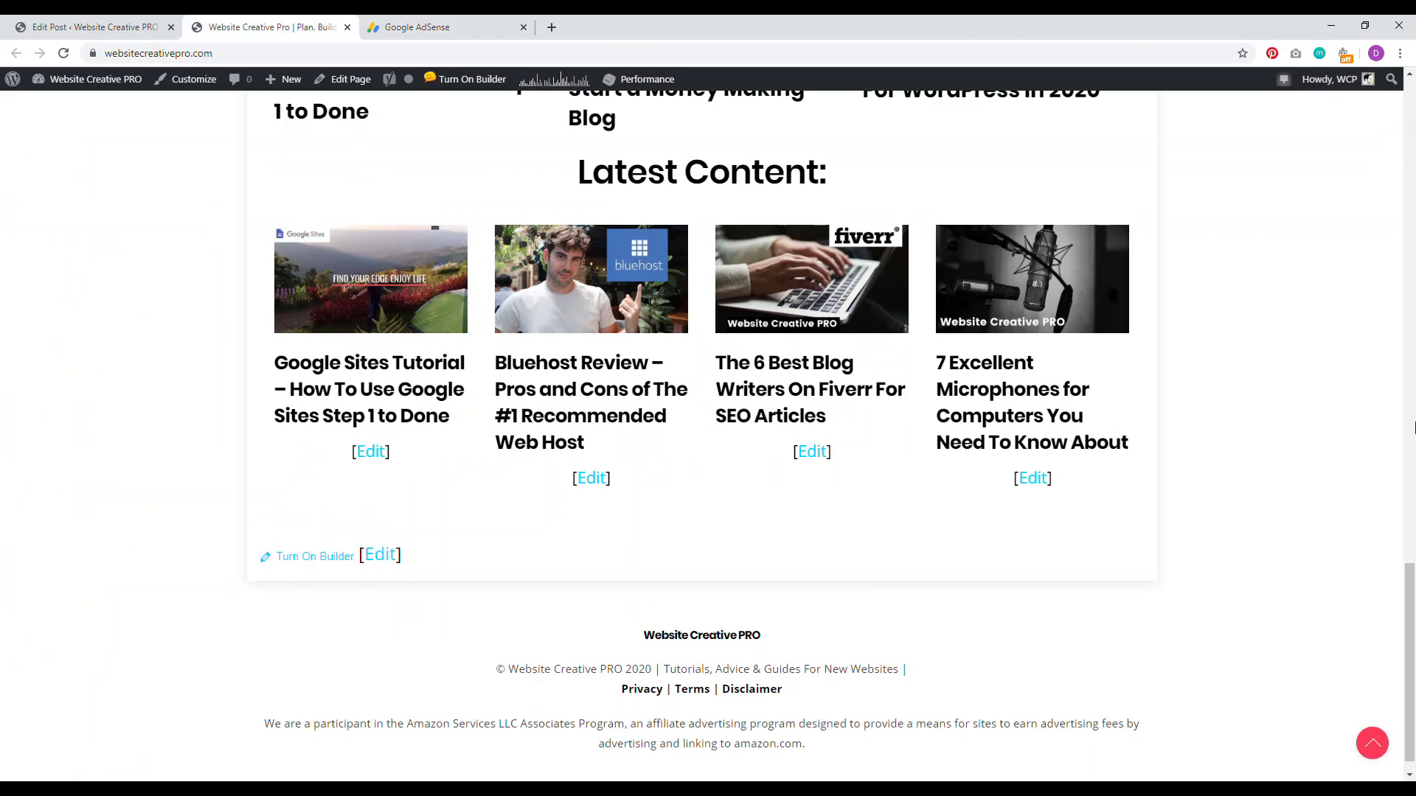
{"action": "scroll", "scroll_direction": "up", "scroll_amount": 3}
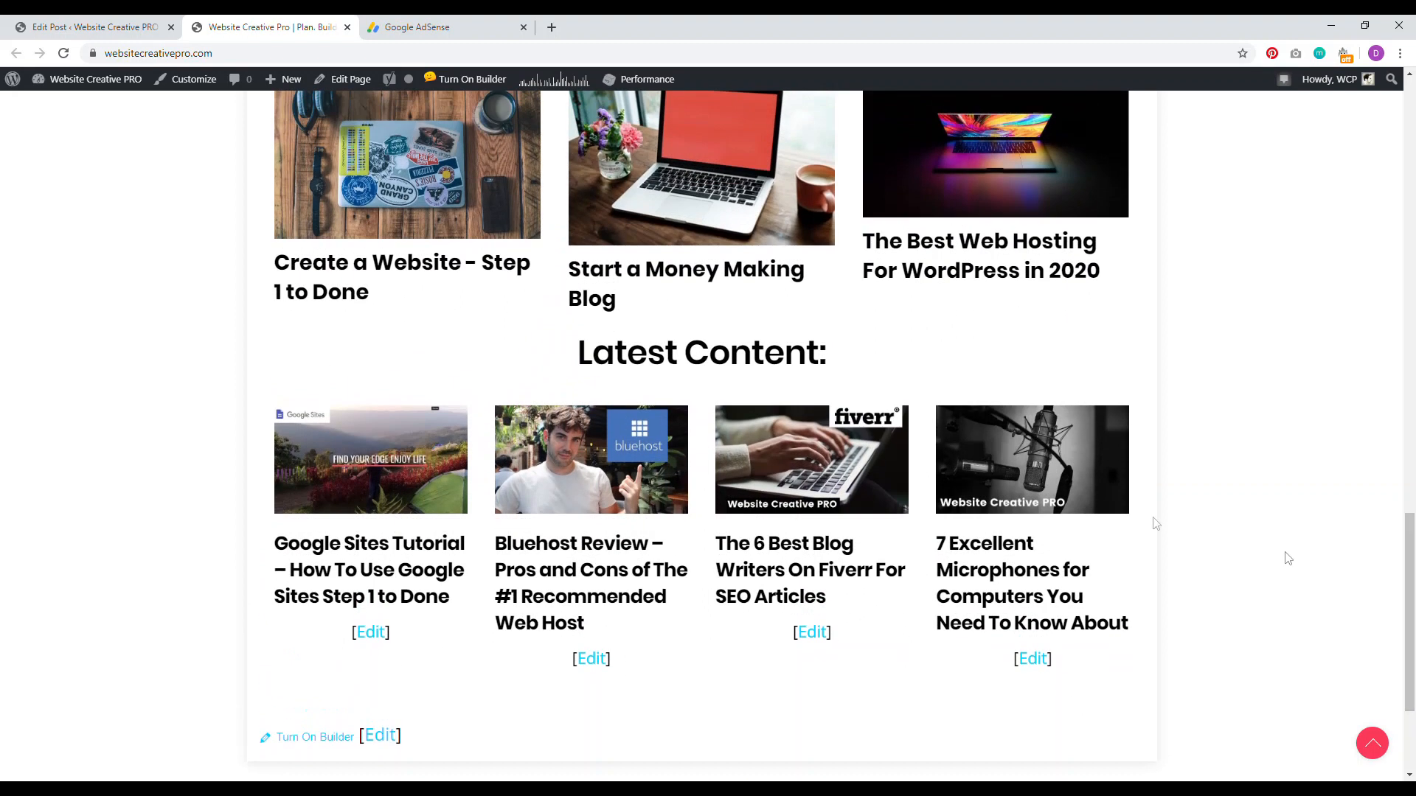
{"action": "mouse_move", "coordinate": [573, 570]}
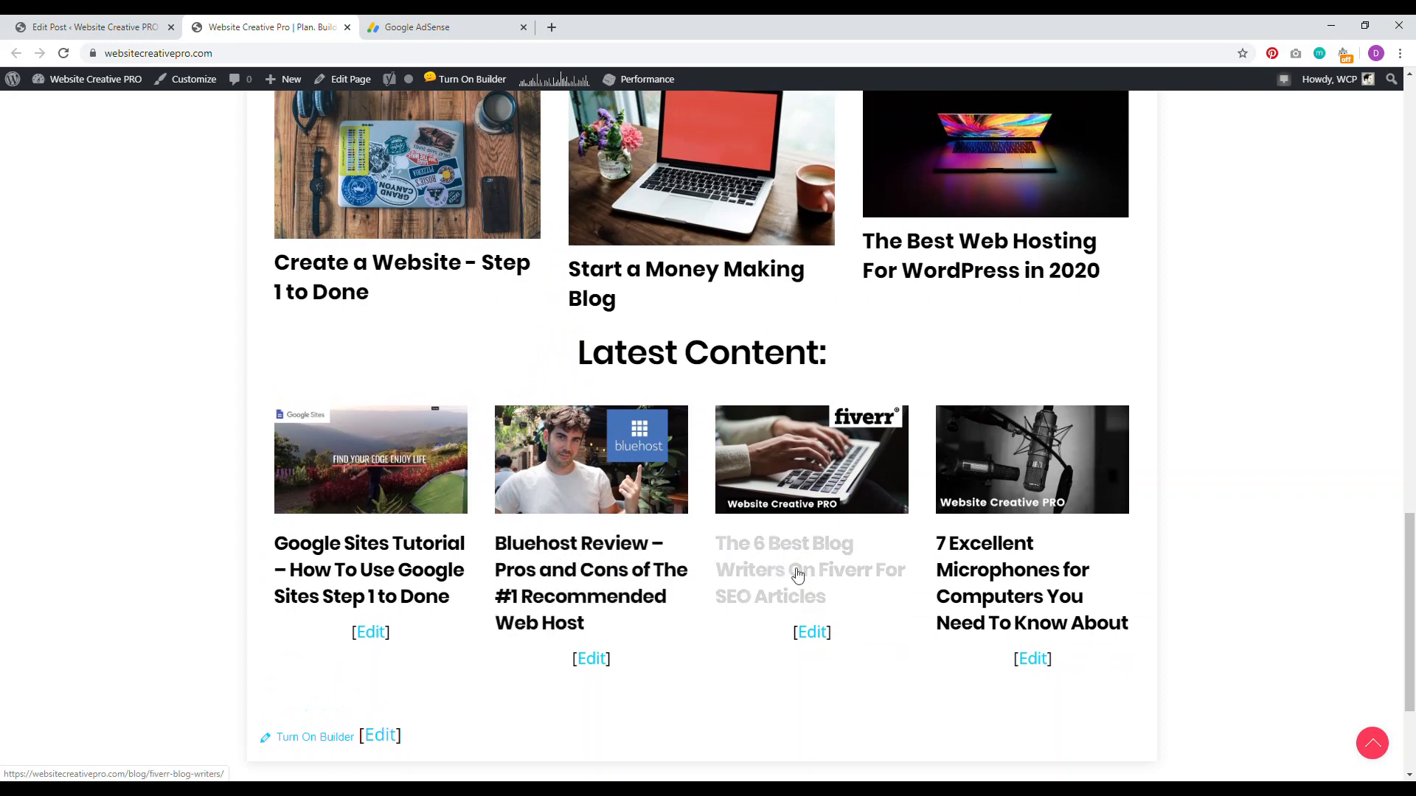
{"action": "mouse_move", "coordinate": [793, 577]}
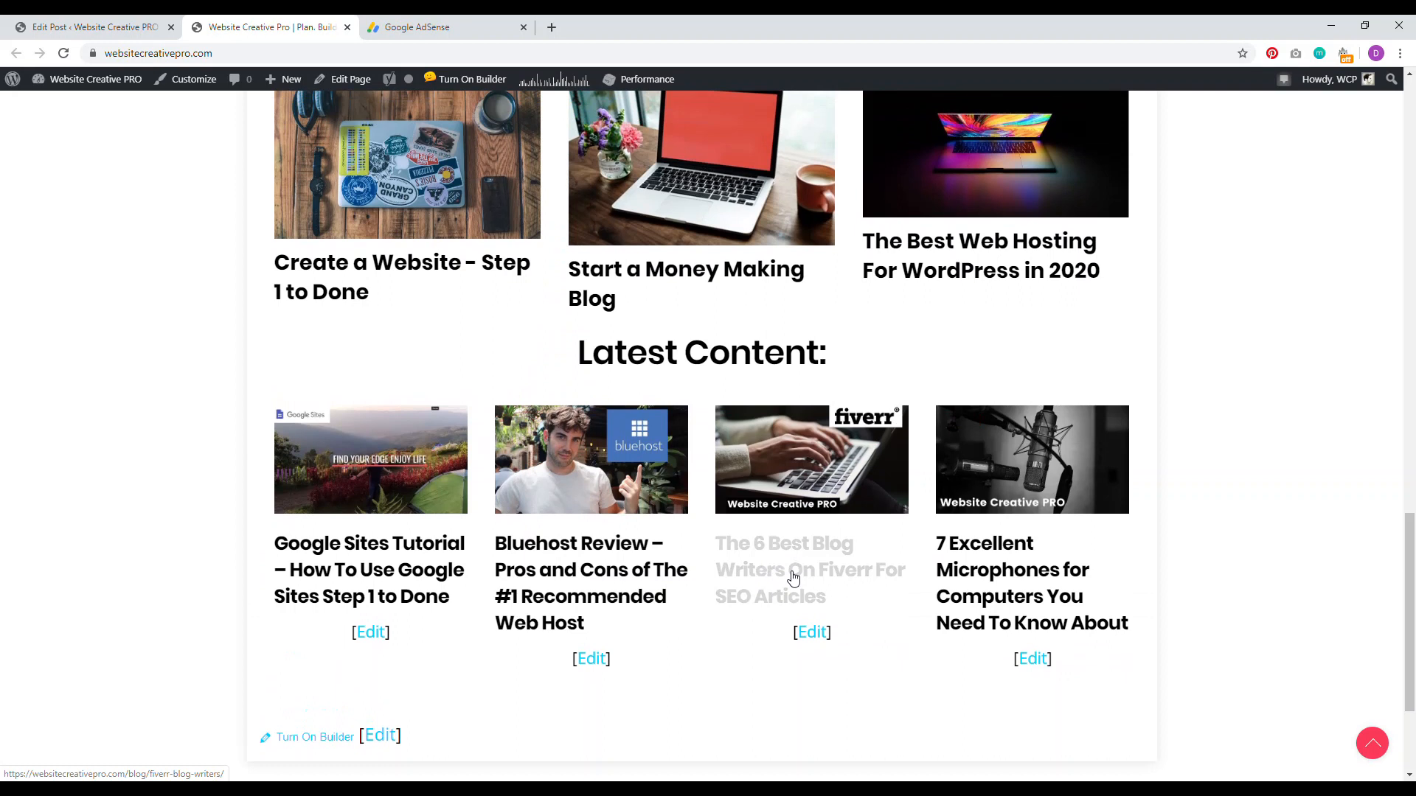
{"action": "mouse_move", "coordinate": [1034, 569]}
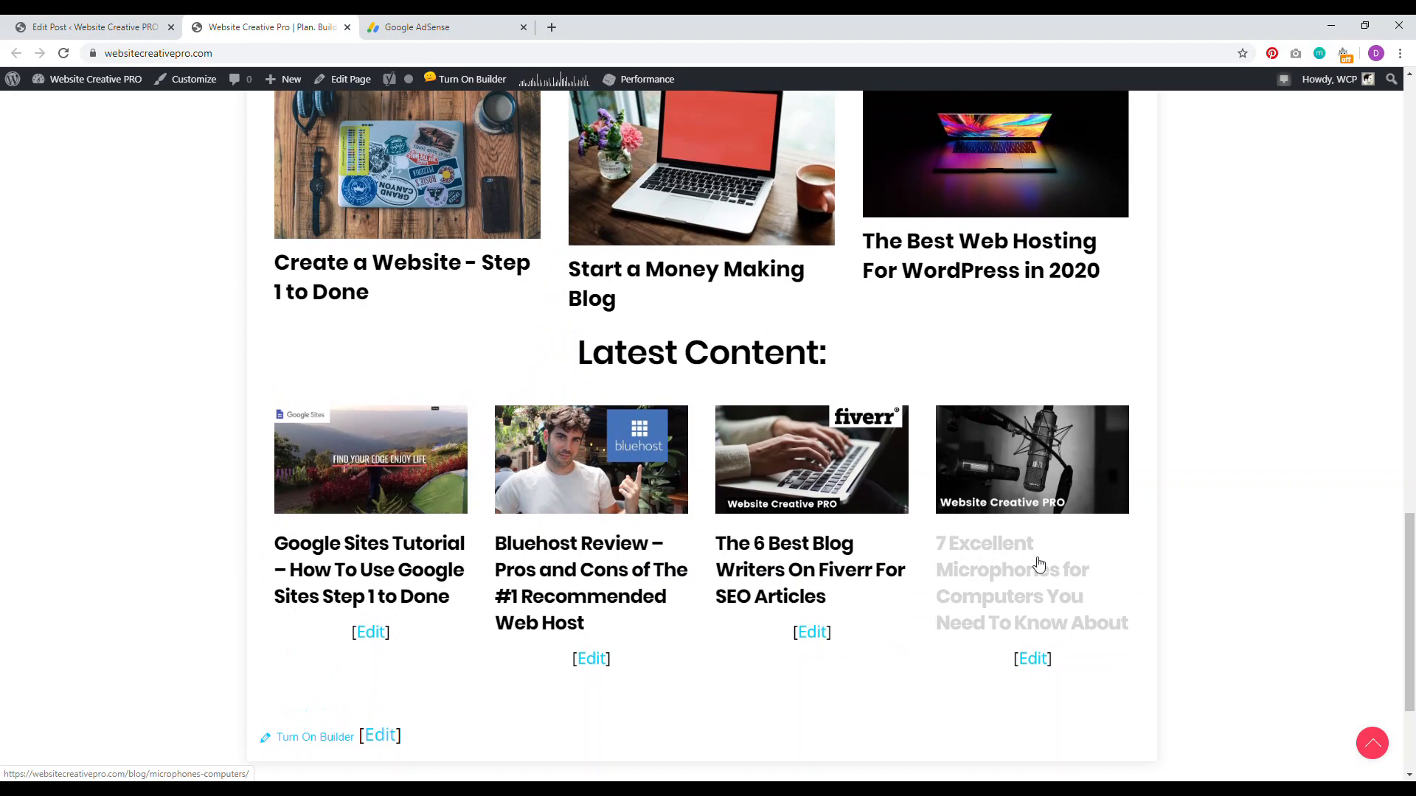
{"action": "left_click", "coordinate": [90, 27]}
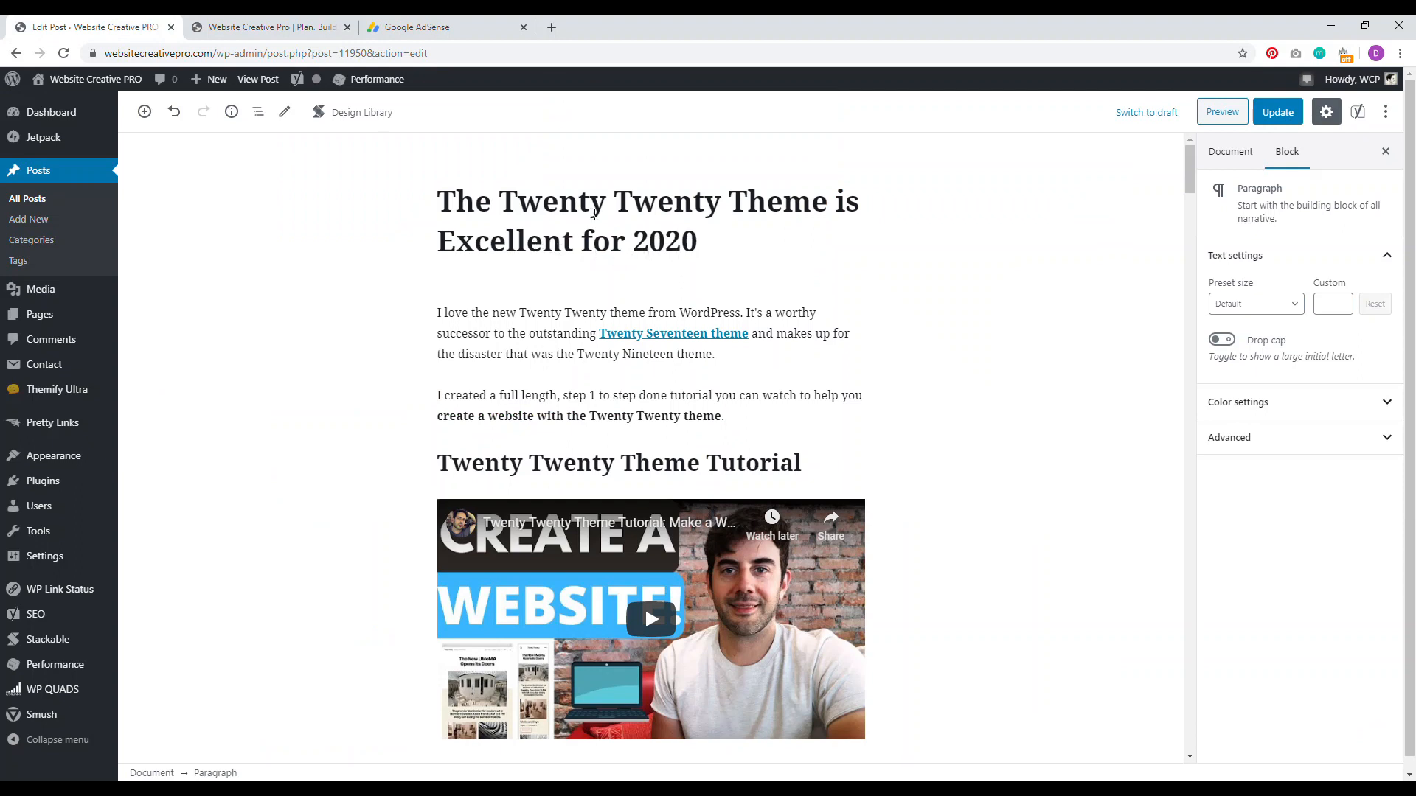
{"action": "mouse_move", "coordinate": [767, 232]}
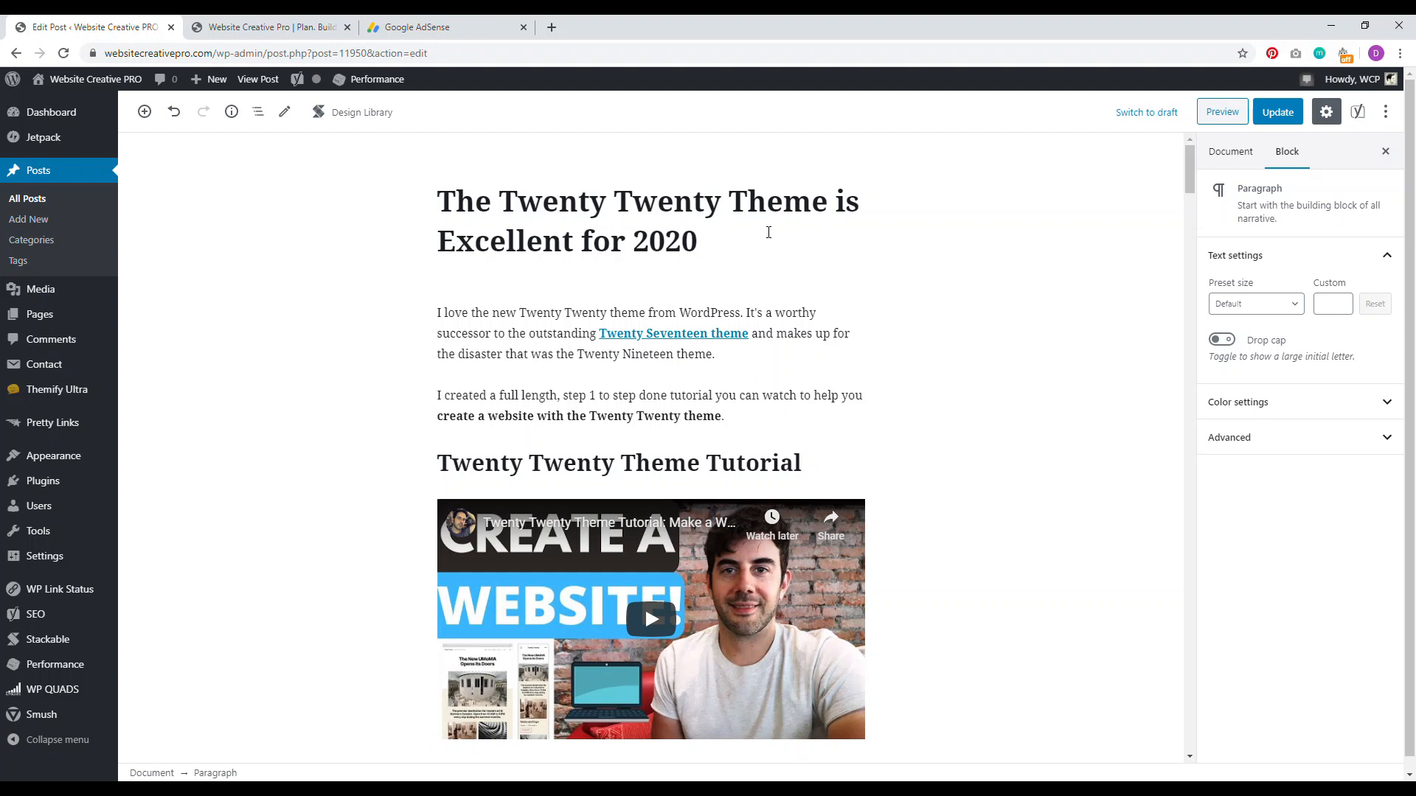
{"action": "mouse_move", "coordinate": [1191, 171]}
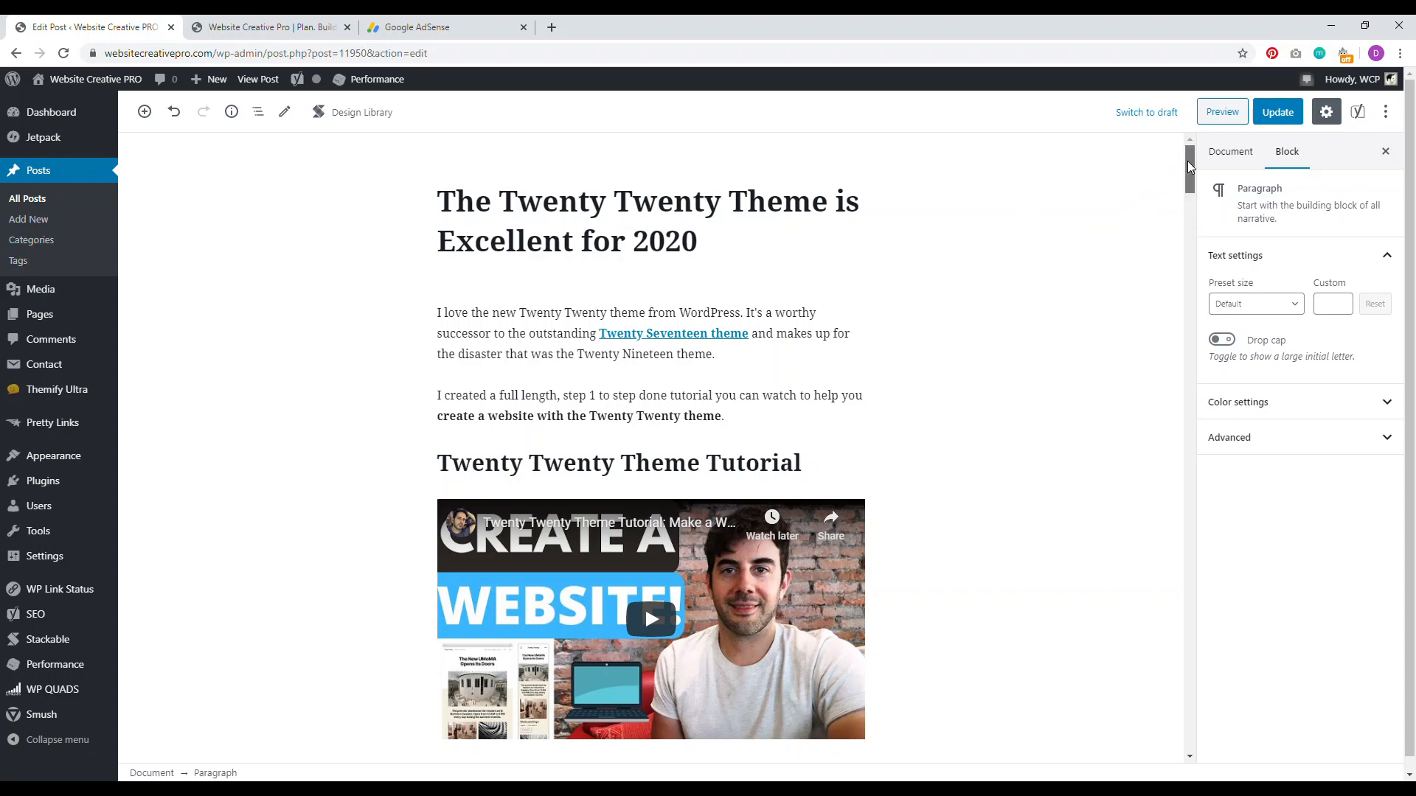
Scroll through the Twenty Twenty Theme post and return to the AdSense ad-unit overview.
{"action": "scroll", "scroll_direction": "down", "scroll_amount": 3}
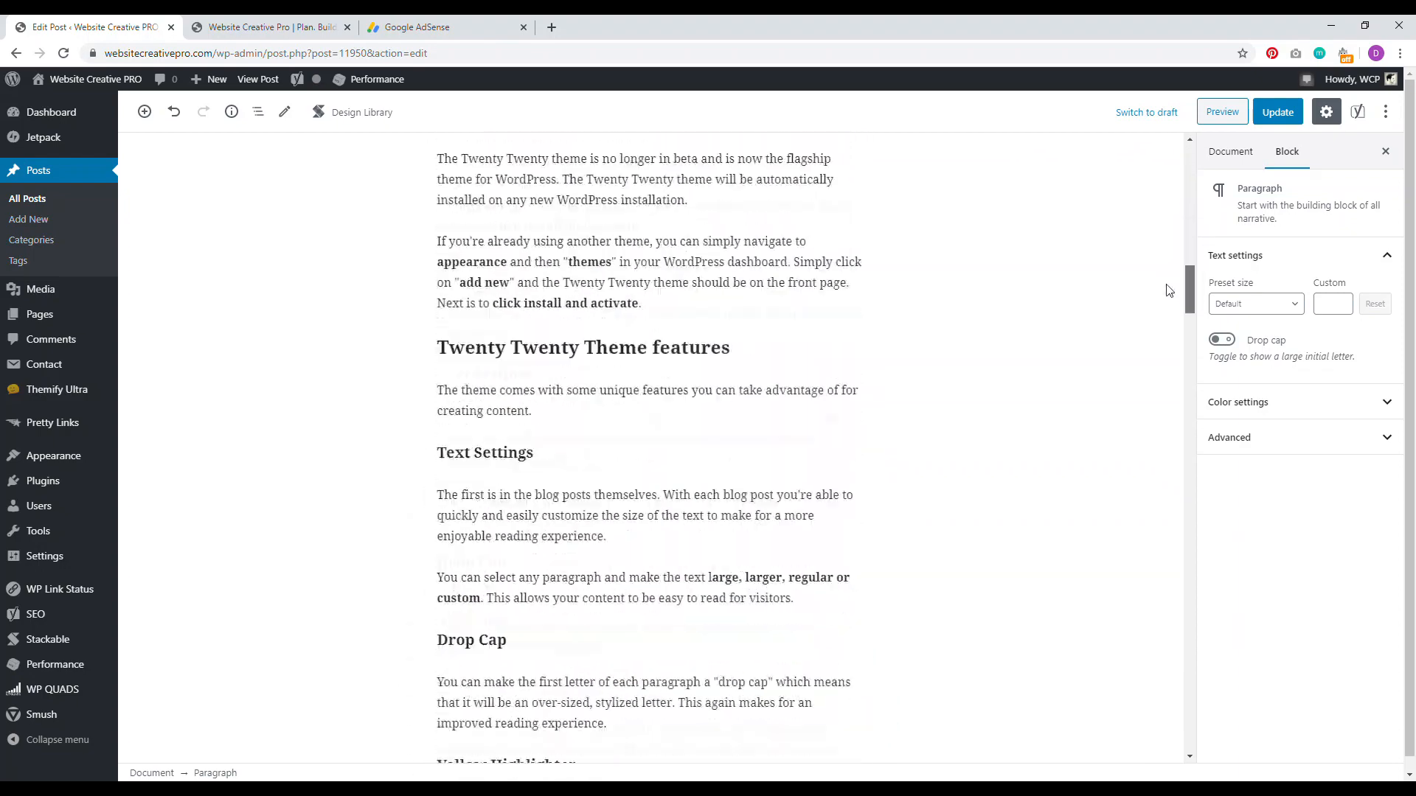
{"action": "scroll", "scroll_direction": "down", "scroll_amount": 3}
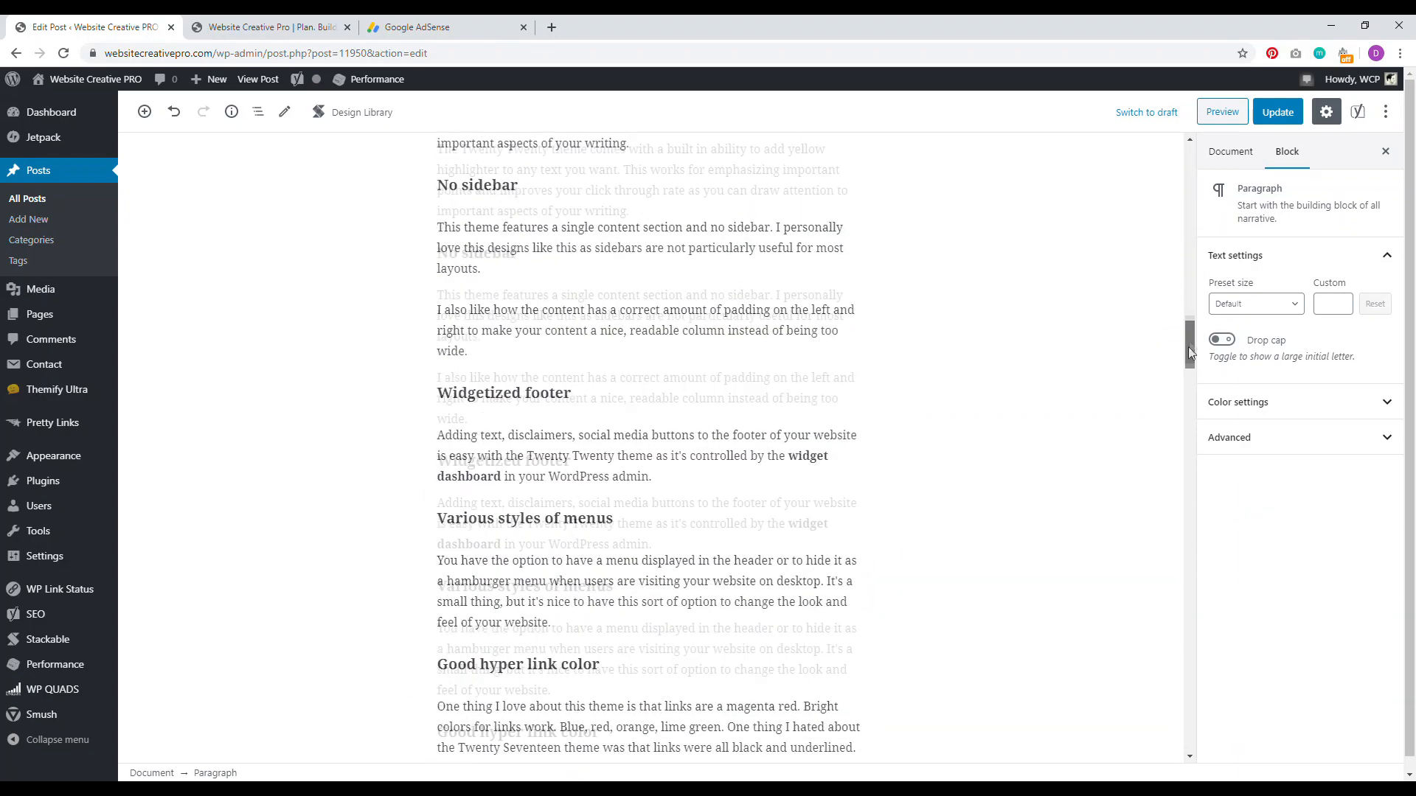
{"action": "scroll", "scroll_direction": "up", "scroll_amount": 3}
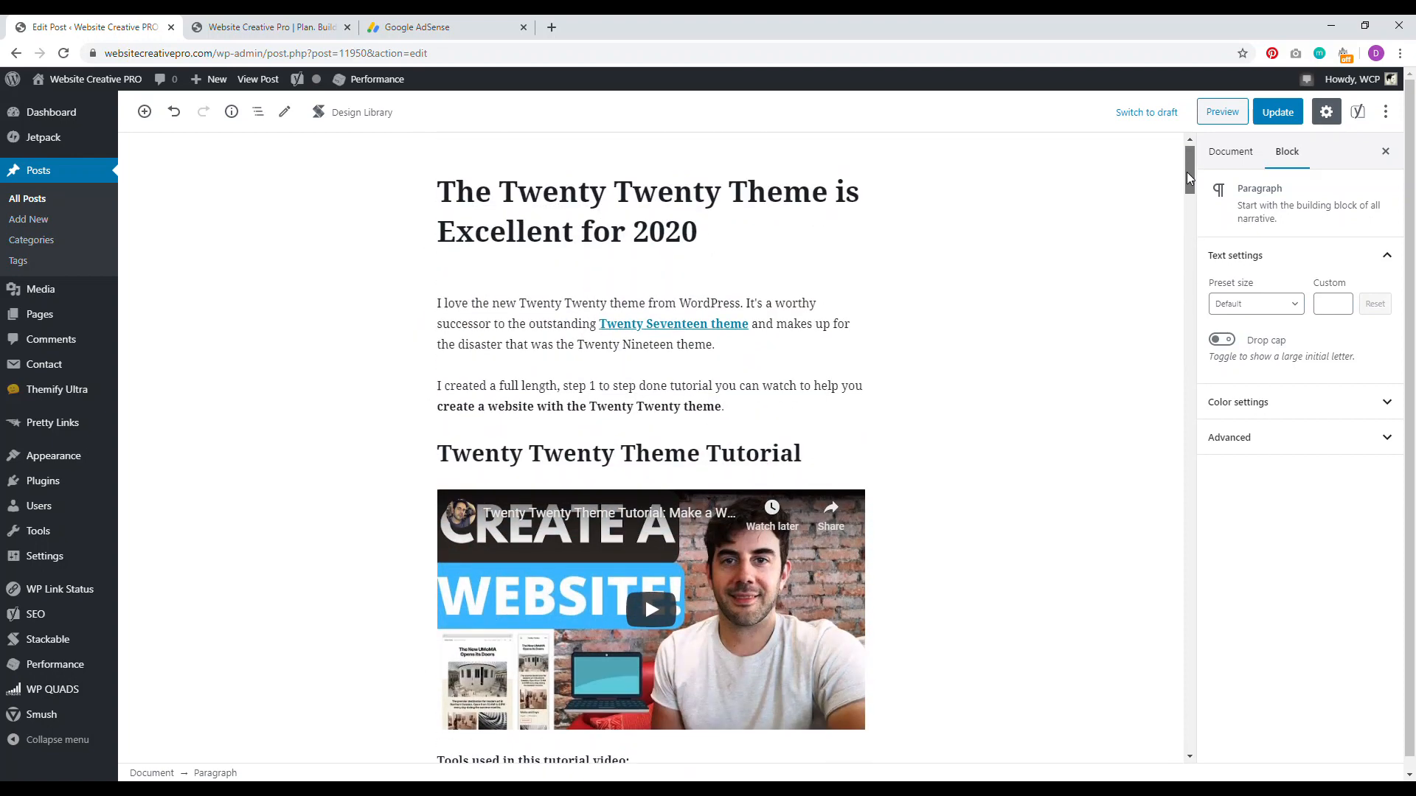
{"action": "mouse_move", "coordinate": [923, 257]}
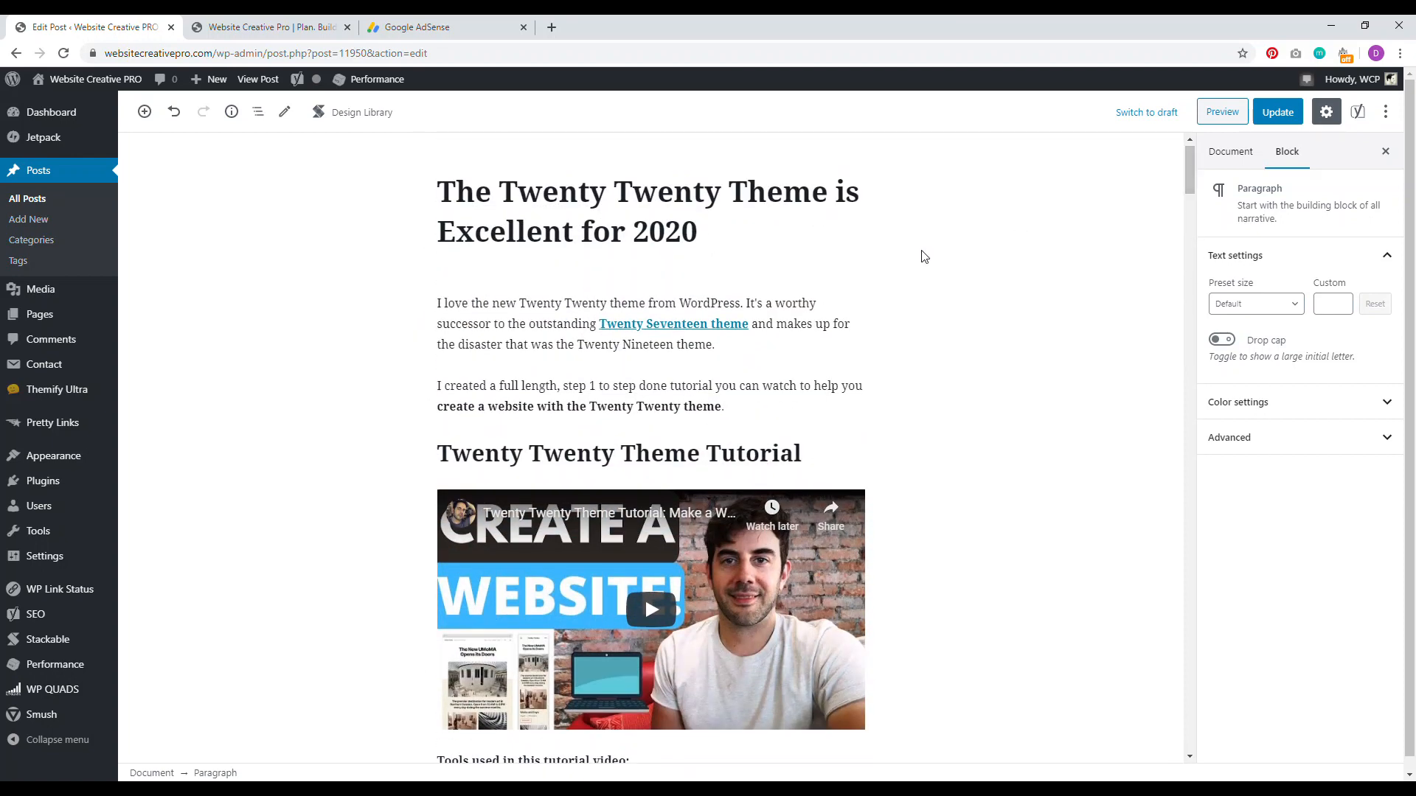
{"action": "left_click", "coordinate": [444, 27]}
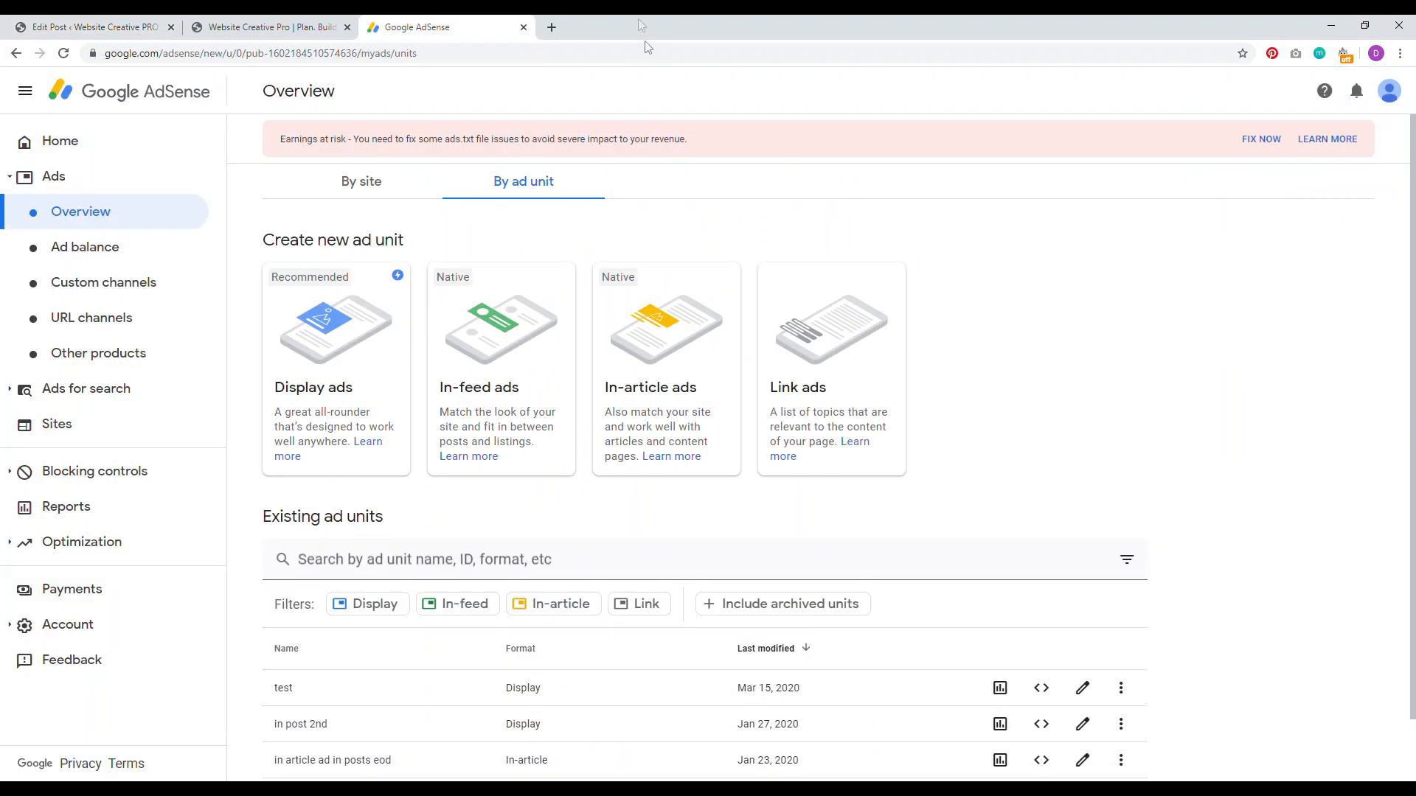
Start a new responsive display ad unit and preview it in horizontal and vertical shapes.
{"action": "left_click", "coordinate": [335, 370]}
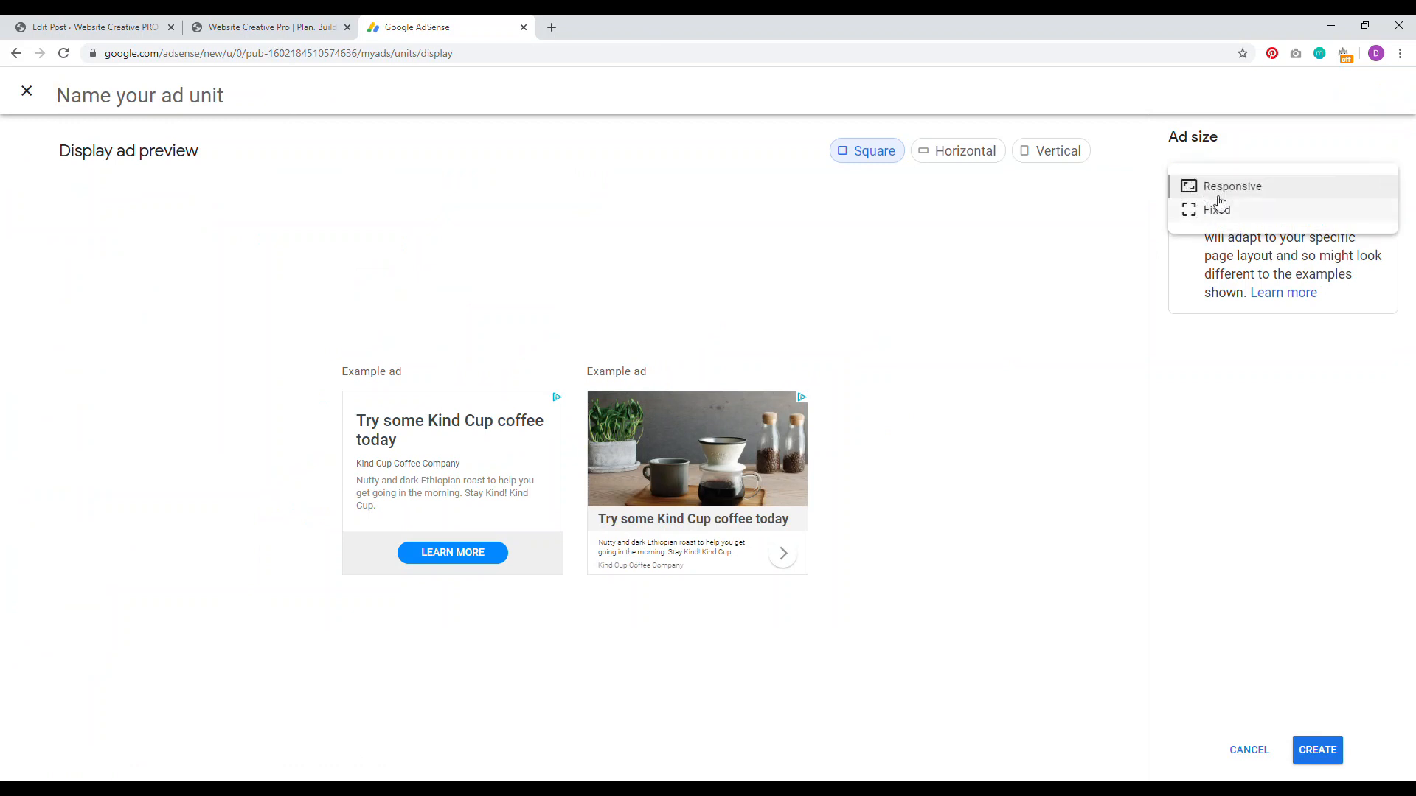
{"action": "left_click", "coordinate": [1232, 186]}
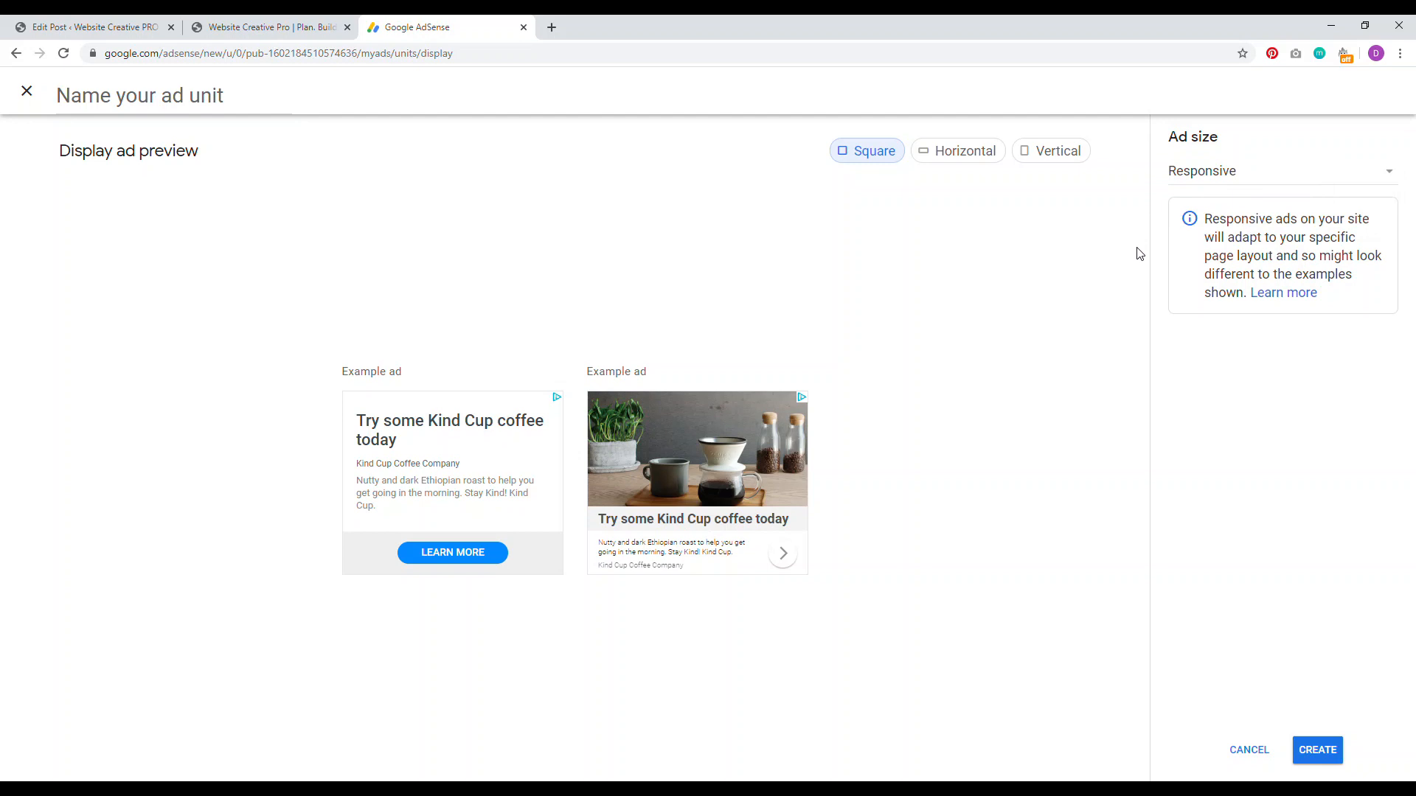
{"action": "left_click", "coordinate": [957, 150]}
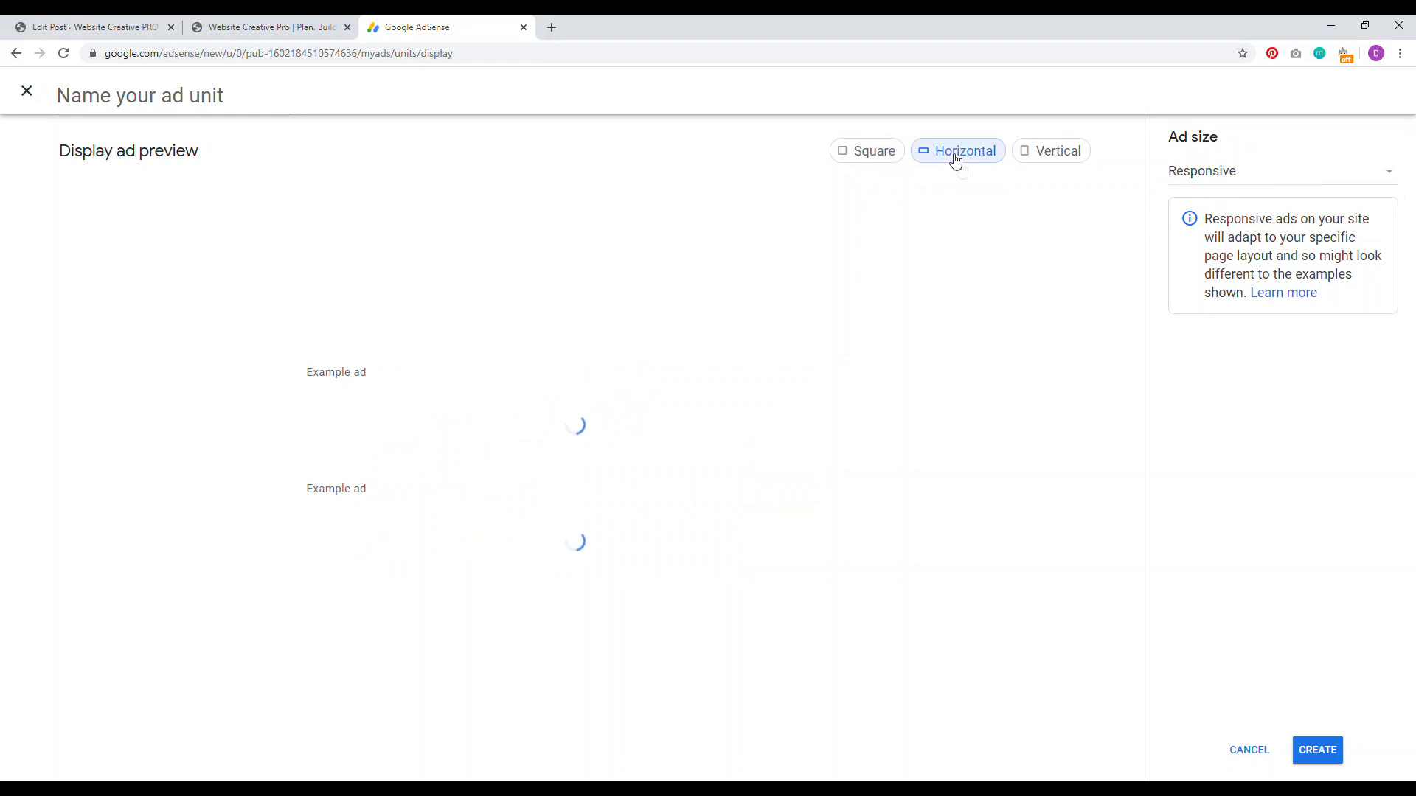
{"action": "left_click", "coordinate": [1050, 151]}
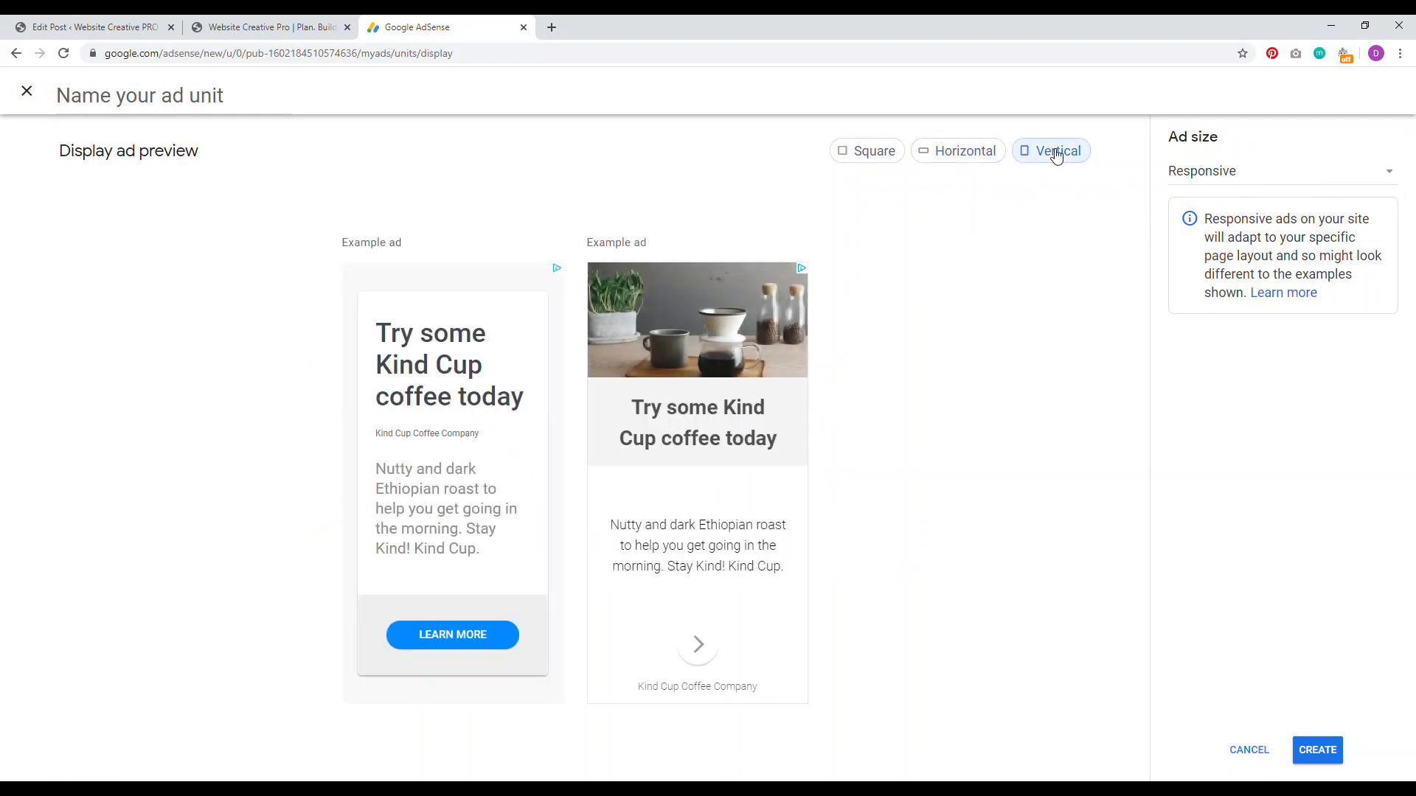
{"action": "mouse_move", "coordinate": [863, 199]}
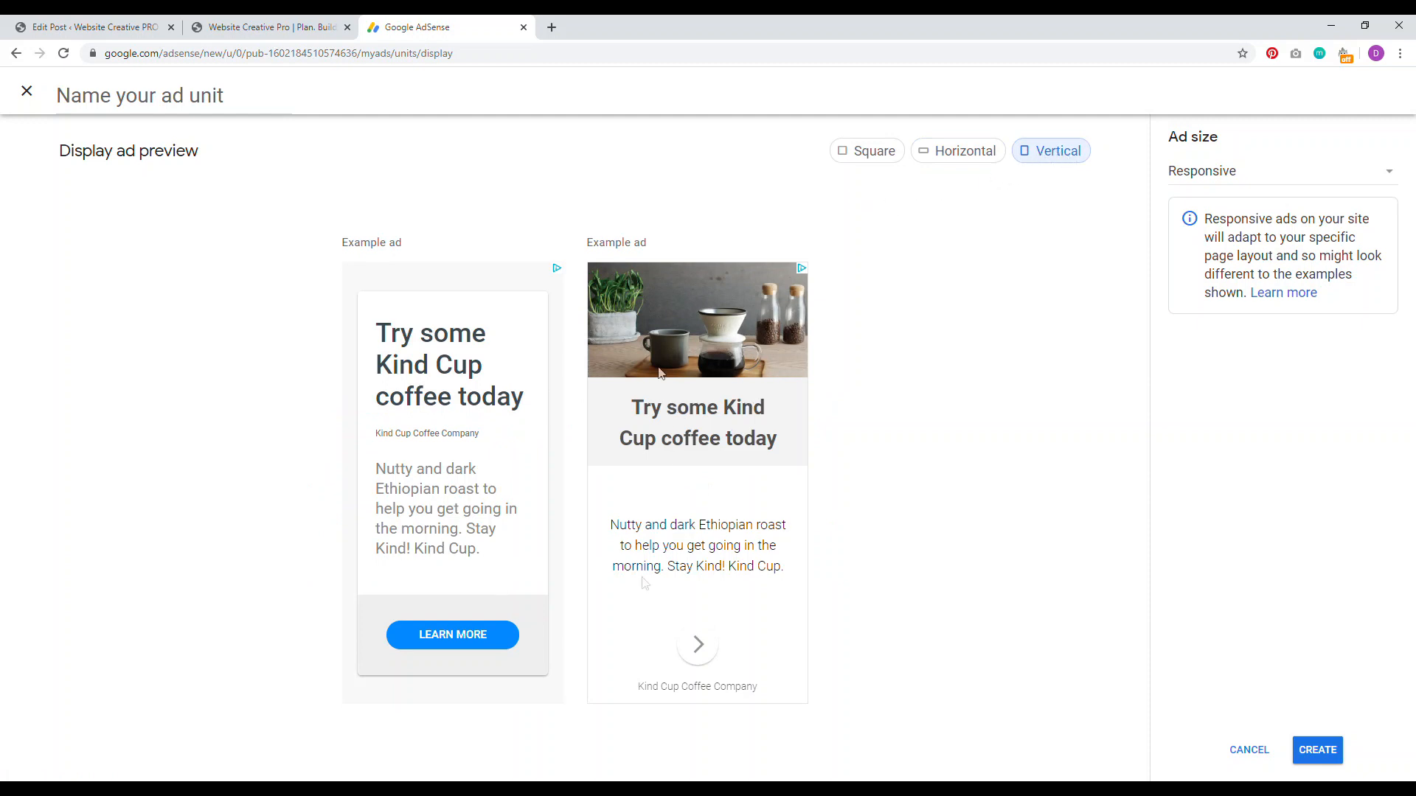
{"action": "mouse_move", "coordinate": [590, 518]}
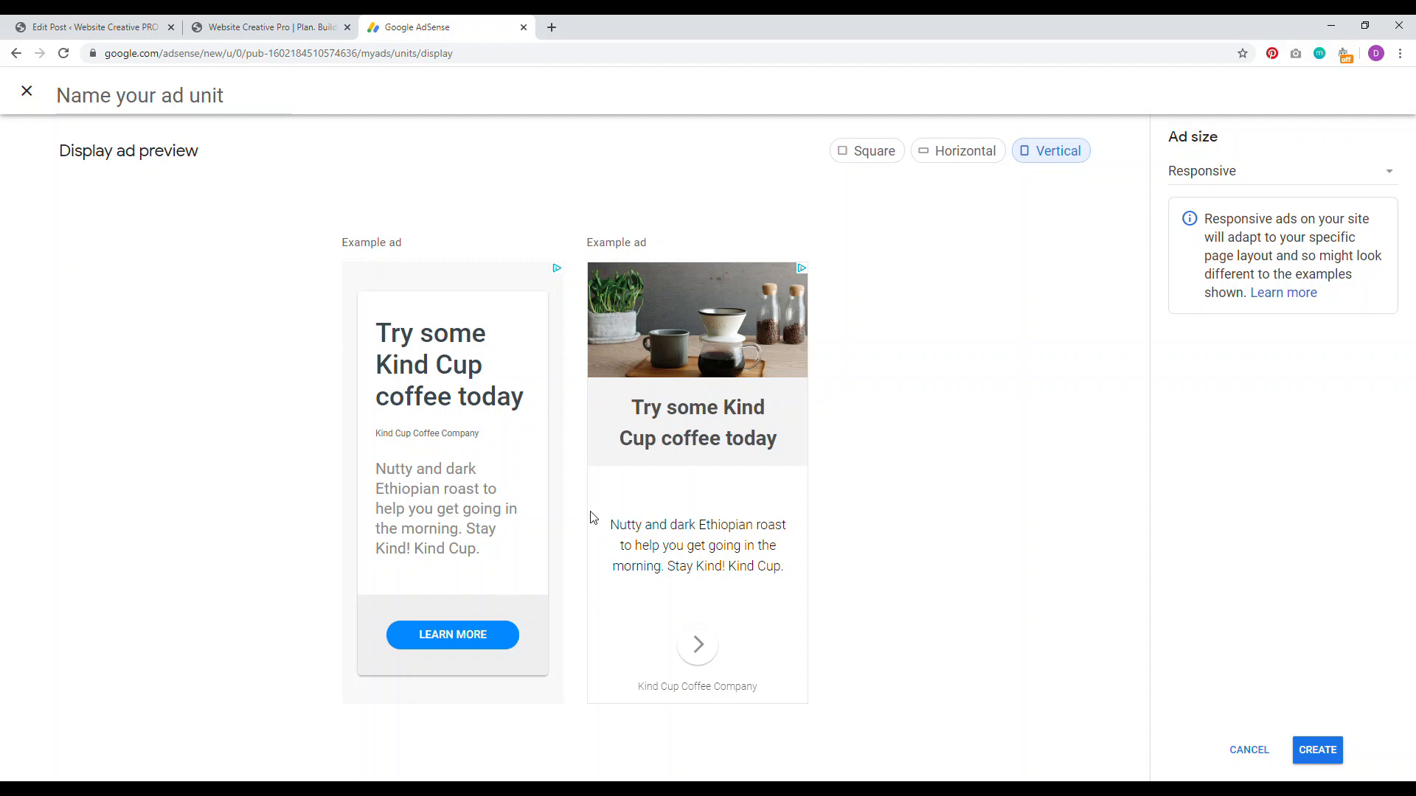
Preview the ad in square shape, then leave the ad unit unsaved.
{"action": "left_click", "coordinate": [866, 150]}
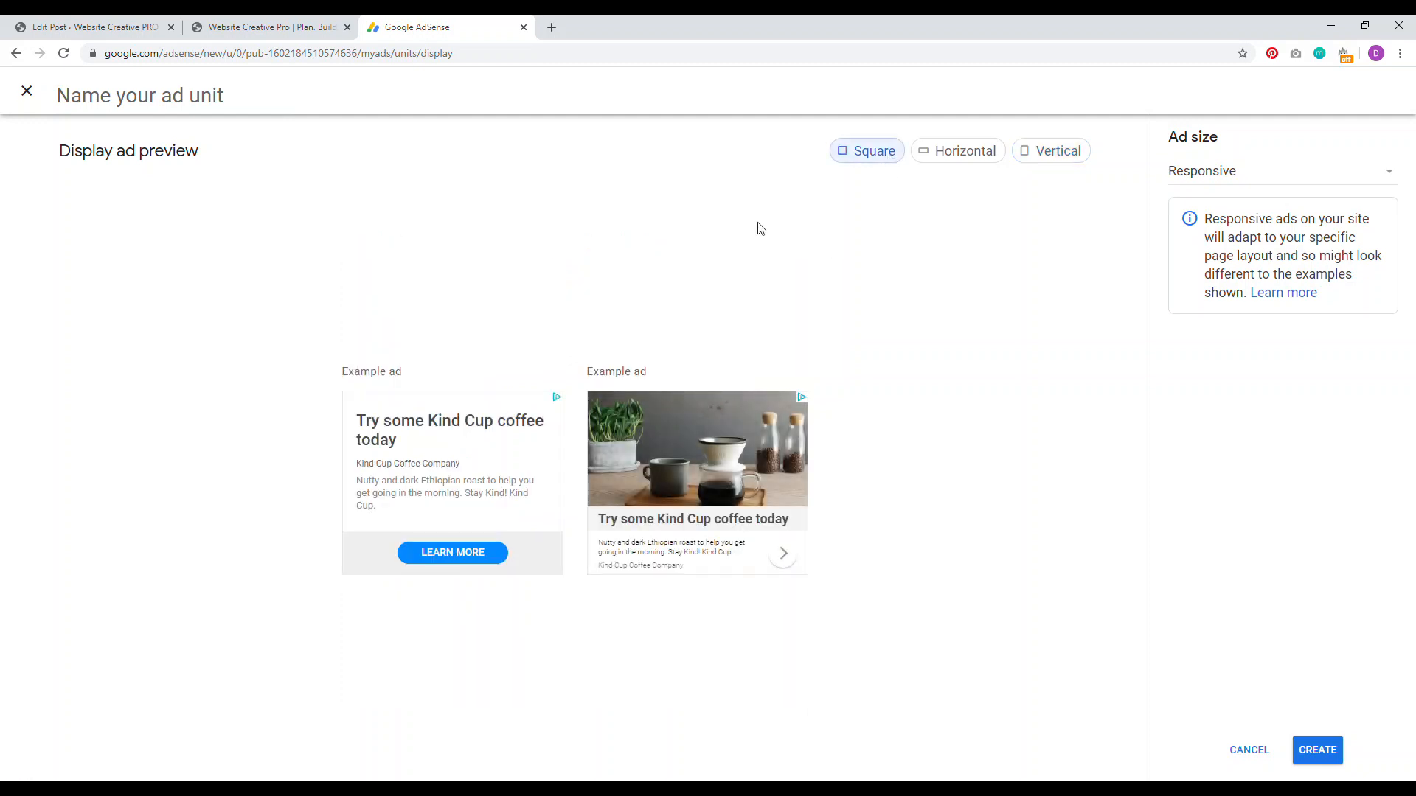
{"action": "mouse_move", "coordinate": [393, 235]}
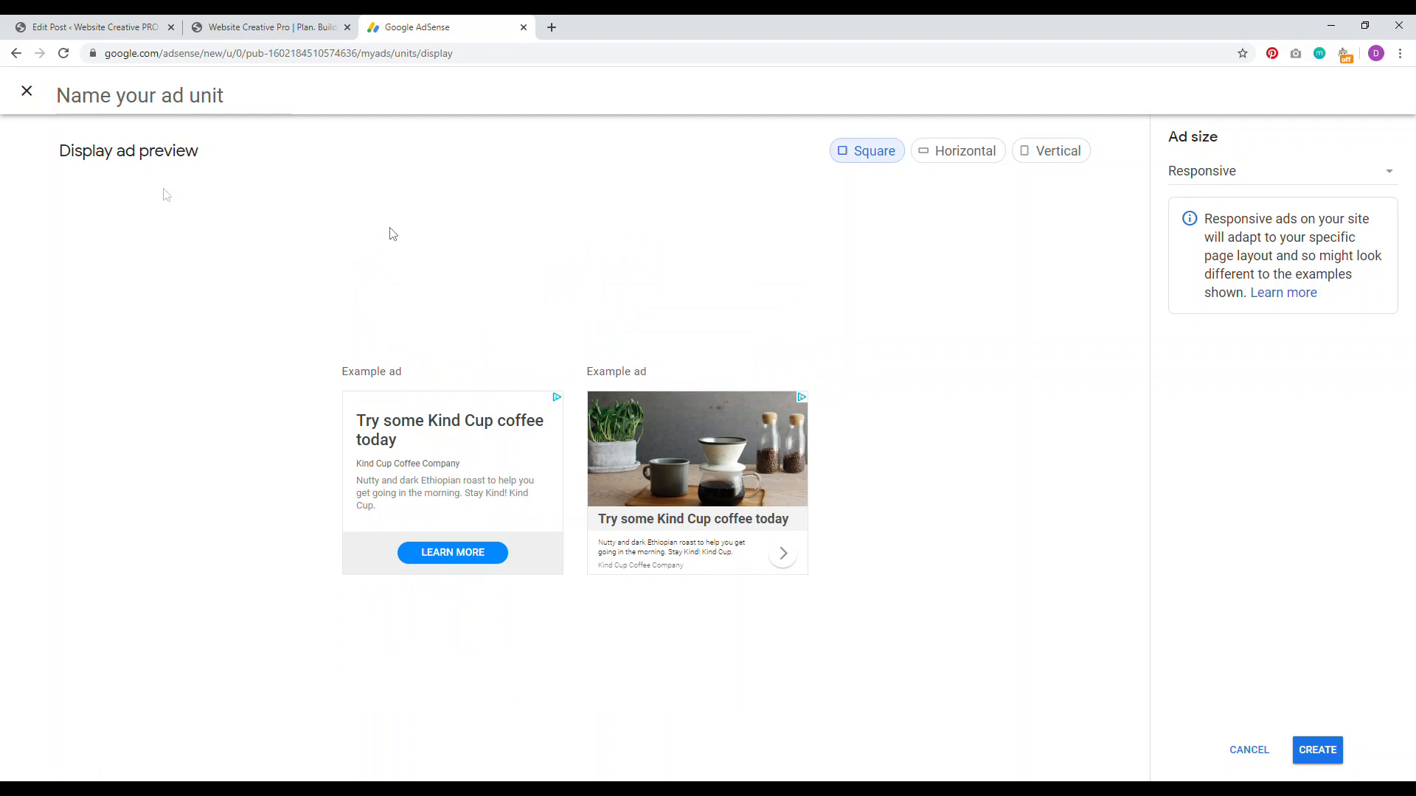
{"action": "mouse_move", "coordinate": [9, 80]}
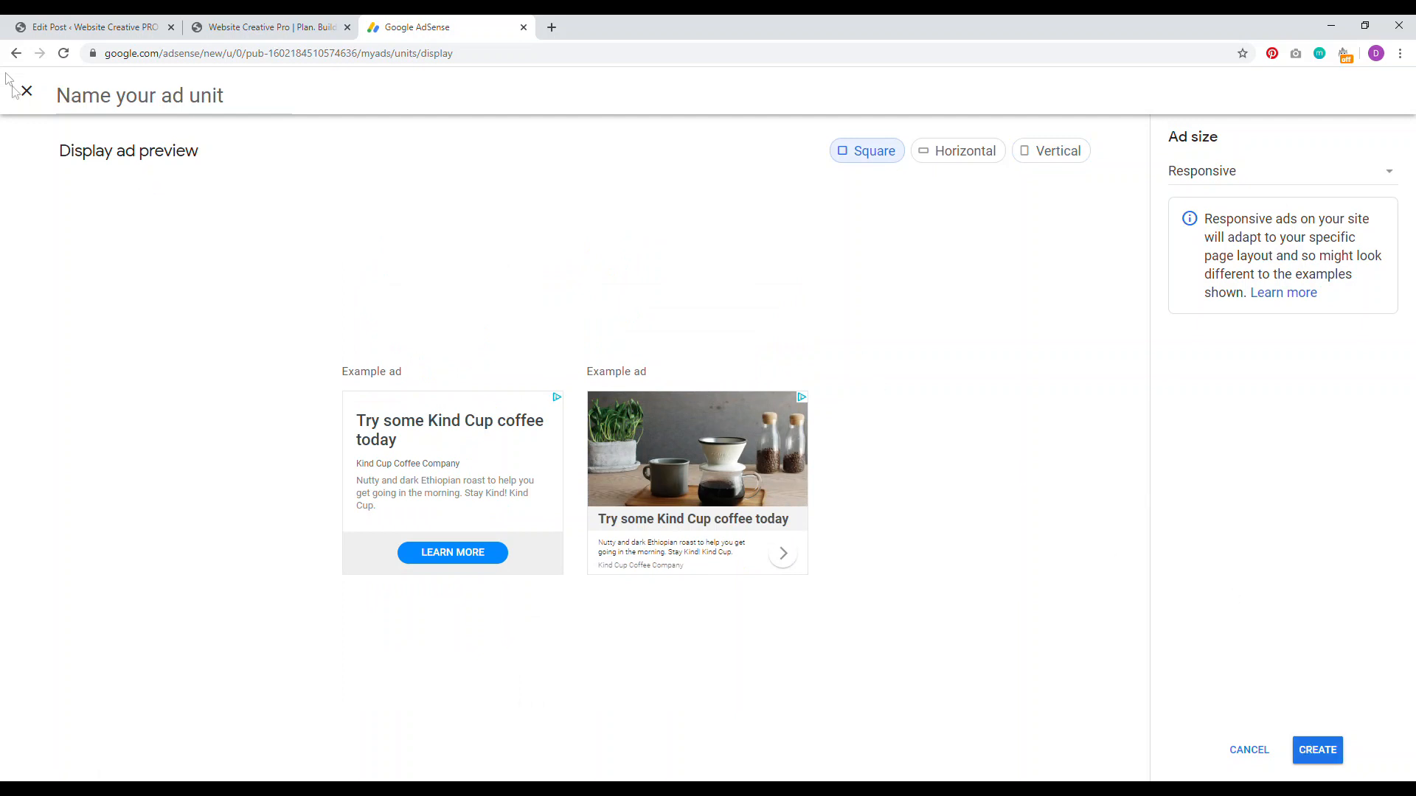
{"action": "left_click", "coordinate": [27, 92]}
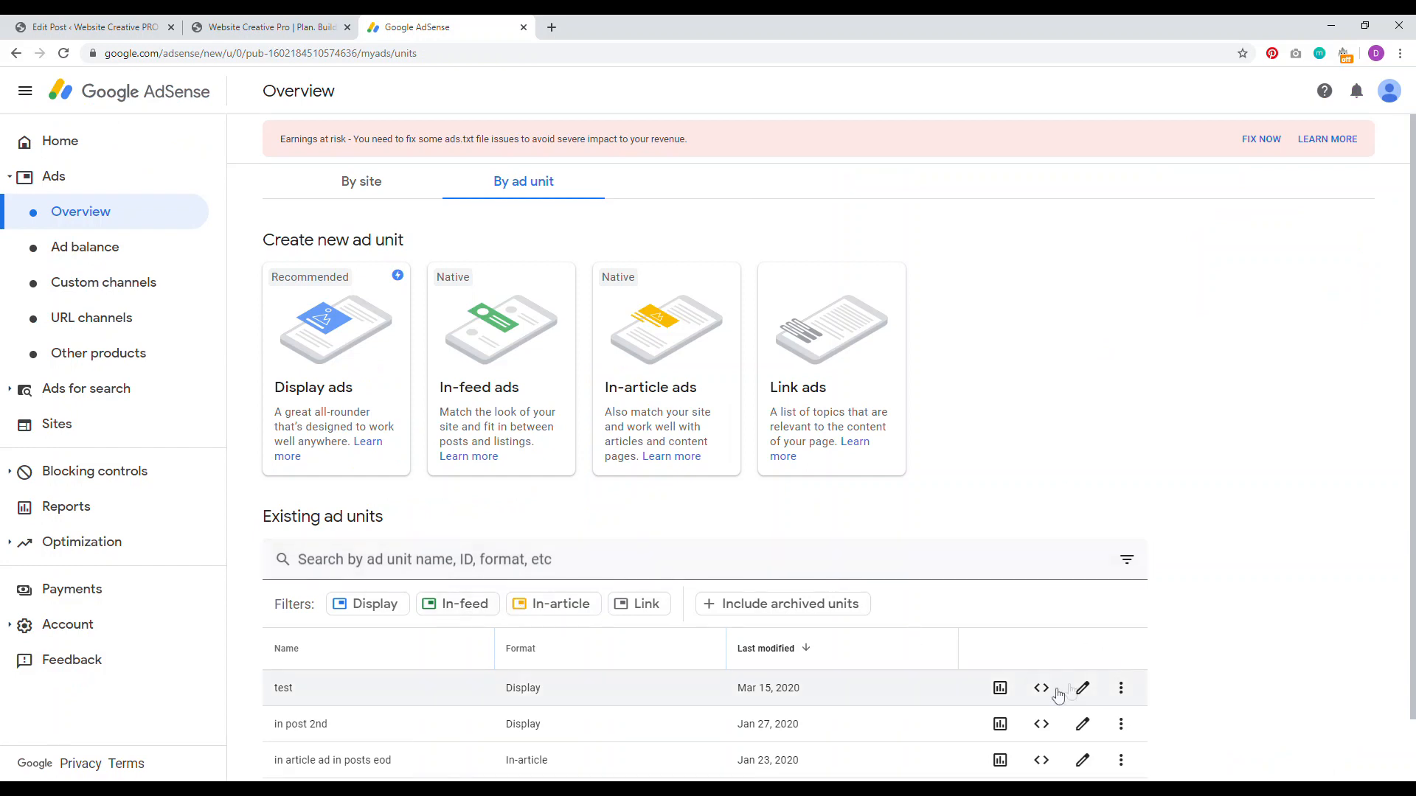
Copy the 'test' ad unit's code snippet and return to the WordPress post editor.
{"action": "left_click", "coordinate": [1039, 689]}
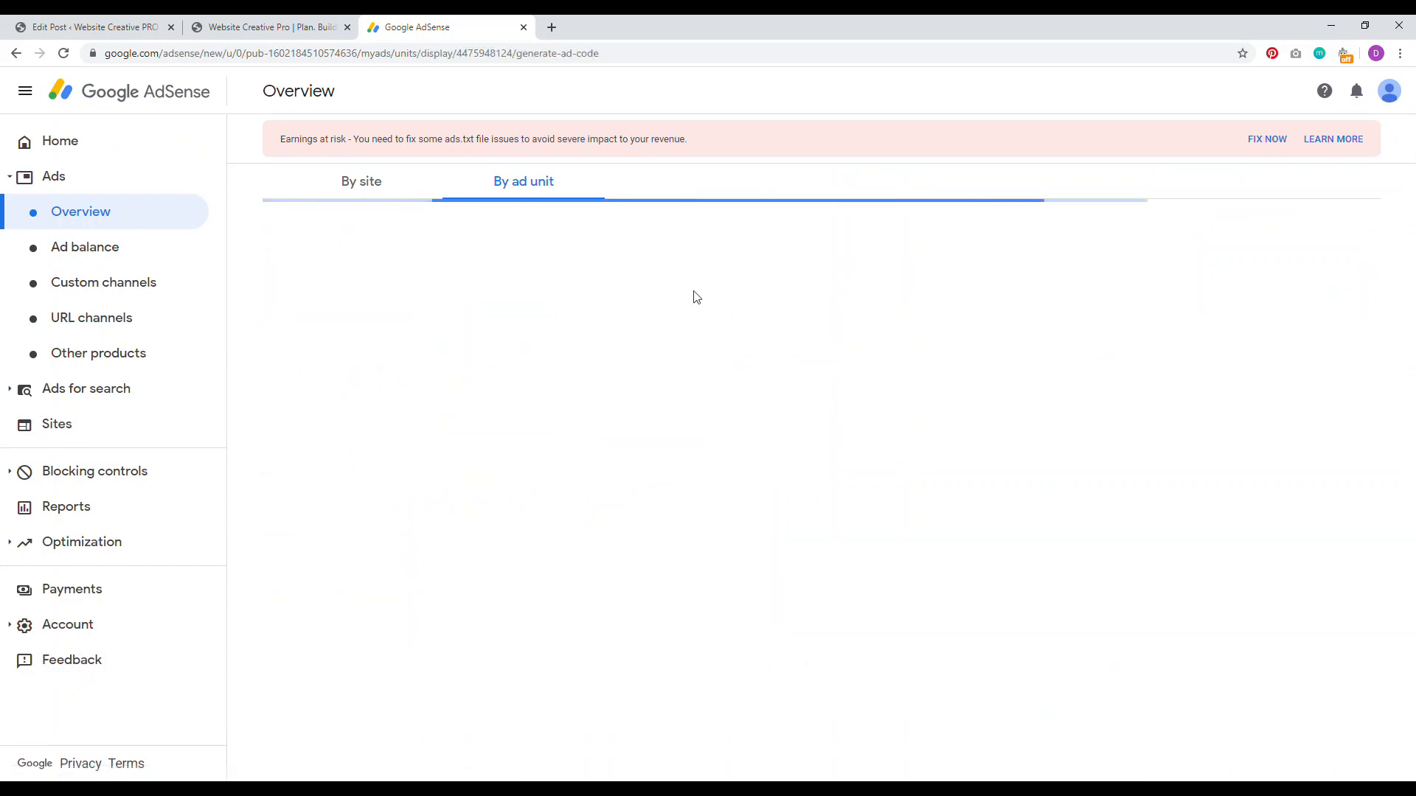
{"action": "left_click", "coordinate": [496, 553]}
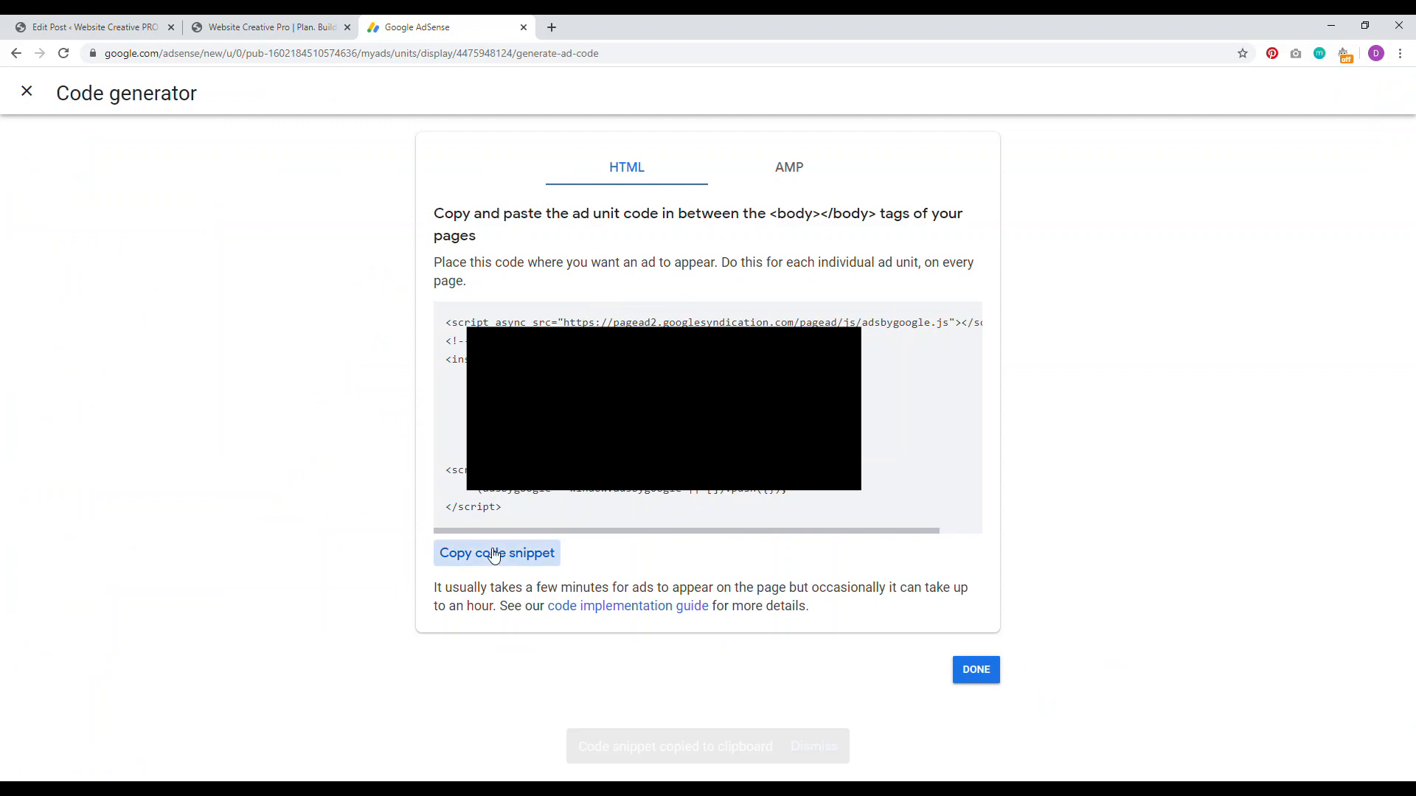
{"action": "left_click", "coordinate": [268, 26]}
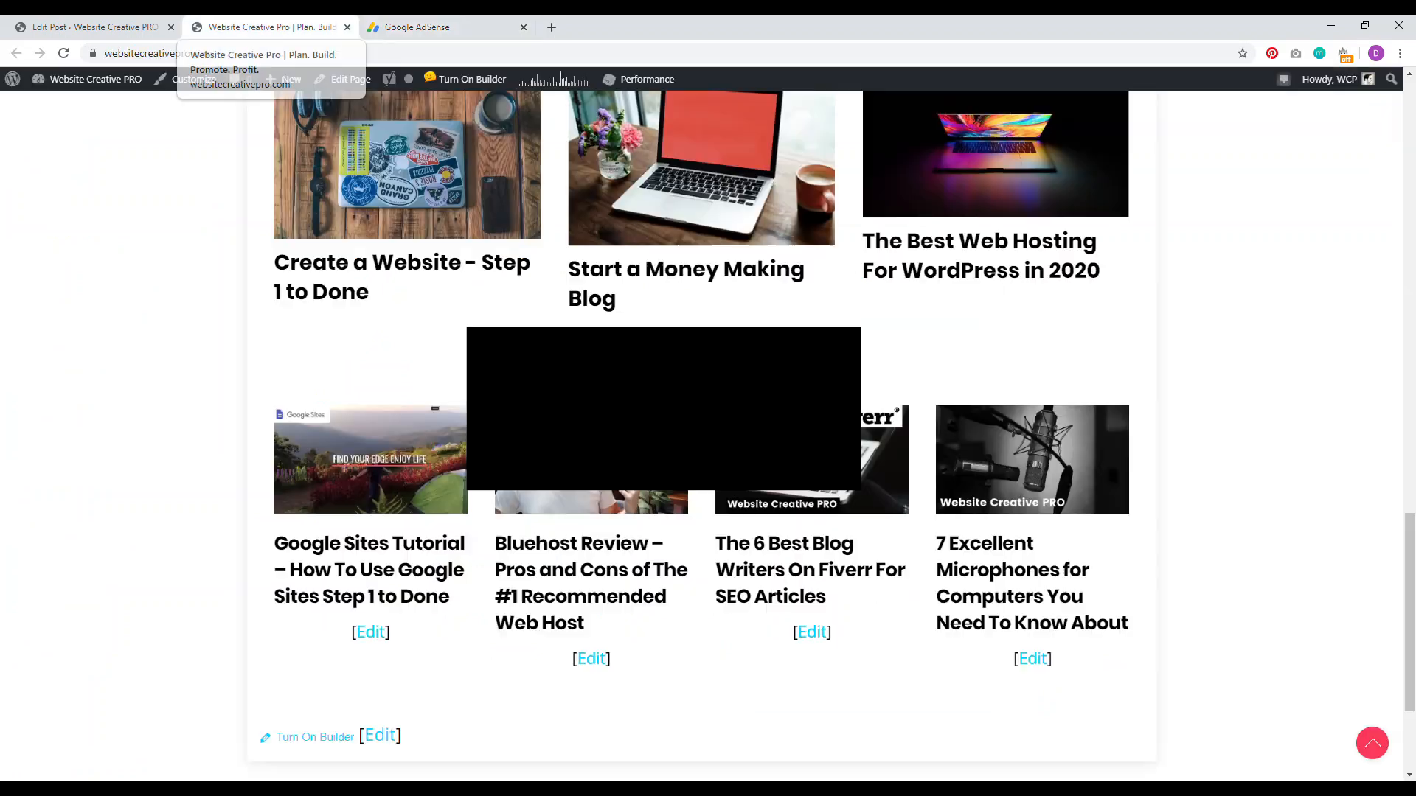
{"action": "left_click", "coordinate": [90, 26]}
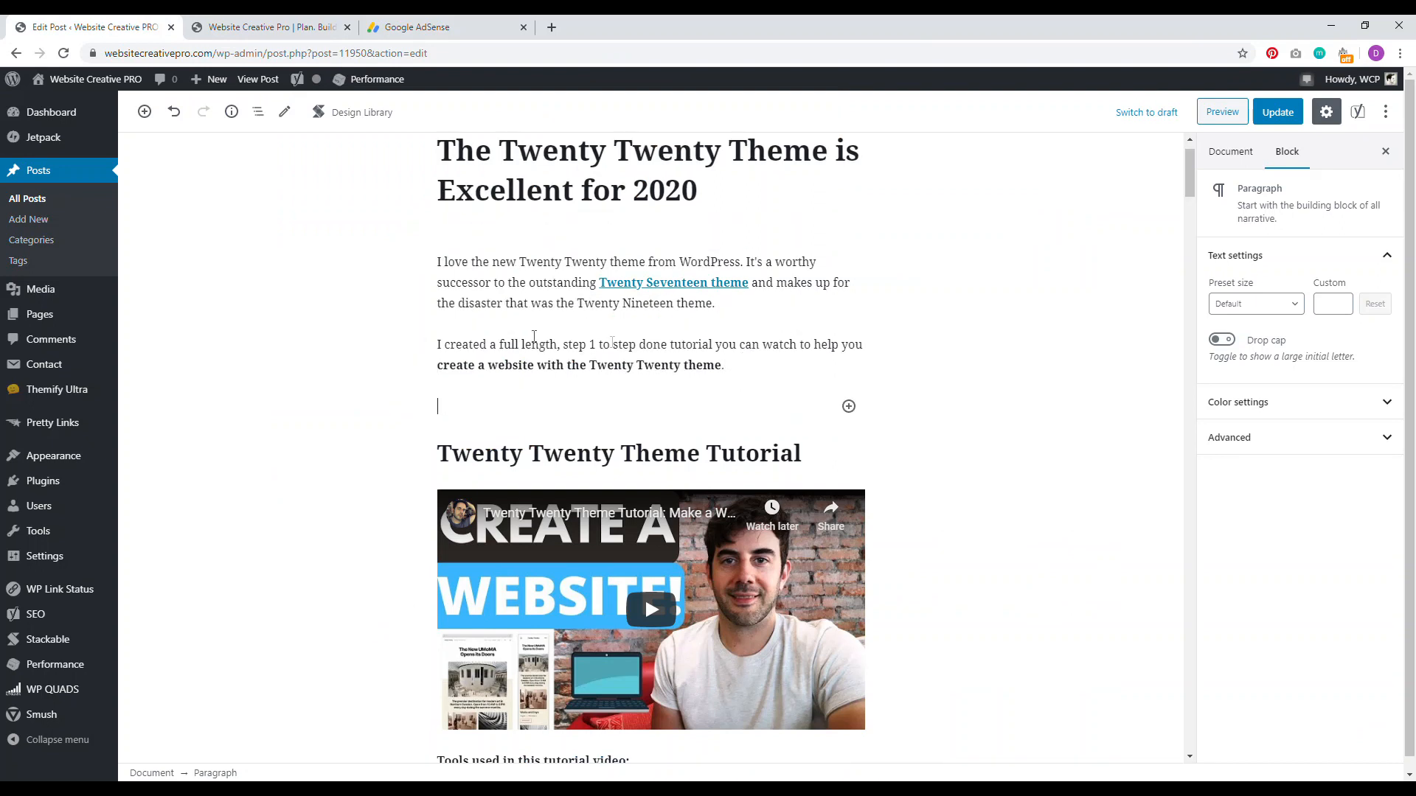
Insert a Custom HTML block with the copied ad code and view the live post.
{"action": "left_click", "coordinate": [848, 407]}
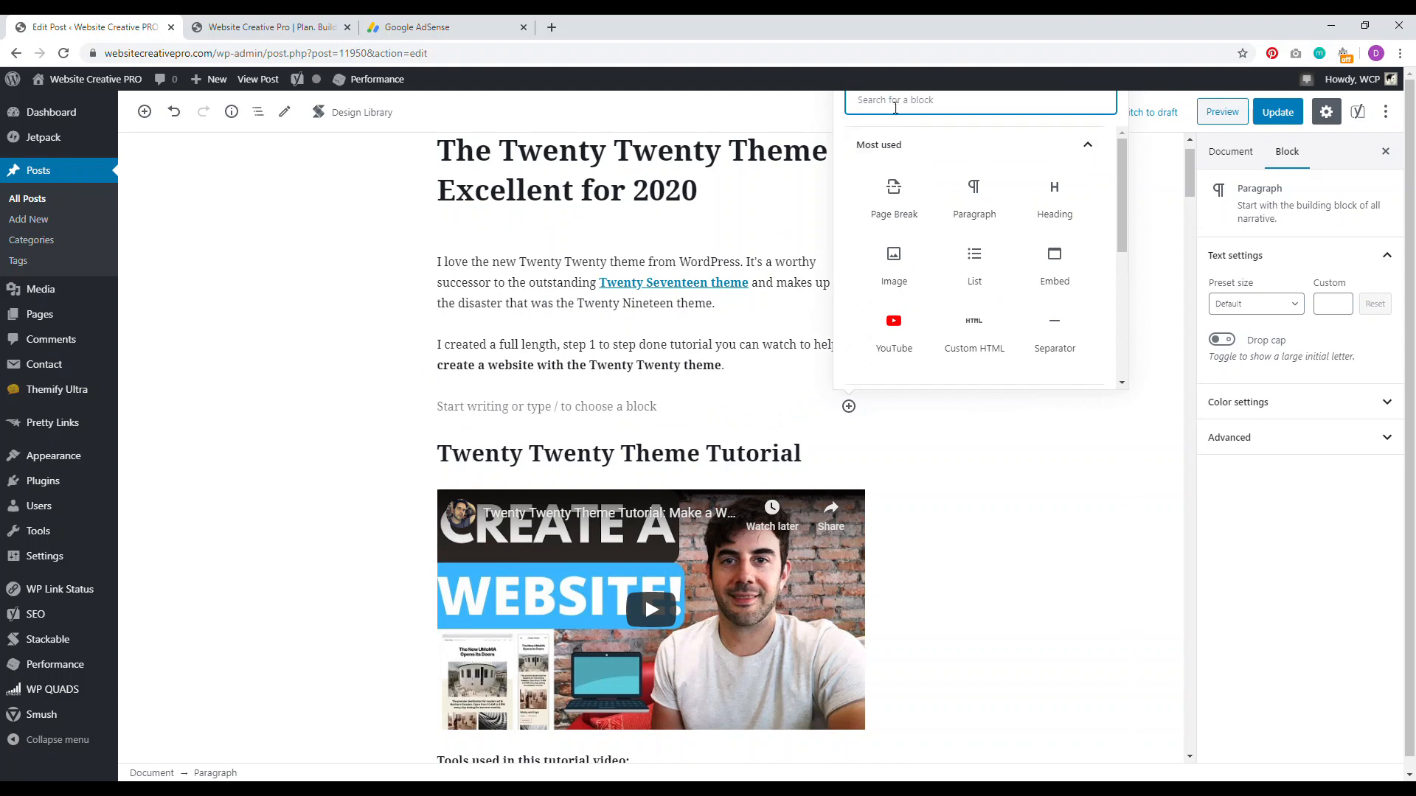
{"action": "type", "text": "html"}
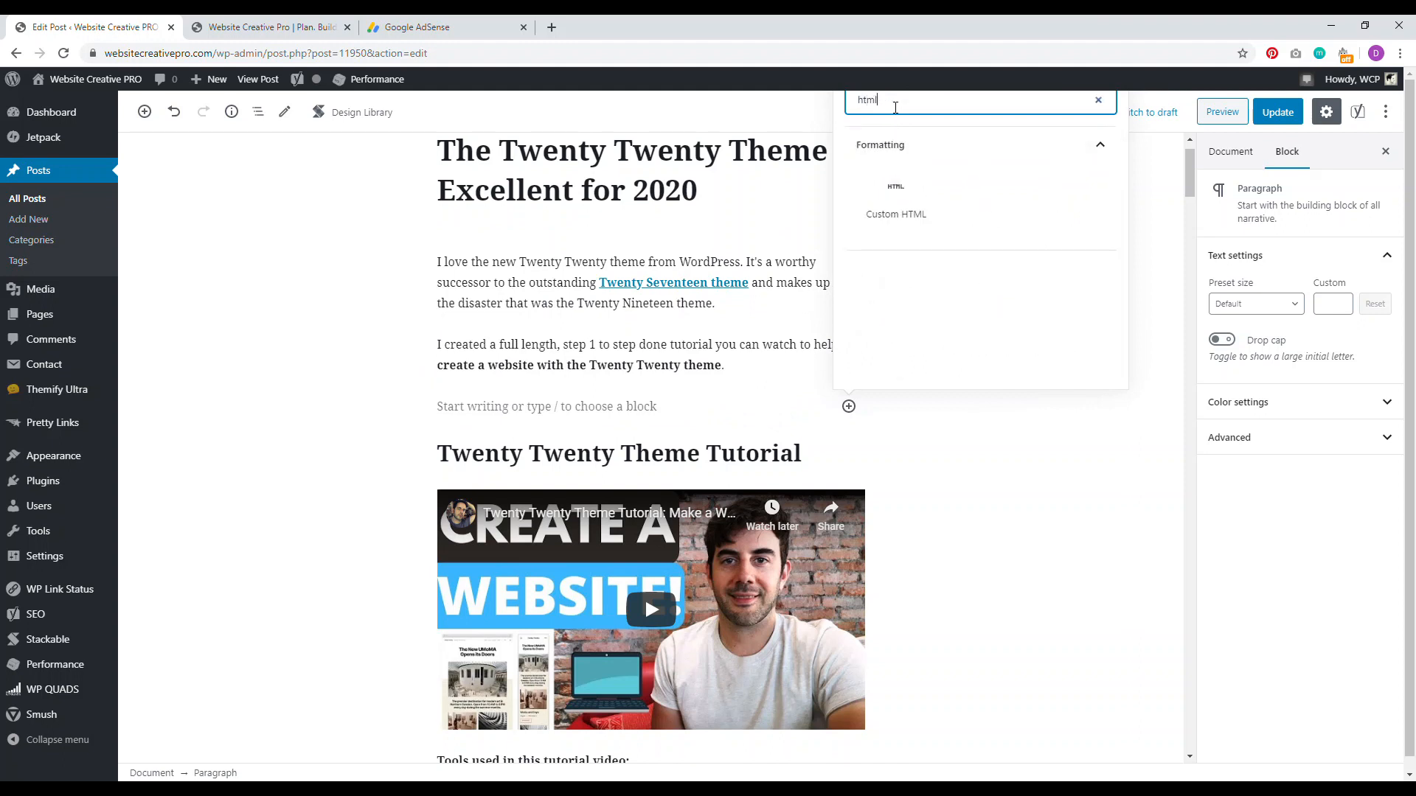
{"action": "left_click", "coordinate": [895, 214]}
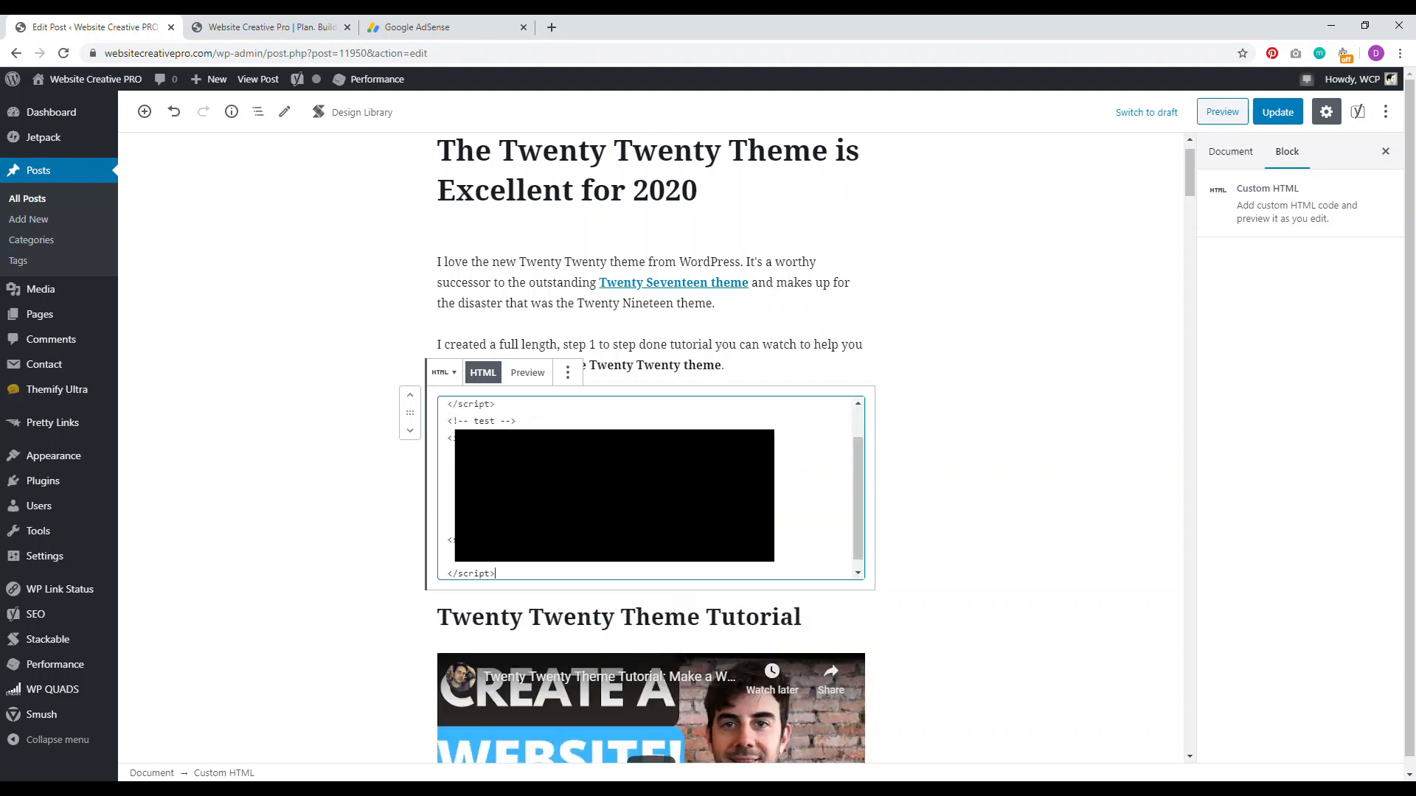
{"action": "mouse_move", "coordinate": [972, 207]}
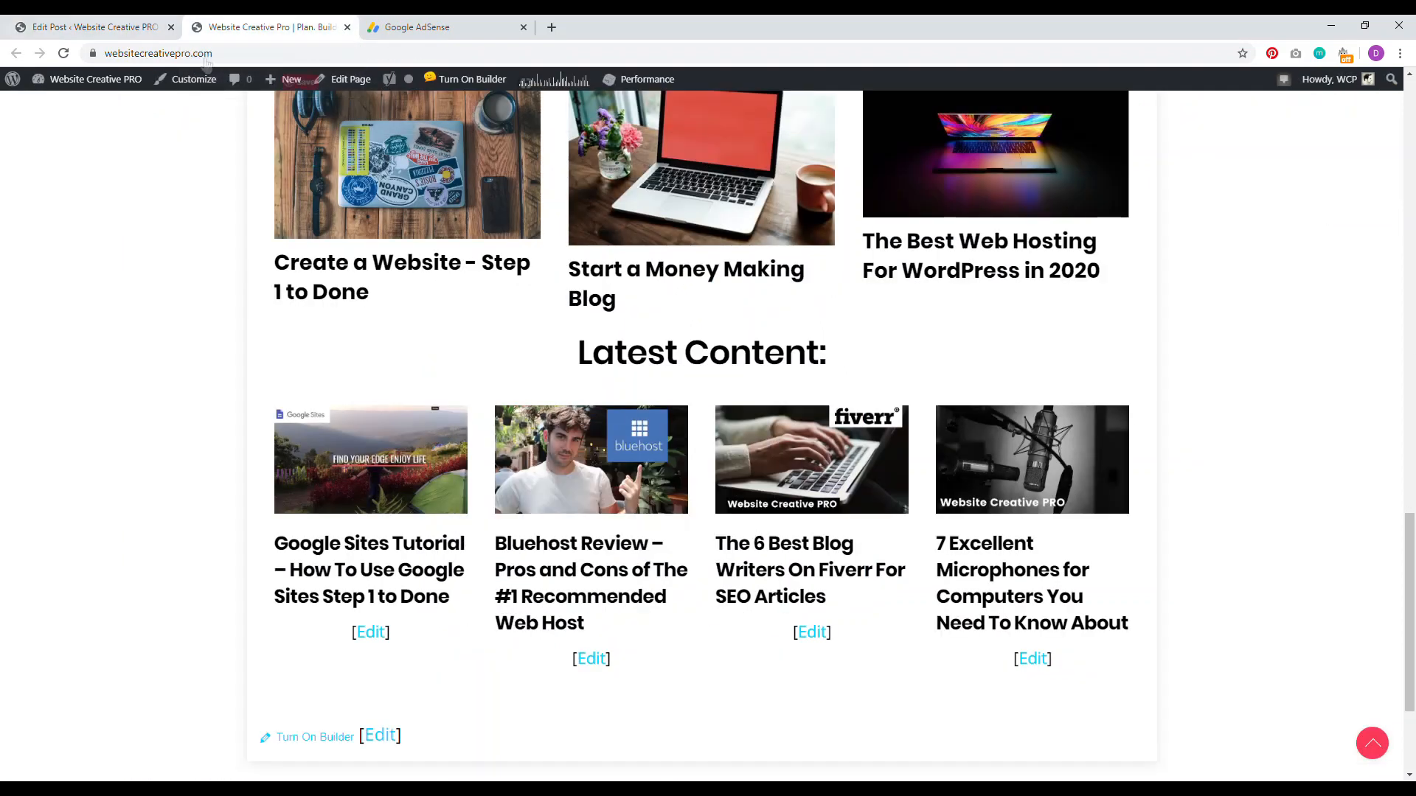
{"action": "mouse_move", "coordinate": [90, 27]}
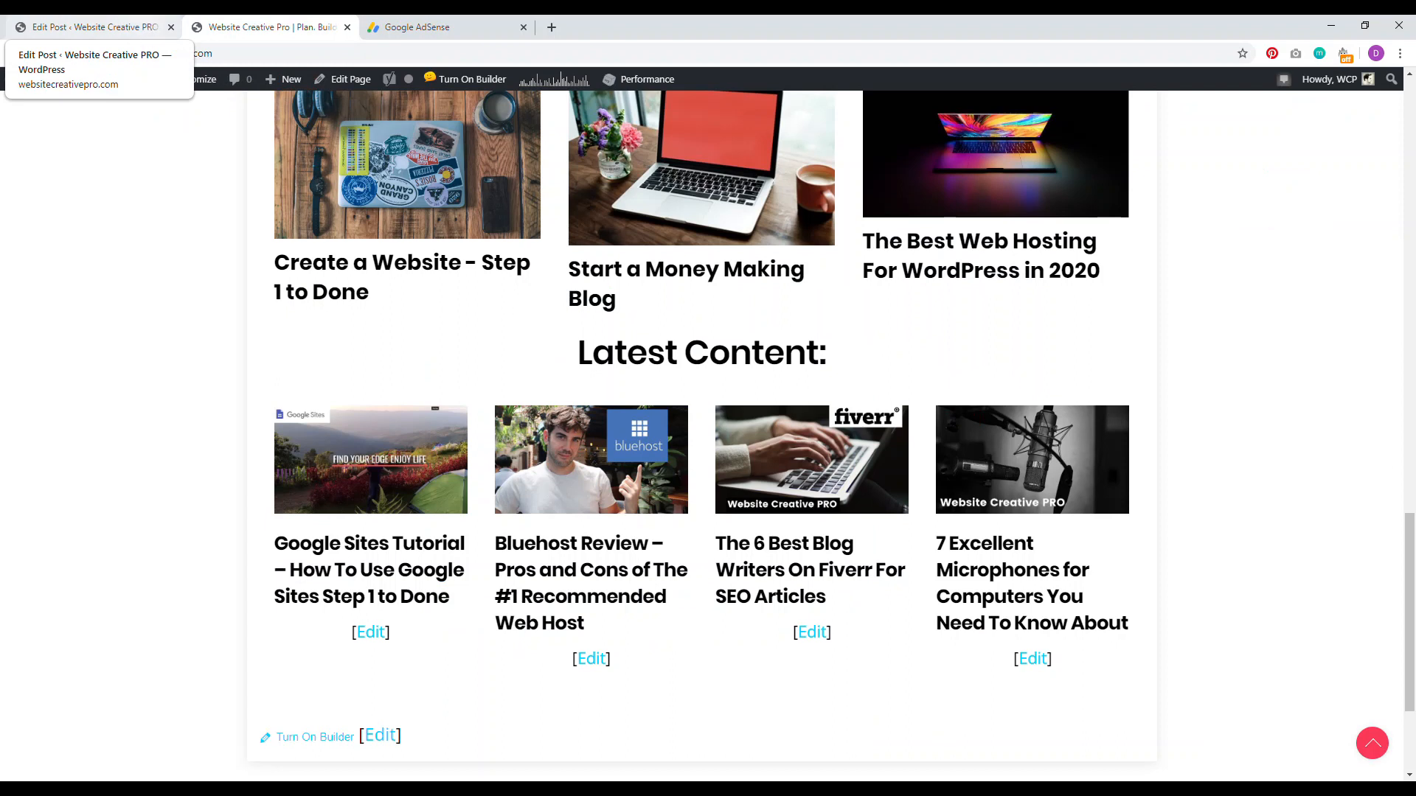
{"action": "left_click", "coordinate": [90, 27]}
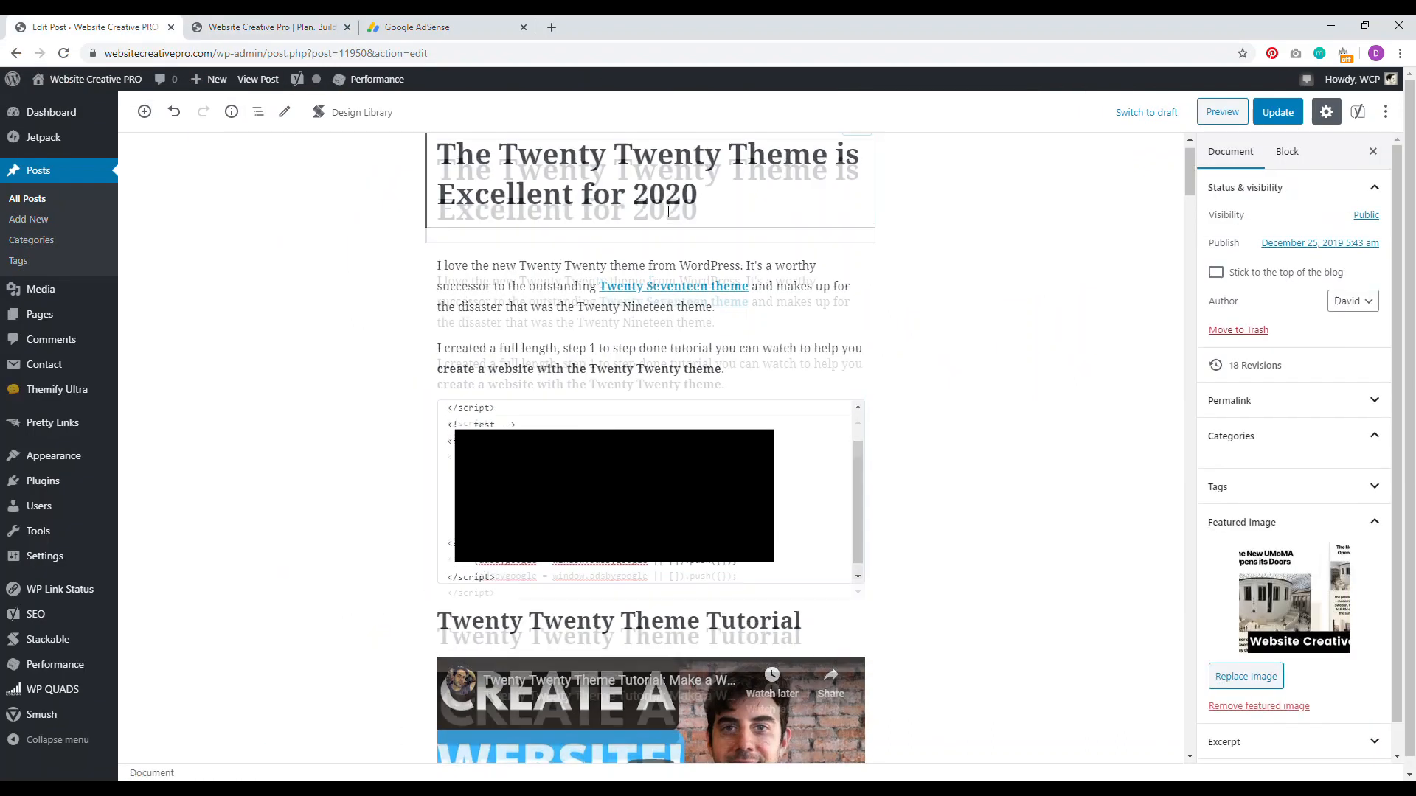
{"action": "left_click", "coordinate": [1221, 111]}
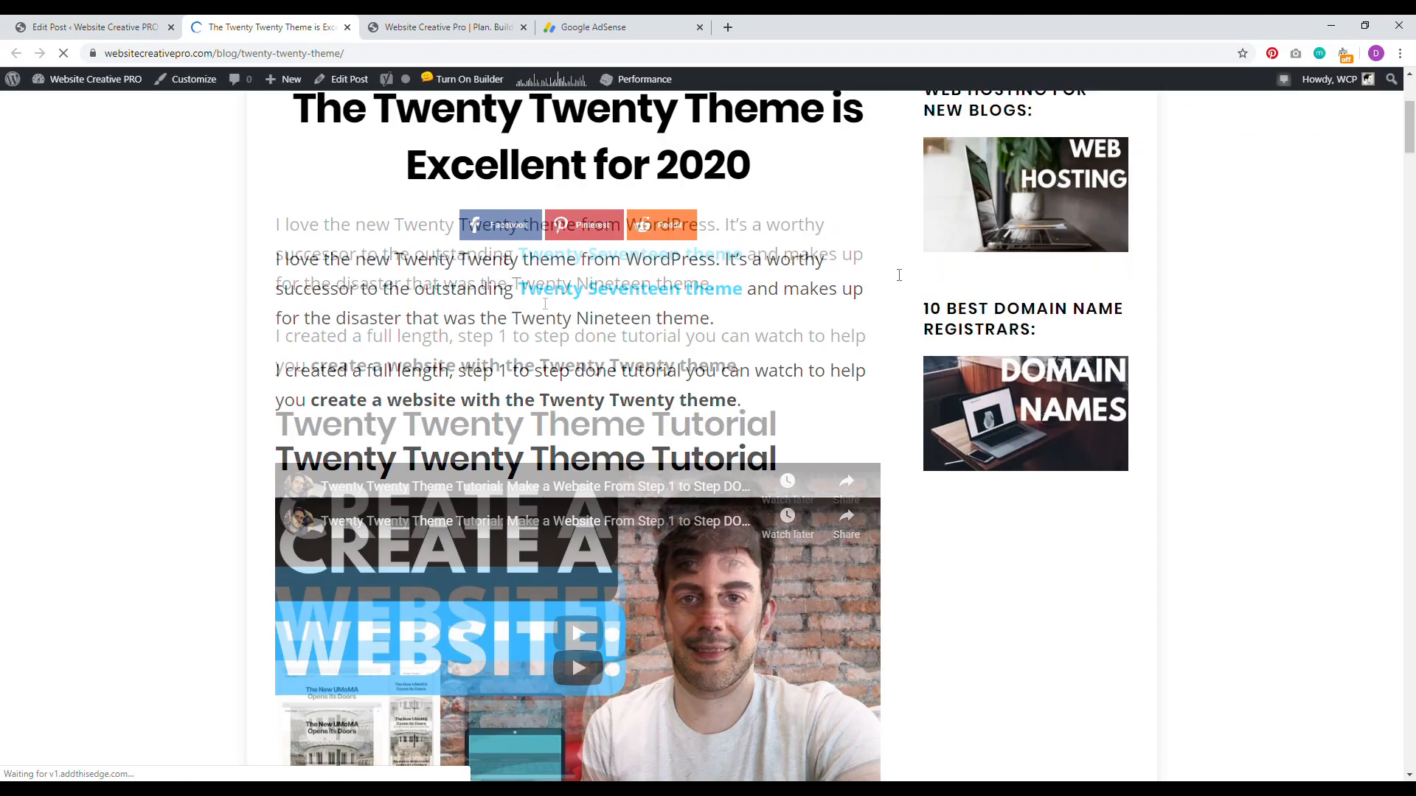
Scroll through the live Twenty Twenty Theme post down to its closing sections.
{"action": "scroll", "scroll_direction": "down", "scroll_amount": 3}
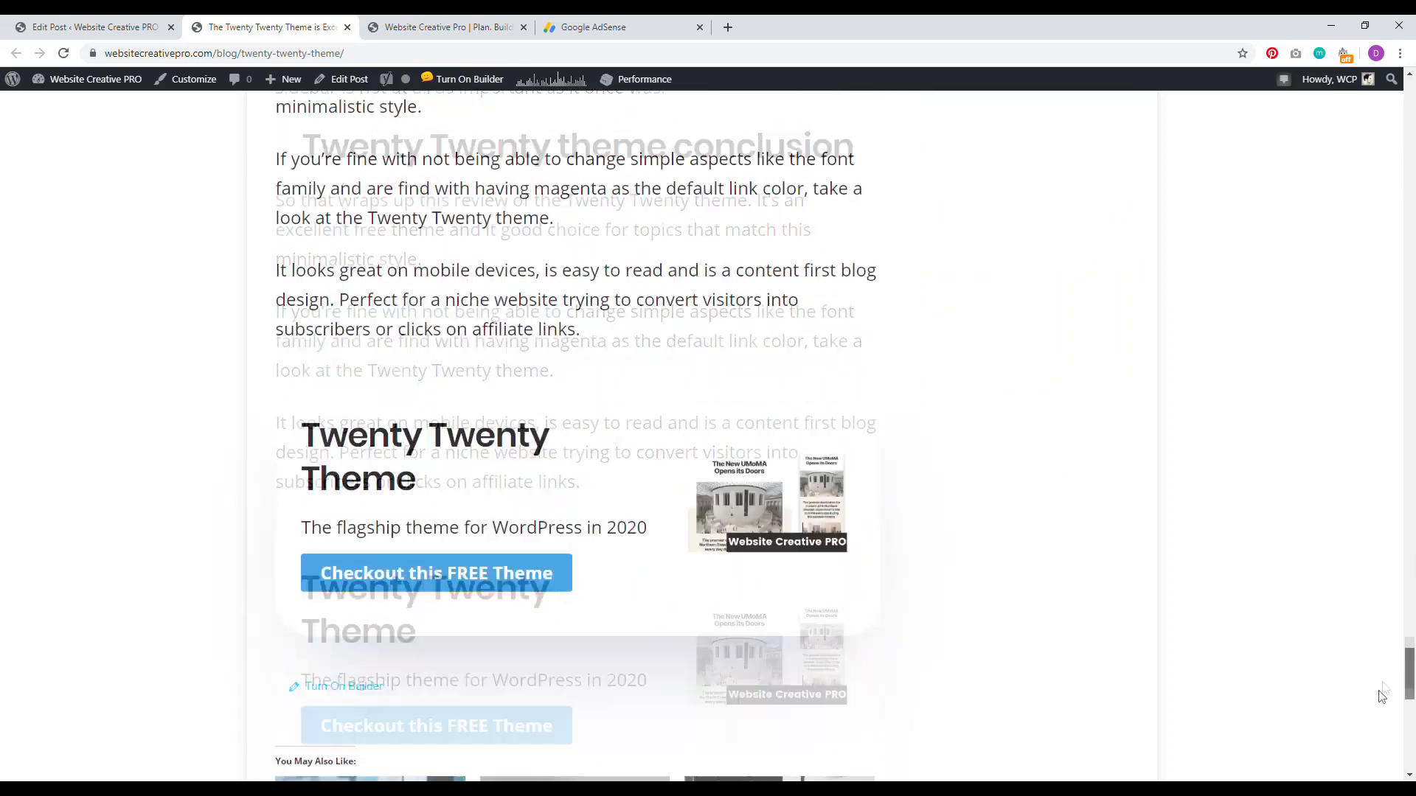
{"action": "scroll", "scroll_direction": "down", "scroll_amount": 3}
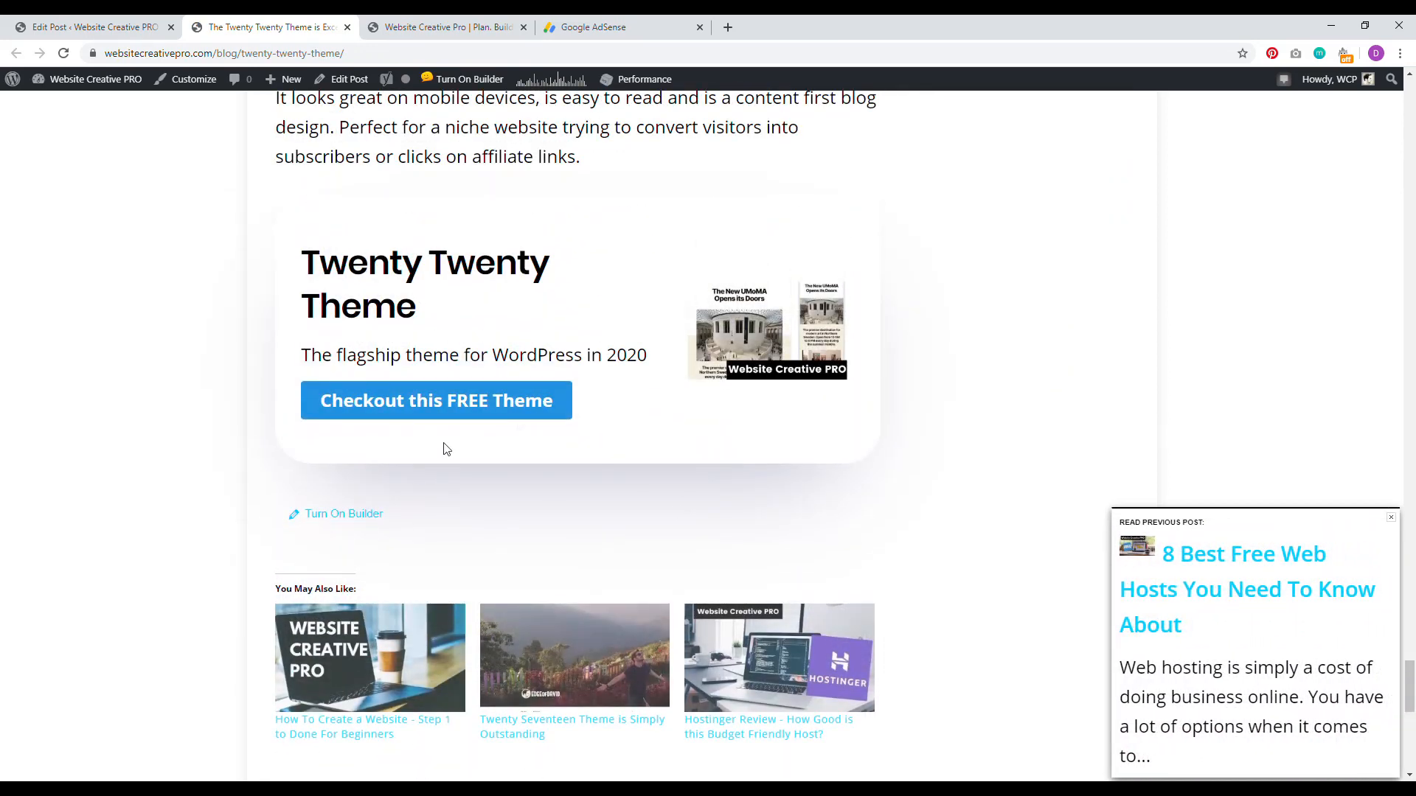
{"action": "mouse_move", "coordinate": [171, 344]}
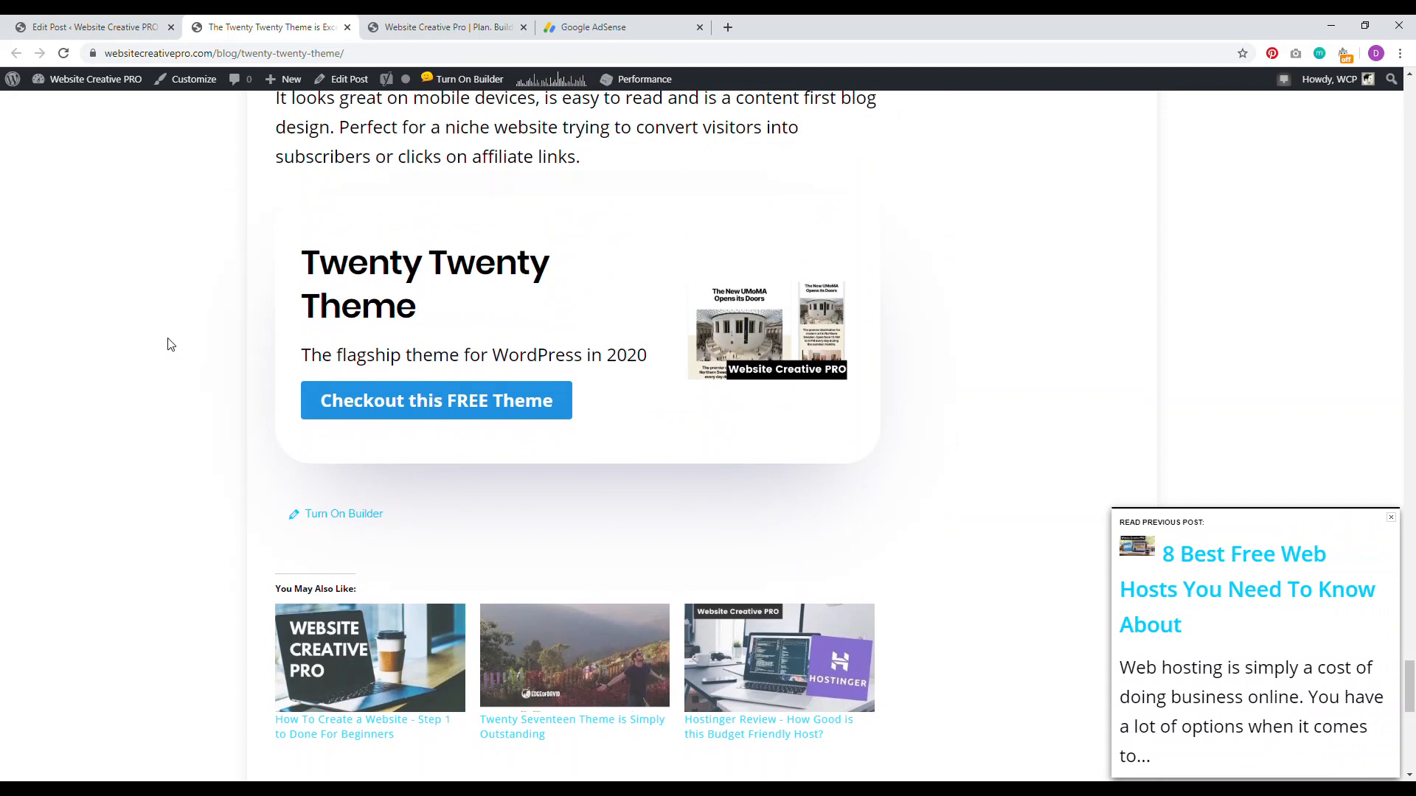
{"action": "mouse_move", "coordinate": [193, 237]}
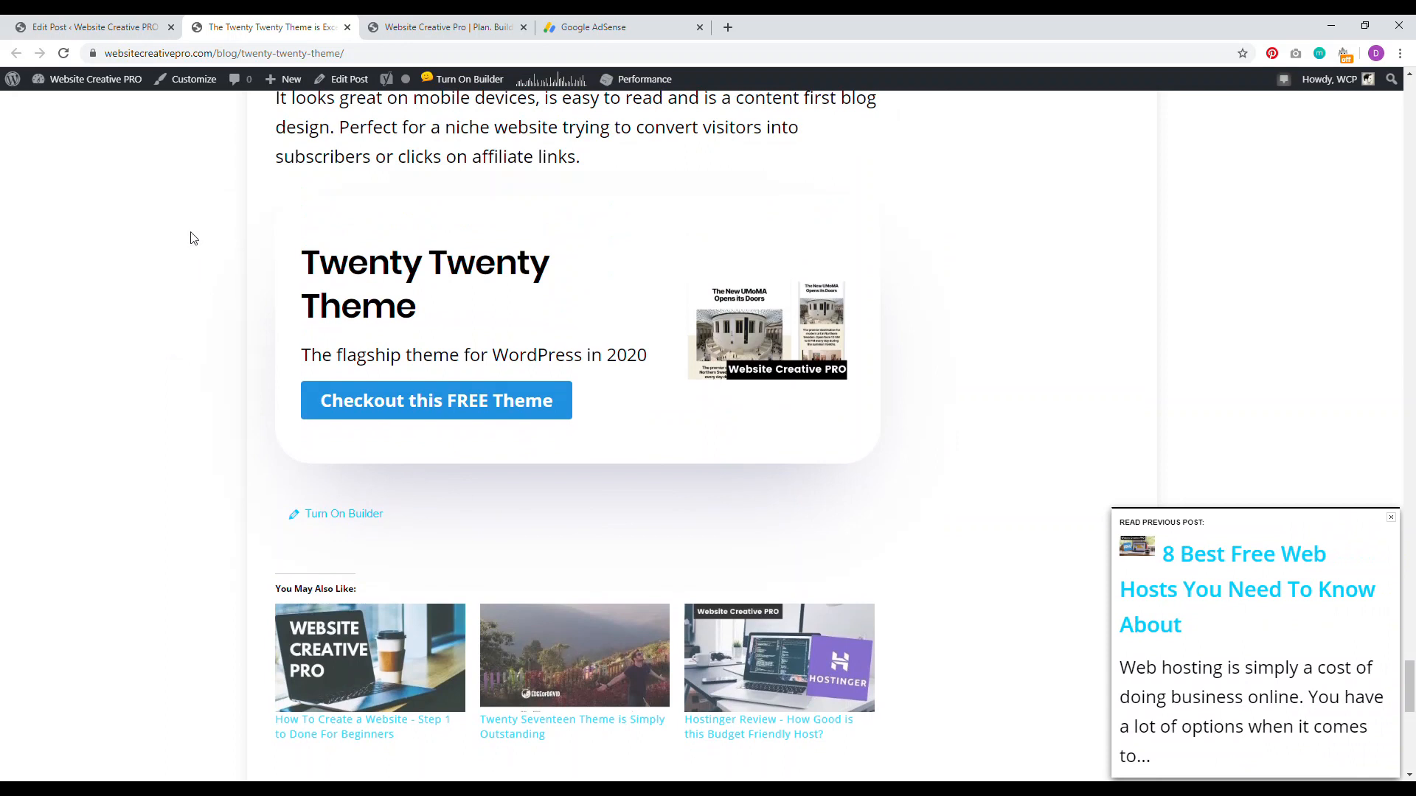
{"action": "mouse_move", "coordinate": [238, 162]}
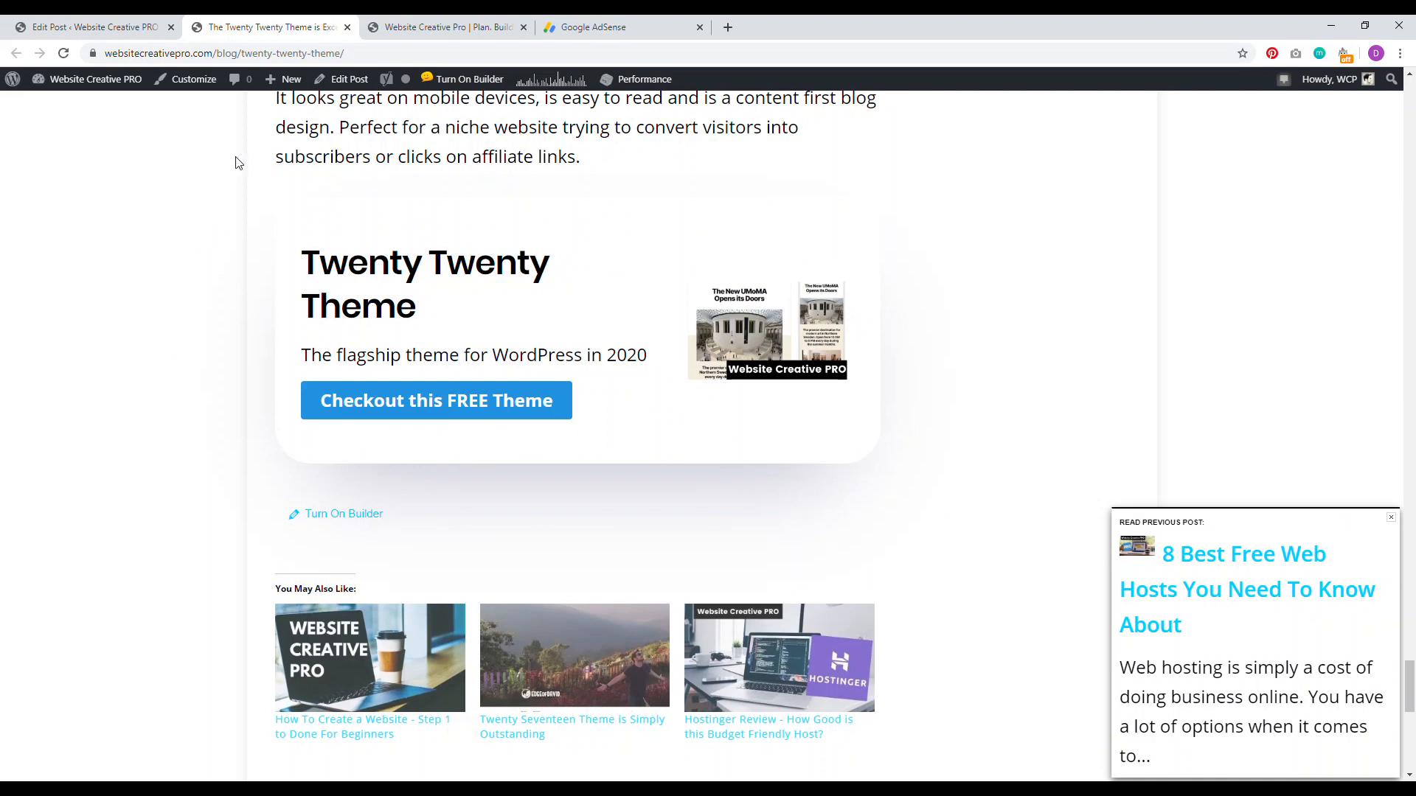
{"action": "mouse_move", "coordinate": [277, 53]}
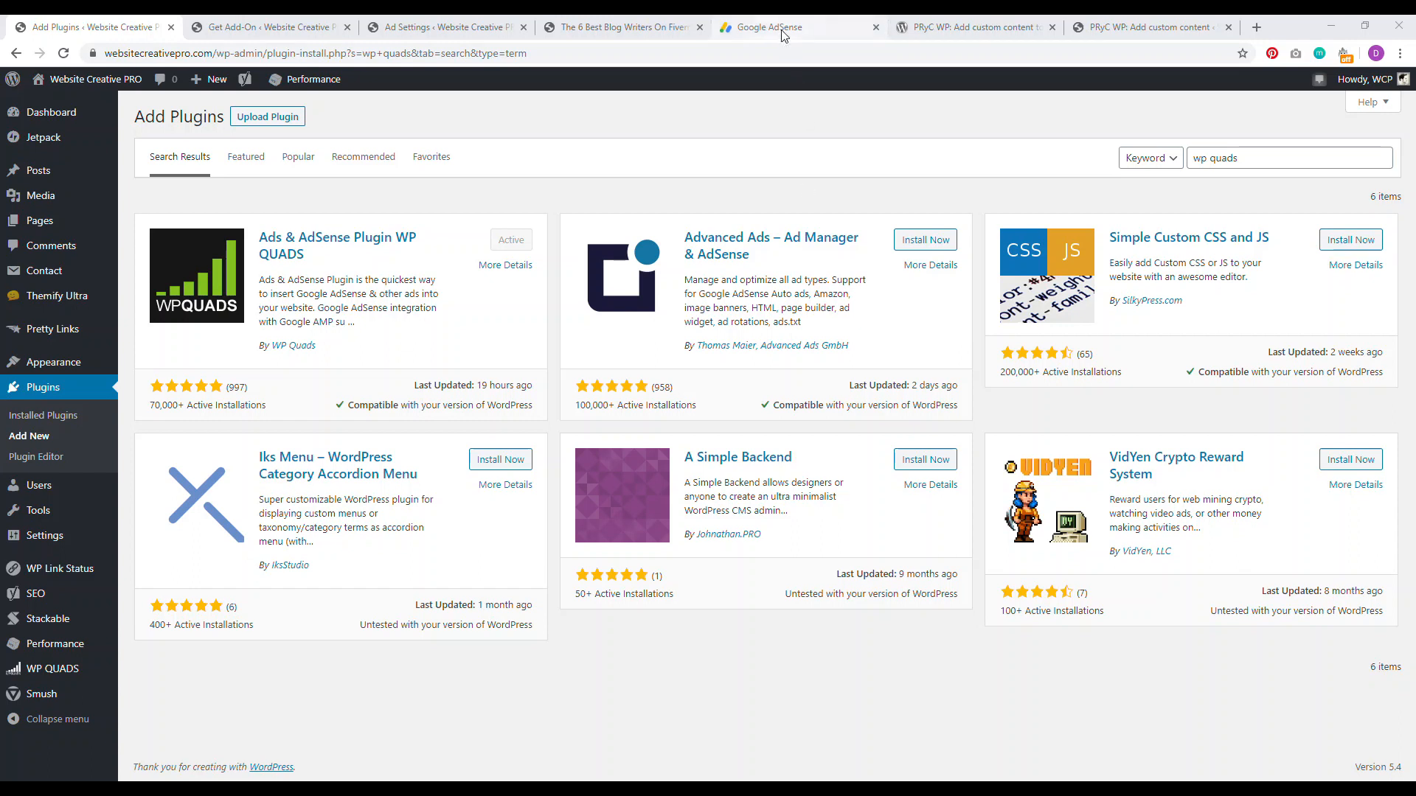
Check the ad unit types in Google AdSense, then return to the WordPress admin.
{"action": "left_click", "coordinate": [797, 27]}
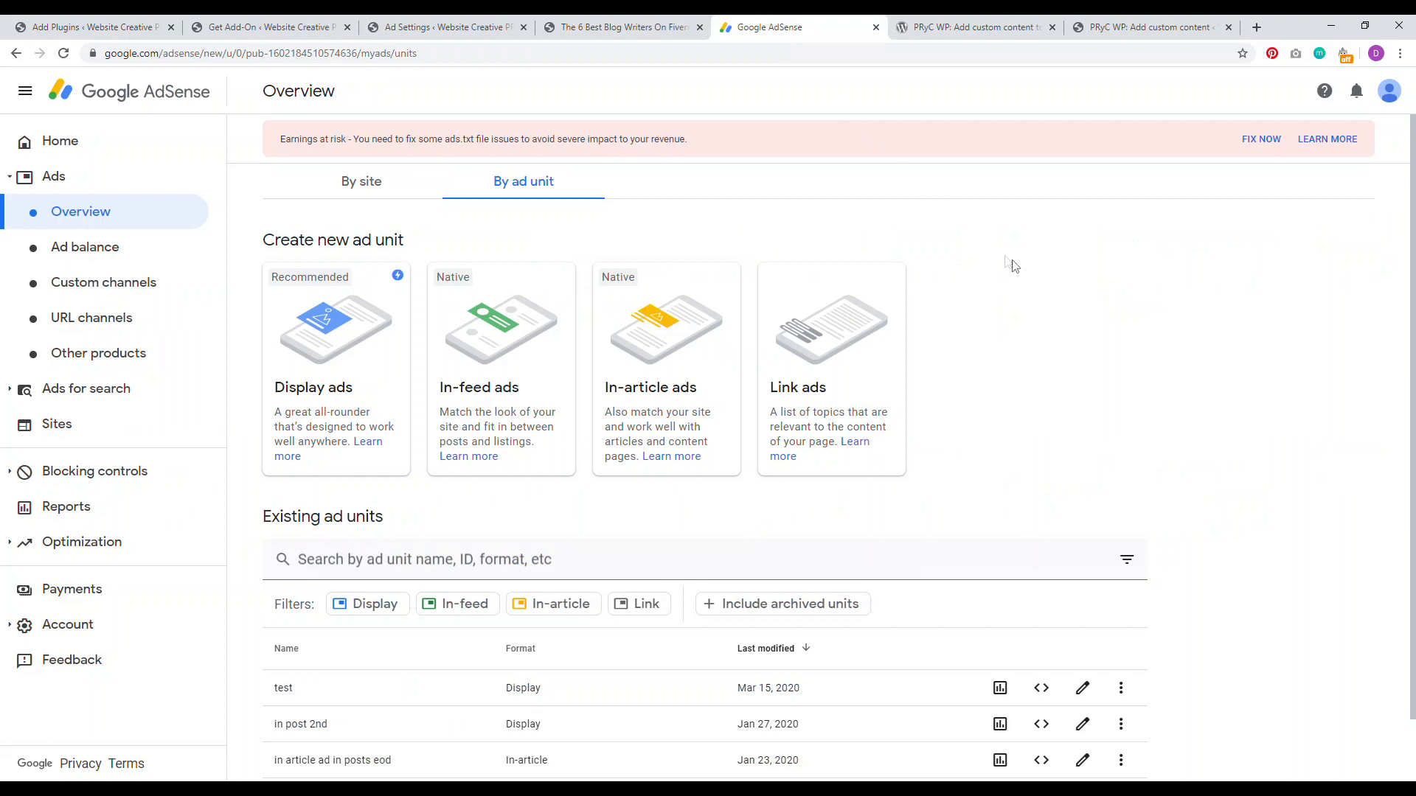
{"action": "mouse_move", "coordinate": [309, 341]}
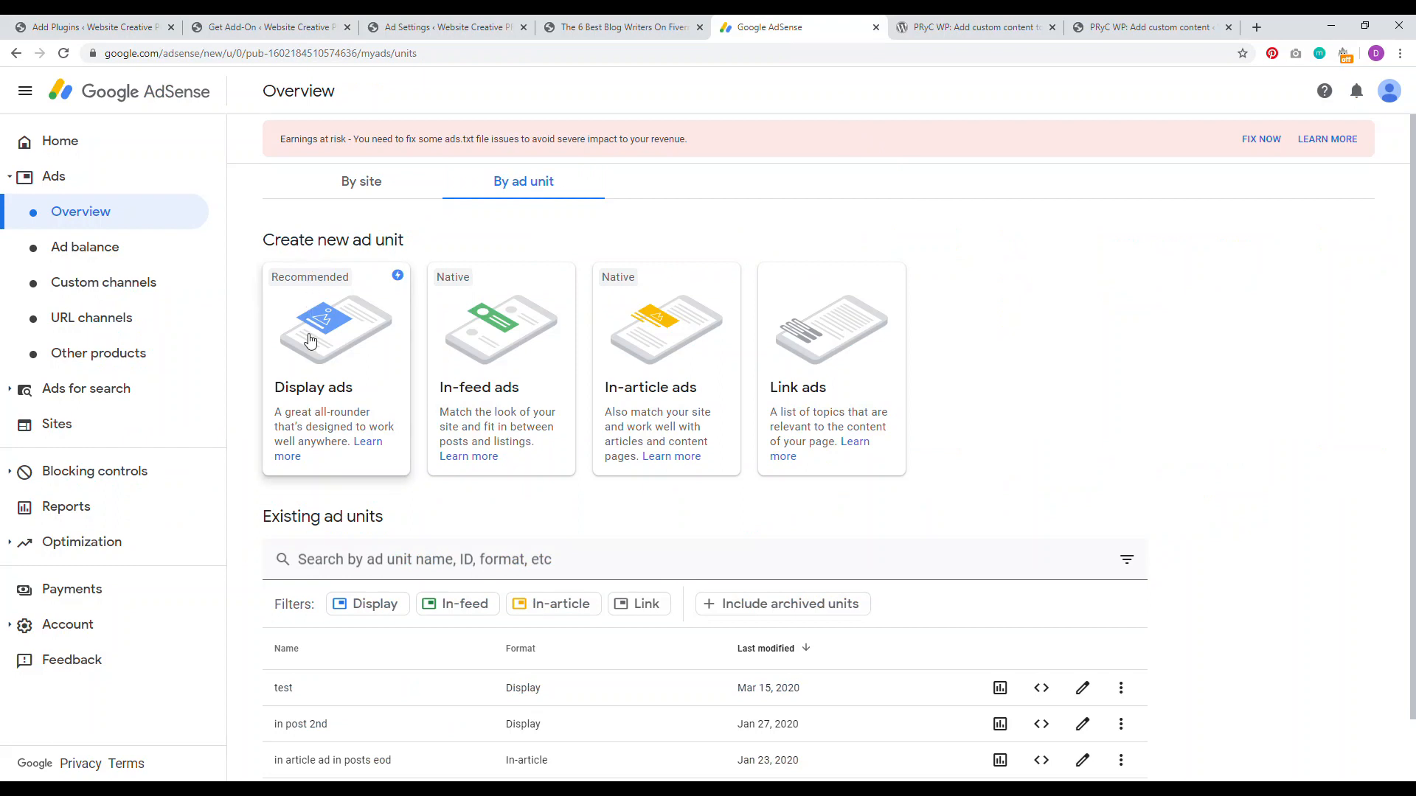
{"action": "mouse_move", "coordinate": [839, 332]}
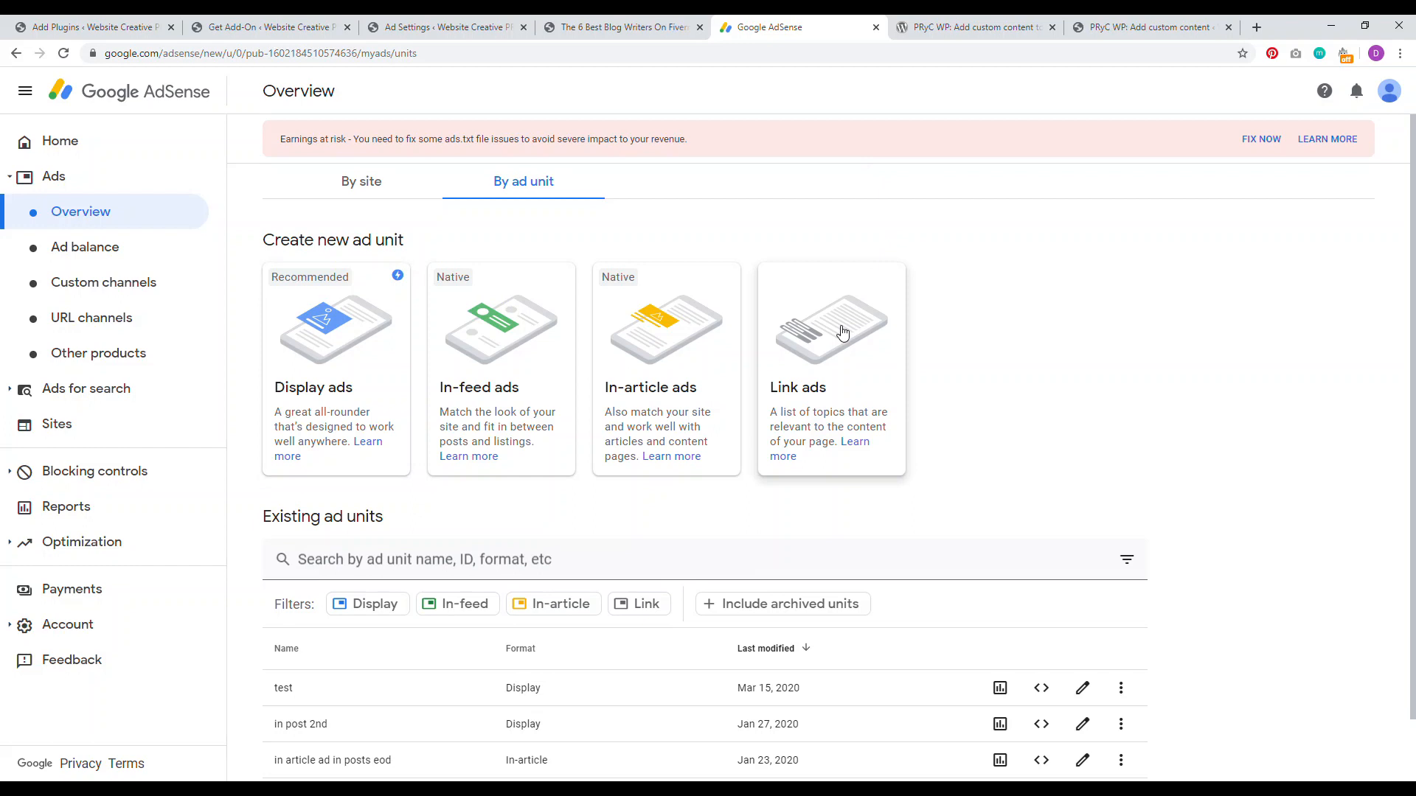
{"action": "mouse_move", "coordinate": [668, 348]}
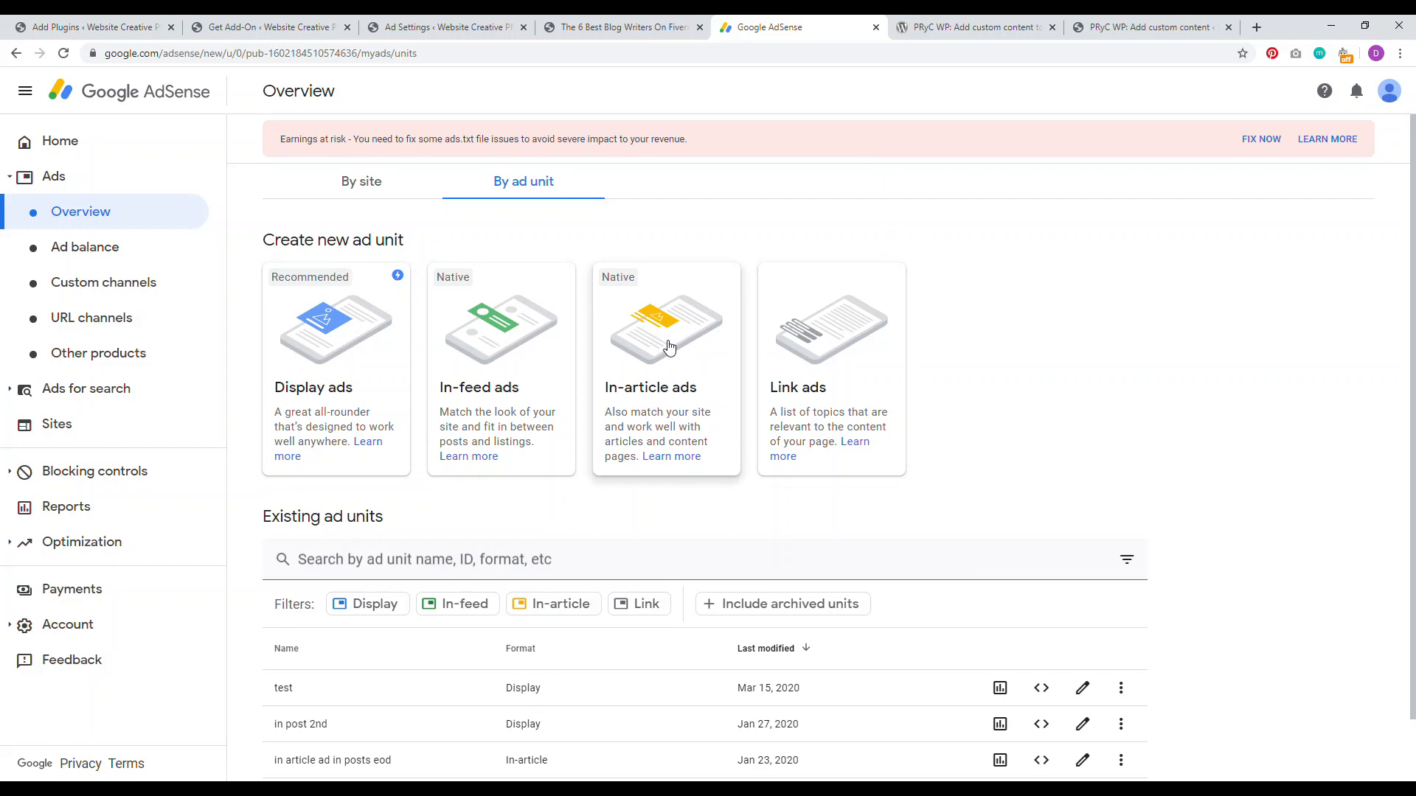
{"action": "mouse_move", "coordinate": [764, 236]}
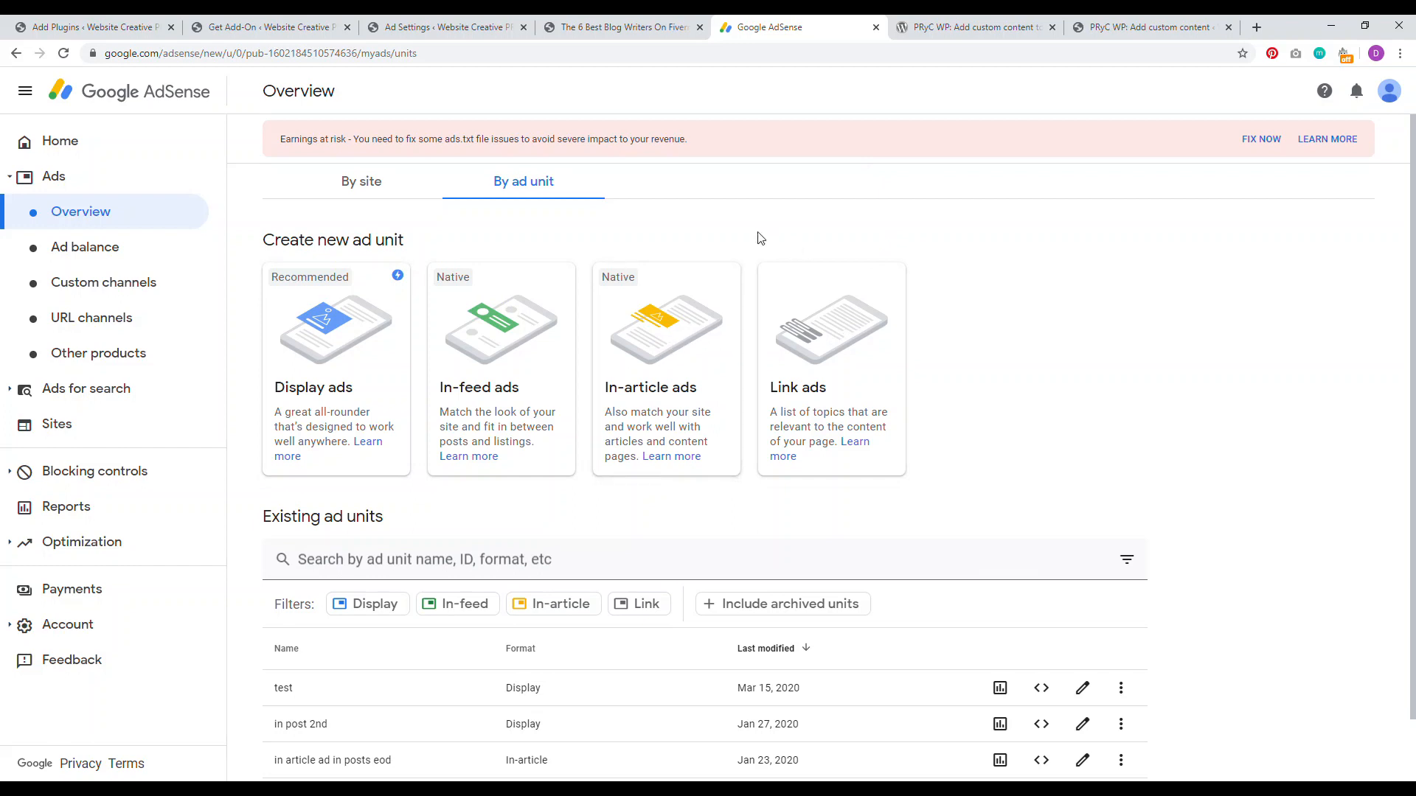
{"action": "mouse_move", "coordinate": [587, 157]}
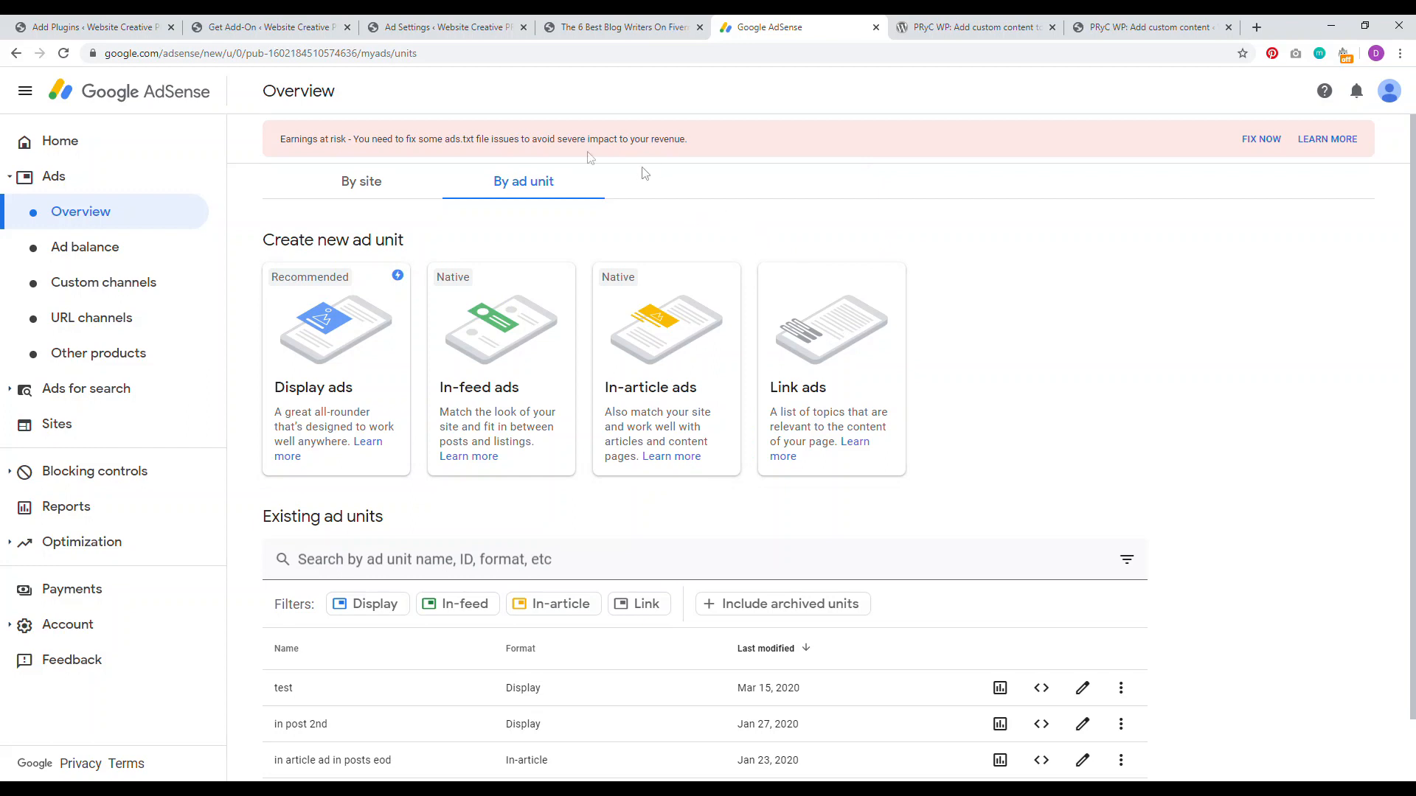
{"action": "left_click", "coordinate": [90, 26]}
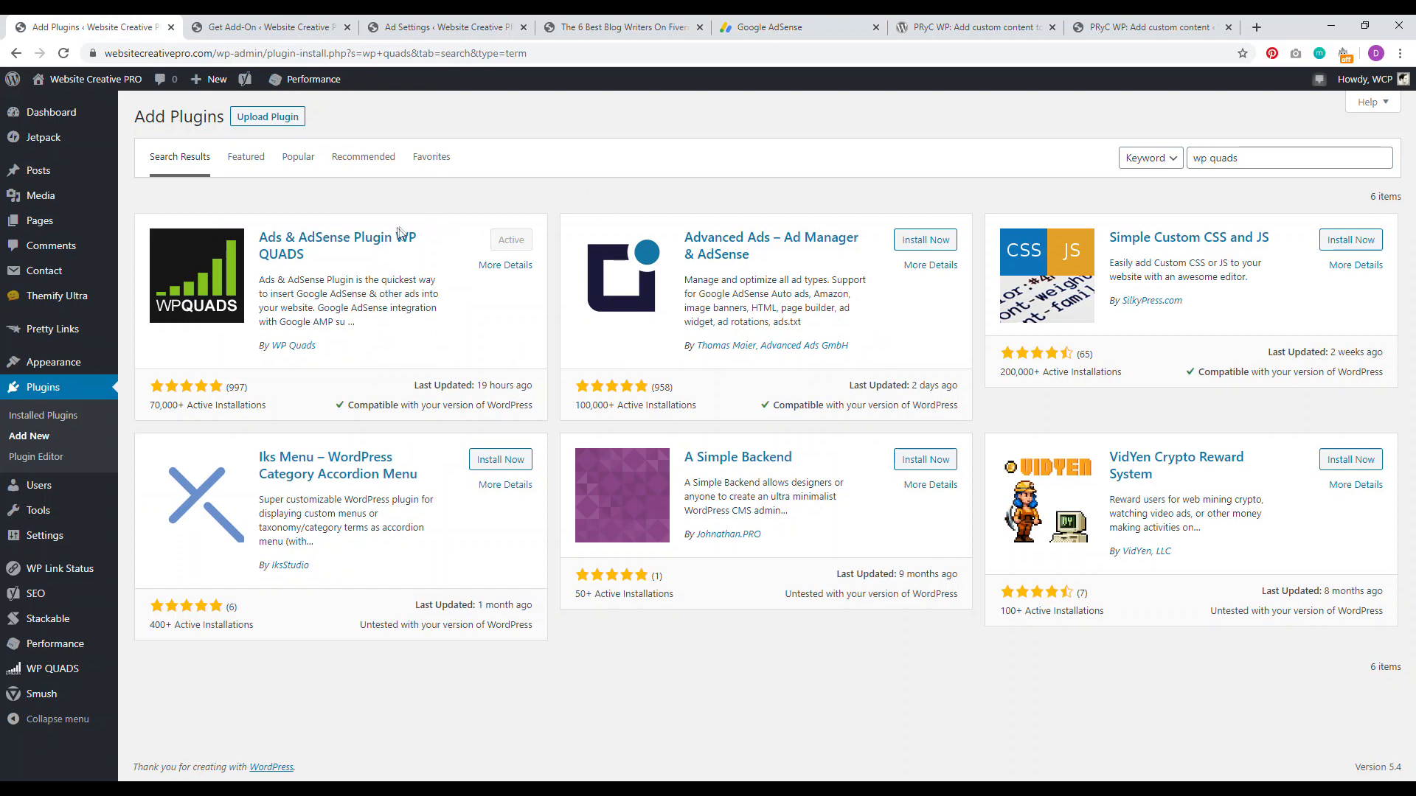
{"action": "mouse_move", "coordinate": [430, 215]}
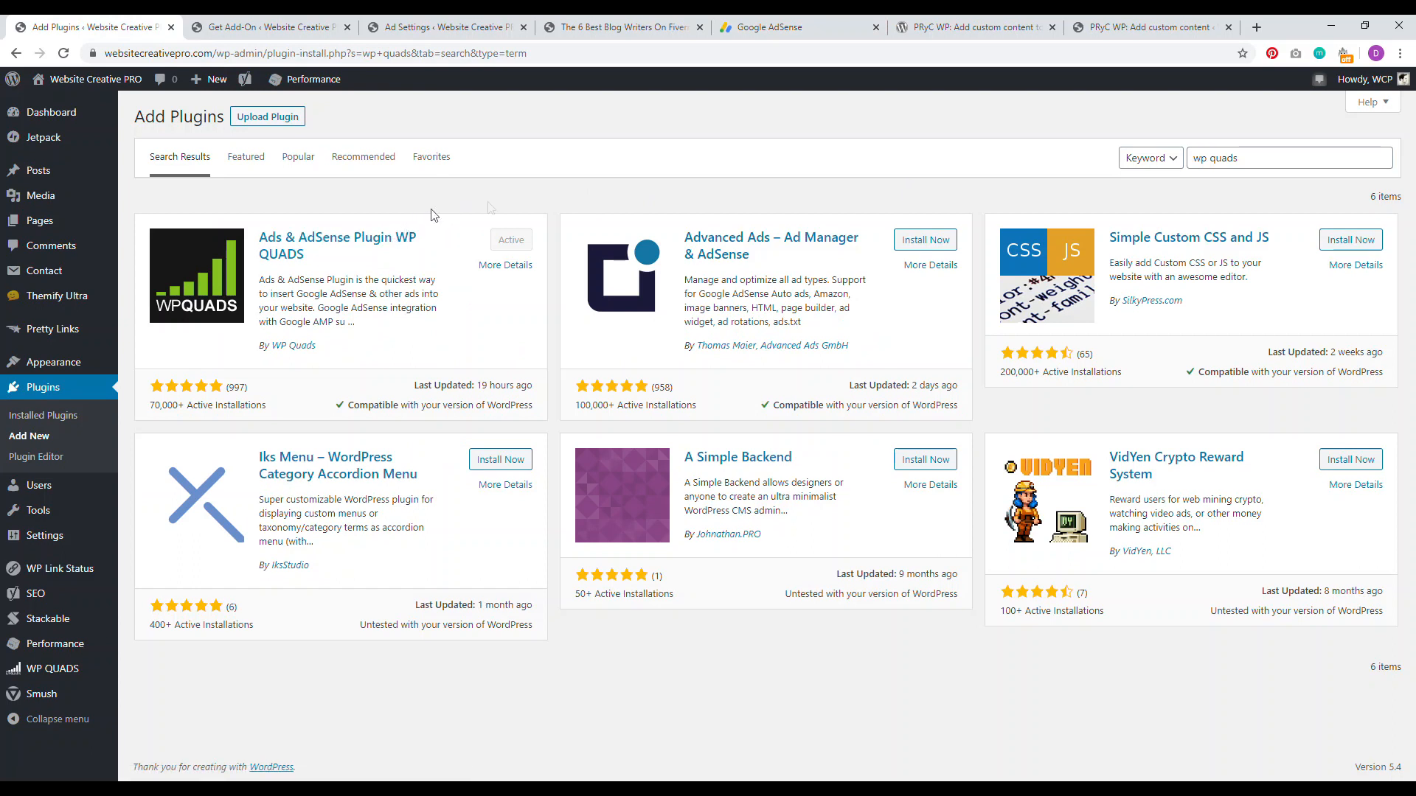
{"action": "mouse_move", "coordinate": [590, 184]}
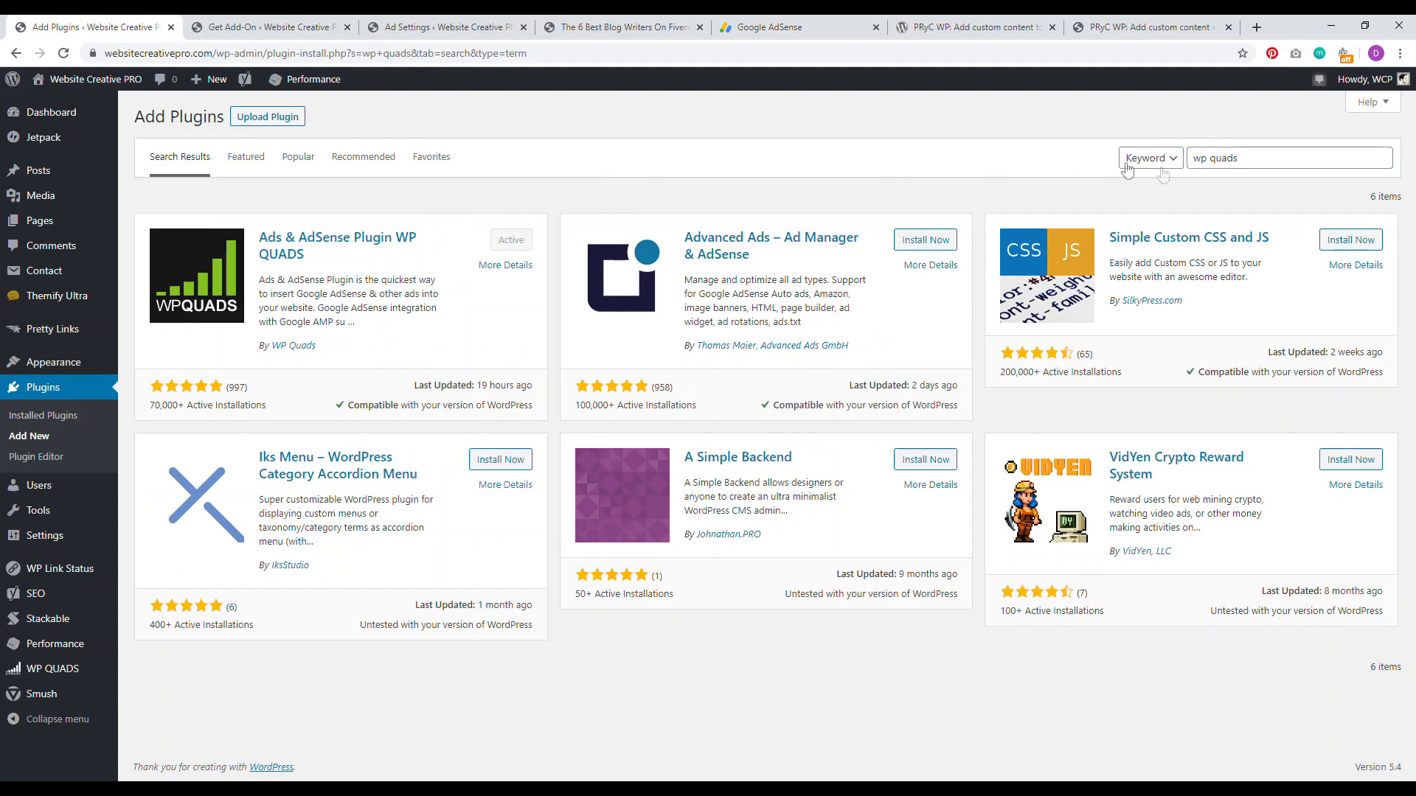
{"action": "mouse_move", "coordinate": [506, 251]}
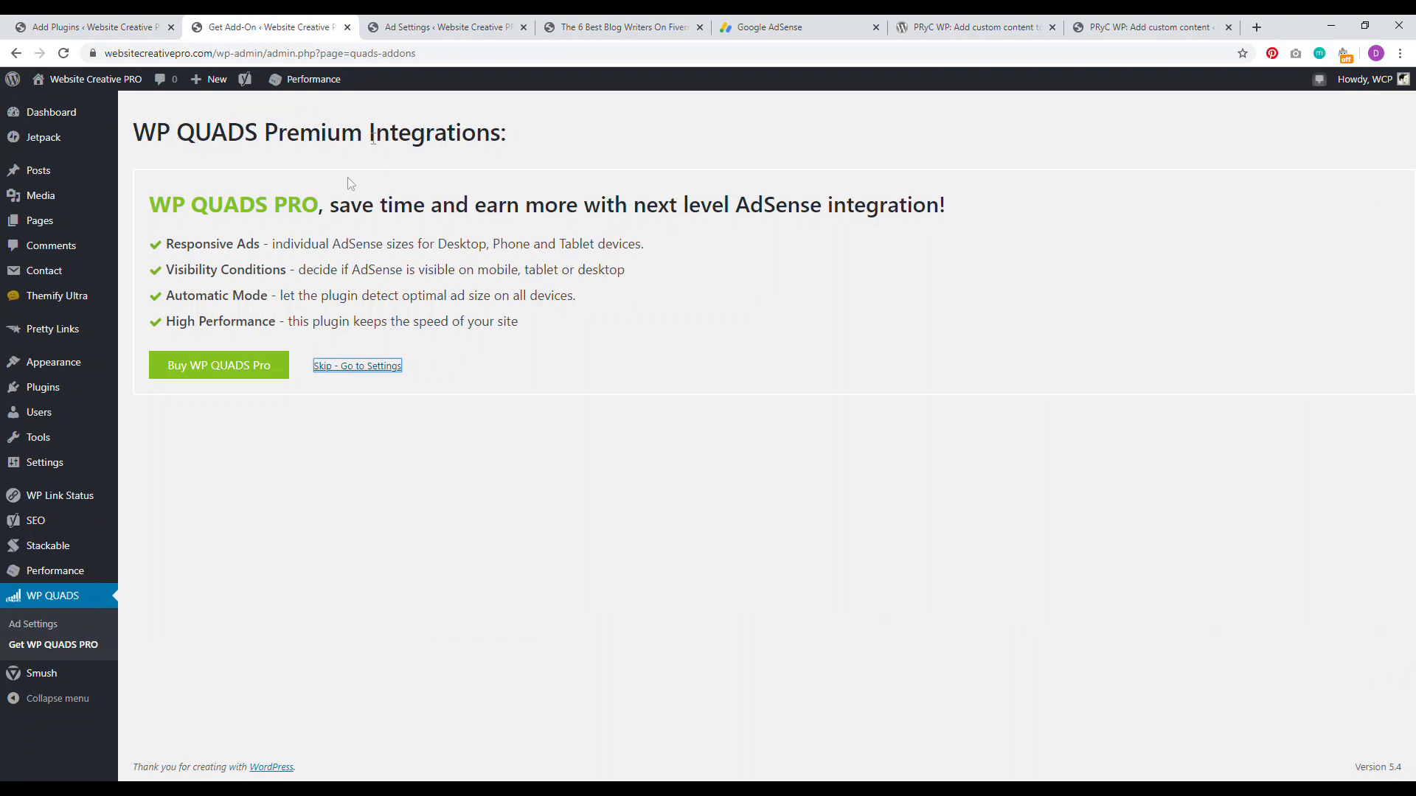
{"action": "mouse_move", "coordinate": [351, 372]}
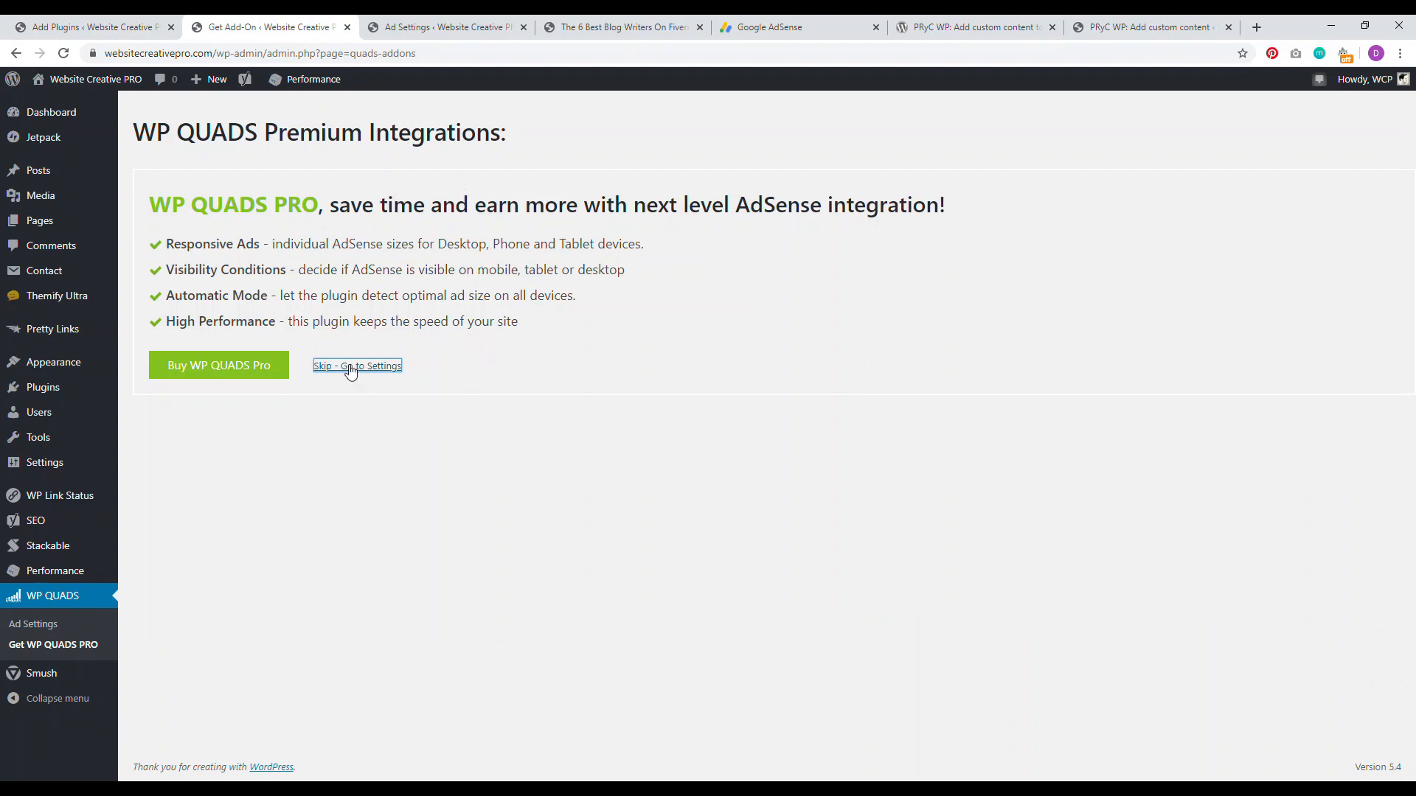
Skip the WP QUADS premium offer to reach the plugin settings.
{"action": "left_click", "coordinate": [355, 365]}
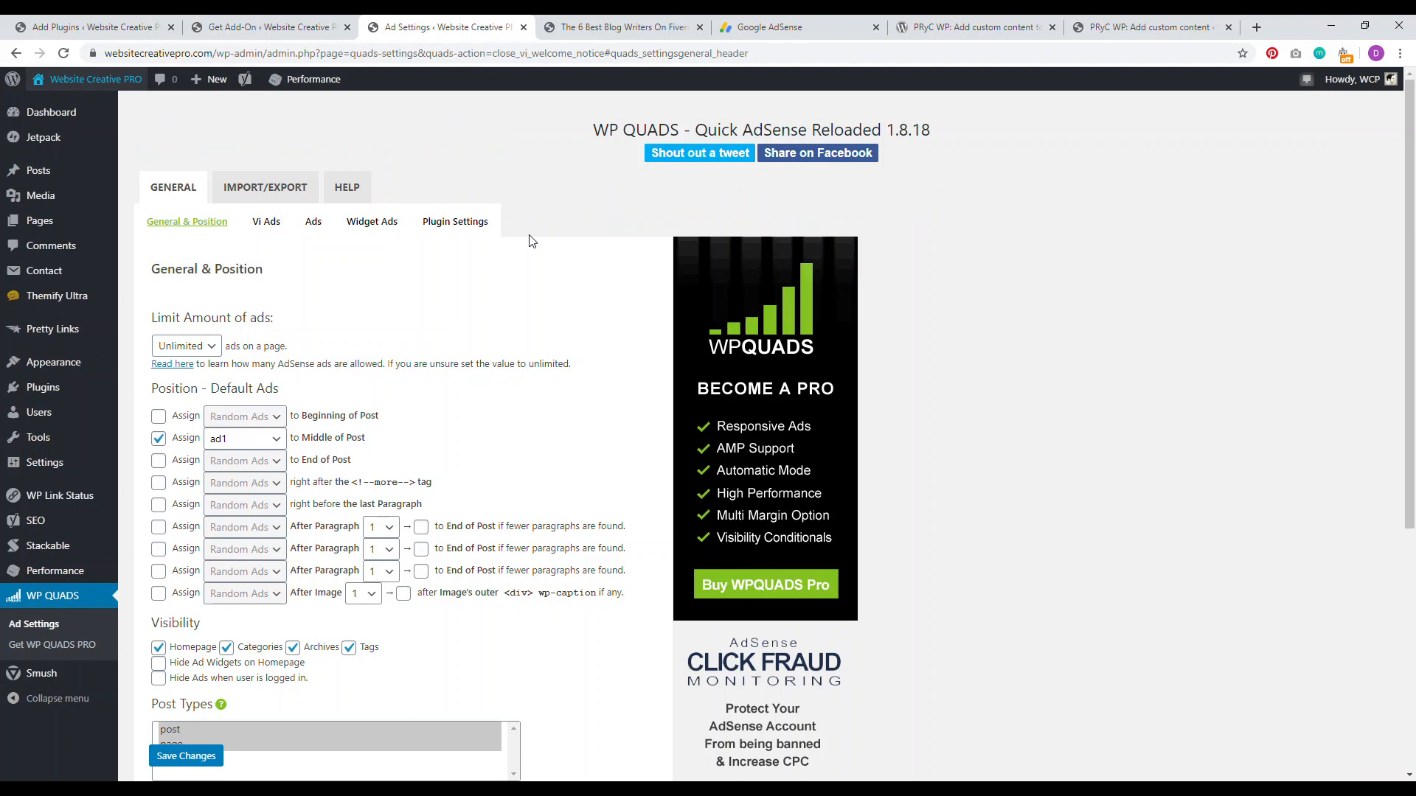
{"action": "mouse_move", "coordinate": [1193, 178]}
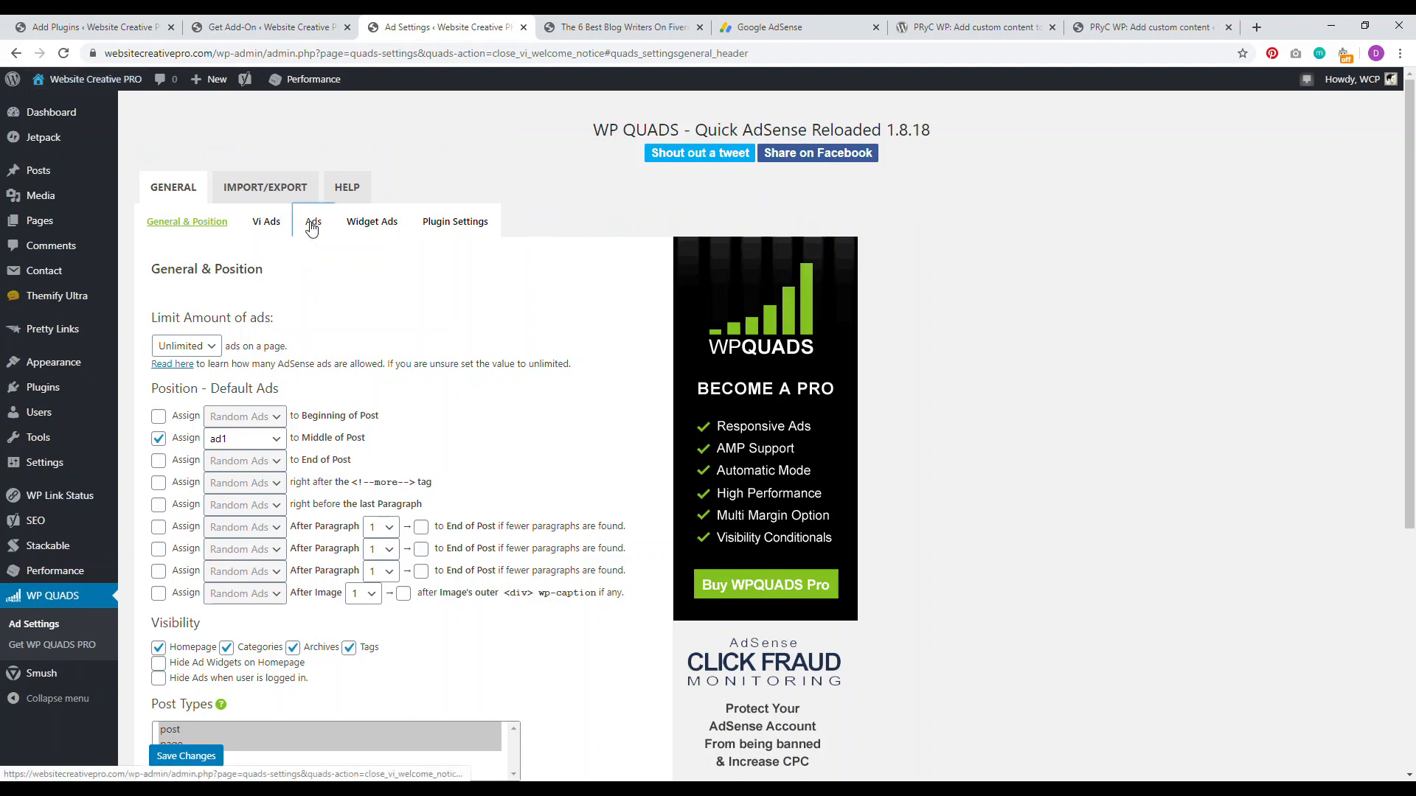
Show Ad 1 with its AdSense code kept as plain HTML and a centred layout.
{"action": "left_click", "coordinate": [313, 221]}
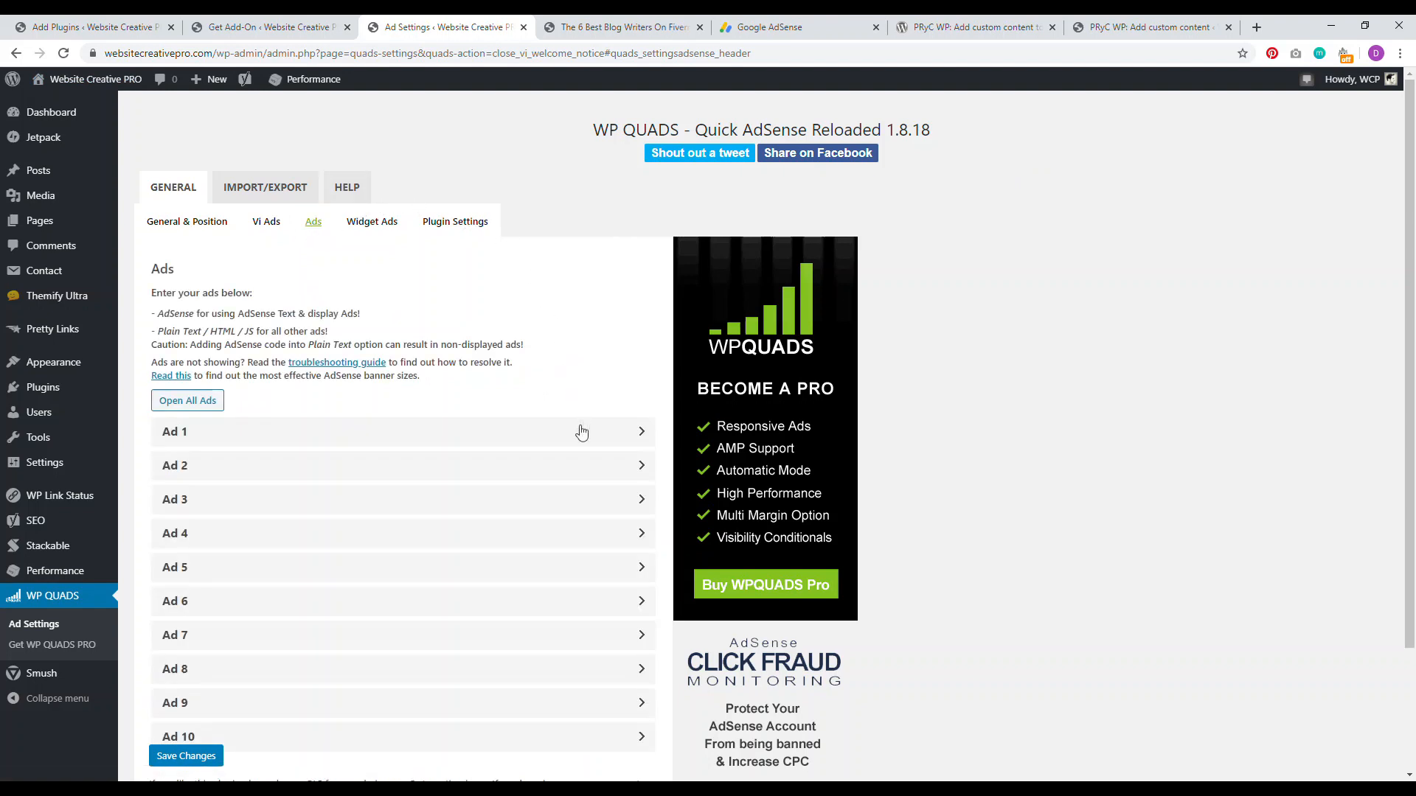
{"action": "scroll", "scroll_direction": "down", "scroll_amount": 3}
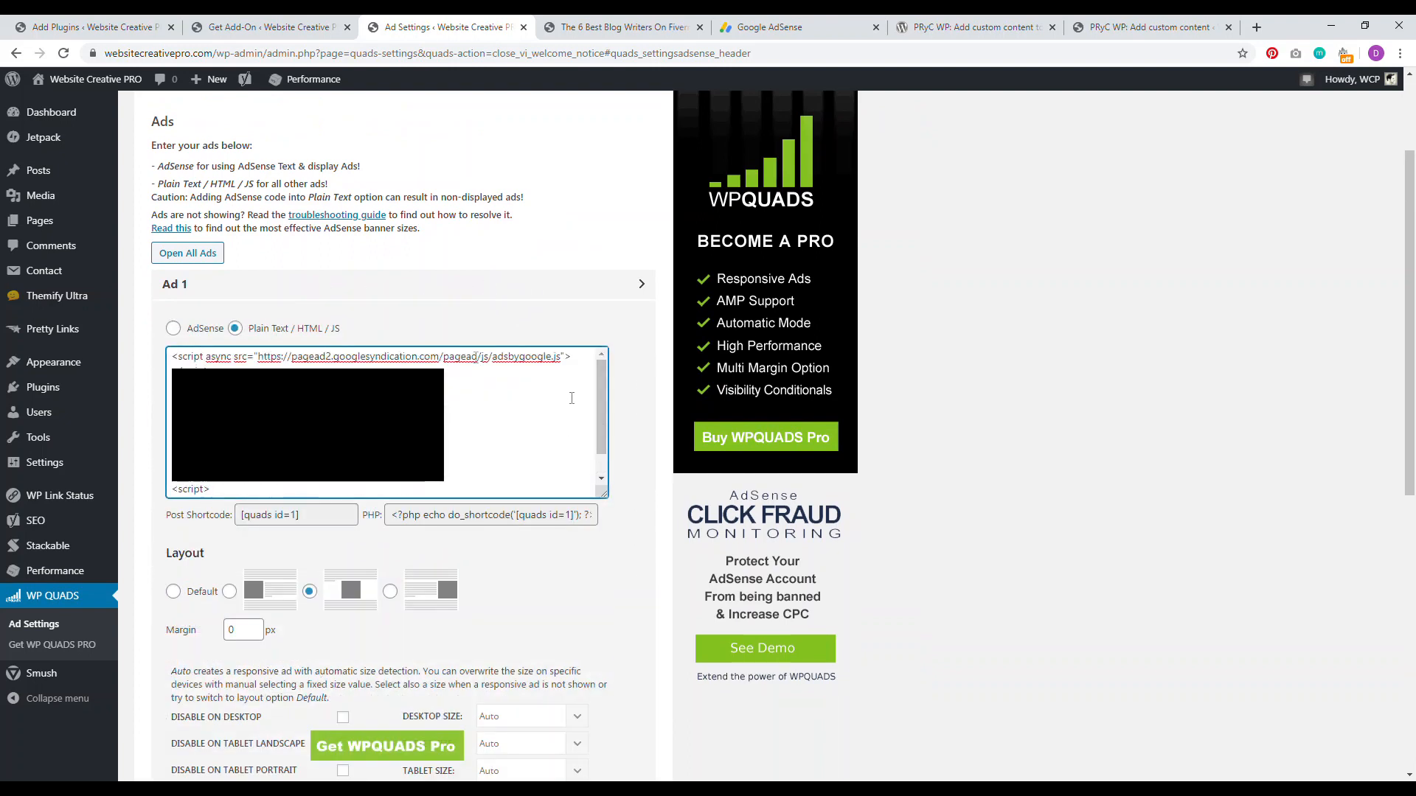
{"action": "mouse_move", "coordinate": [398, 315]}
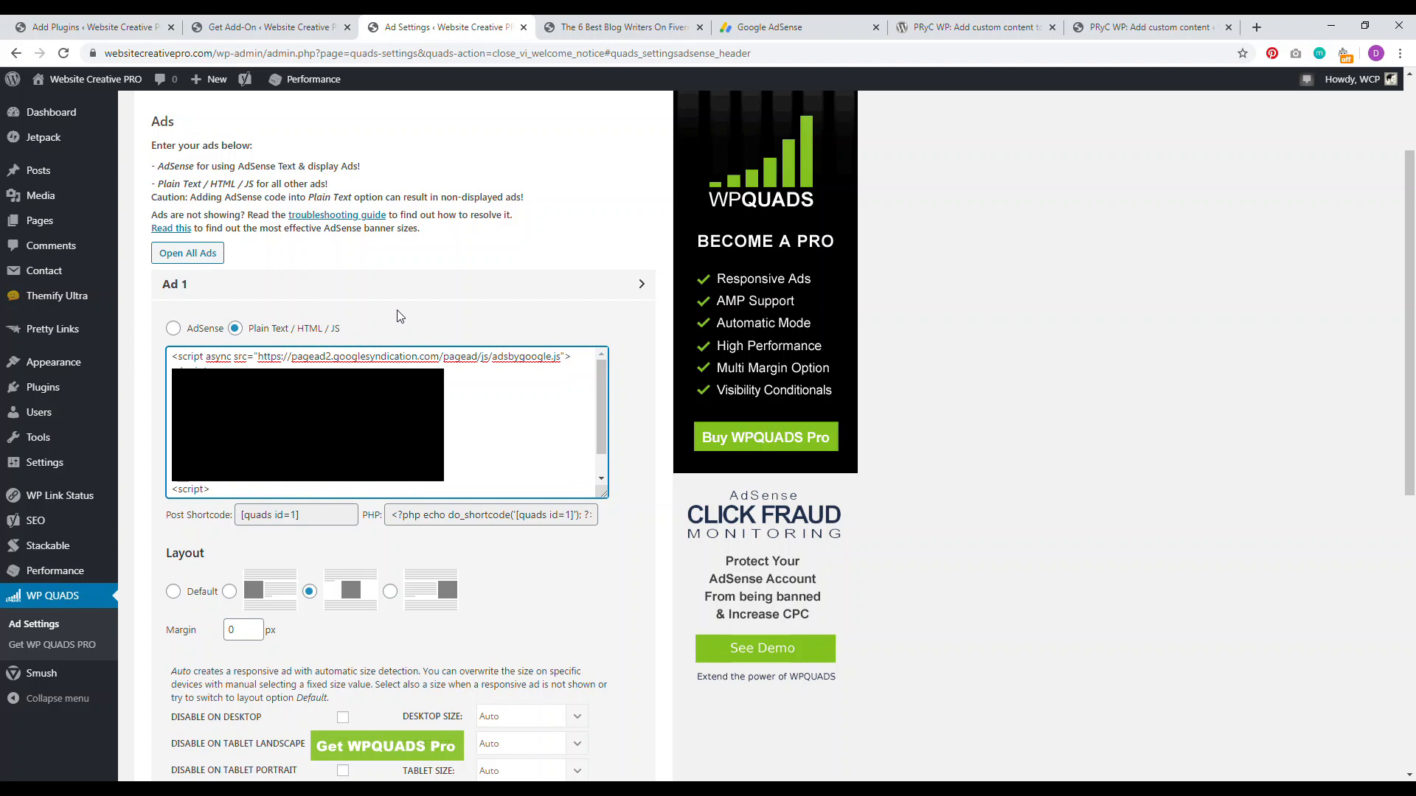
{"action": "mouse_move", "coordinate": [205, 334]}
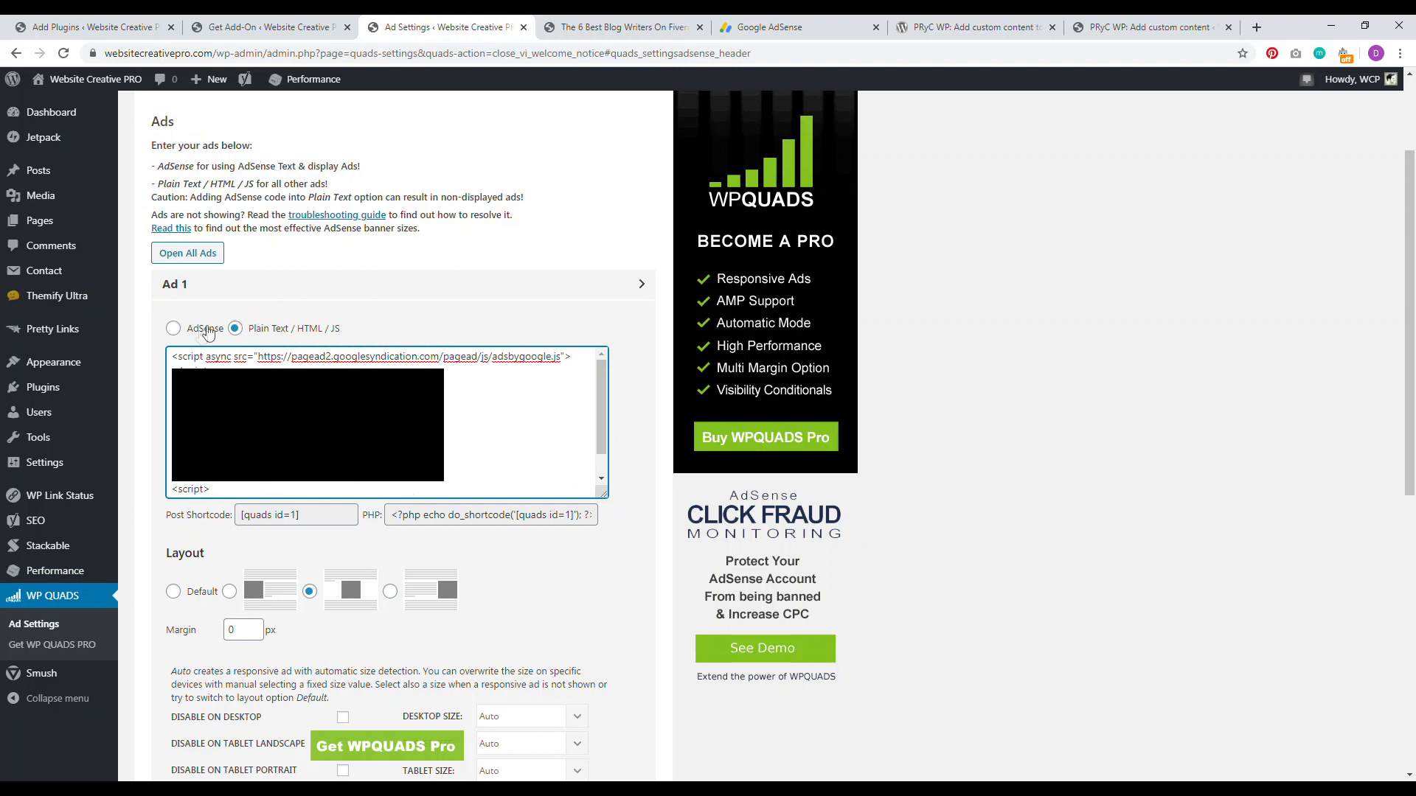
{"action": "left_click", "coordinate": [174, 328]}
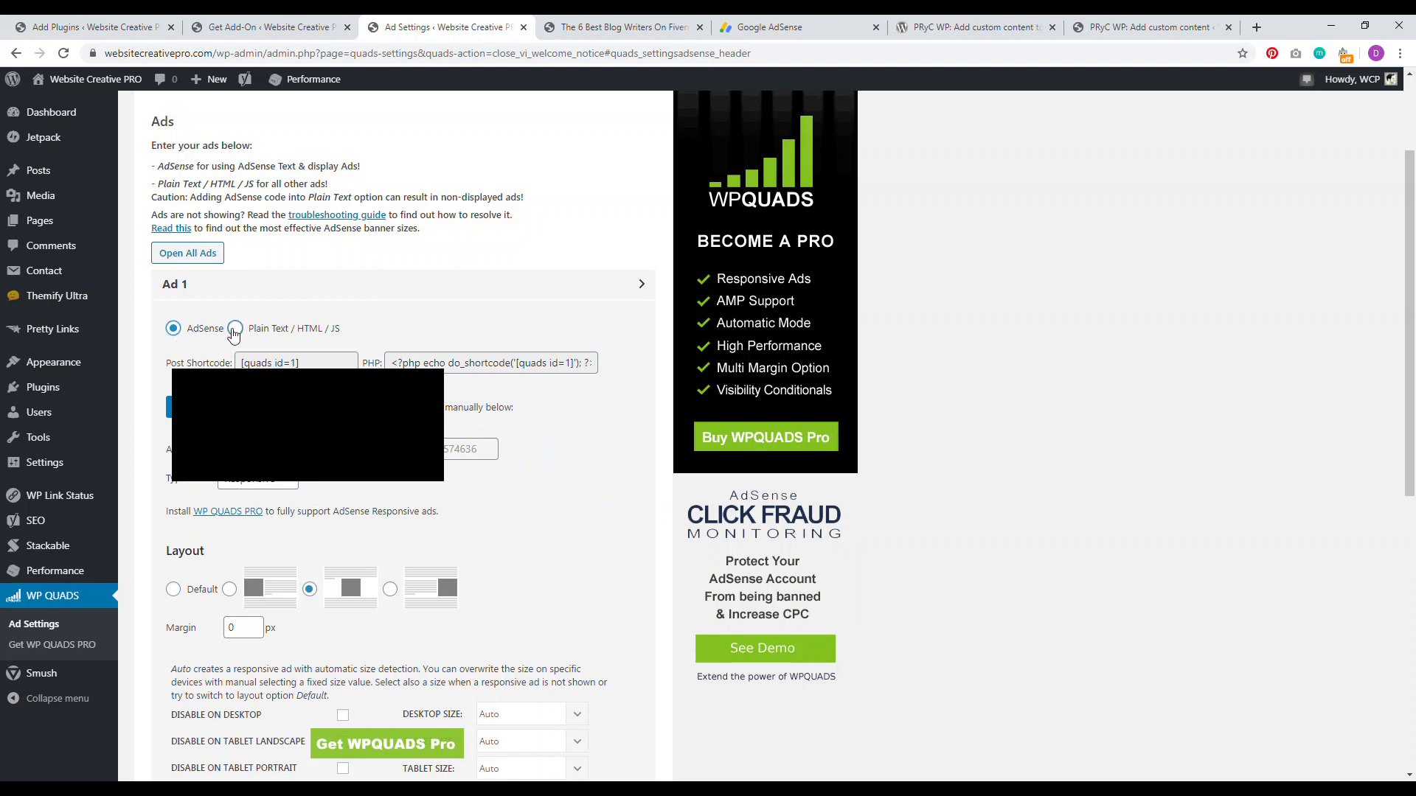
{"action": "left_click", "coordinate": [234, 328]}
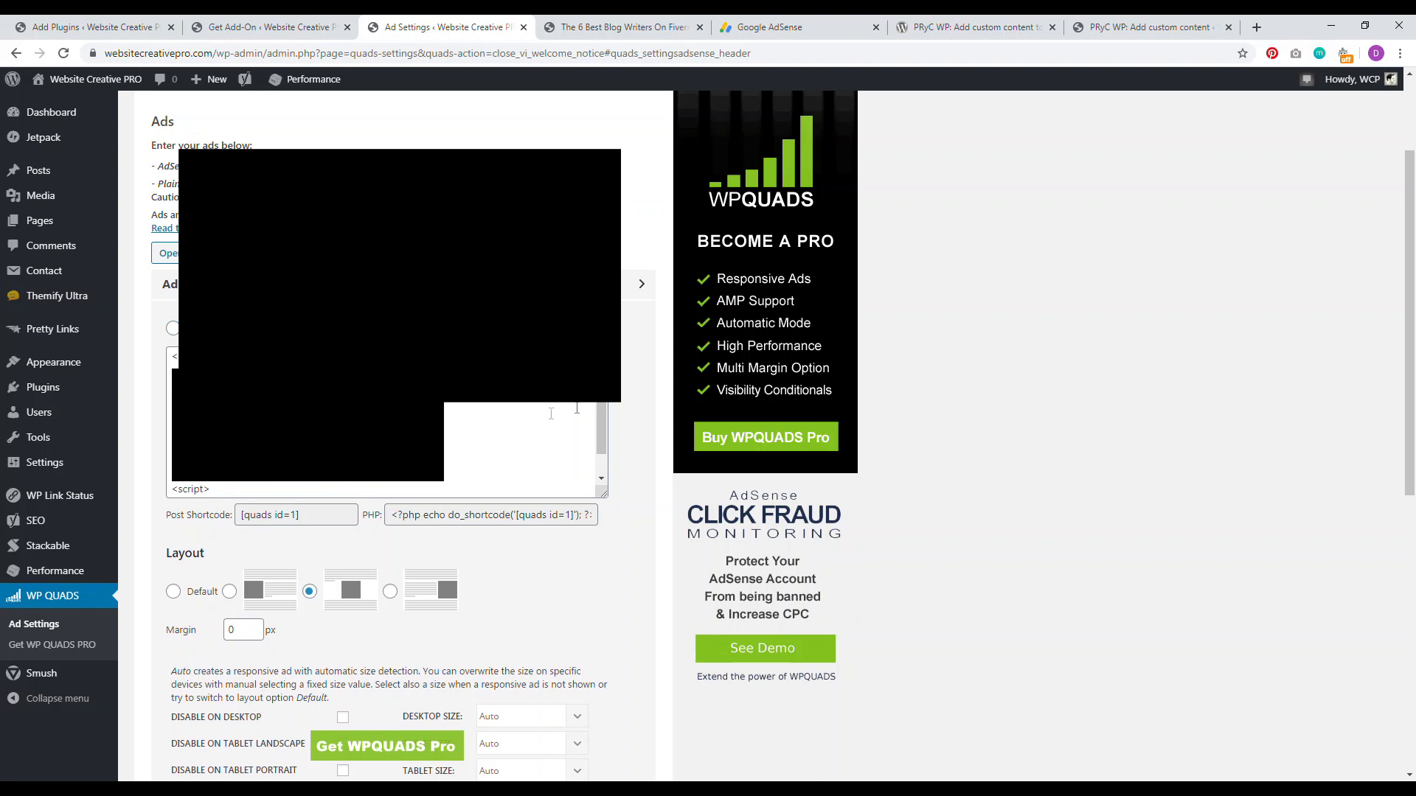
{"action": "scroll", "scroll_direction": "down", "scroll_amount": 3}
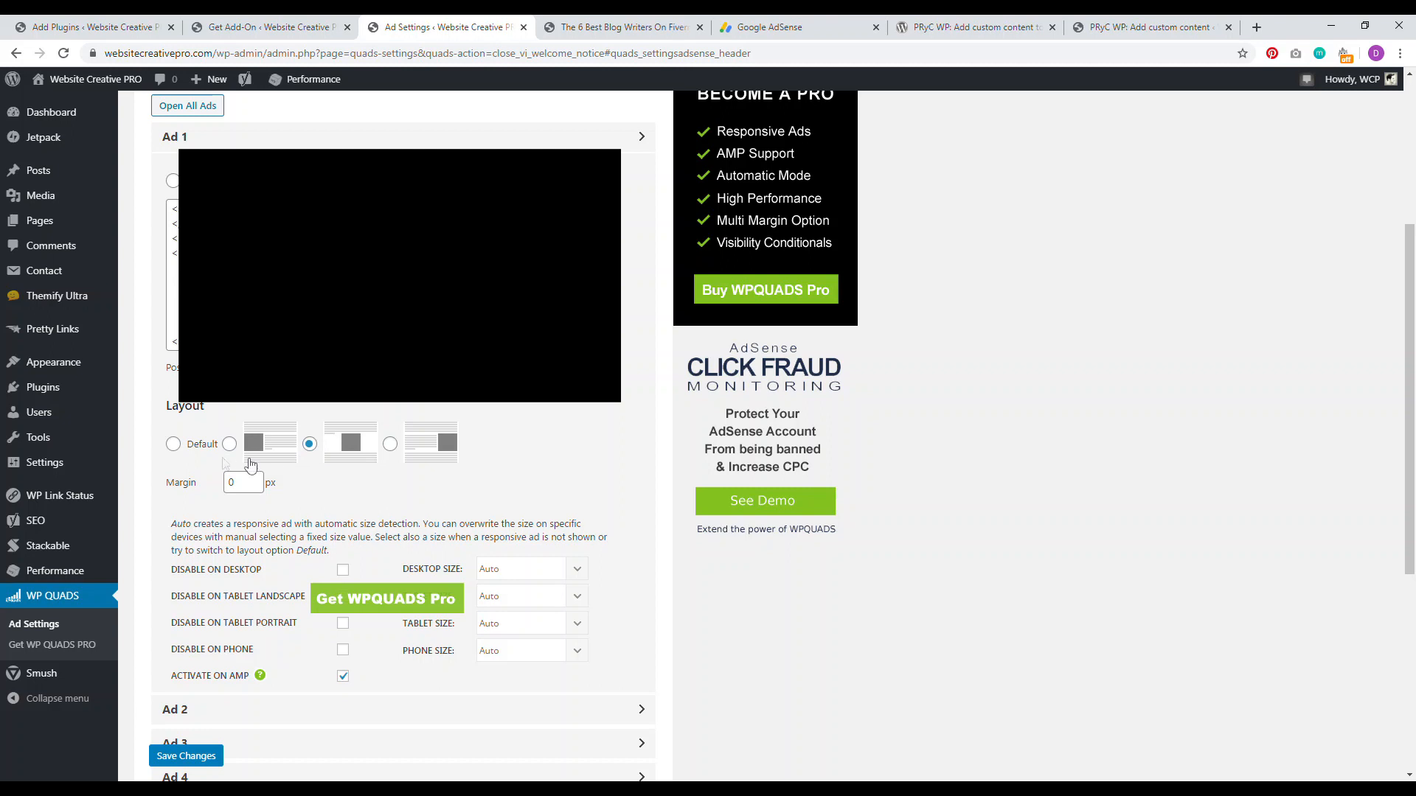
{"action": "mouse_move", "coordinate": [330, 451]}
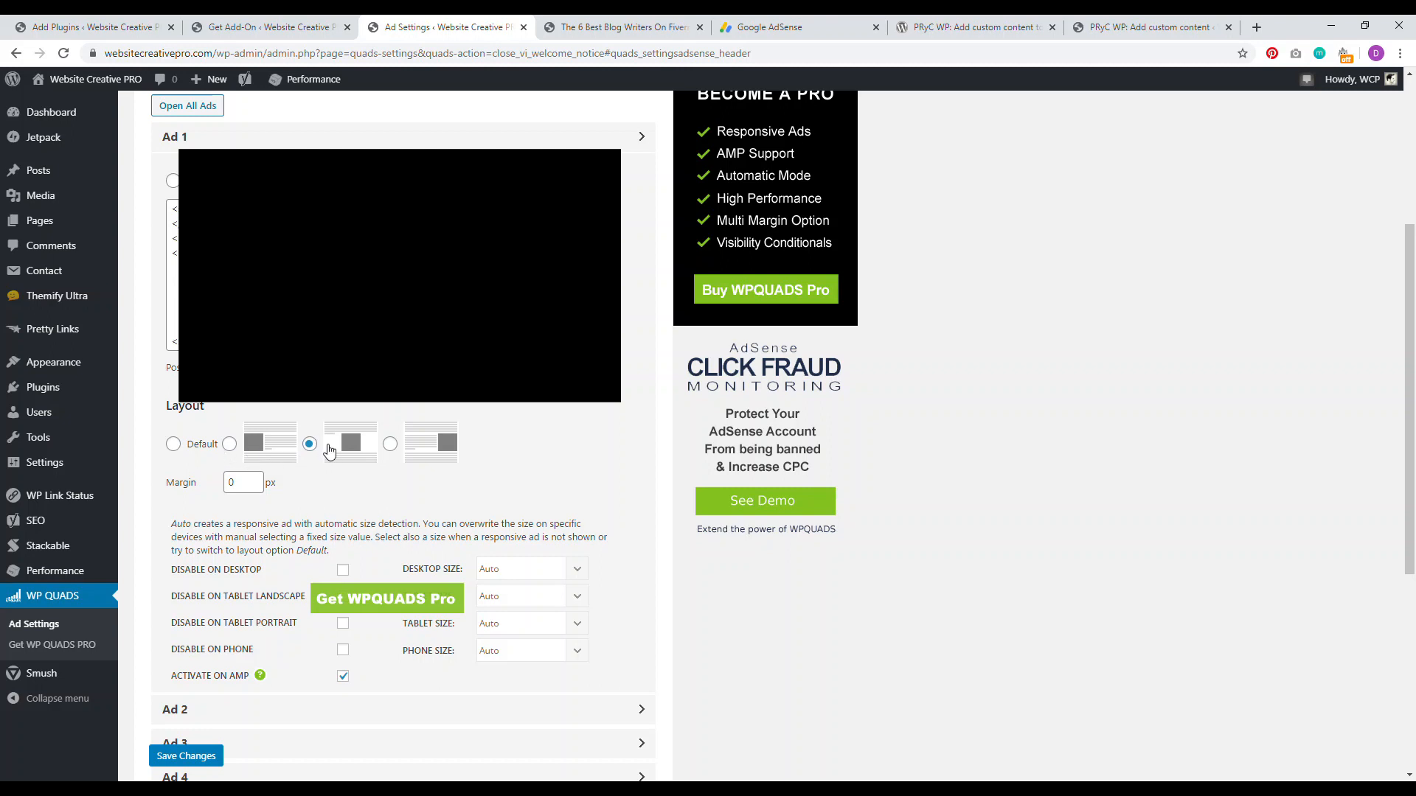
{"action": "mouse_move", "coordinate": [522, 457]}
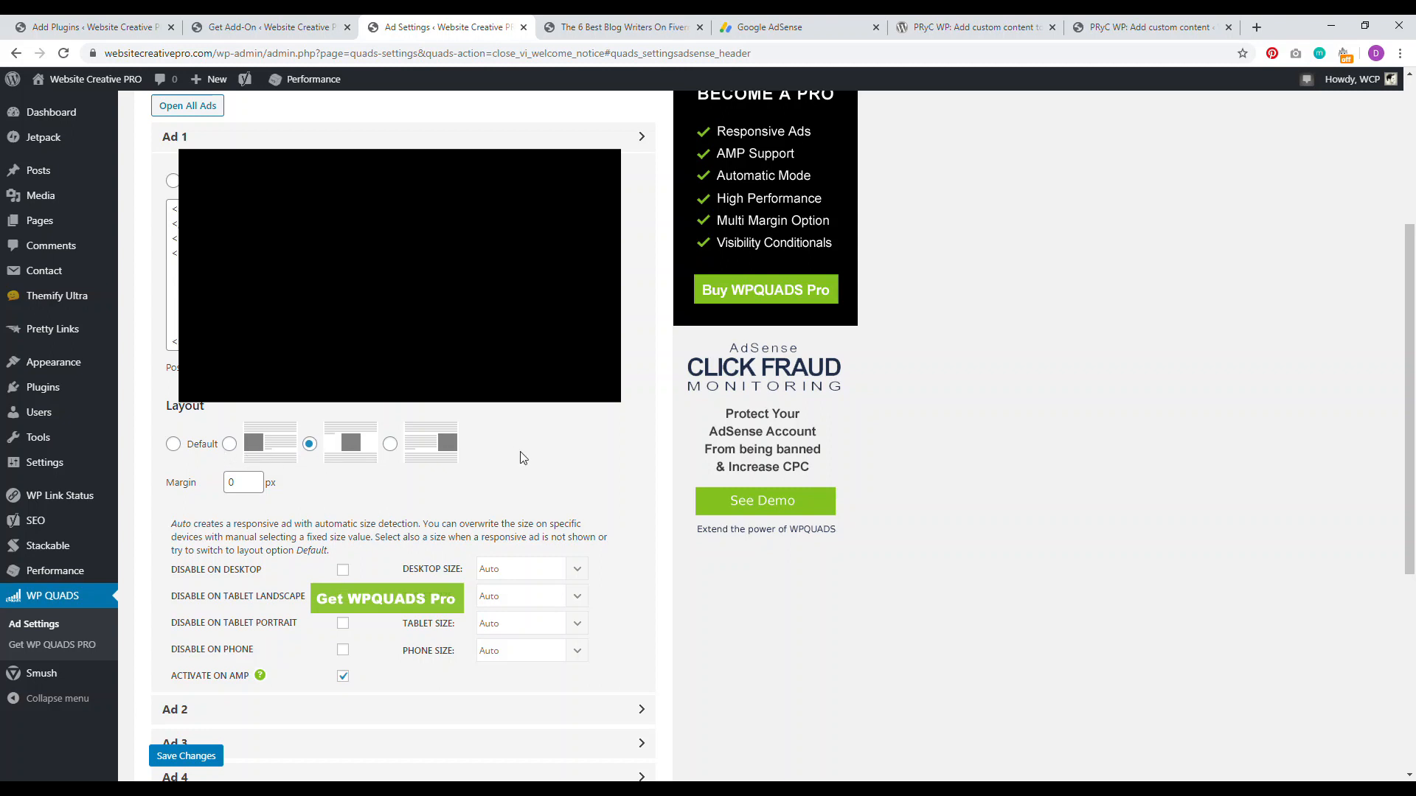
{"action": "scroll", "scroll_direction": "down", "scroll_amount": 3}
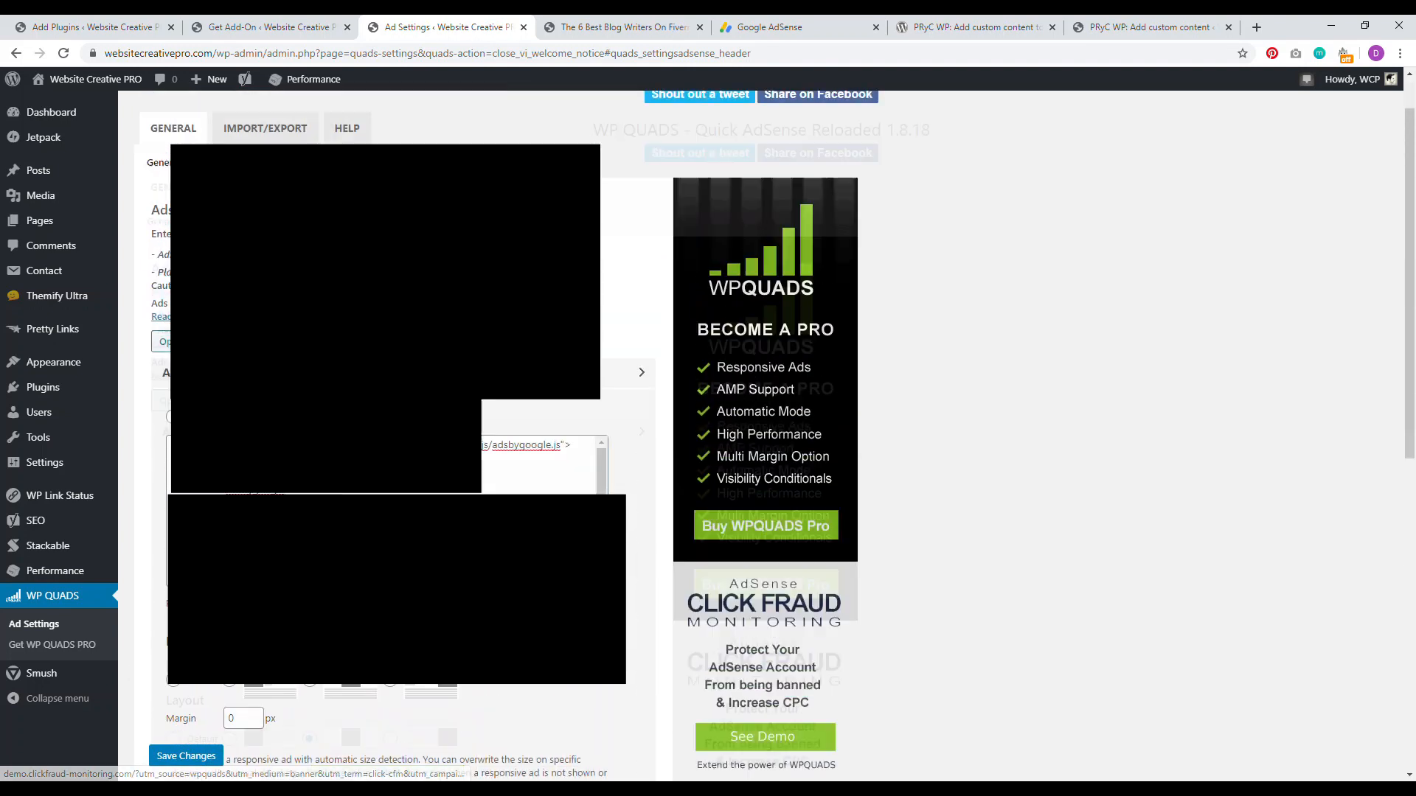
Copy the display ad unit's code from Google AdSense.
{"action": "left_click", "coordinate": [798, 26]}
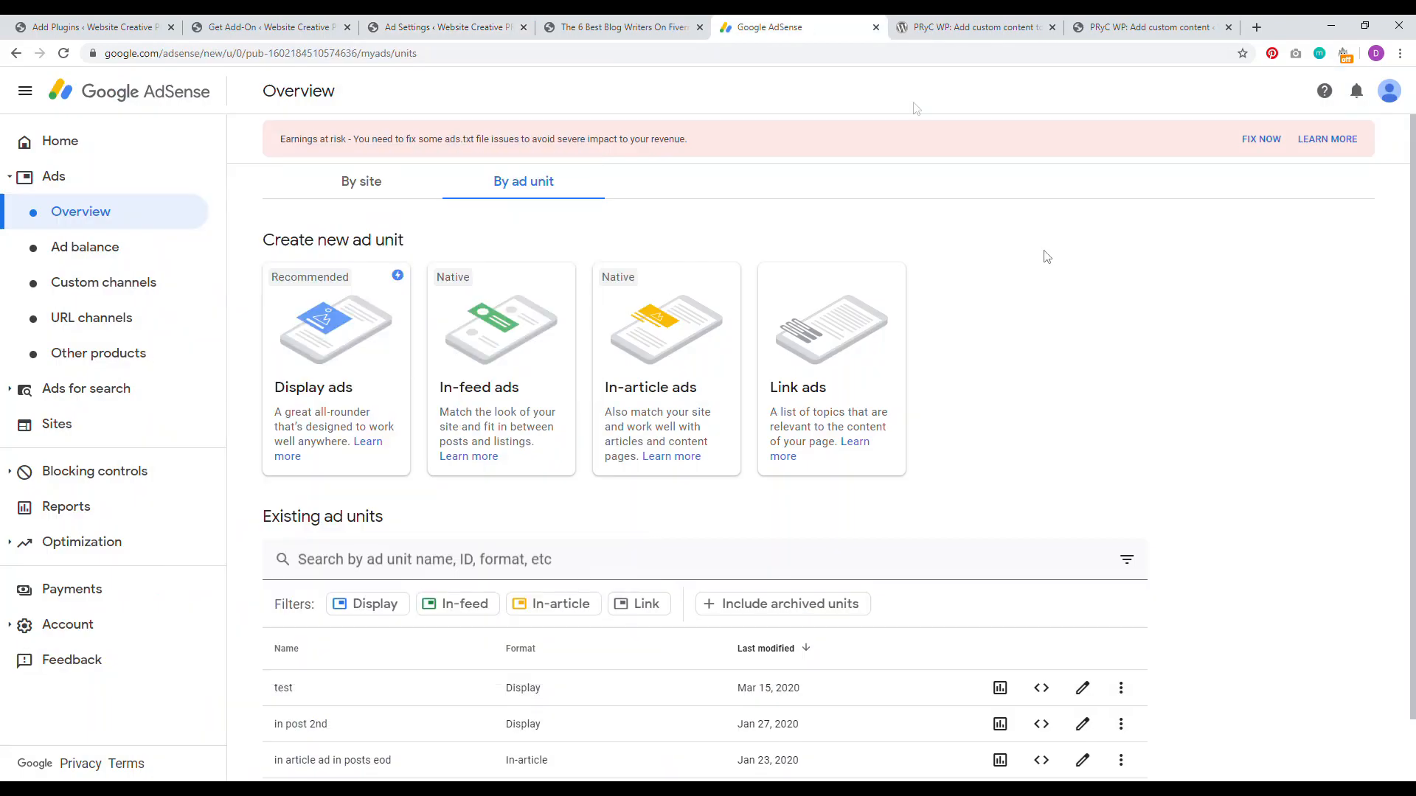
{"action": "mouse_move", "coordinate": [947, 534]}
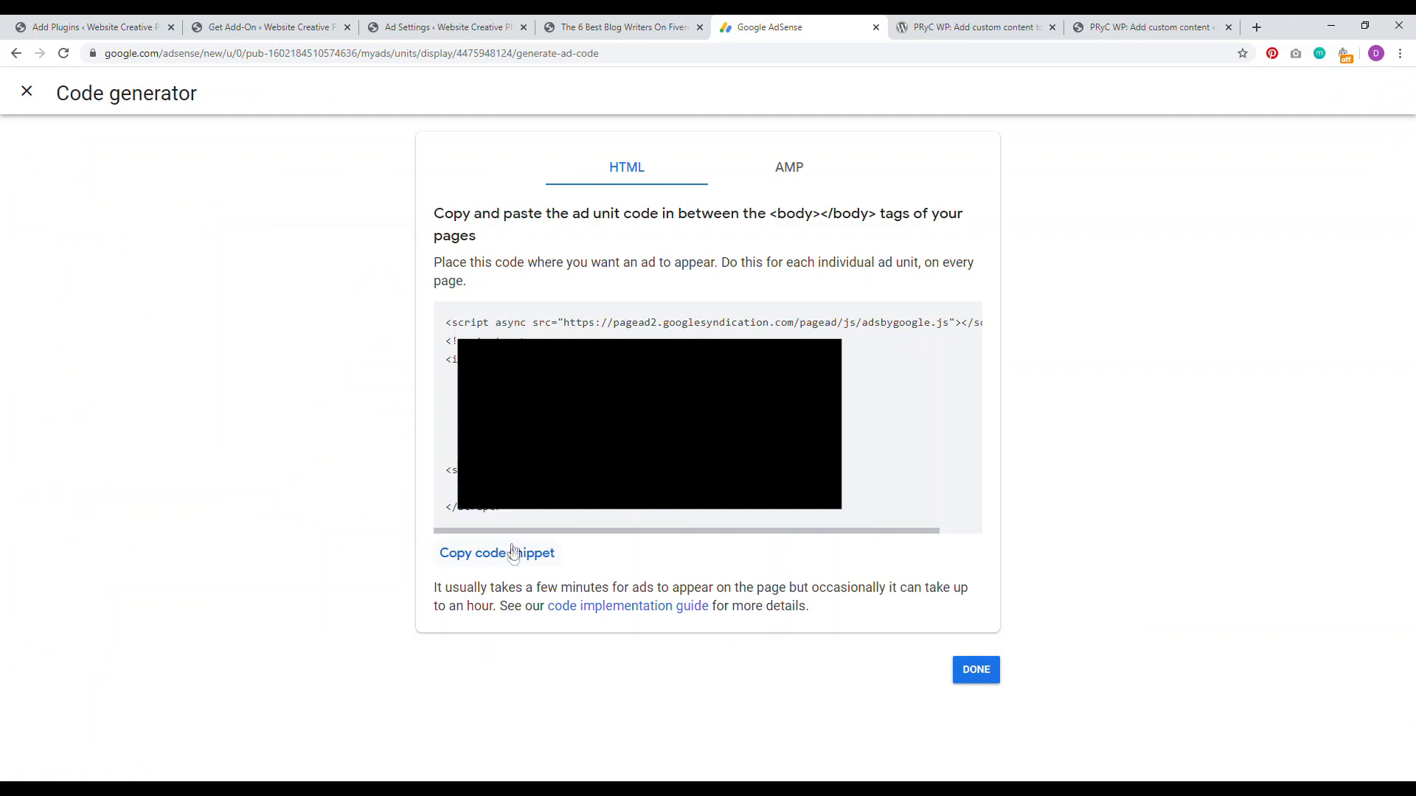
{"action": "left_click", "coordinate": [444, 27]}
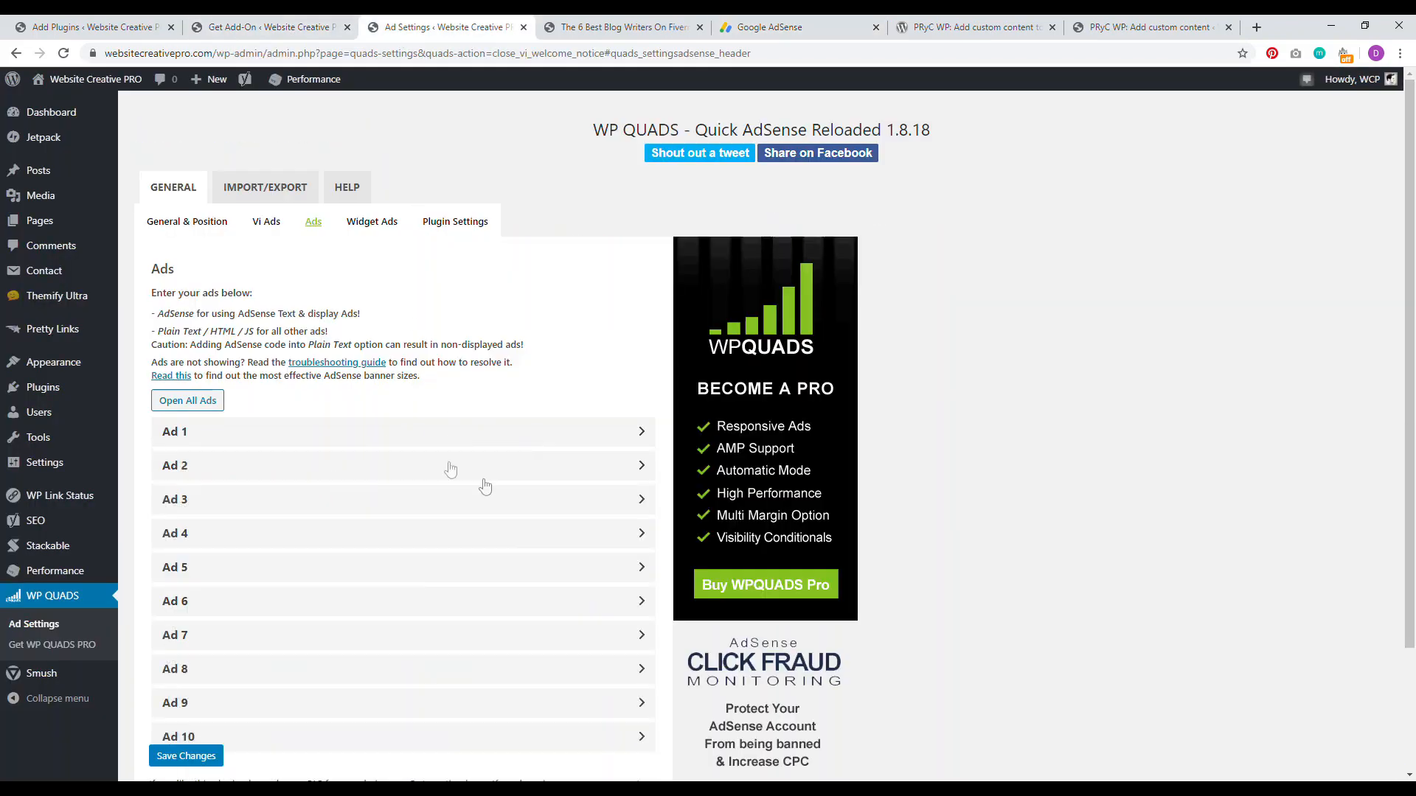
{"action": "mouse_move", "coordinate": [504, 432]}
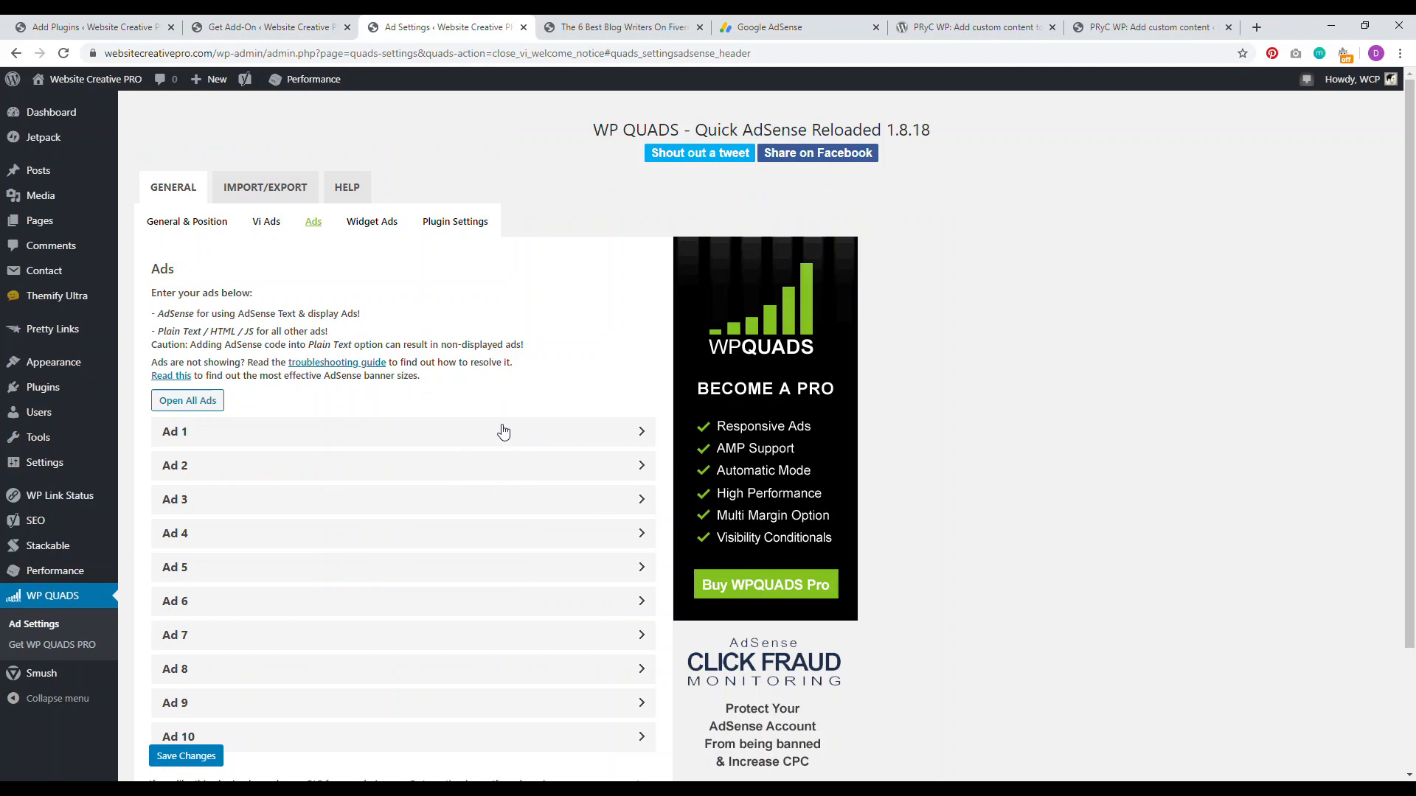
{"action": "mouse_move", "coordinate": [570, 389]}
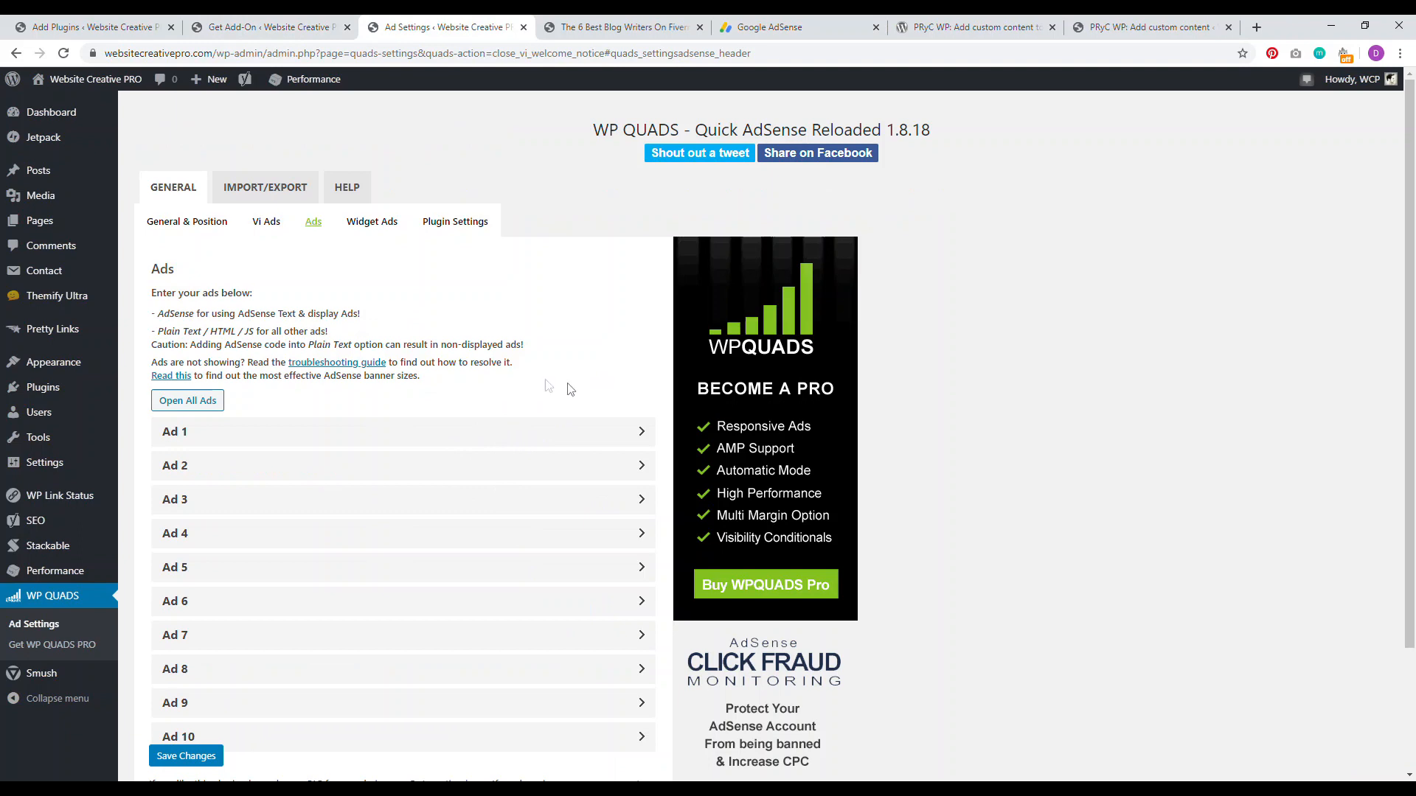
{"action": "mouse_move", "coordinate": [187, 221]}
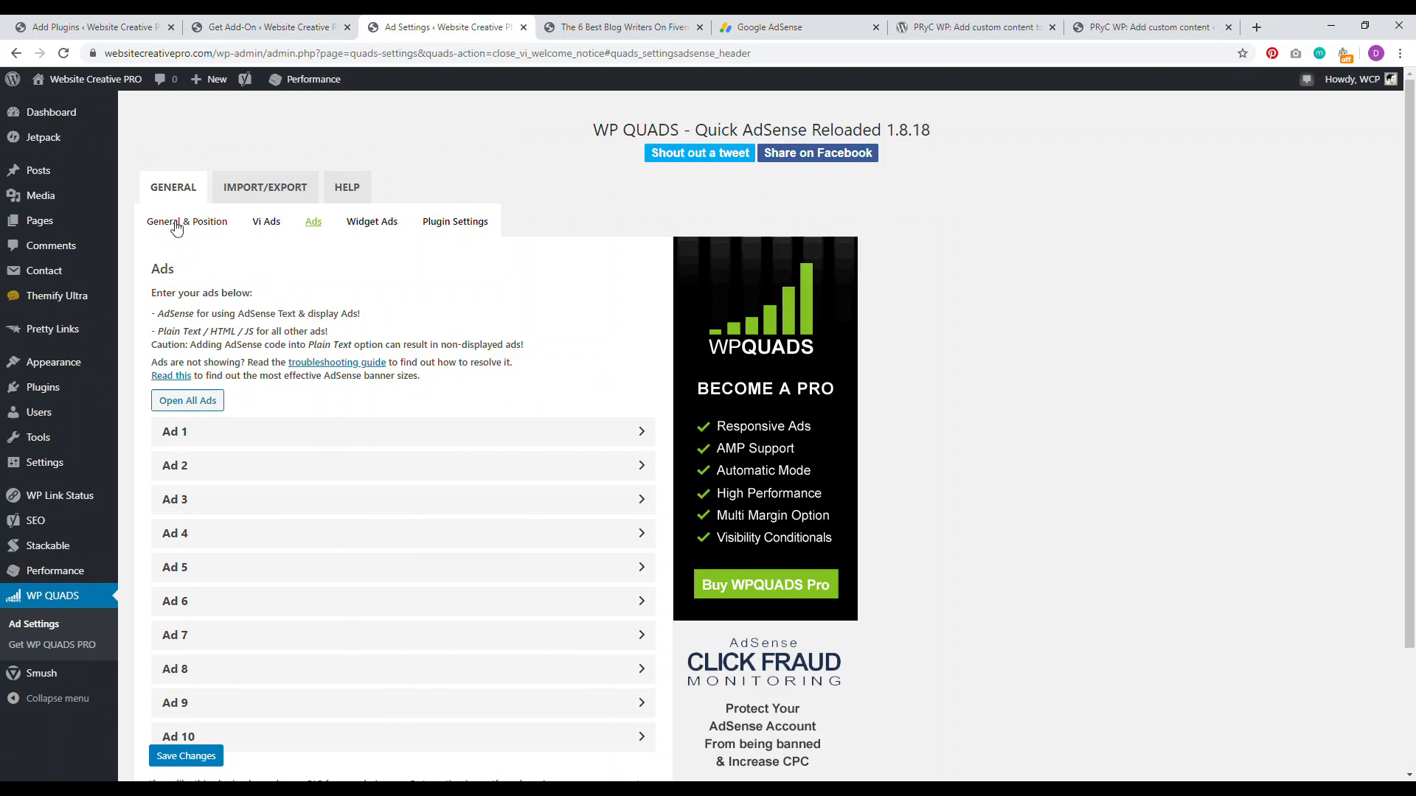
Show ad1 assigned to Middle of Post on the General & Position settings.
{"action": "left_click", "coordinate": [188, 221]}
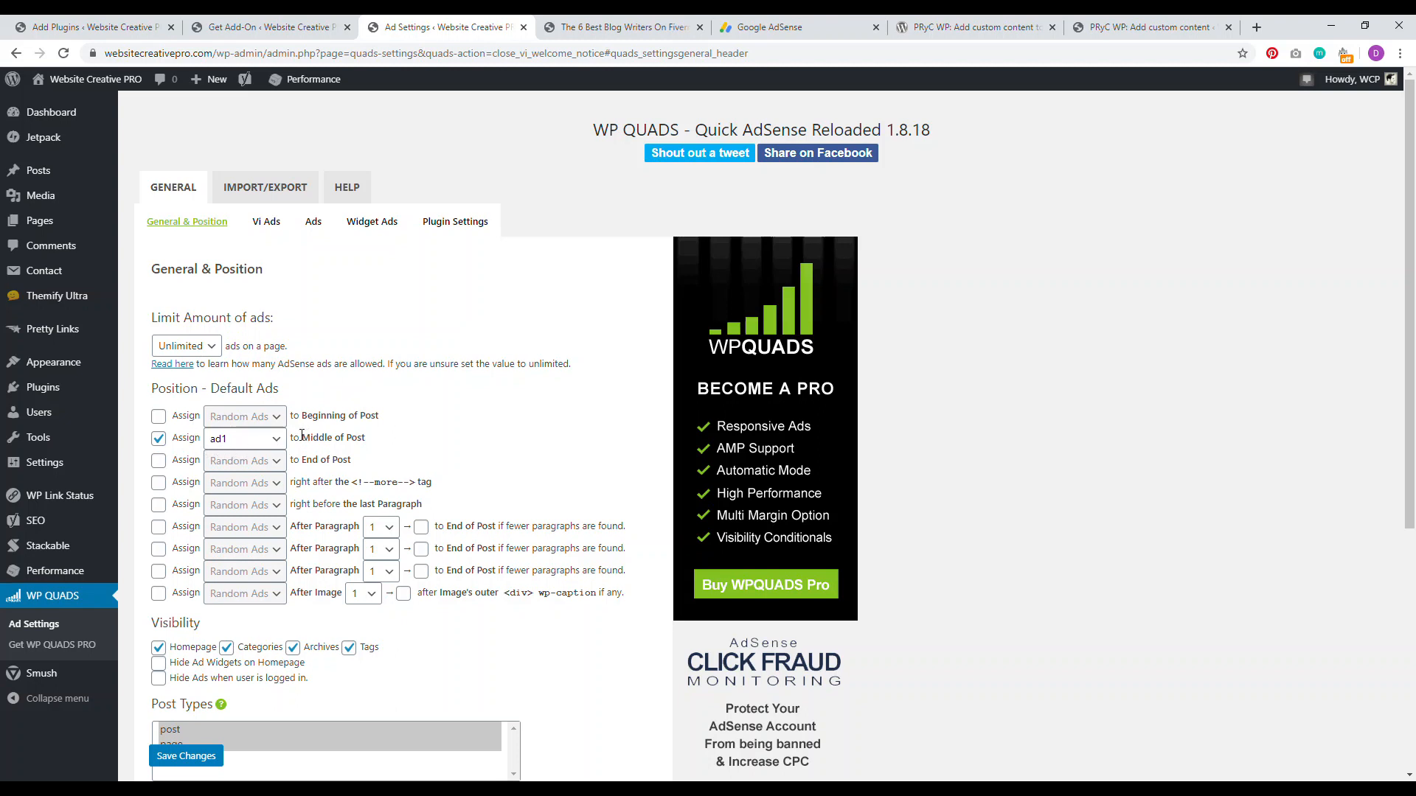
{"action": "double_click", "coordinate": [332, 436]}
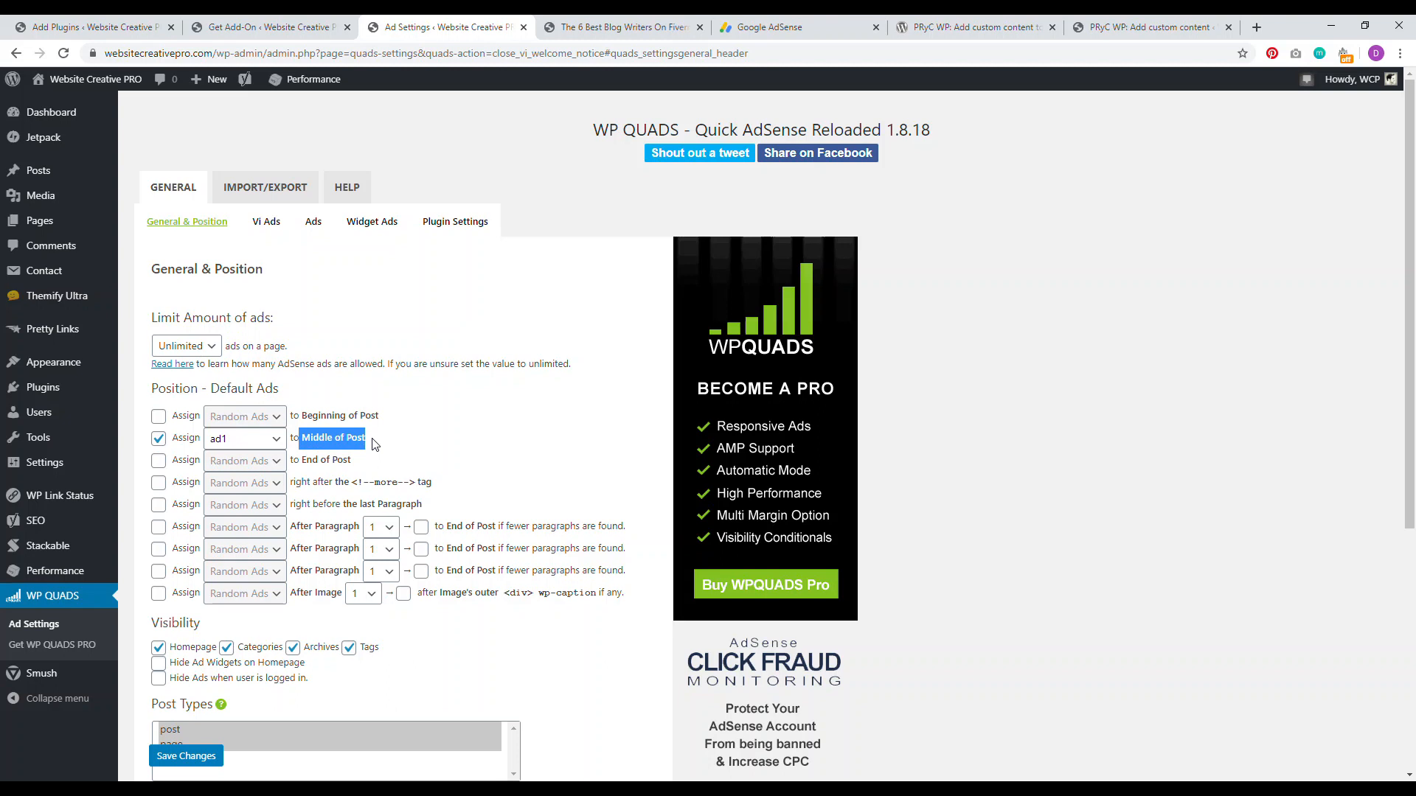
{"action": "mouse_move", "coordinate": [397, 432]}
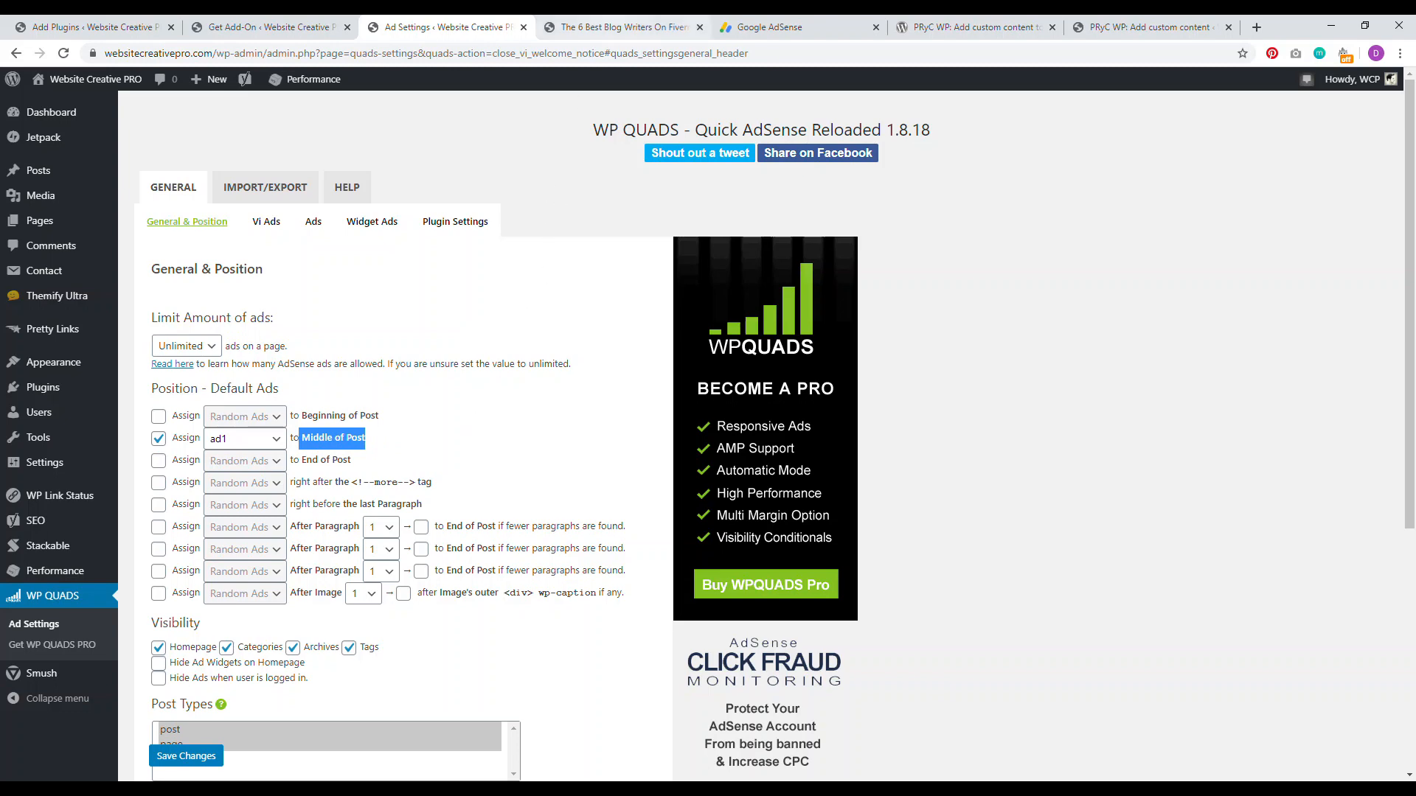
Scroll the live Fiverr blog writers post to the mid-article AdSense ad.
{"action": "left_click", "coordinate": [623, 26]}
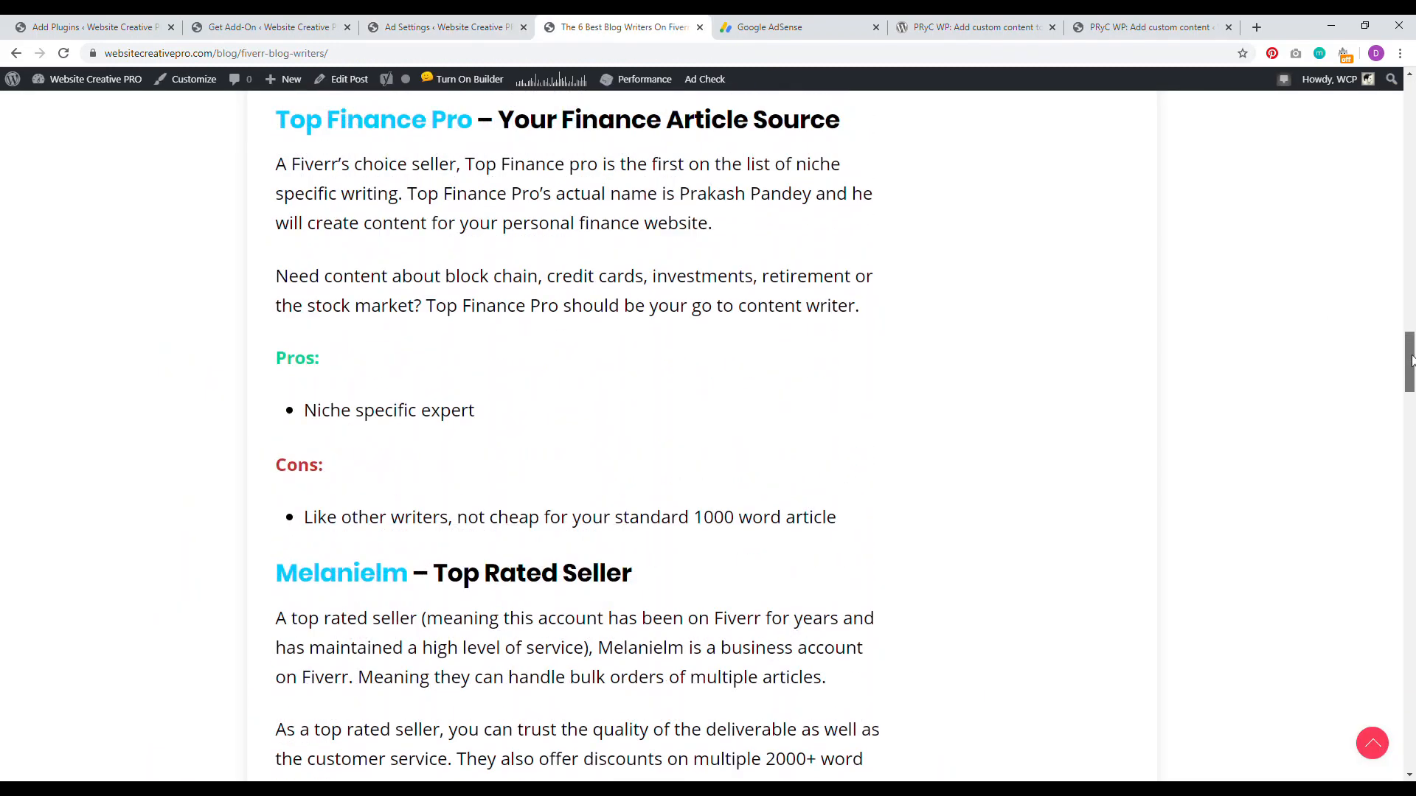
{"action": "scroll", "scroll_direction": "up", "scroll_amount": 3}
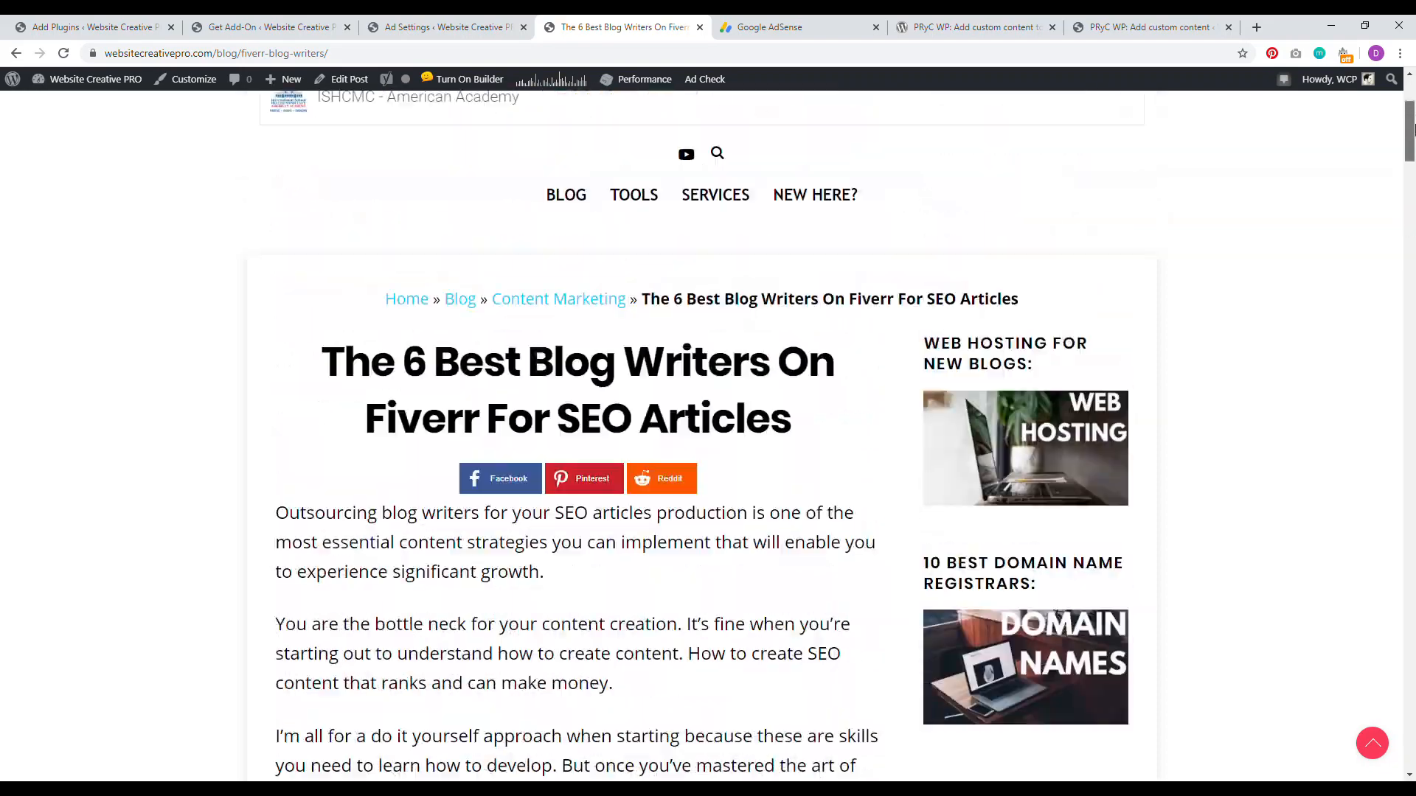
{"action": "scroll", "scroll_direction": "down", "scroll_amount": 3}
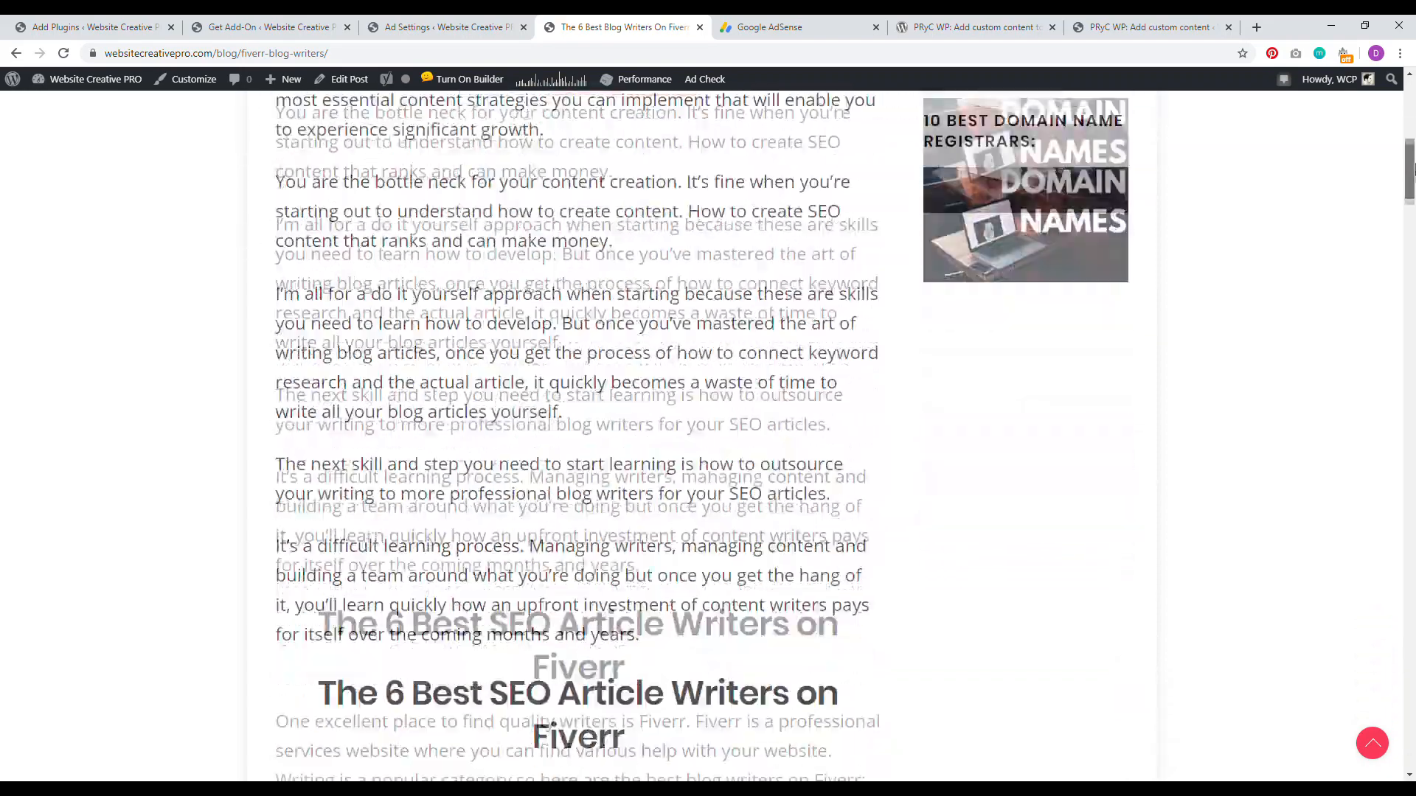
{"action": "scroll", "scroll_direction": "down", "scroll_amount": 3}
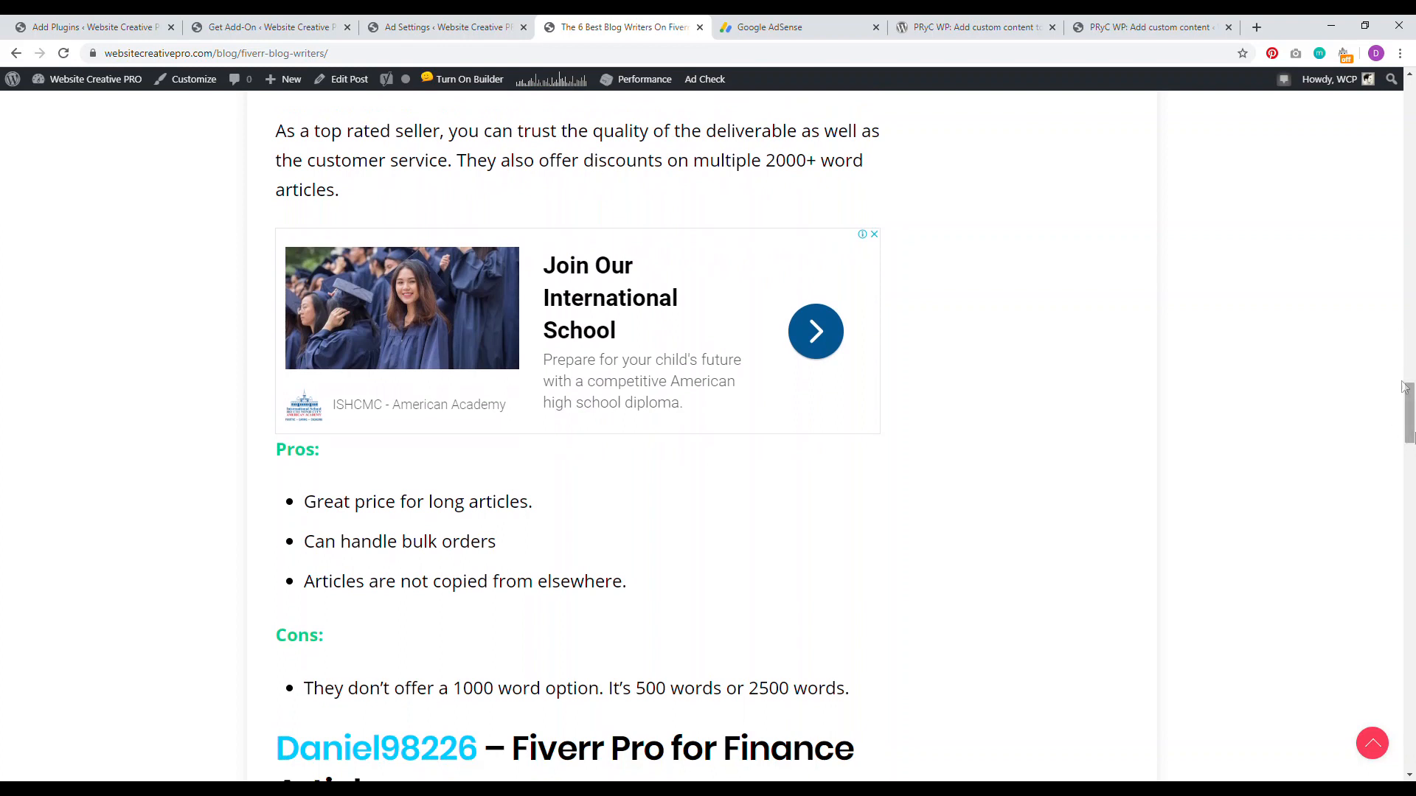
{"action": "mouse_move", "coordinate": [428, 383]}
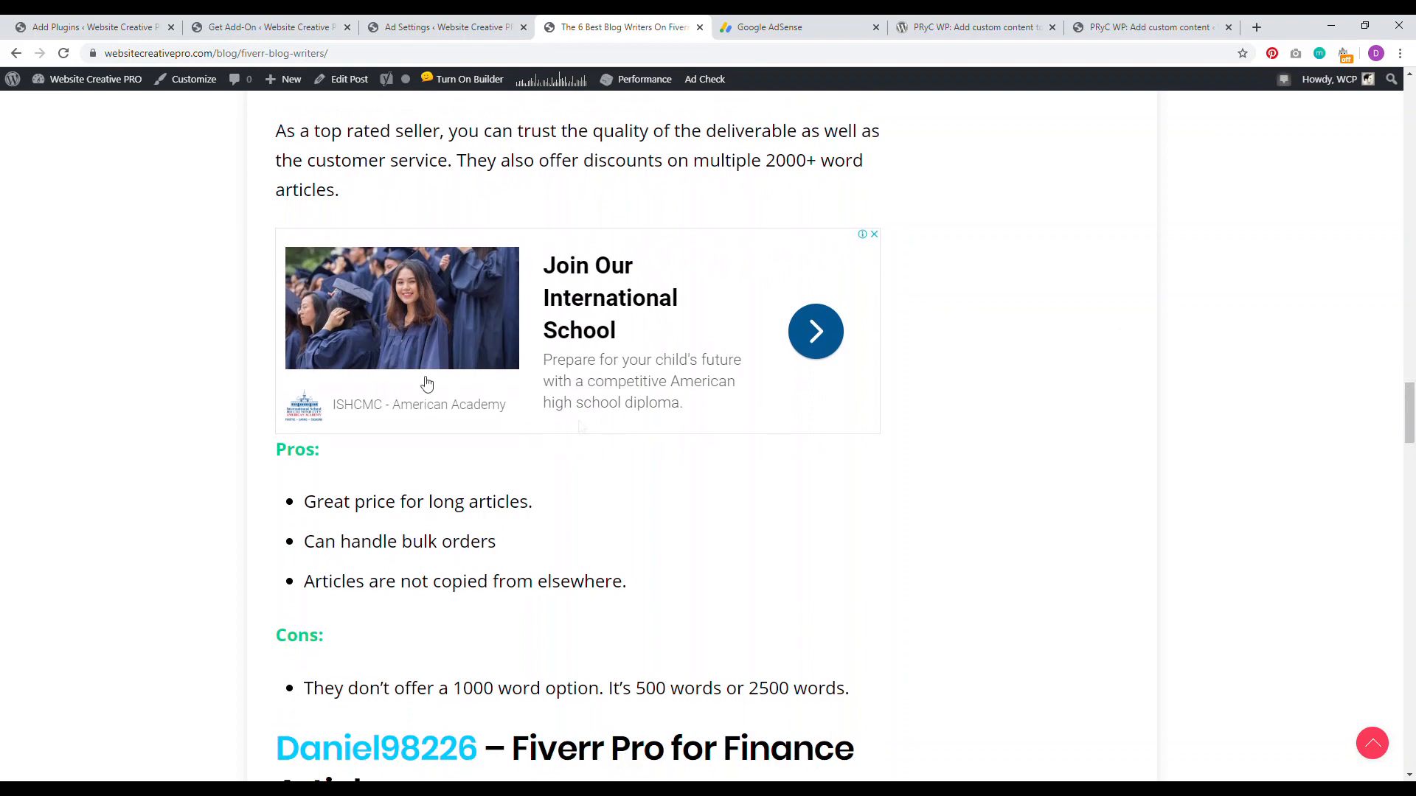
{"action": "mouse_move", "coordinate": [633, 340]}
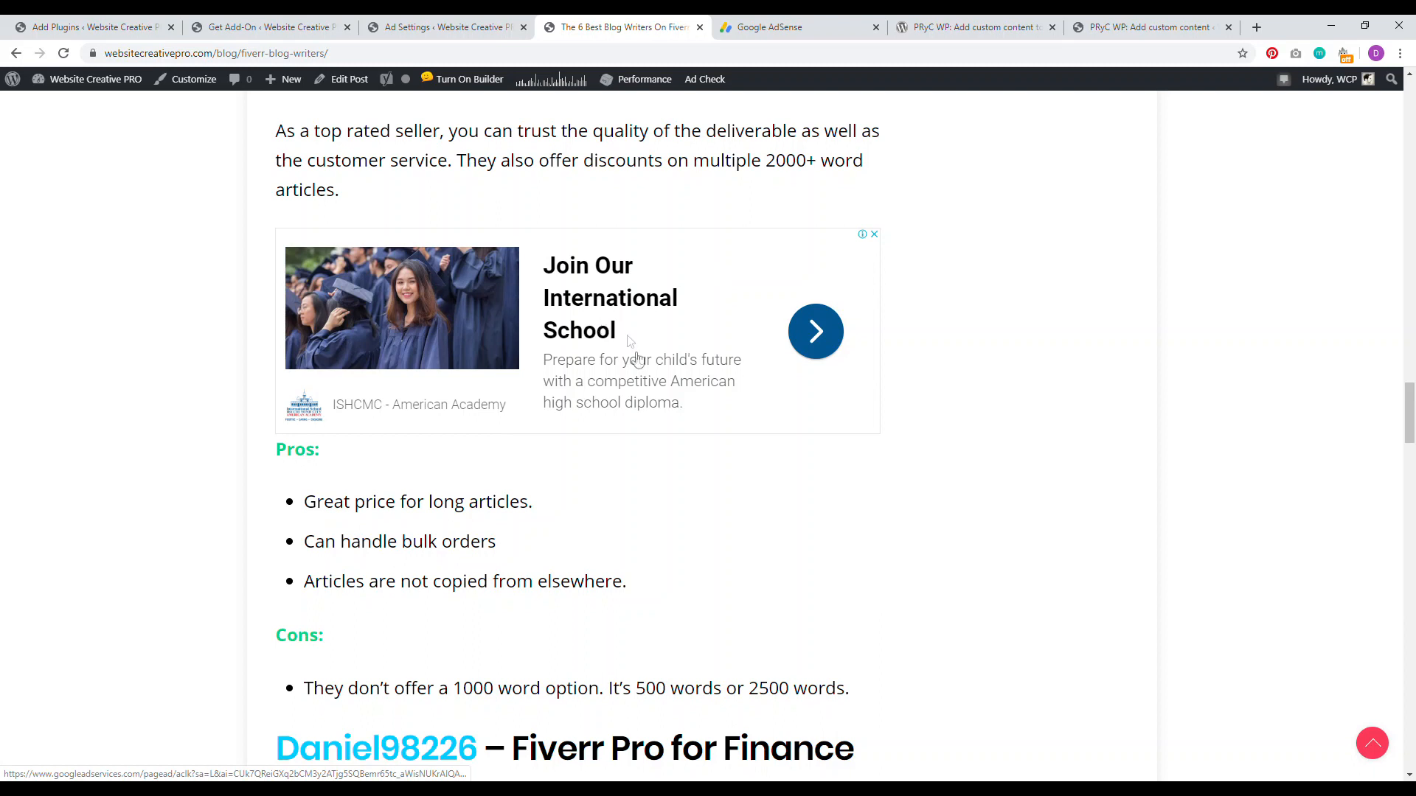
Return to the WP QUADS Ad Settings showing ad1 placed in the middle of posts.
{"action": "left_click", "coordinate": [446, 27]}
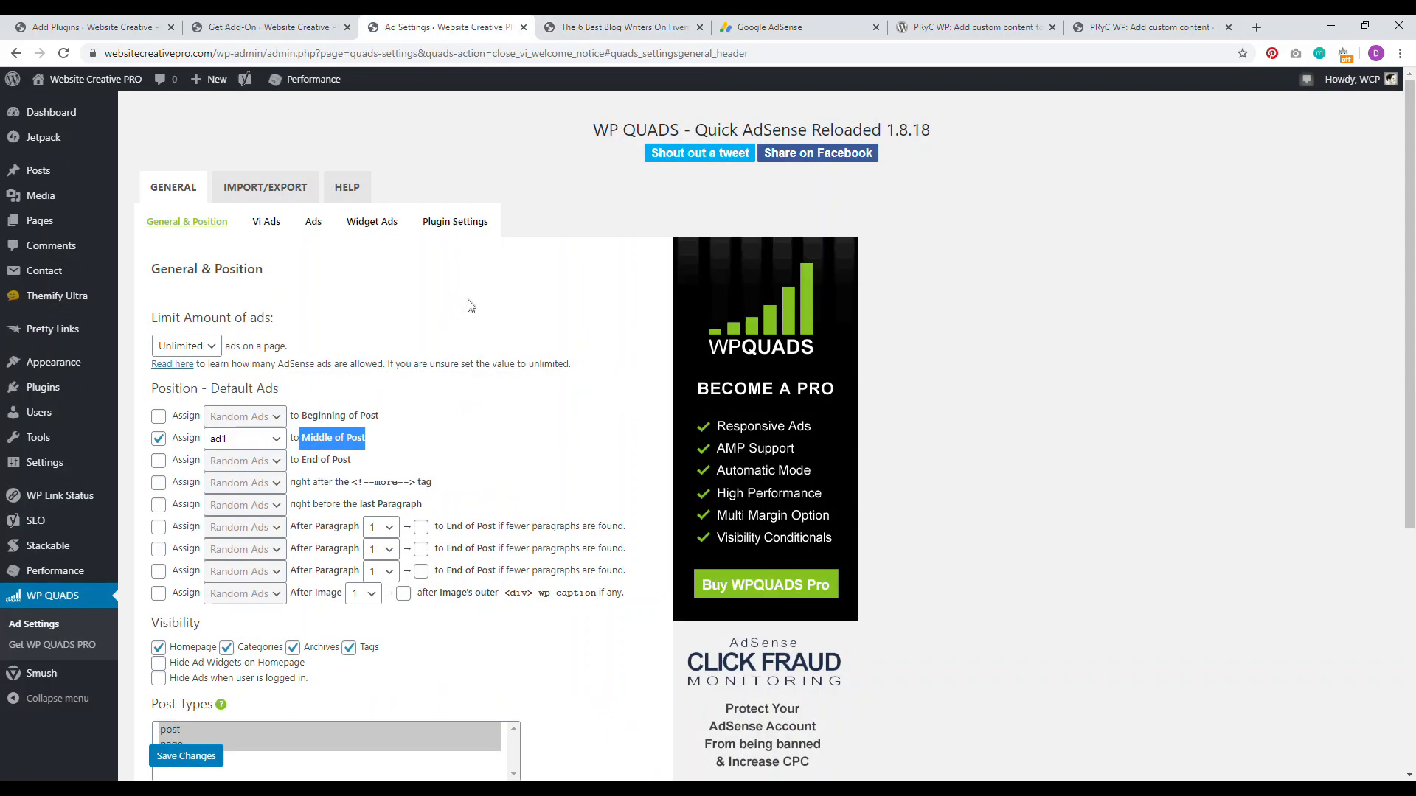
{"action": "mouse_move", "coordinate": [227, 388]}
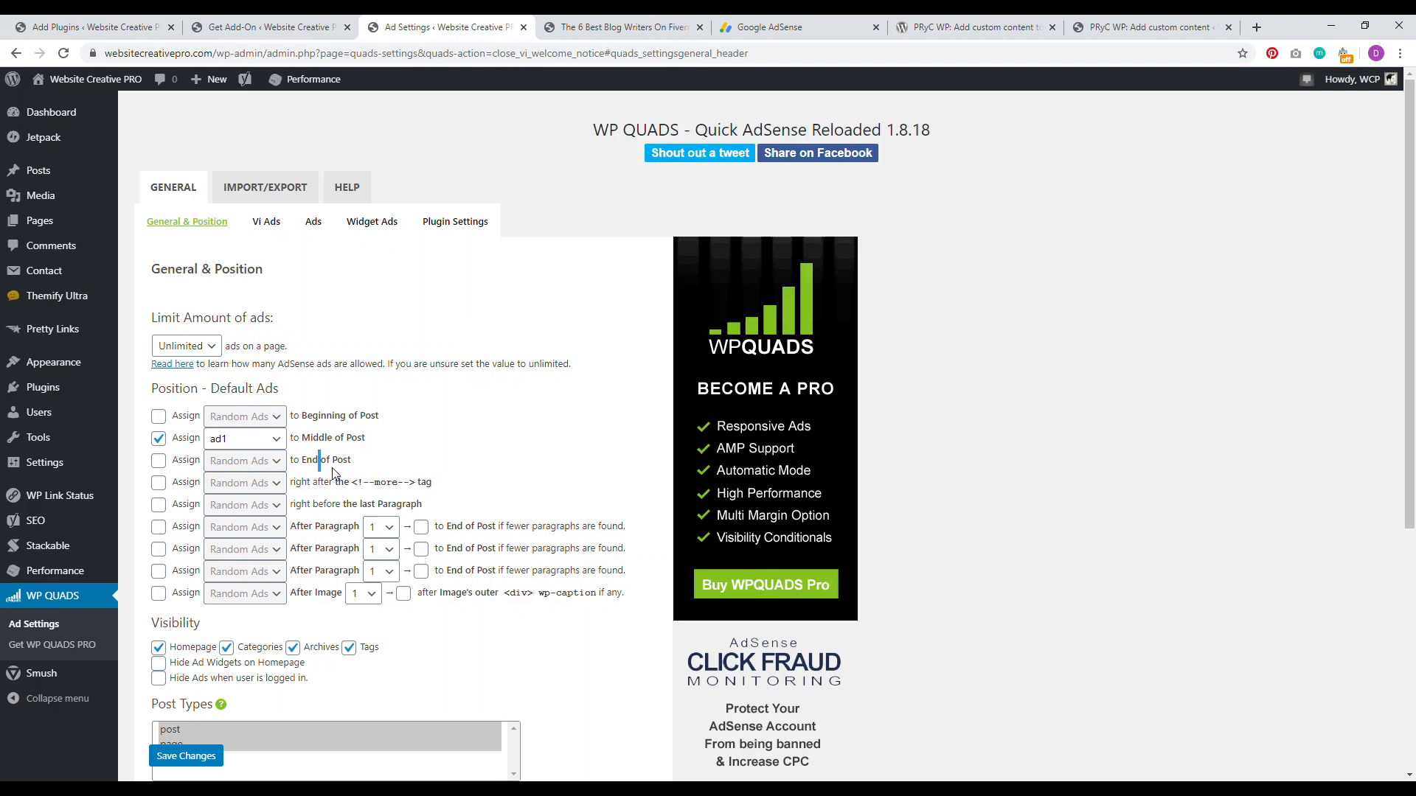
{"action": "mouse_move", "coordinate": [387, 403]}
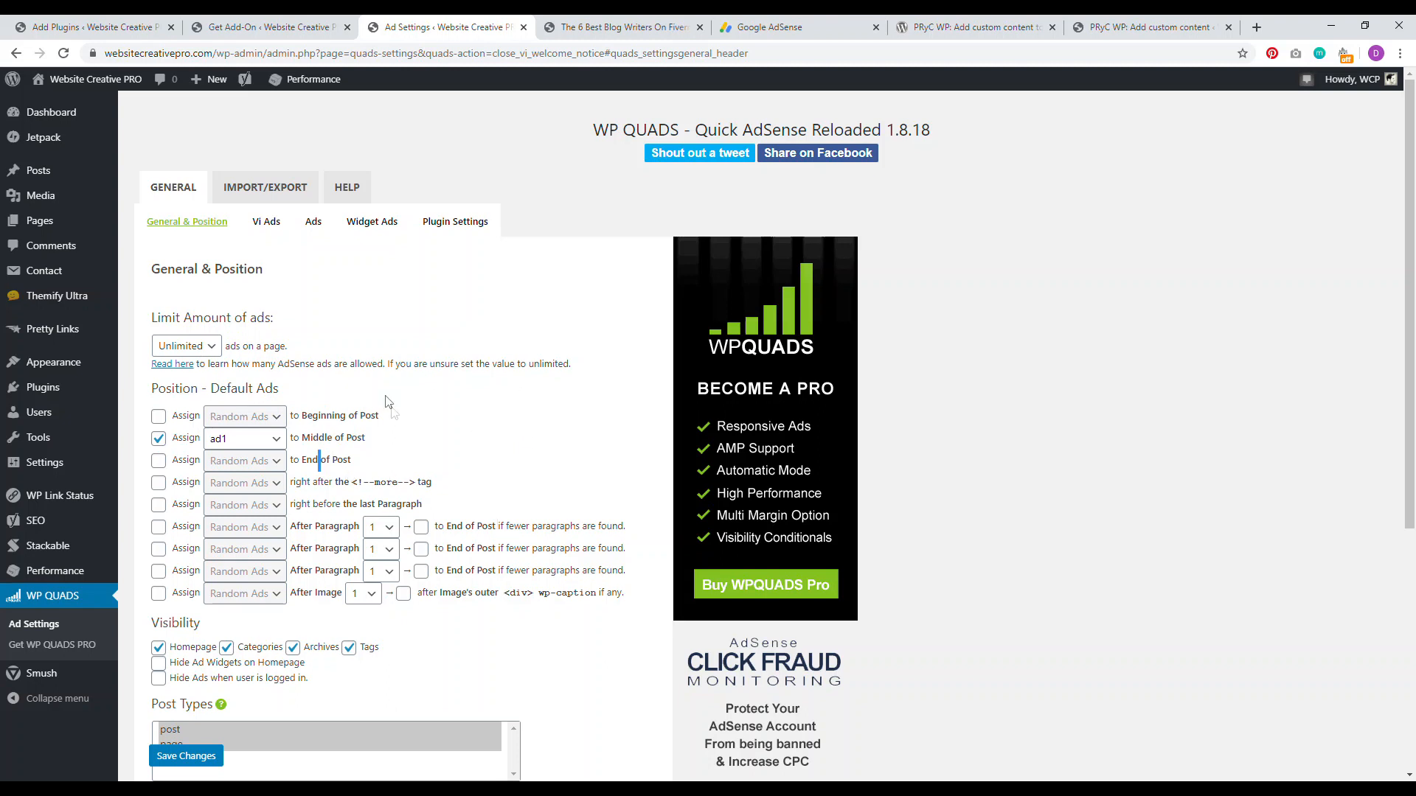
{"action": "mouse_move", "coordinate": [942, 268]}
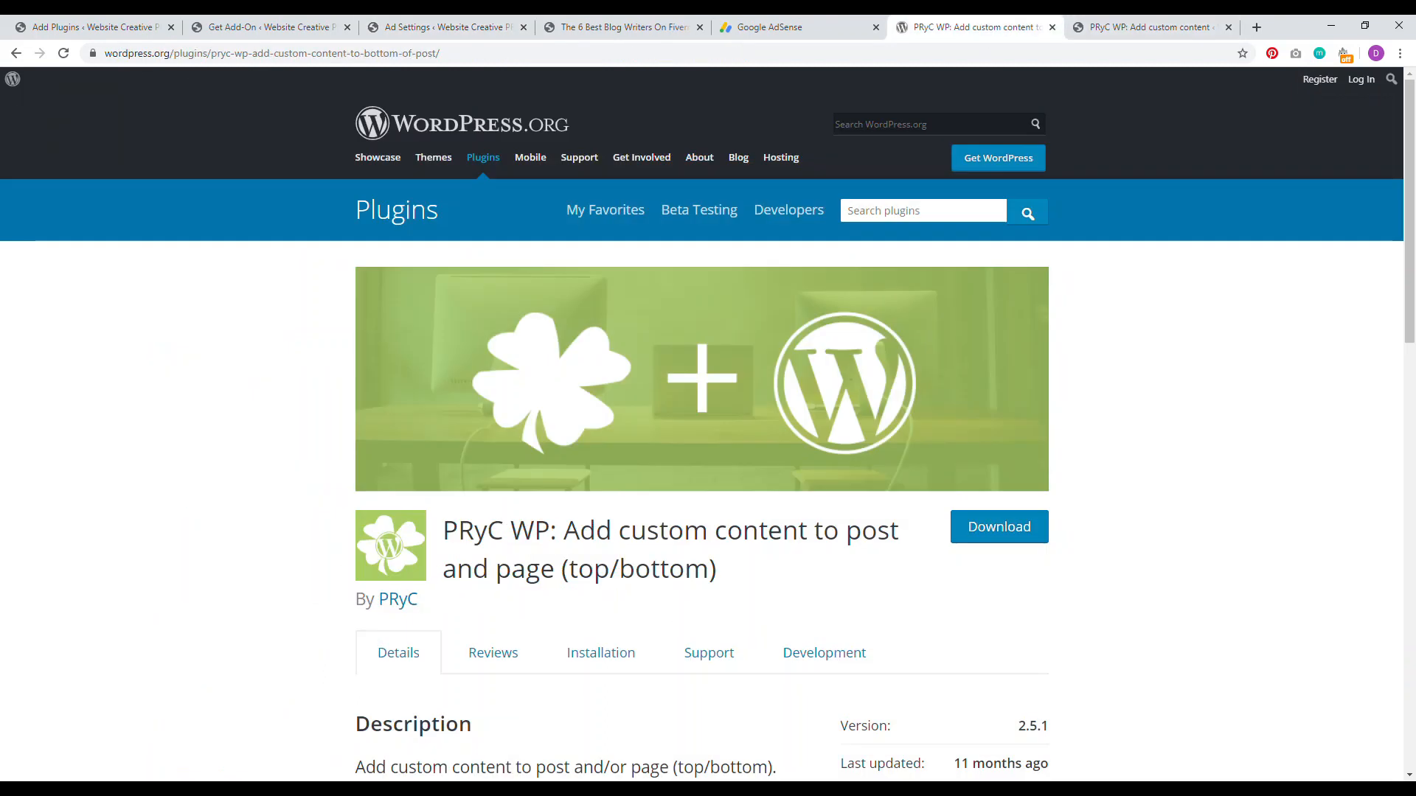
Bring up PRyC WP's Bottom content settings with the empty Content (bottom) field.
{"action": "double_click", "coordinate": [492, 530]}
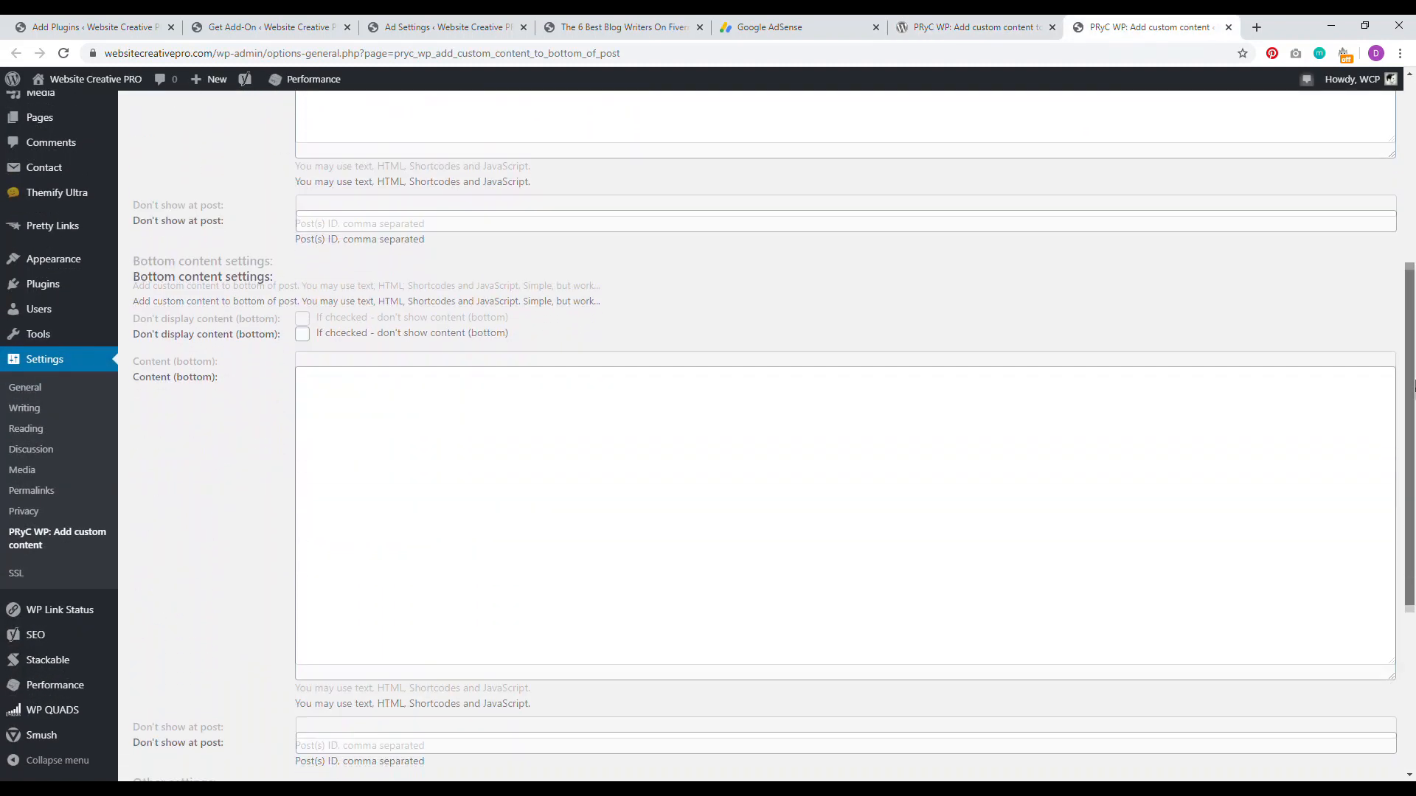
{"action": "scroll", "scroll_direction": "down", "scroll_amount": 3}
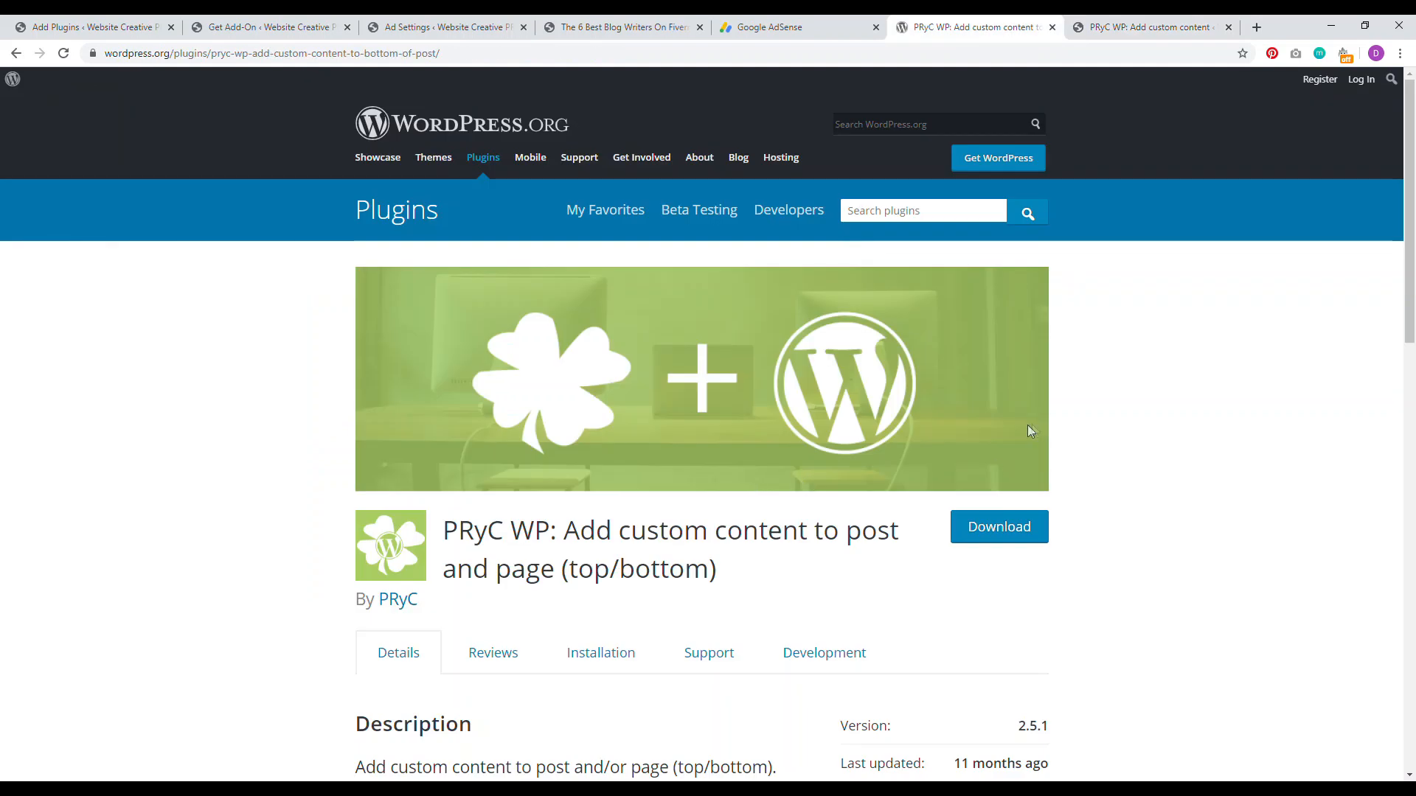
{"action": "left_click", "coordinate": [1147, 26]}
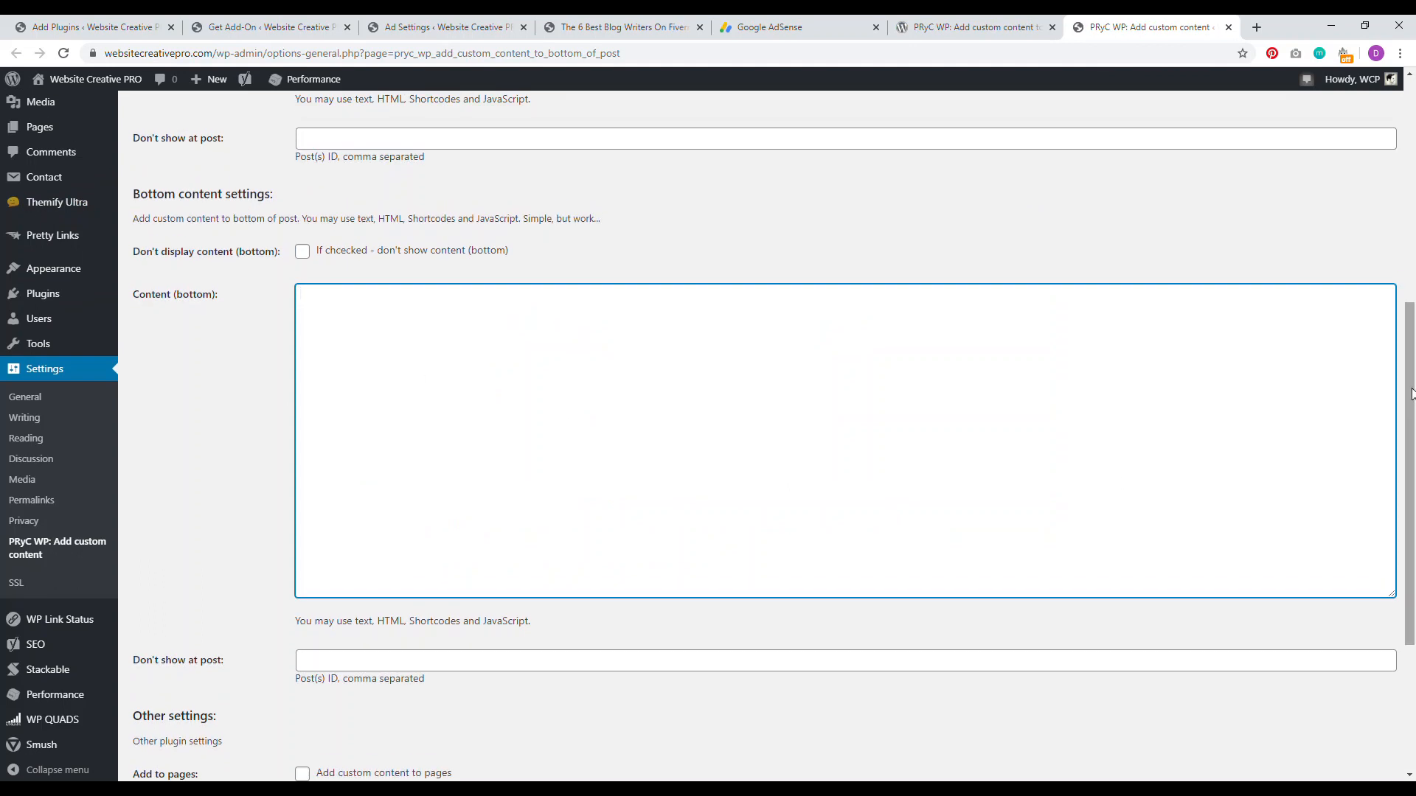
{"action": "mouse_move", "coordinate": [266, 417]}
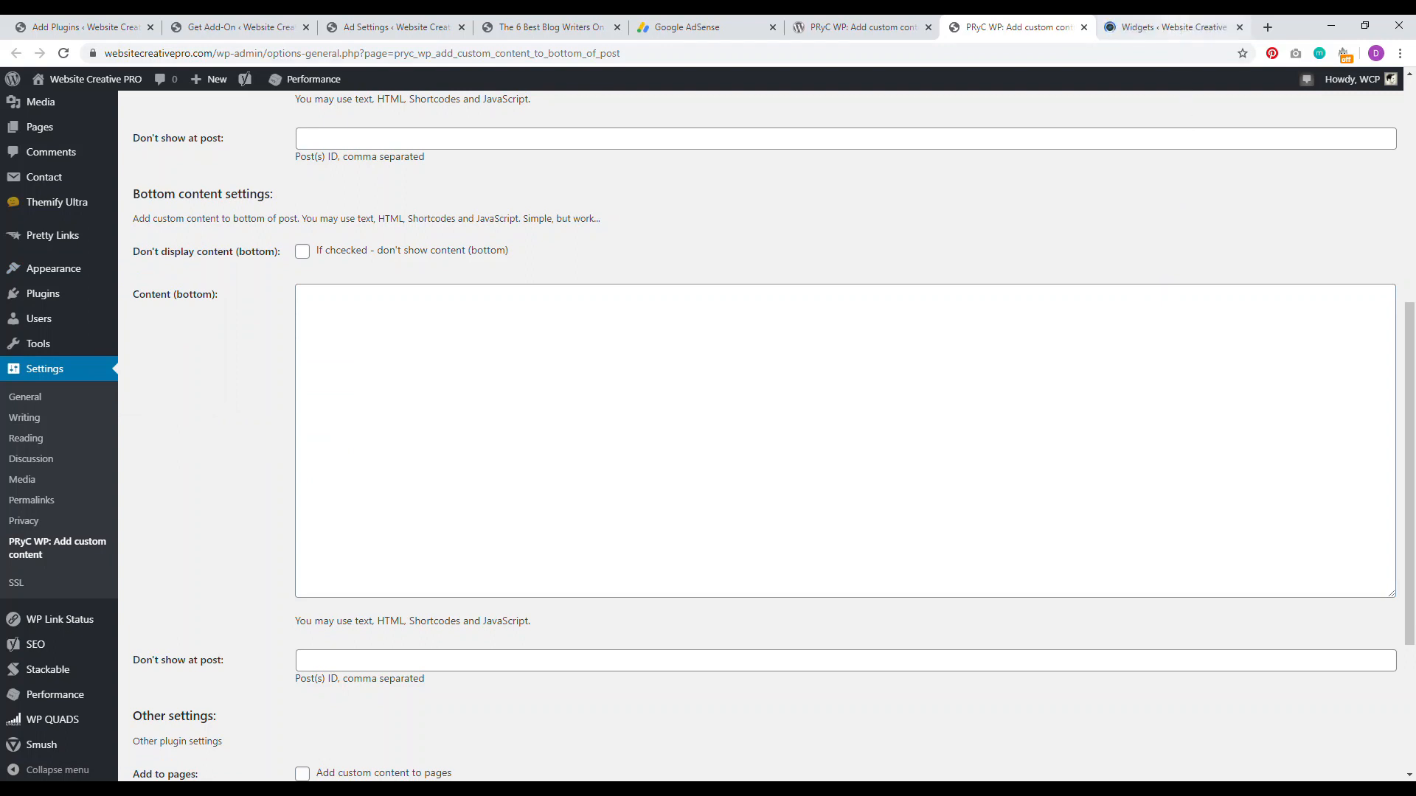
Put the AdSense script into a Sidebar Text widget in raw code mode.
{"action": "left_click", "coordinate": [1167, 26]}
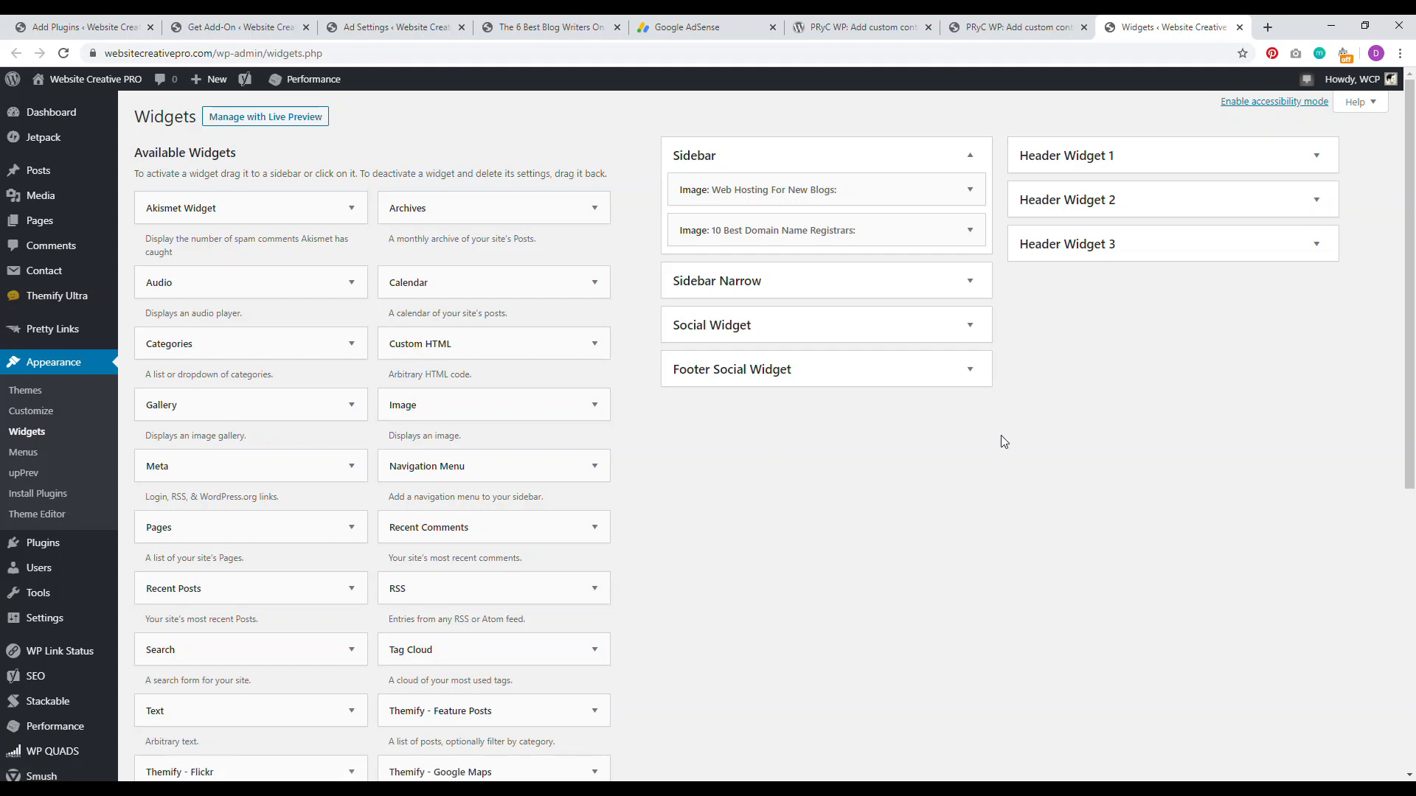
{"action": "mouse_move", "coordinate": [687, 407]}
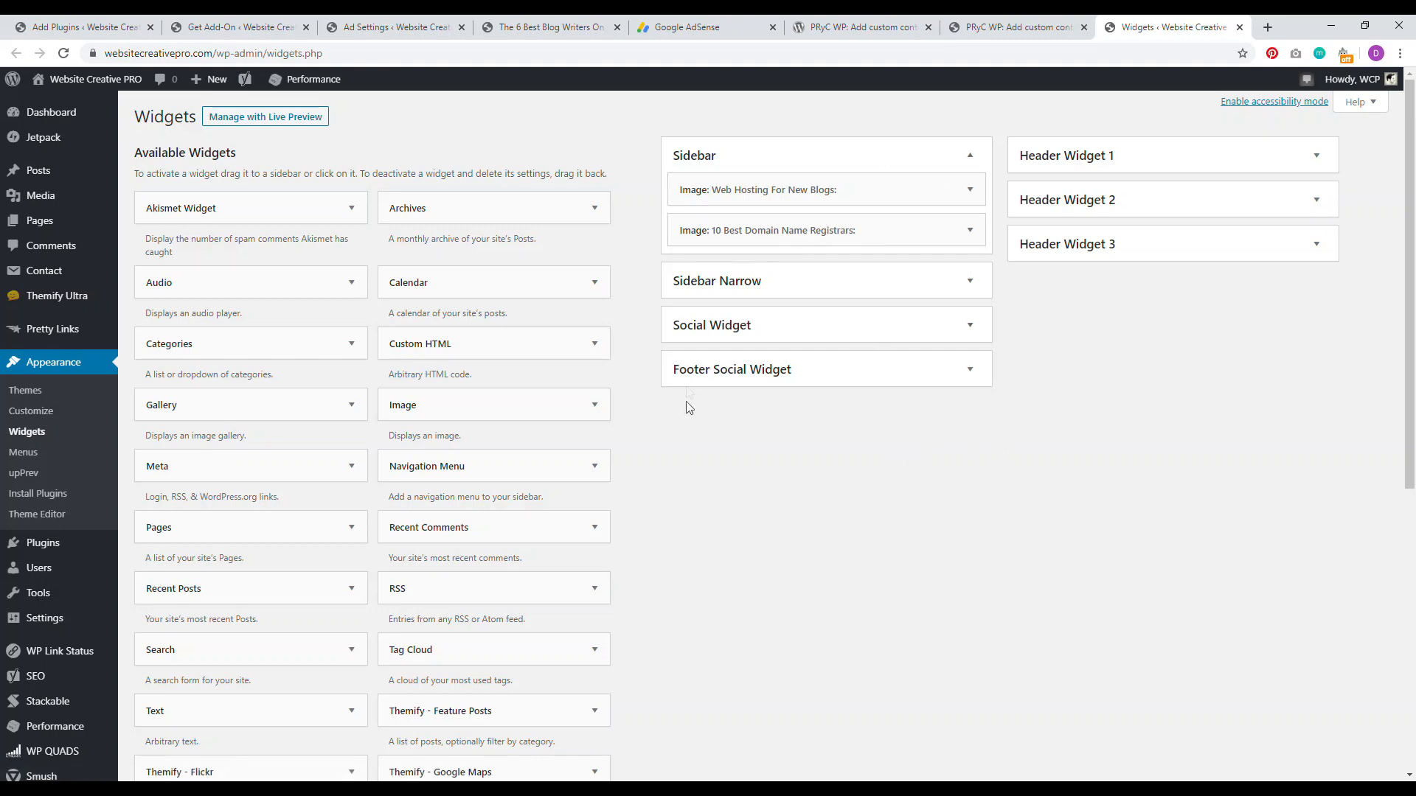
{"action": "mouse_move", "coordinate": [273, 711]}
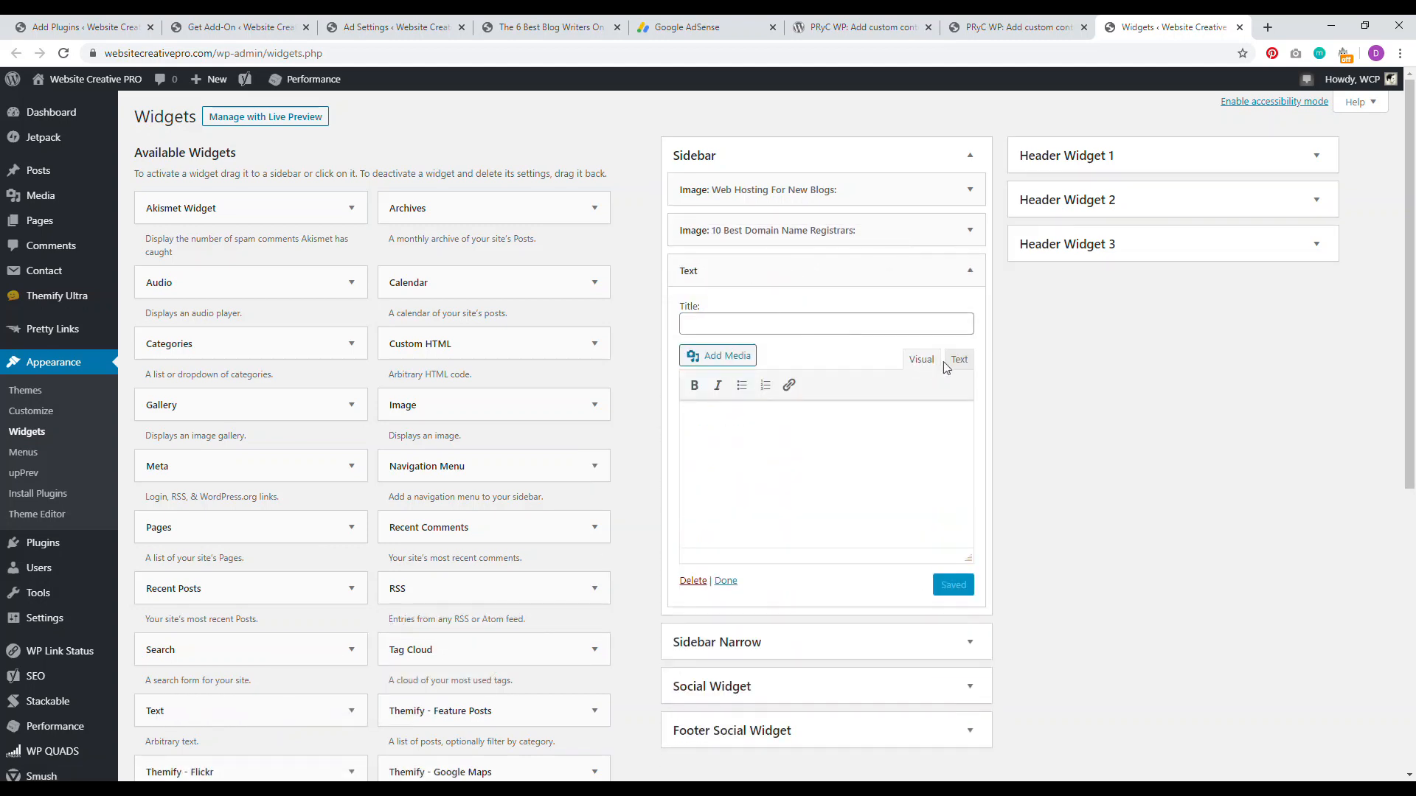
{"action": "left_click", "coordinate": [959, 360]}
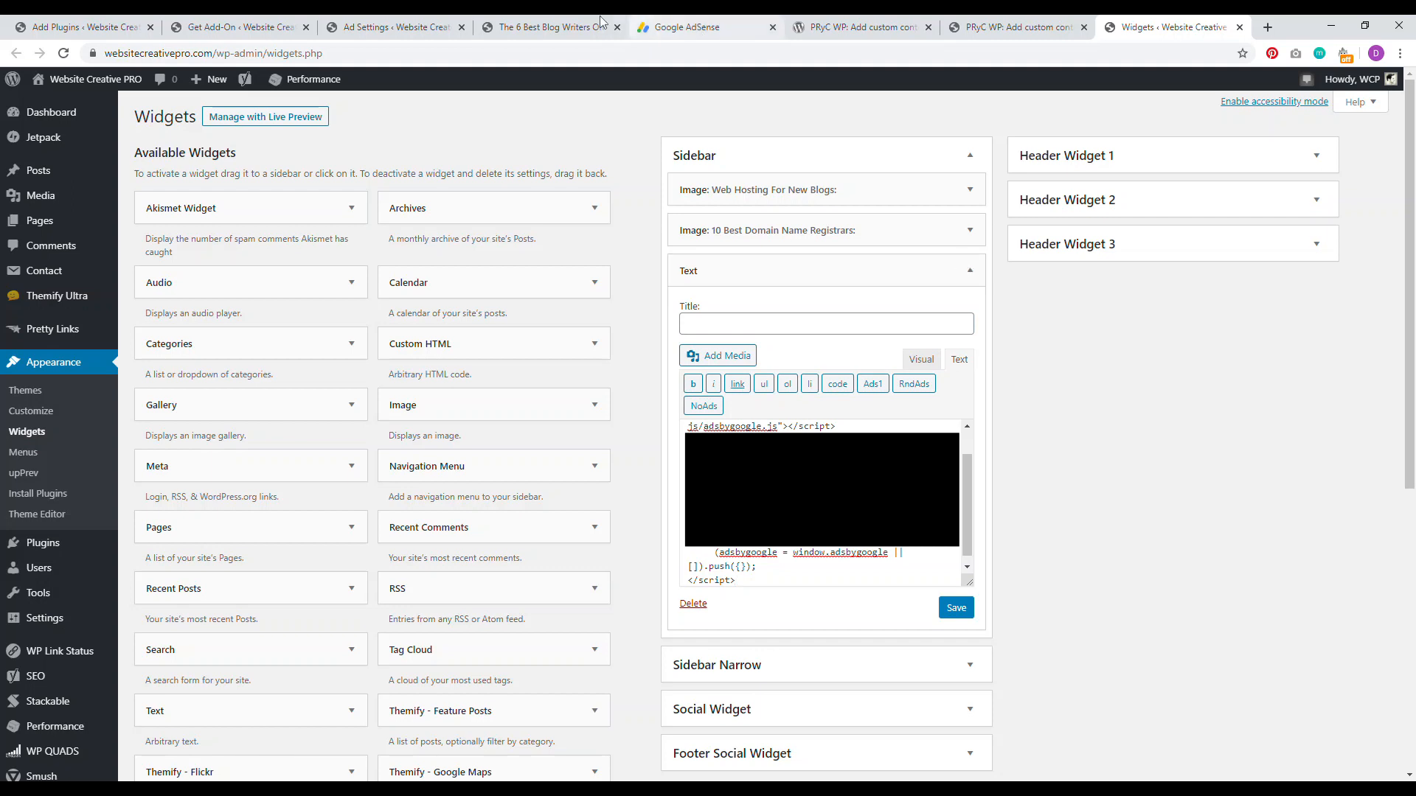
Check the blog post for the ad, then return to WP QUADS General & Position.
{"action": "left_click", "coordinate": [541, 26]}
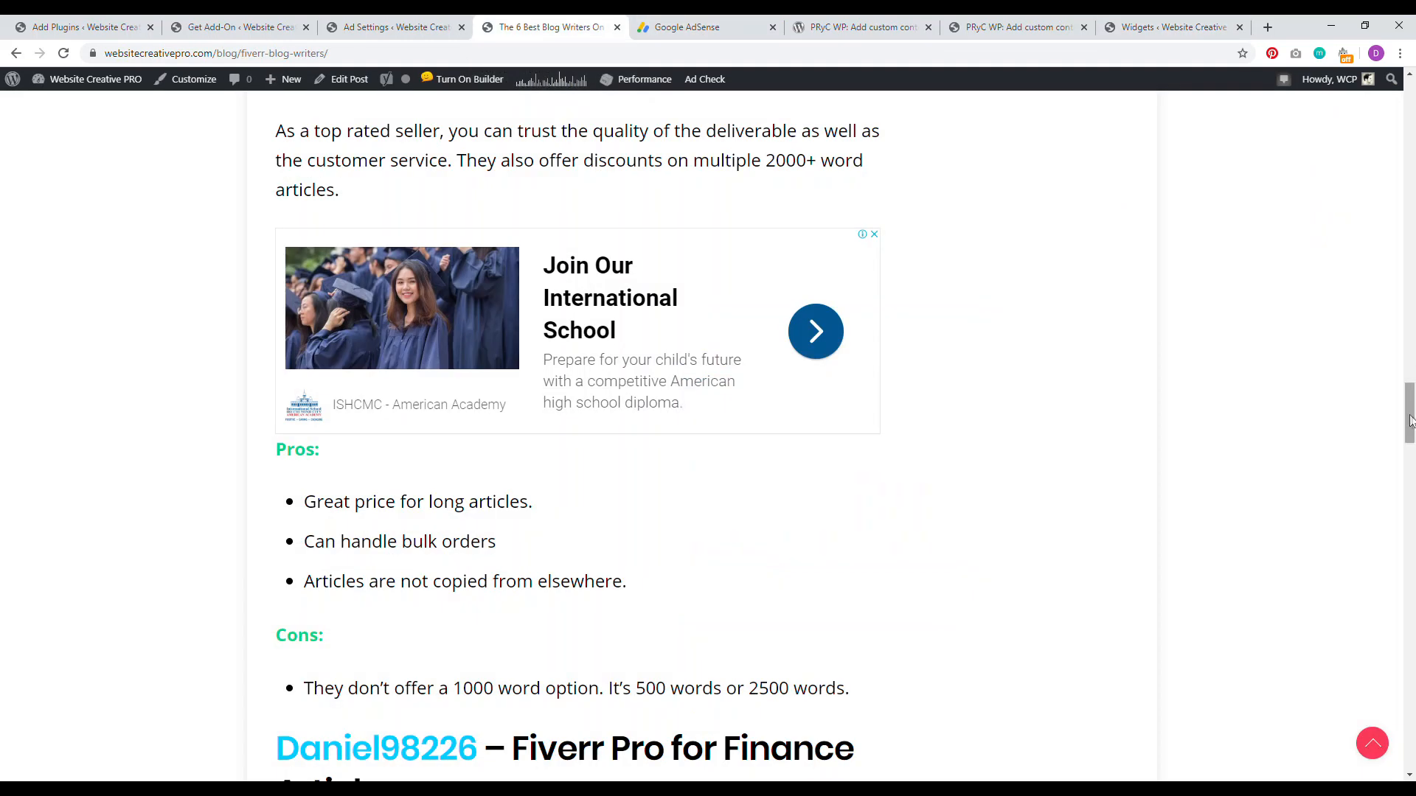
{"action": "scroll", "scroll_direction": "up", "scroll_amount": 3}
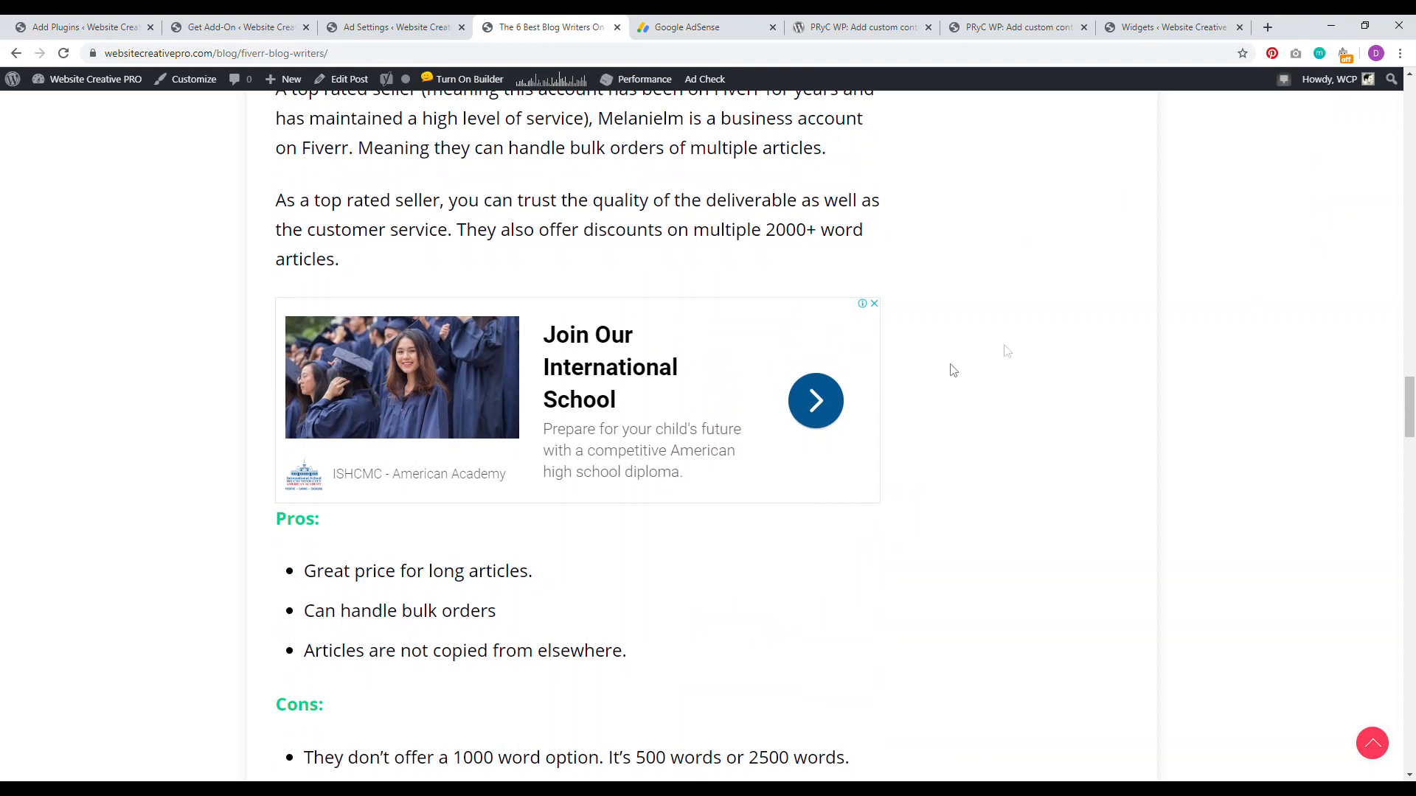
{"action": "mouse_move", "coordinate": [1019, 345]}
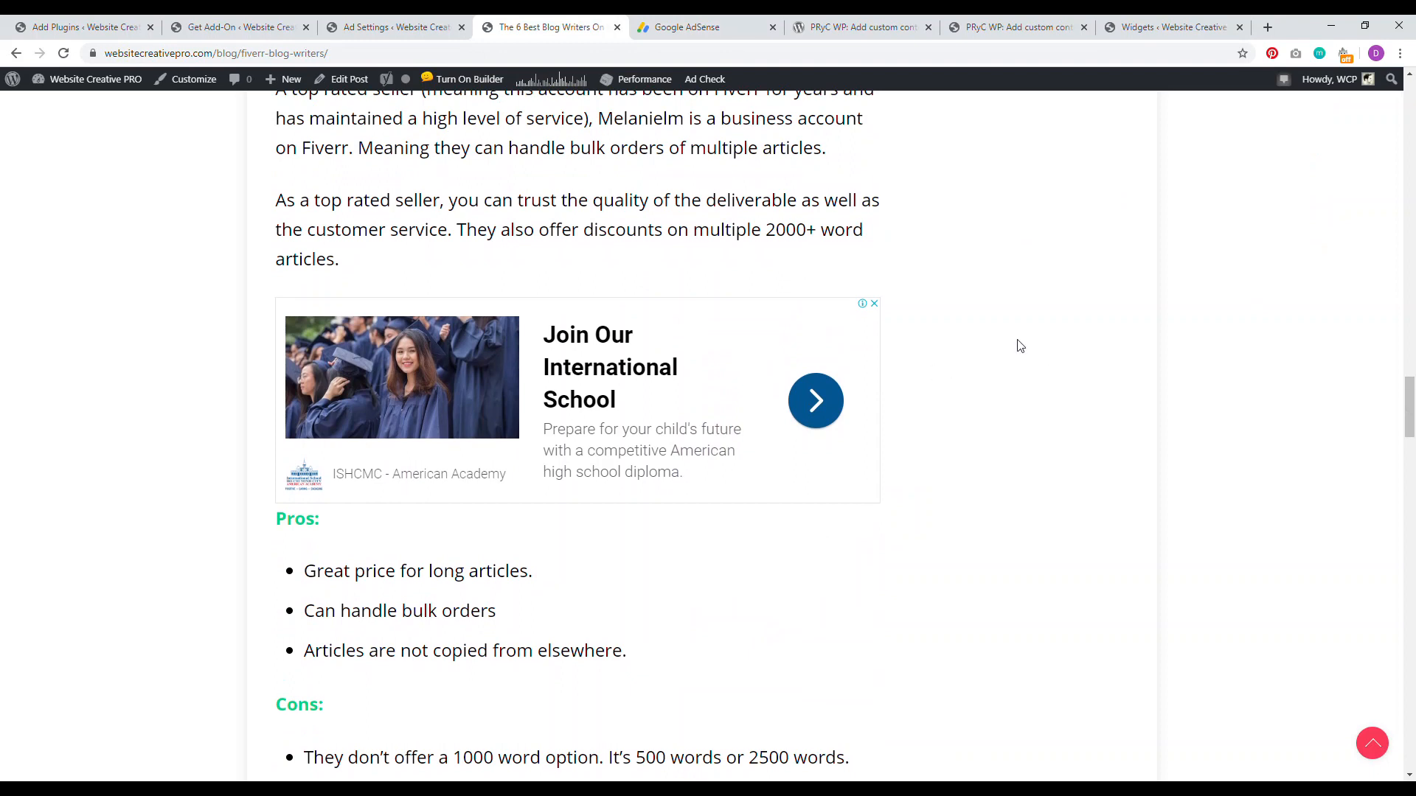
{"action": "left_click", "coordinate": [392, 27]}
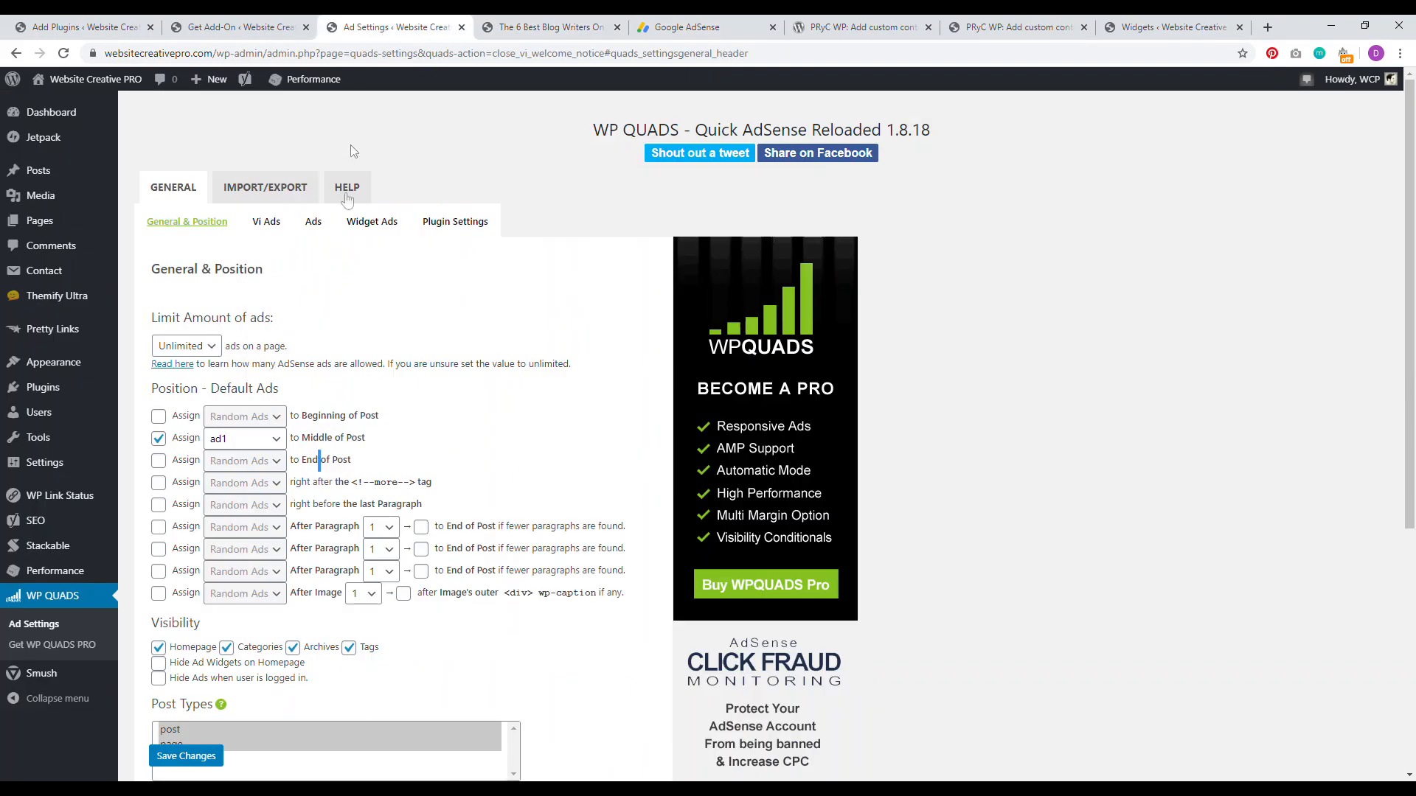
Review the WP QUADS Ads list and PRyC WP settings, ending on the Sidebar Text widget.
{"action": "left_click", "coordinate": [312, 222]}
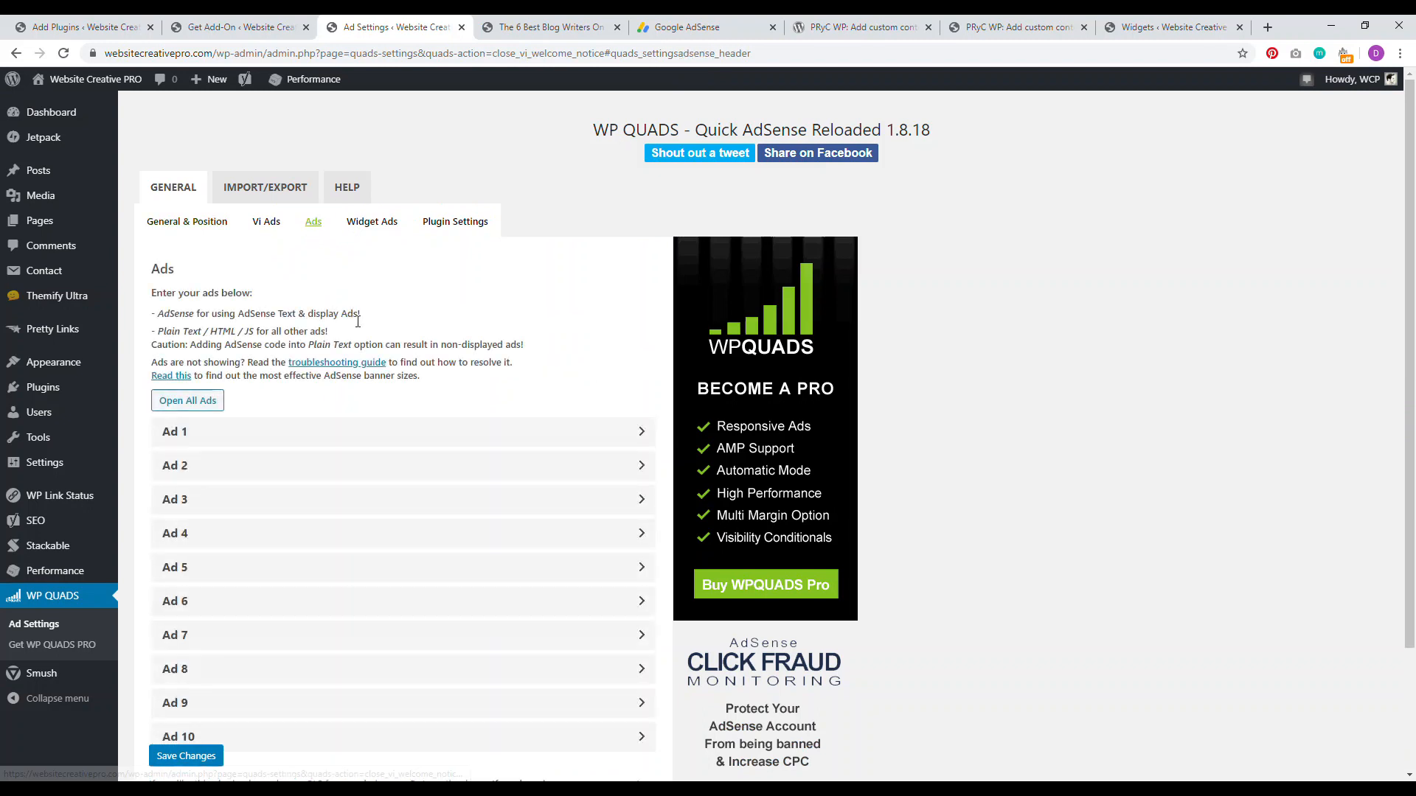
{"action": "mouse_move", "coordinate": [188, 221]}
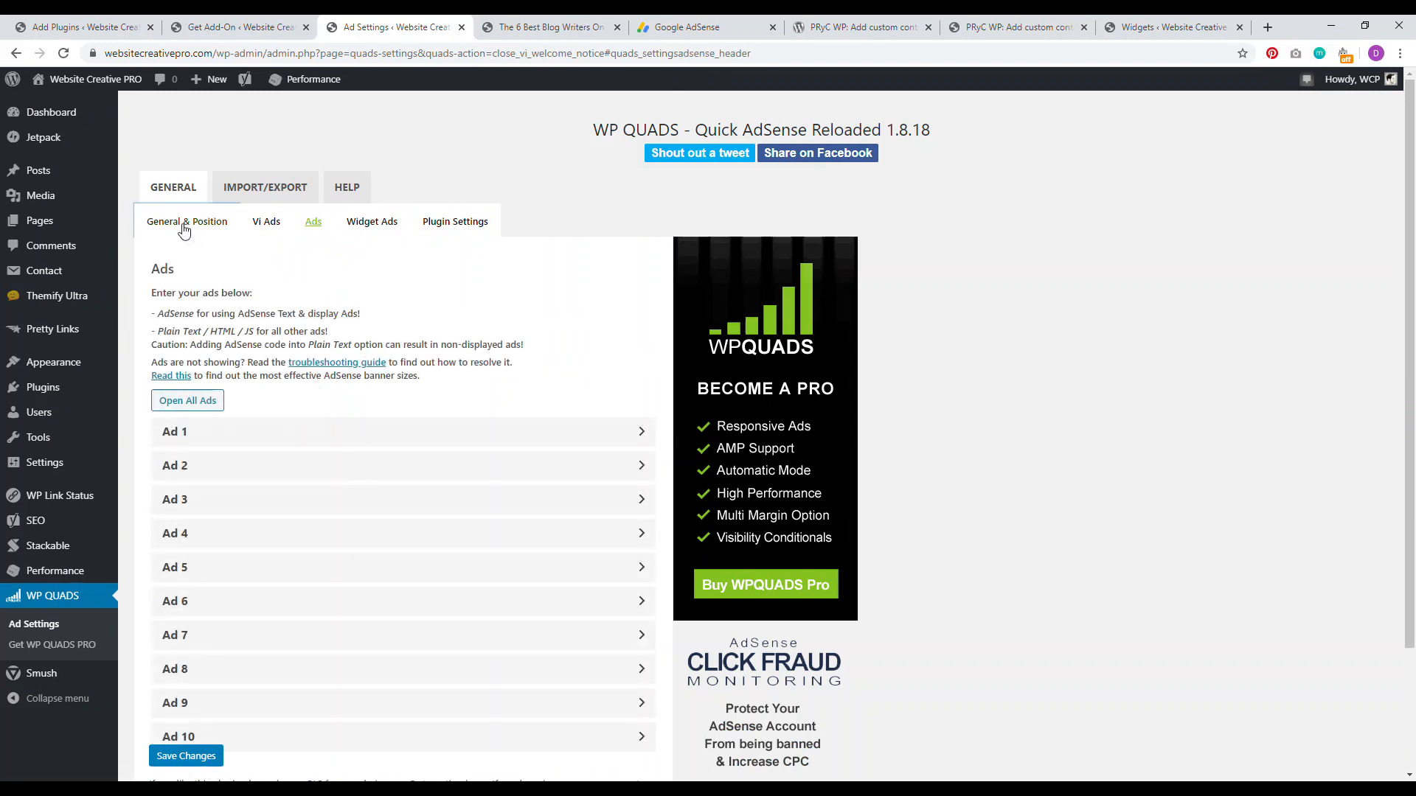
{"action": "left_click", "coordinate": [187, 222]}
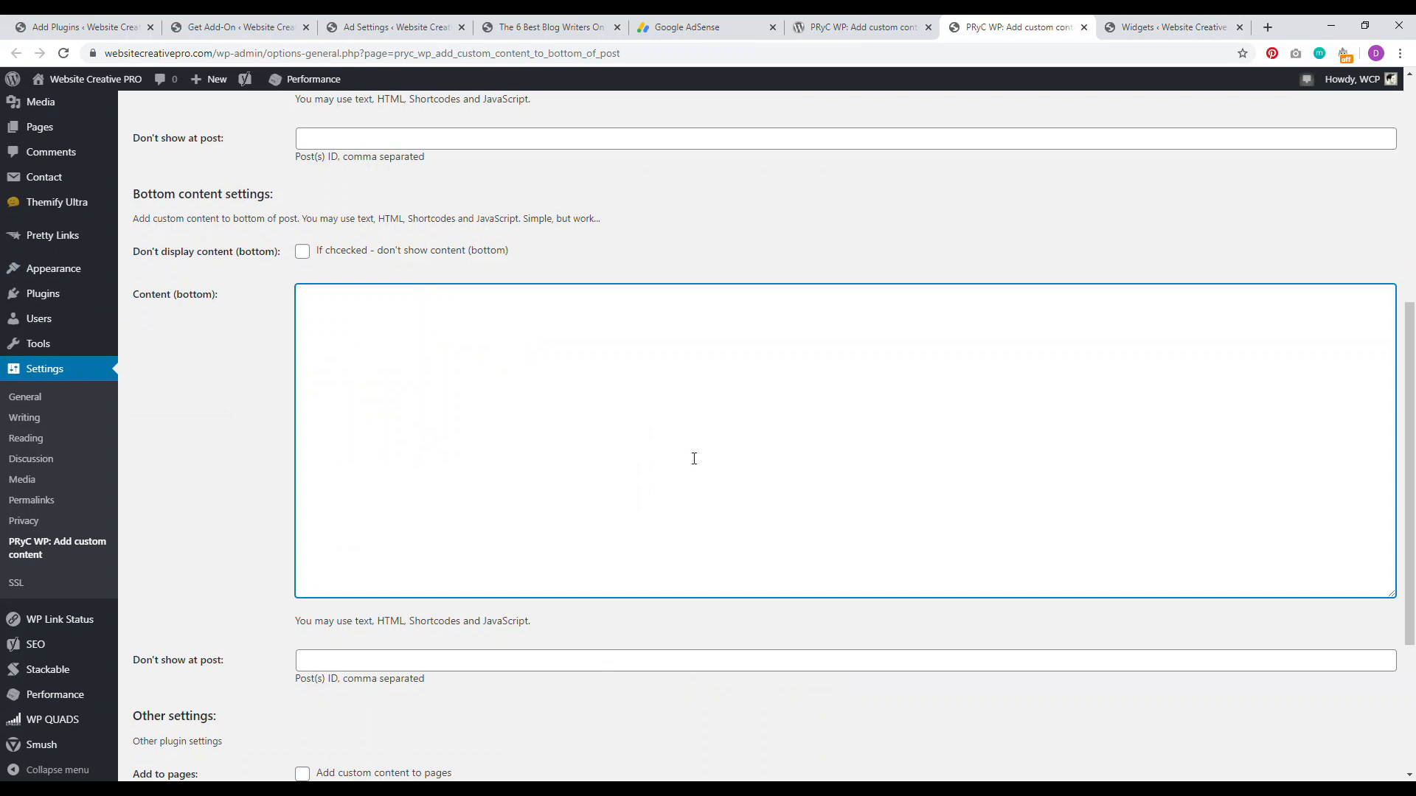
{"action": "left_click", "coordinate": [1168, 26]}
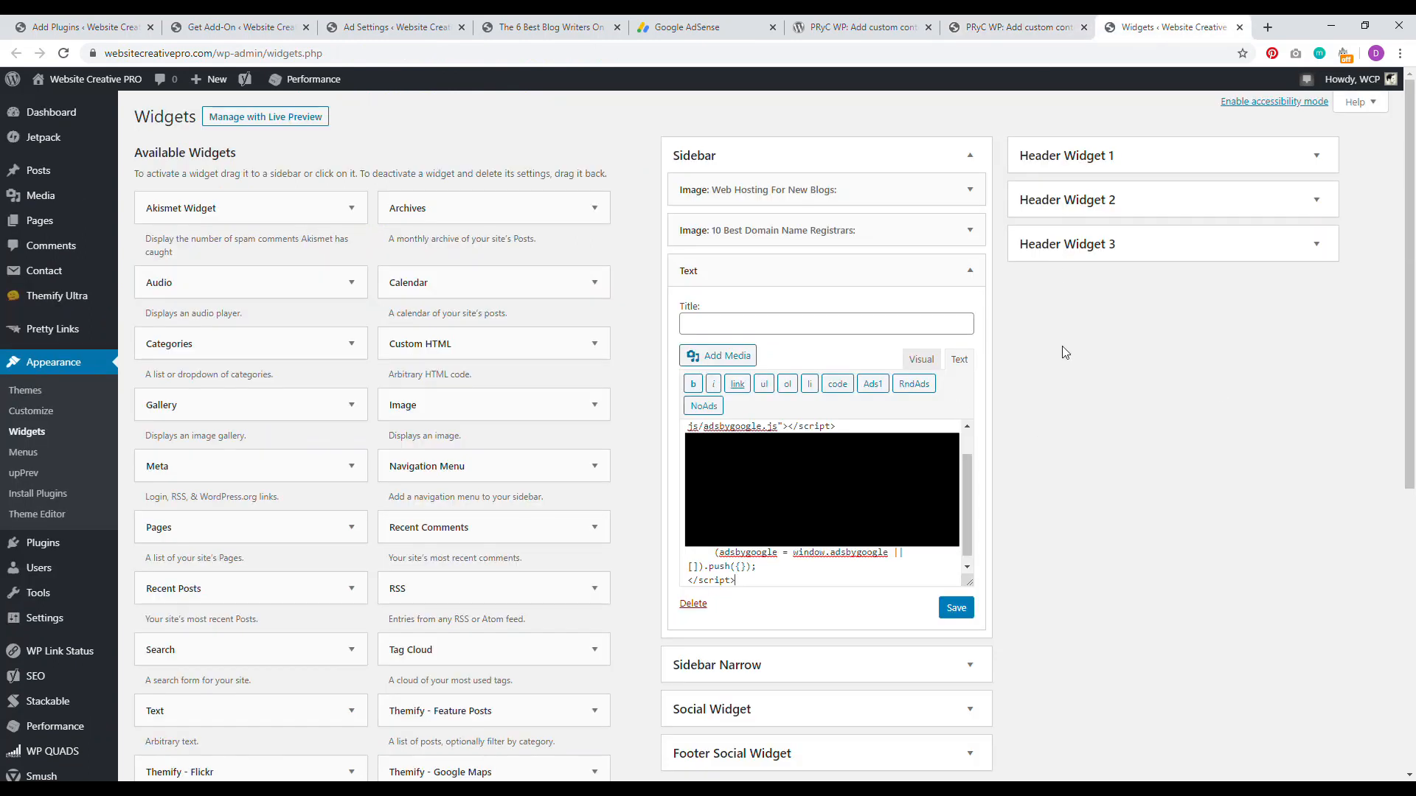